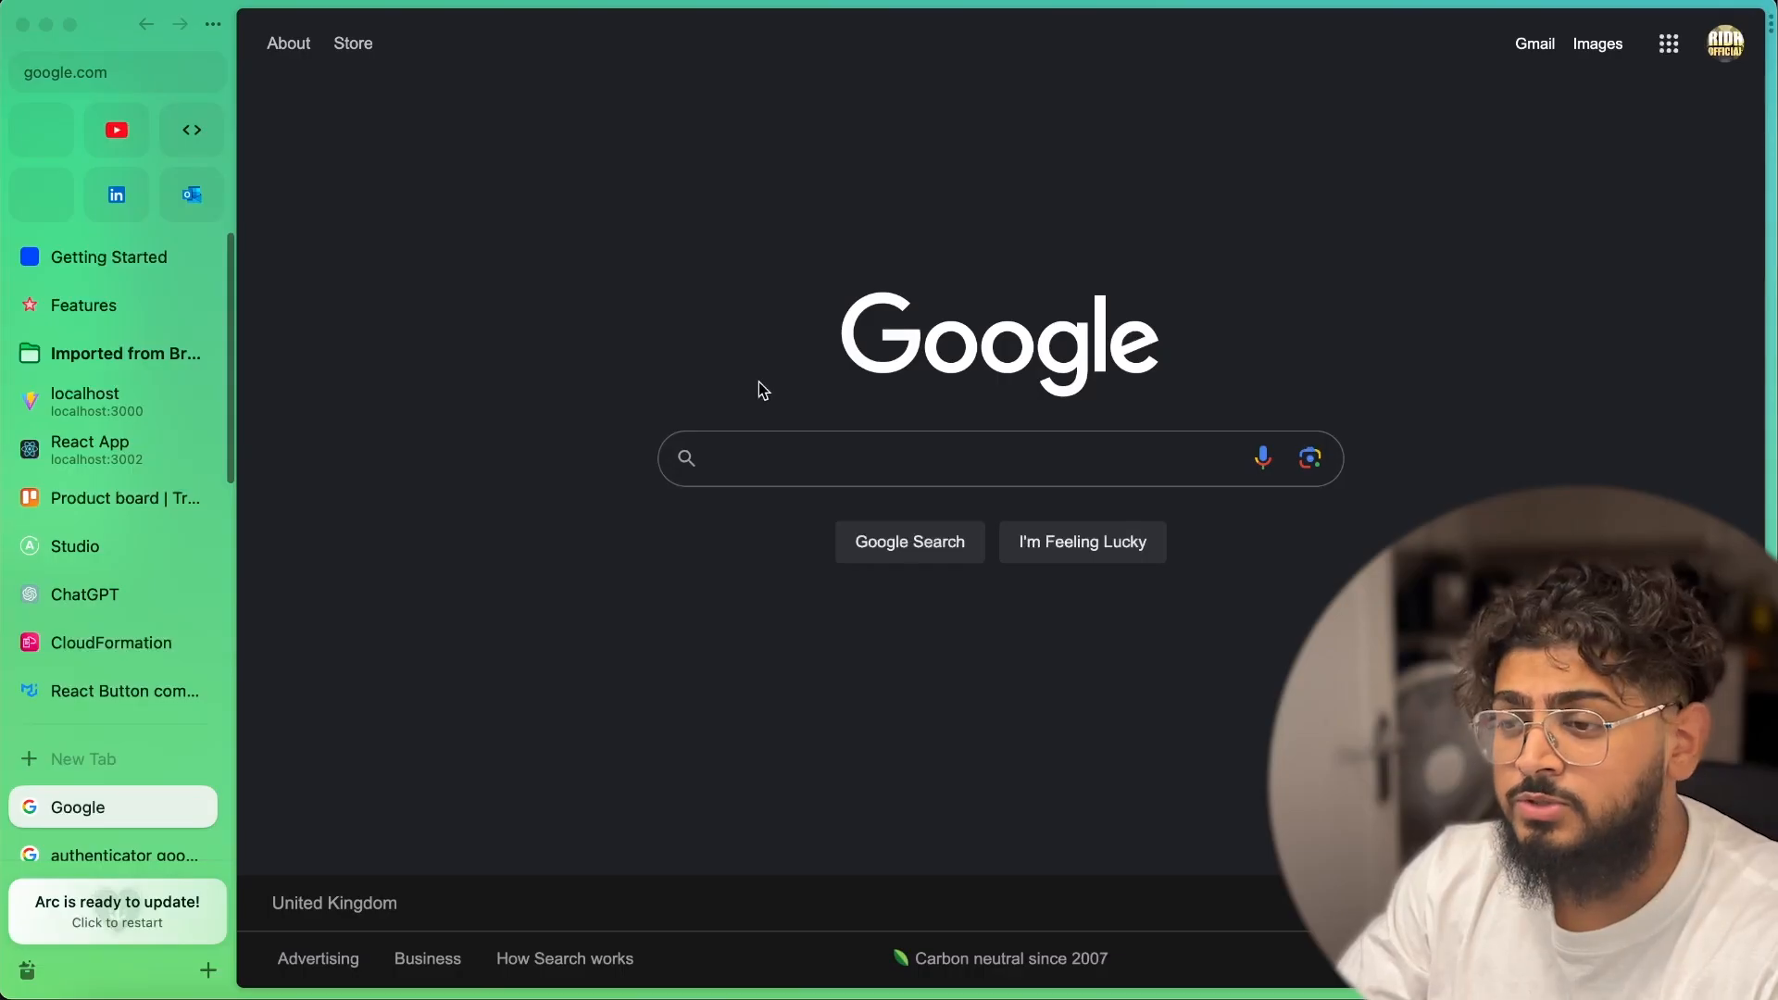
# Search Google for 'node js' and open the official Node.js website.
pyautogui.write('node js')
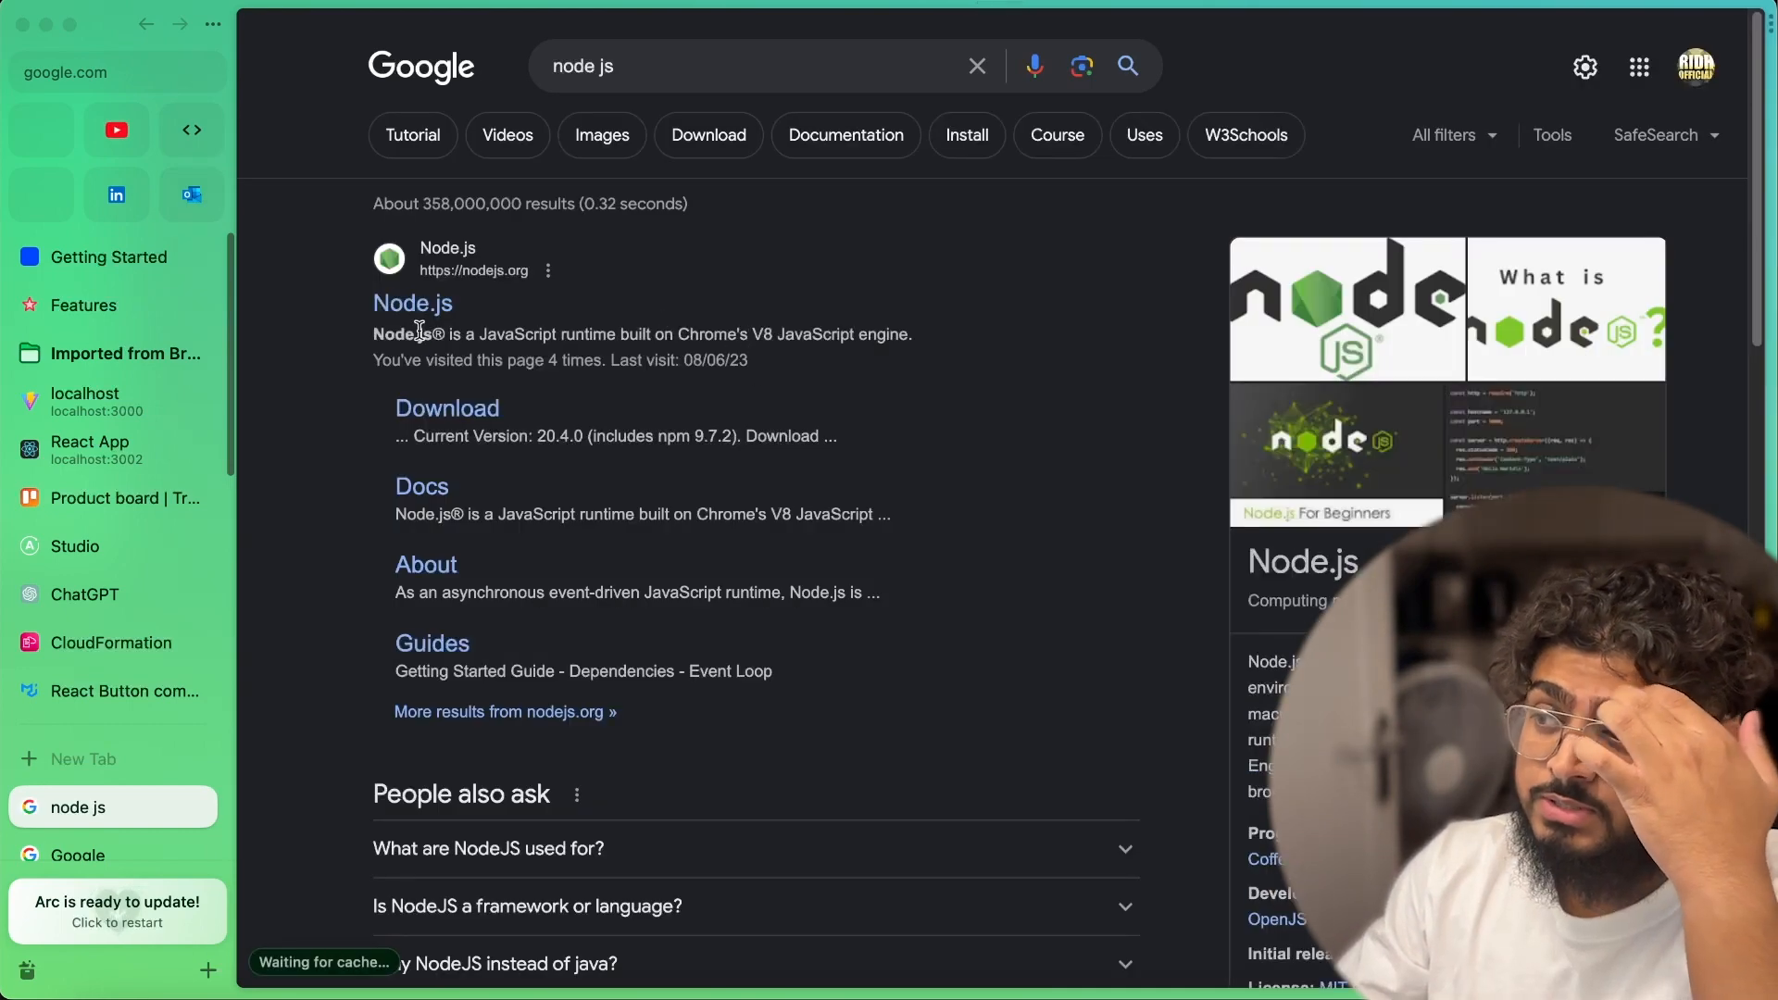
pyautogui.click(411, 303)
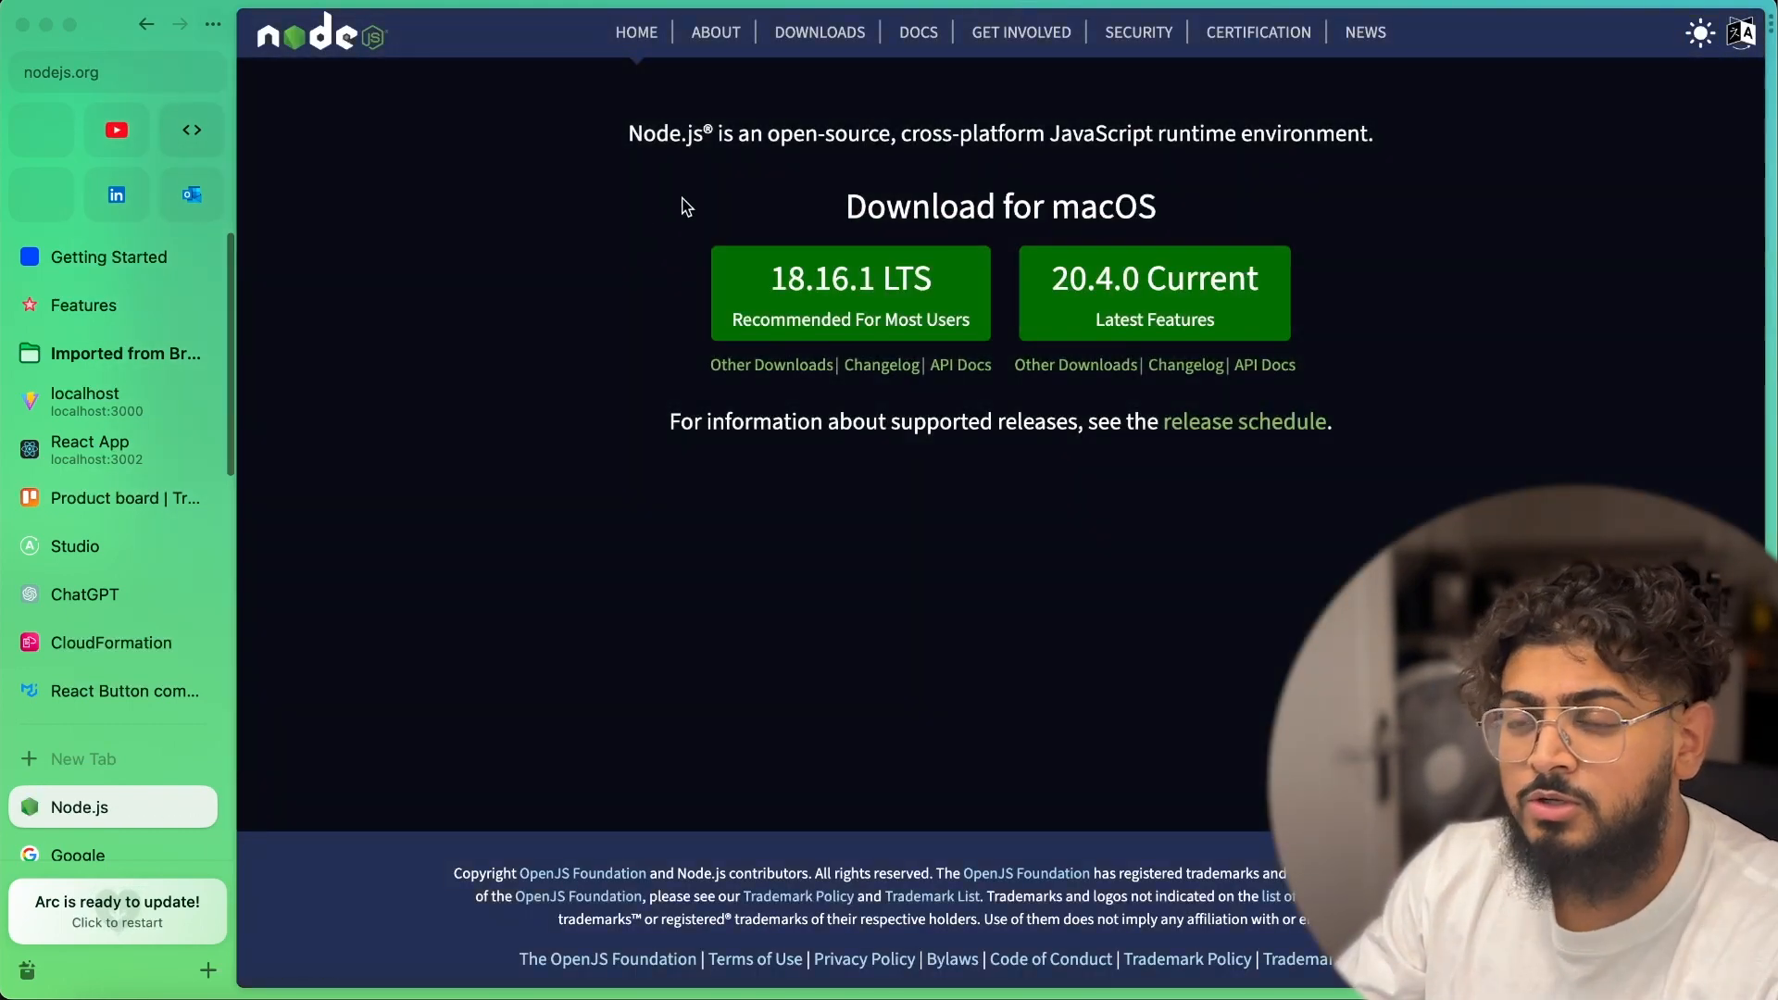
pyautogui.moveTo(716, 298)
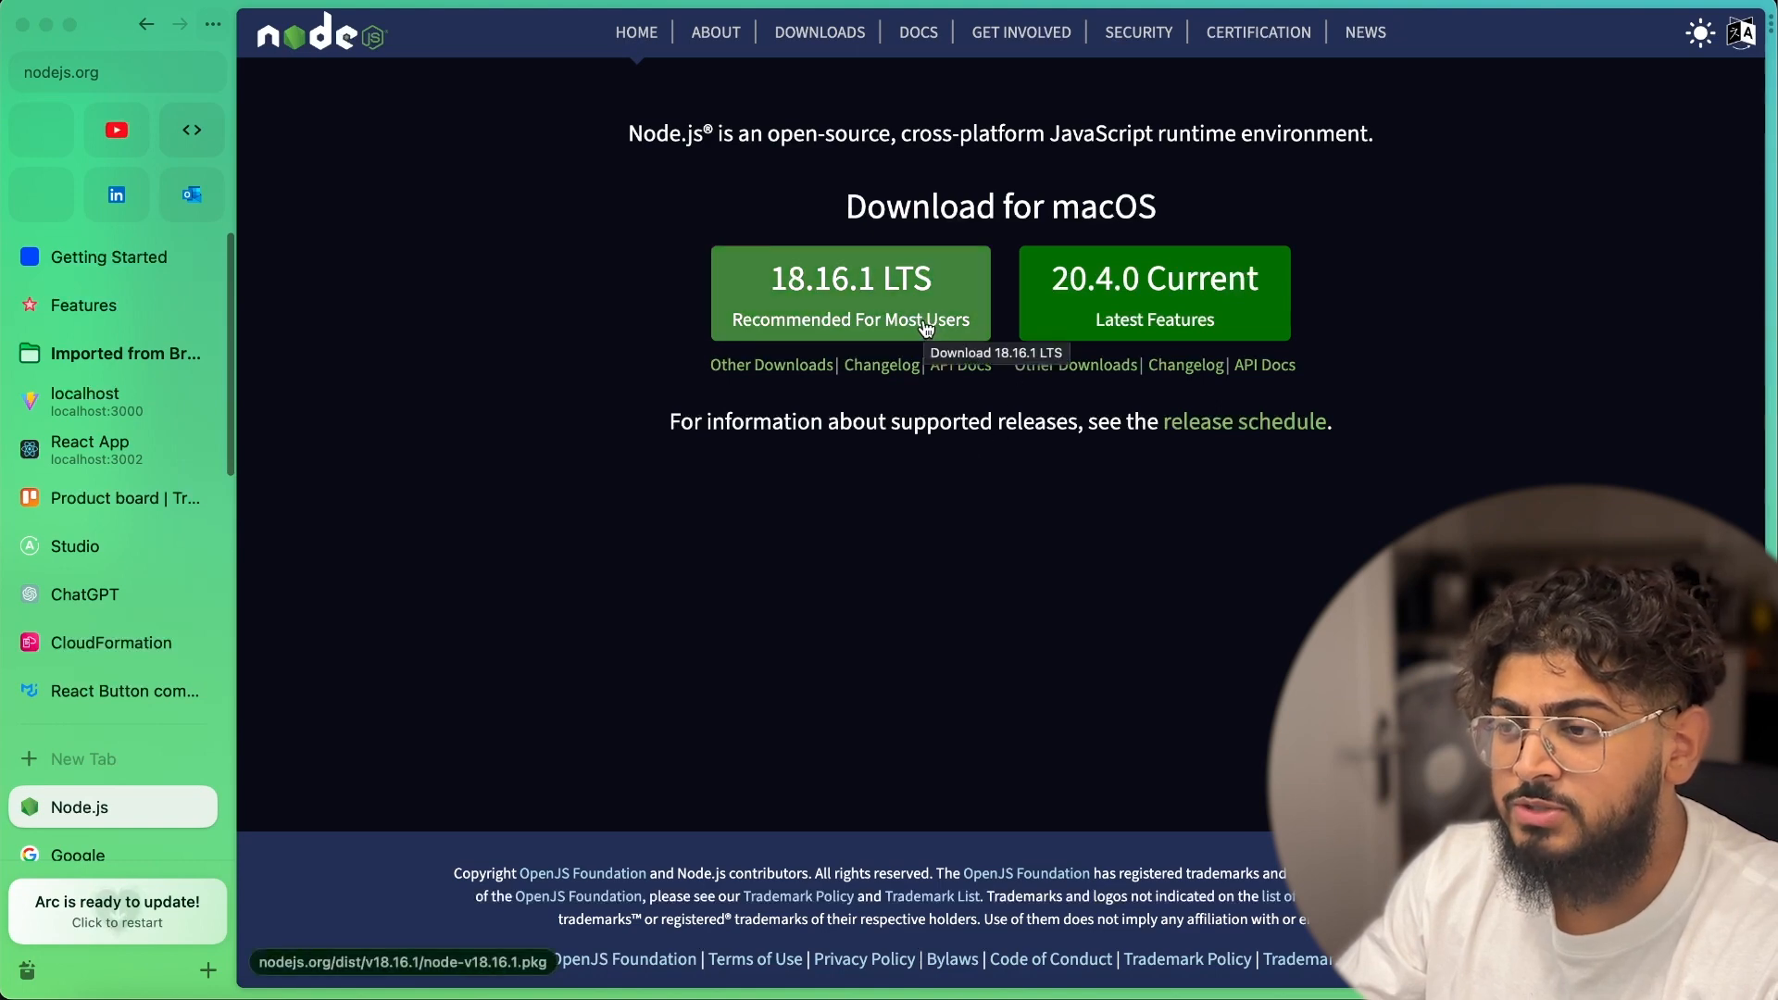
pyautogui.moveTo(1281, 133)
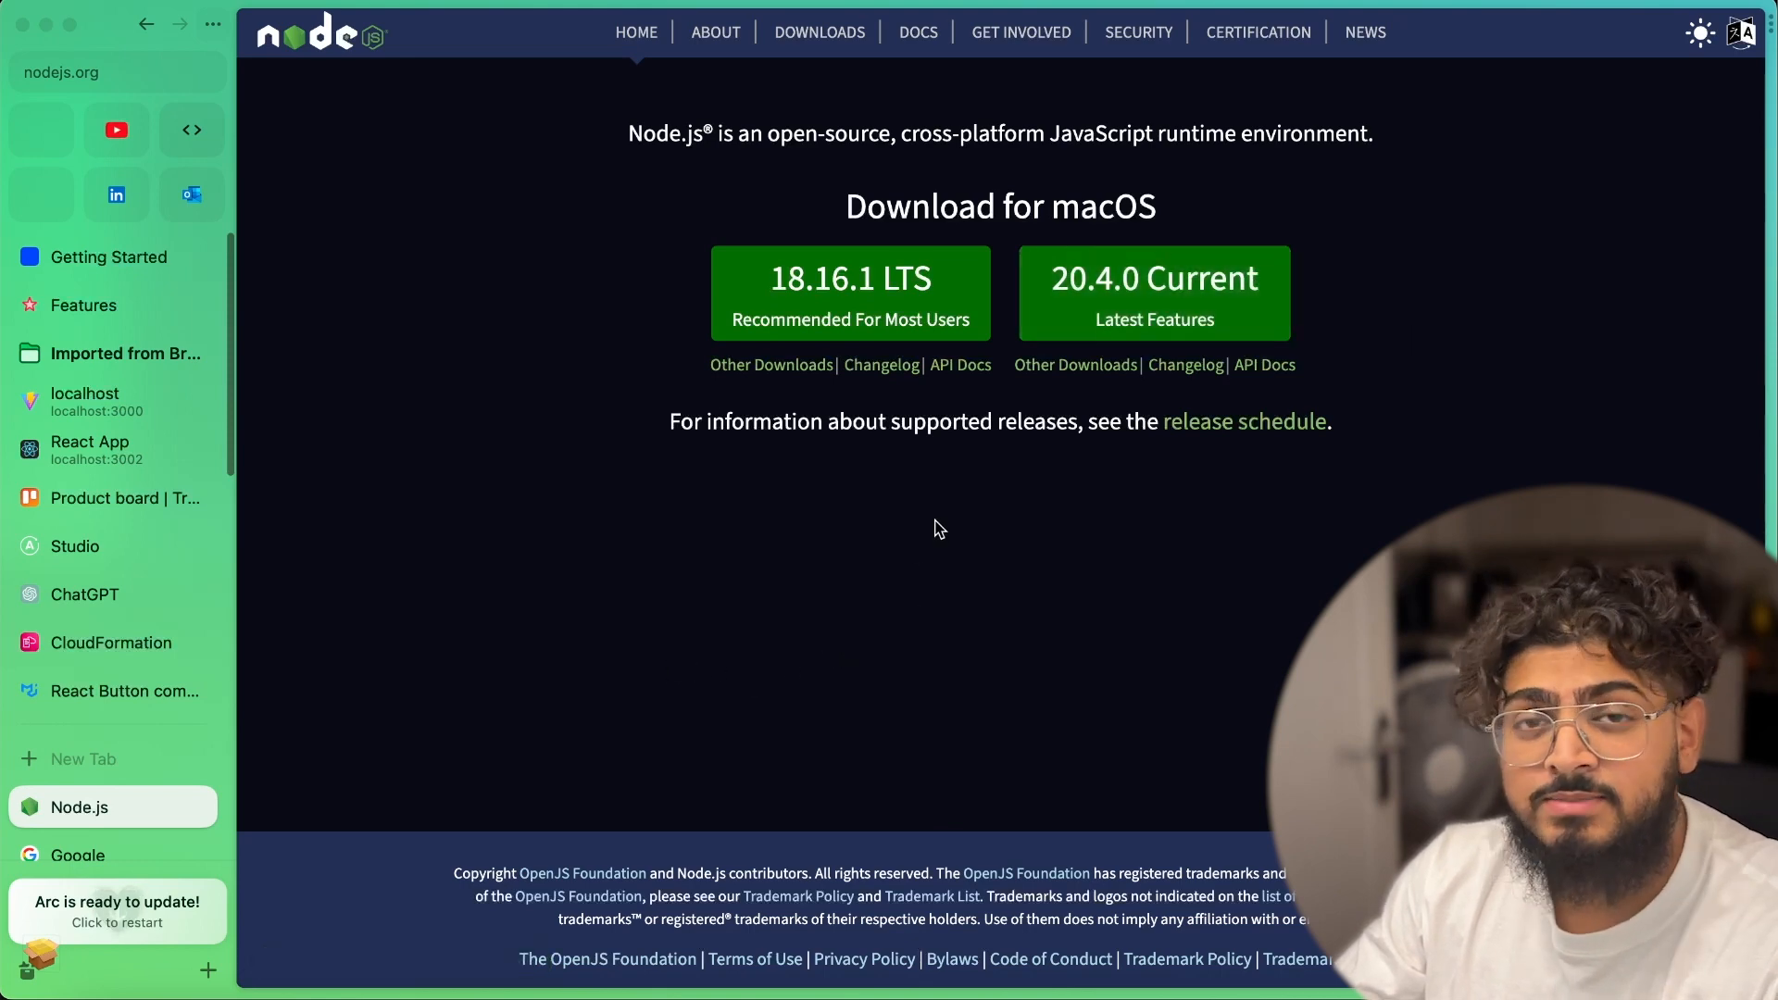
pyautogui.moveTo(849, 307)
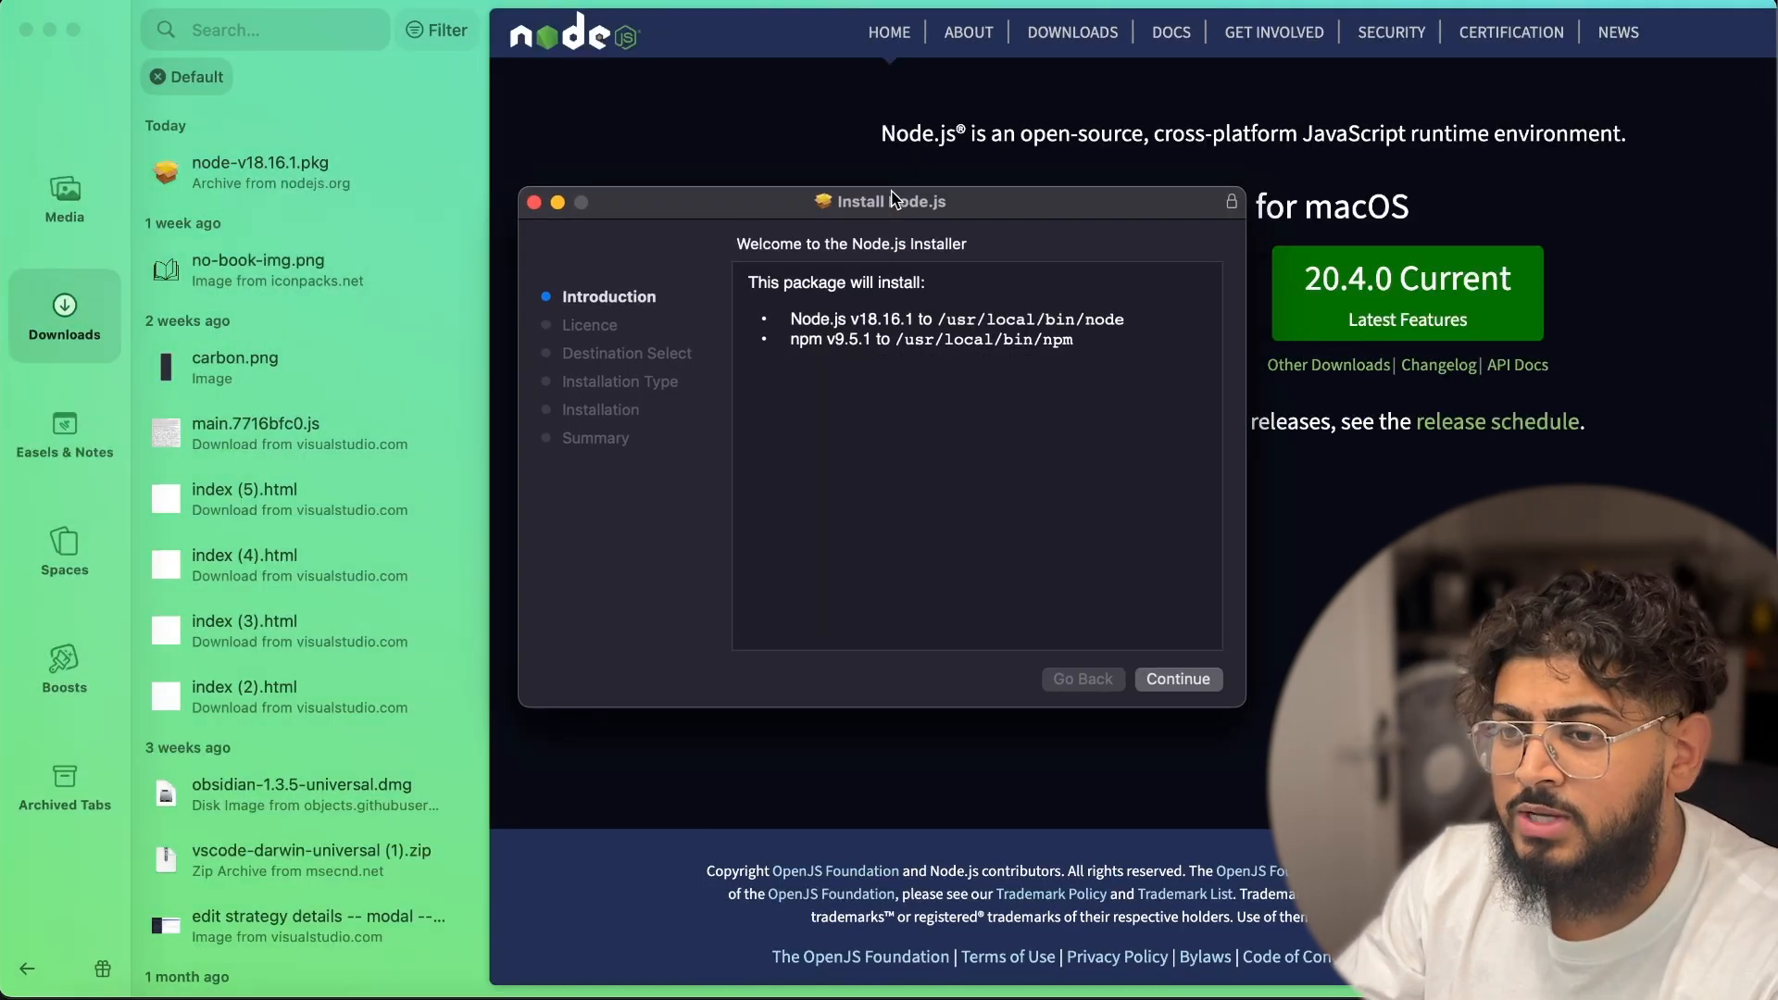
# Install Node.js 18.16.1 through the macOS Installer, authorizing with the administrator password.
pyautogui.click(1177, 677)
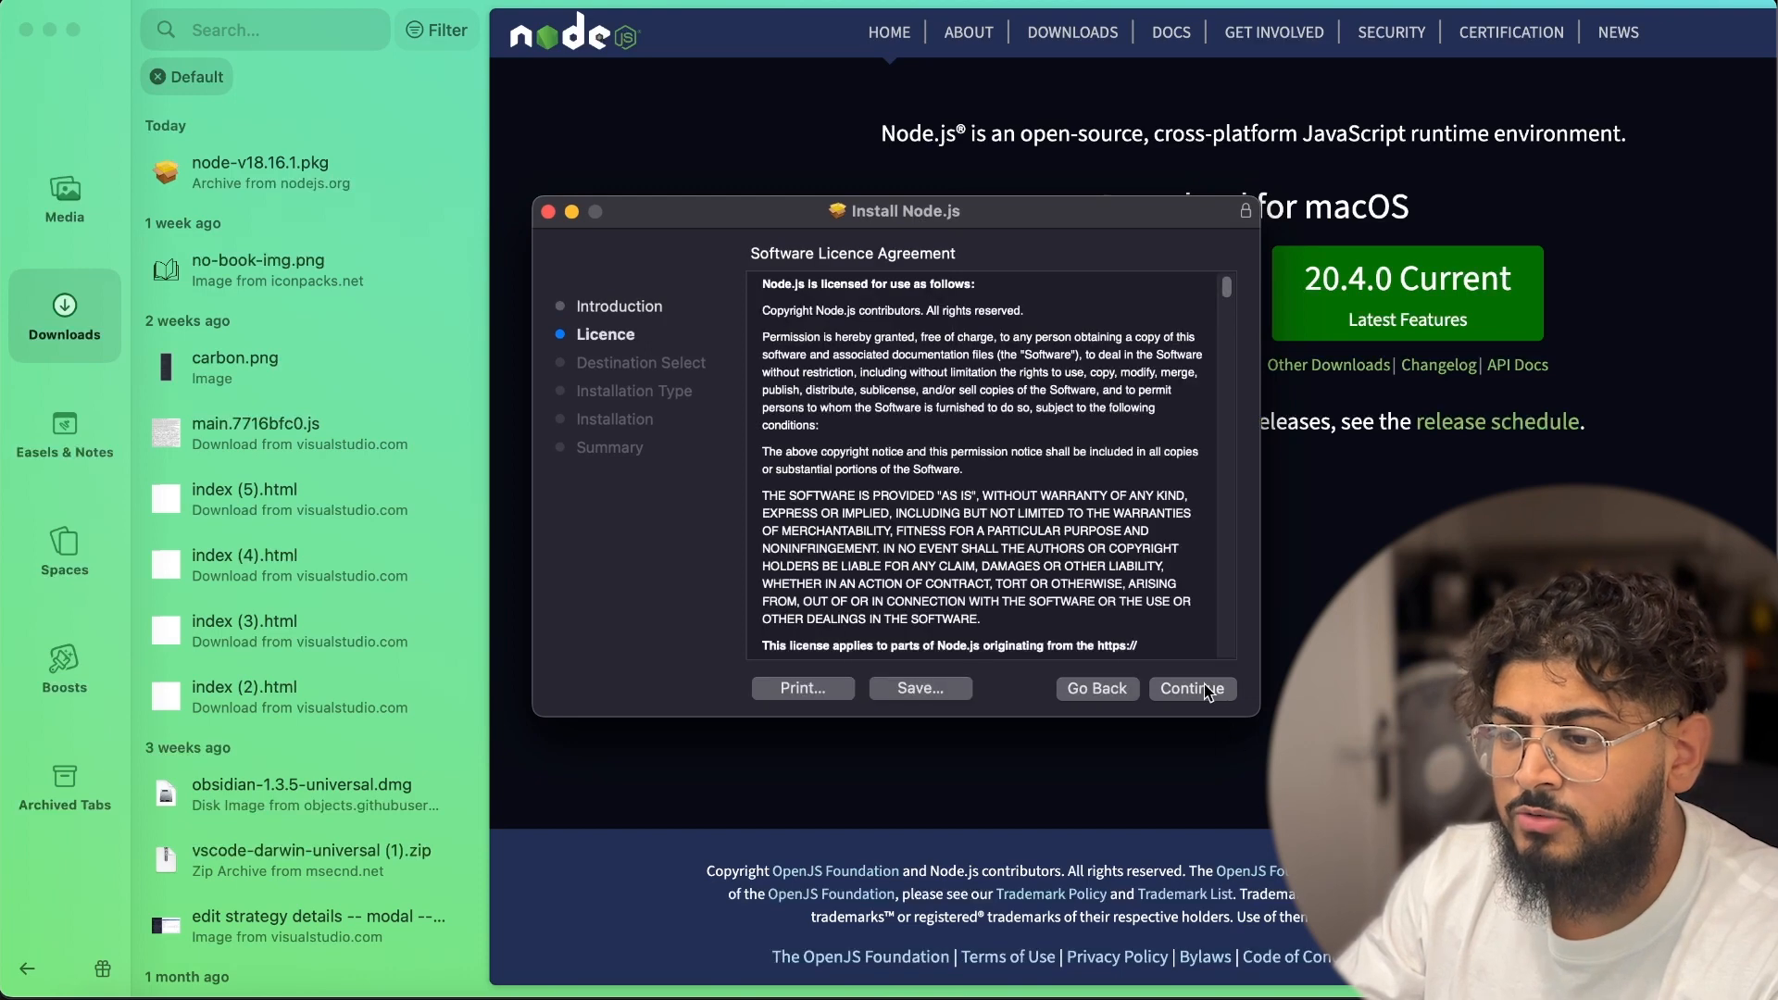
pyautogui.click(1191, 687)
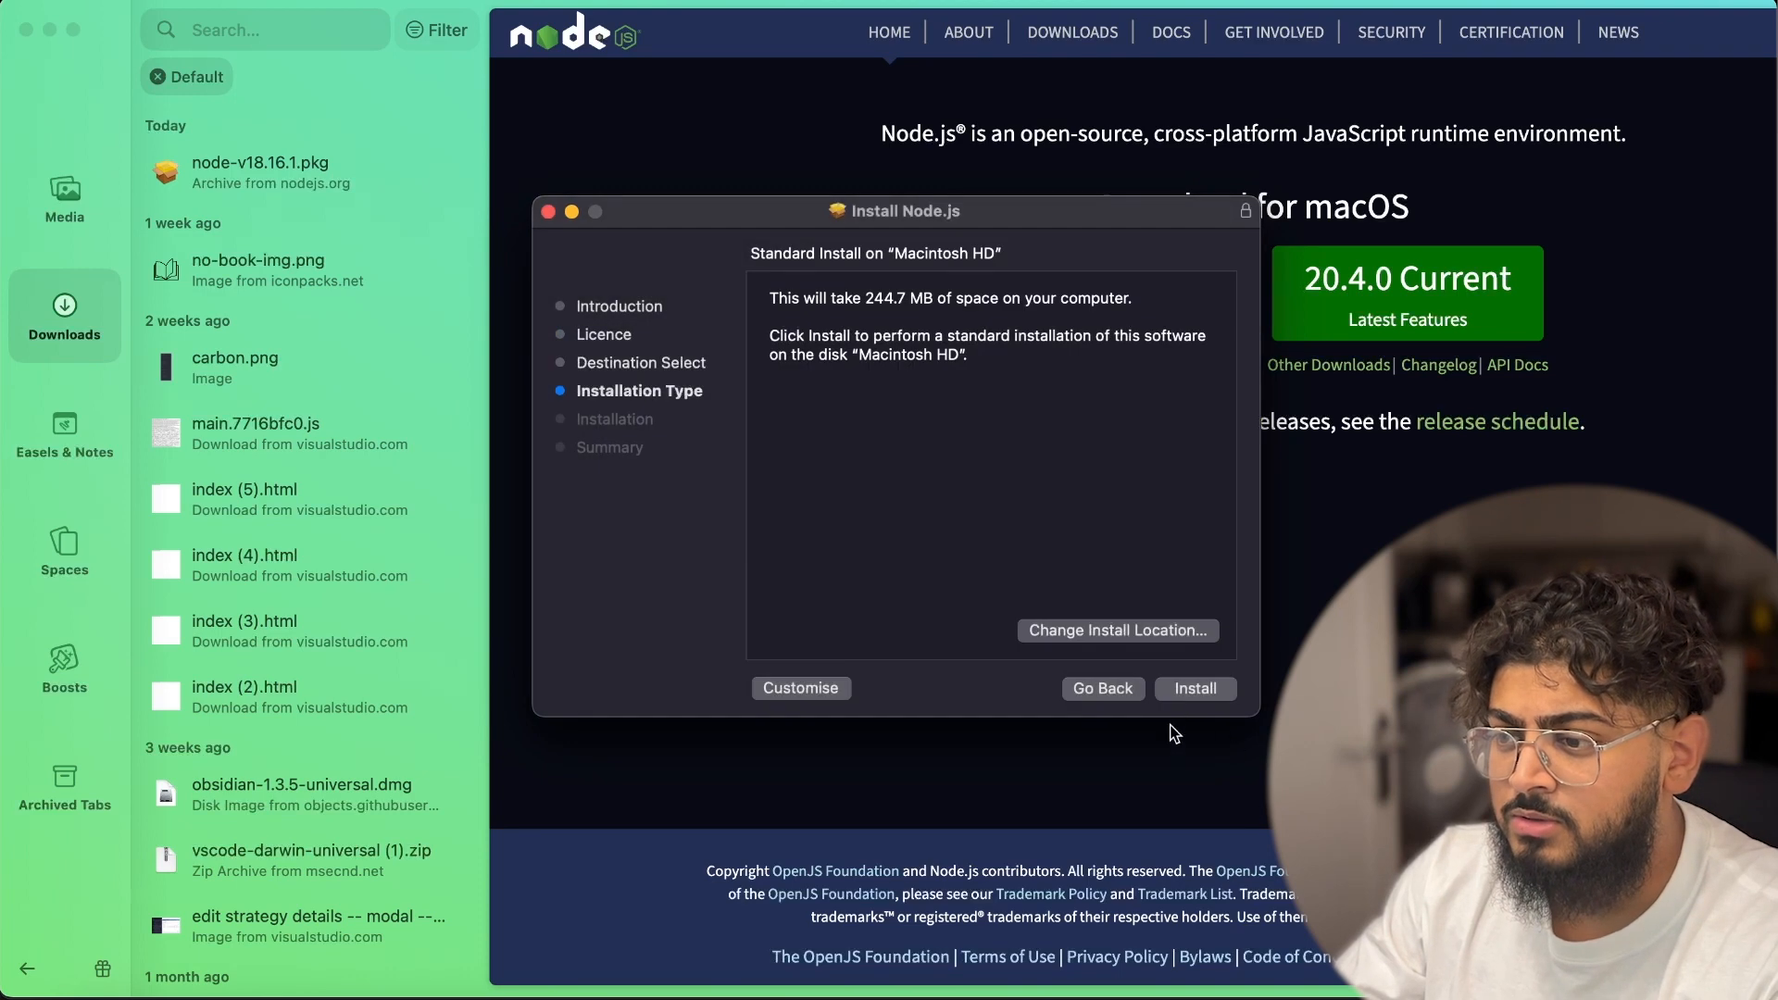
pyautogui.click(1193, 688)
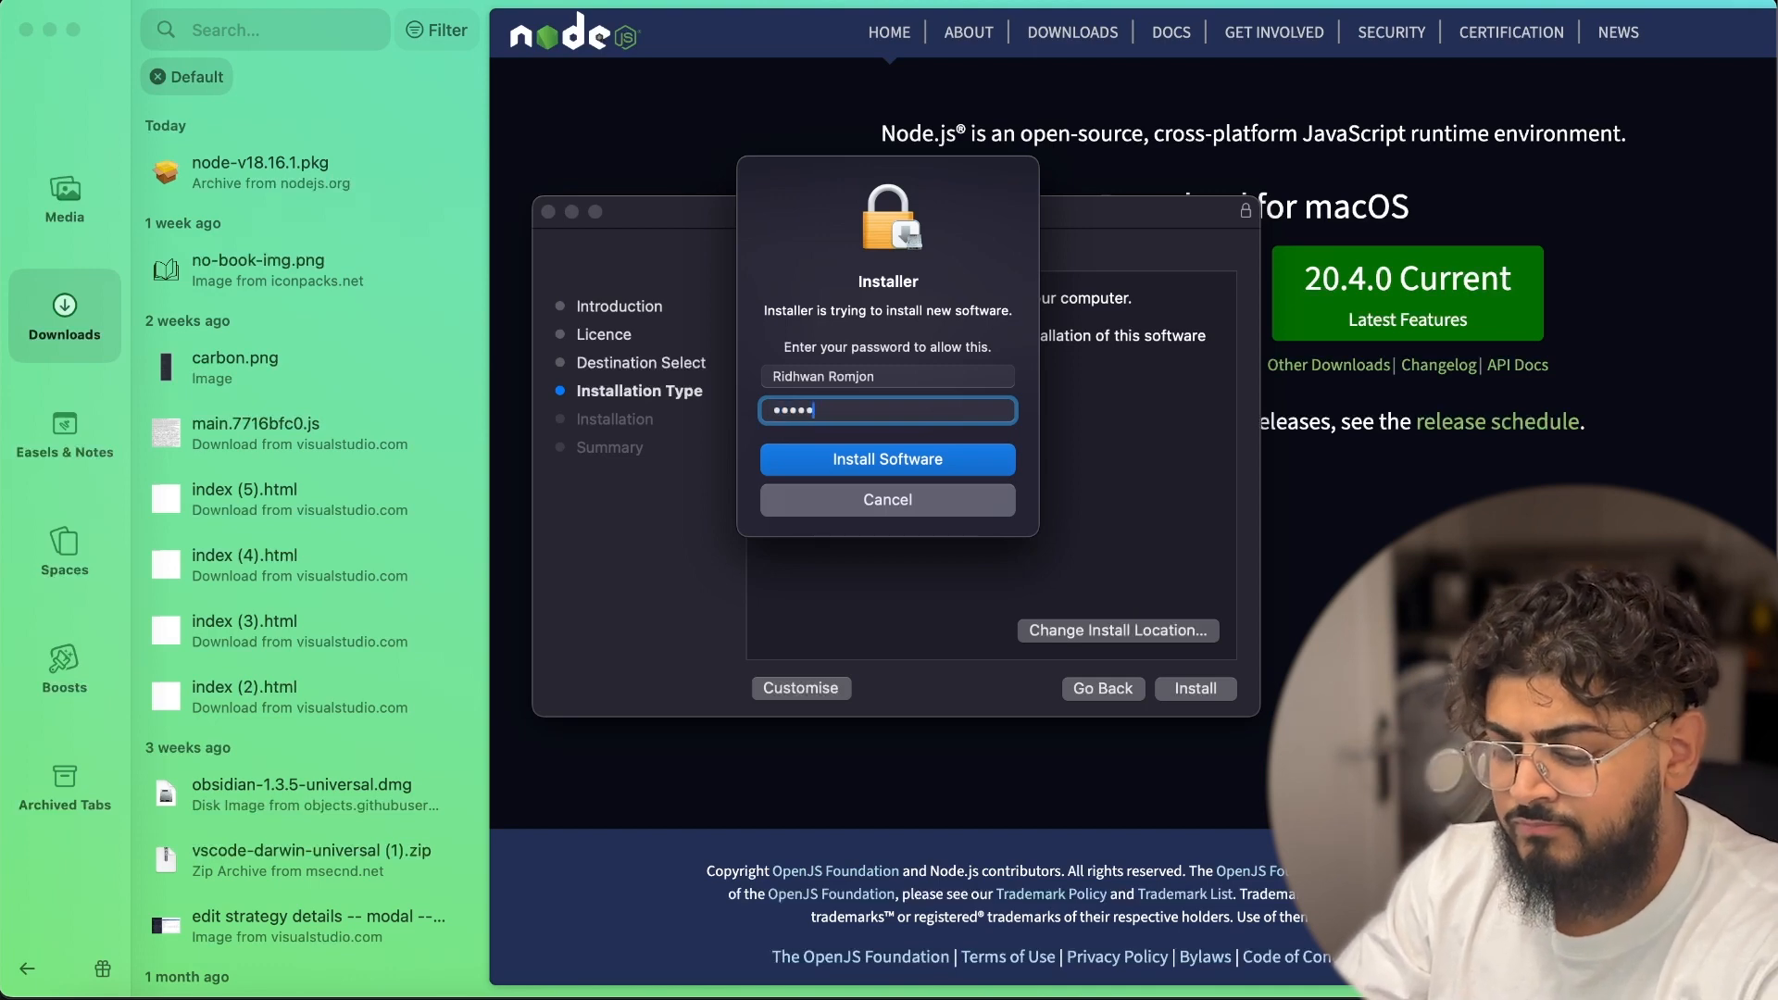
pyautogui.write('•••••')
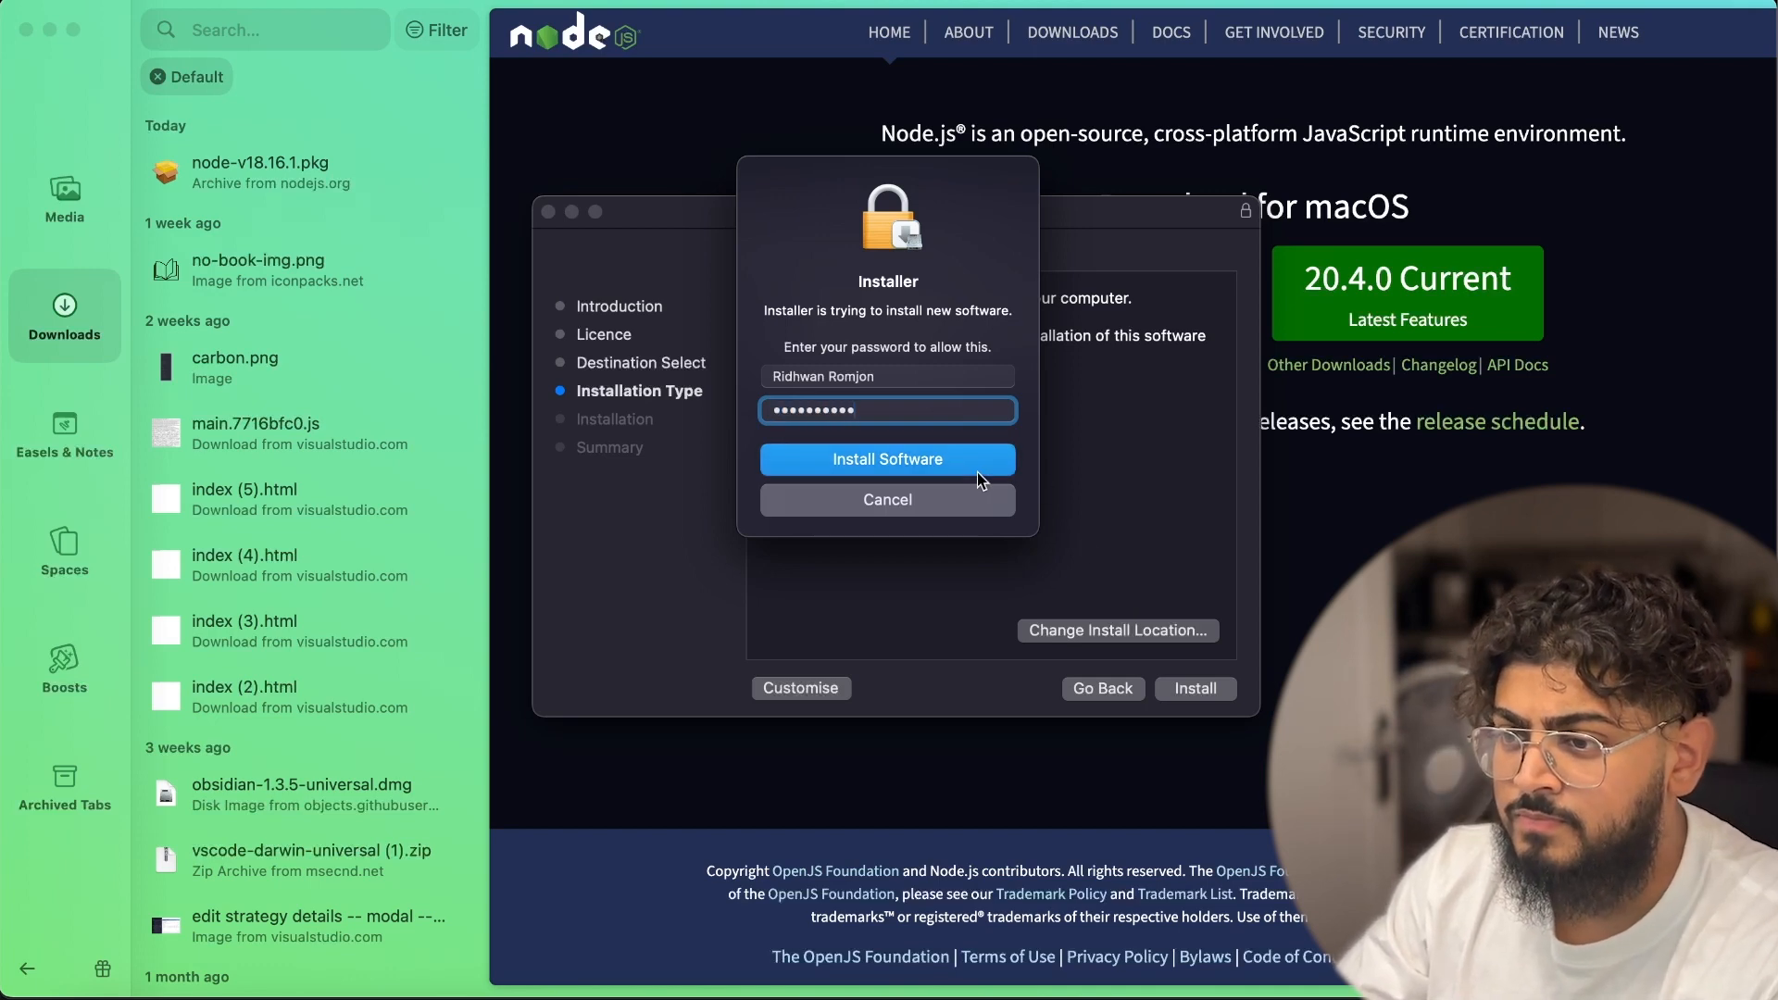
pyautogui.click(888, 459)
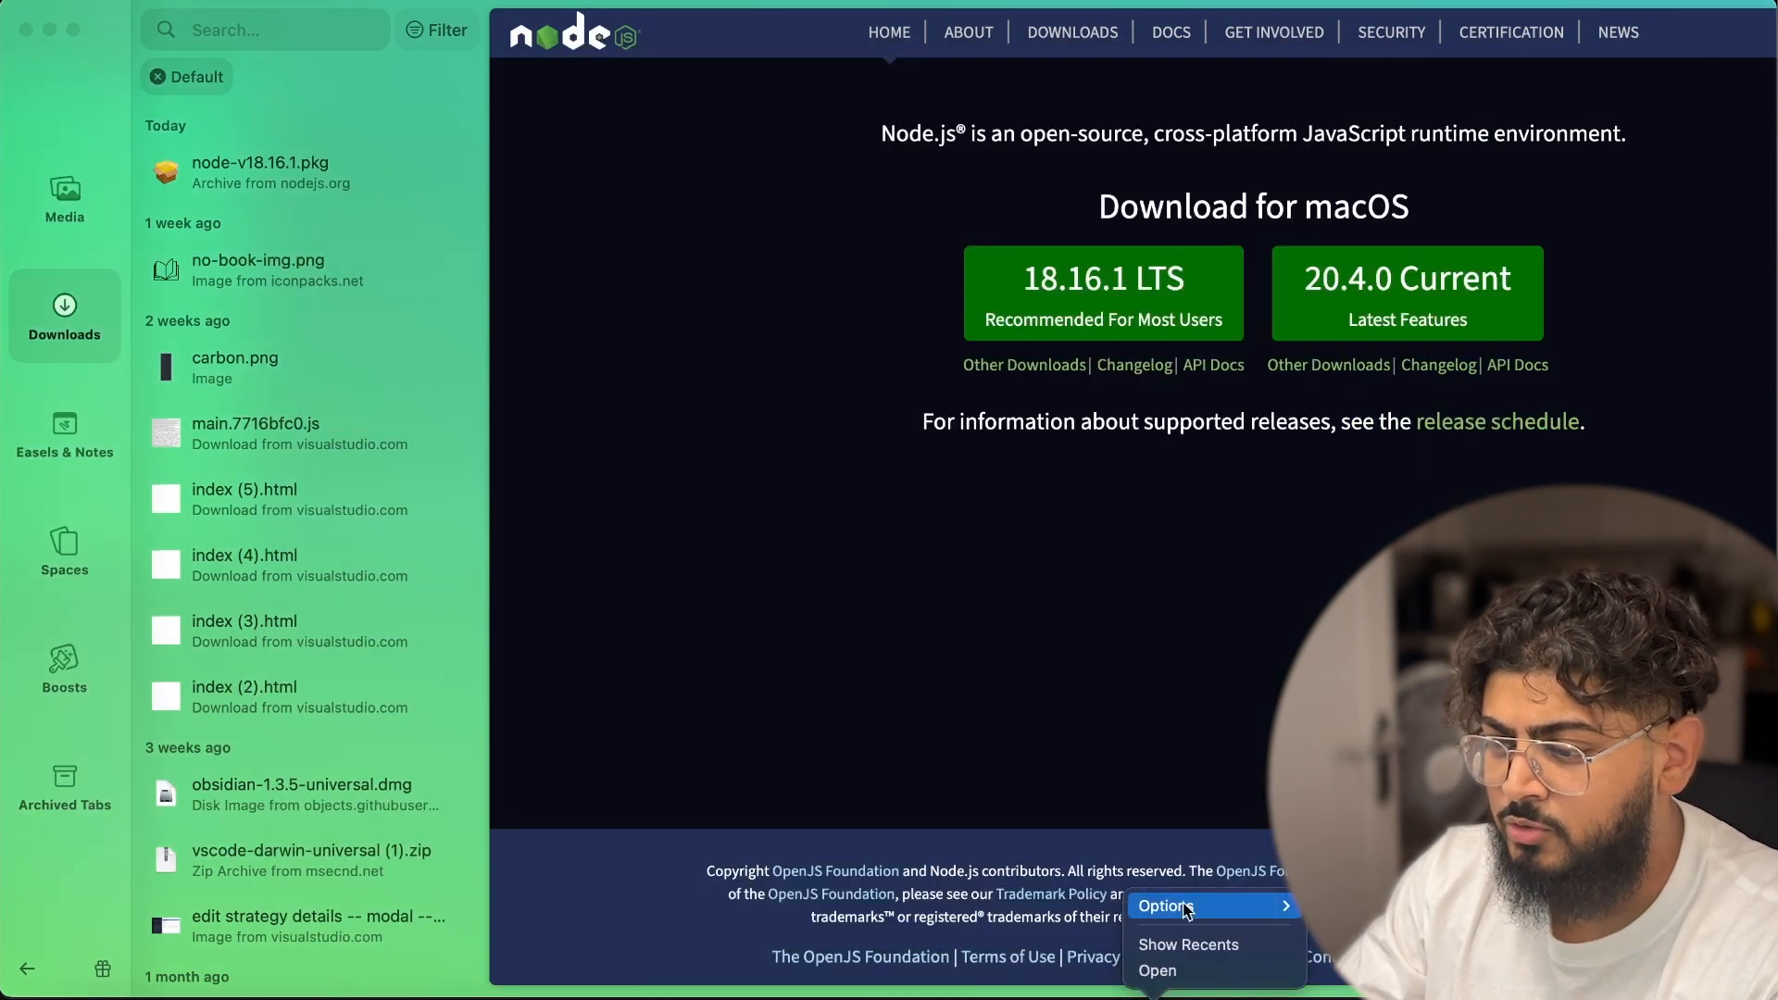
# Open a Warp terminal window and enter 'node install.js' to test Node.
pyautogui.click(1157, 969)
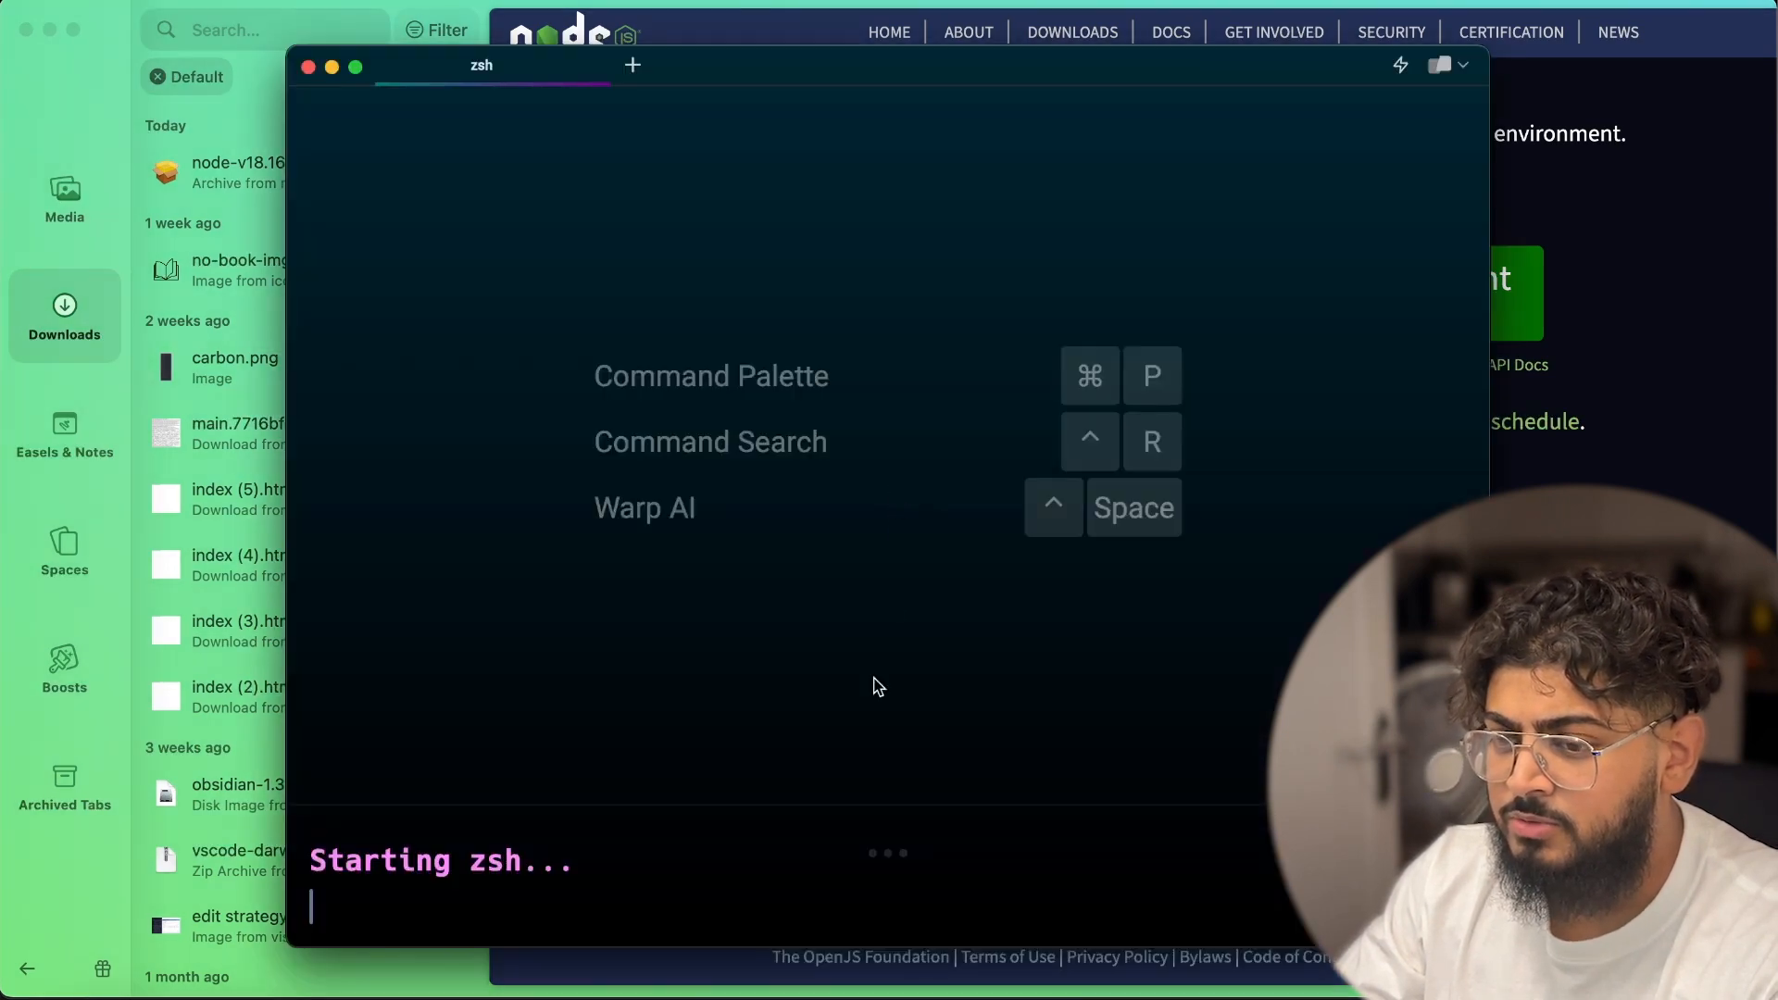
pyautogui.write('node install.js')
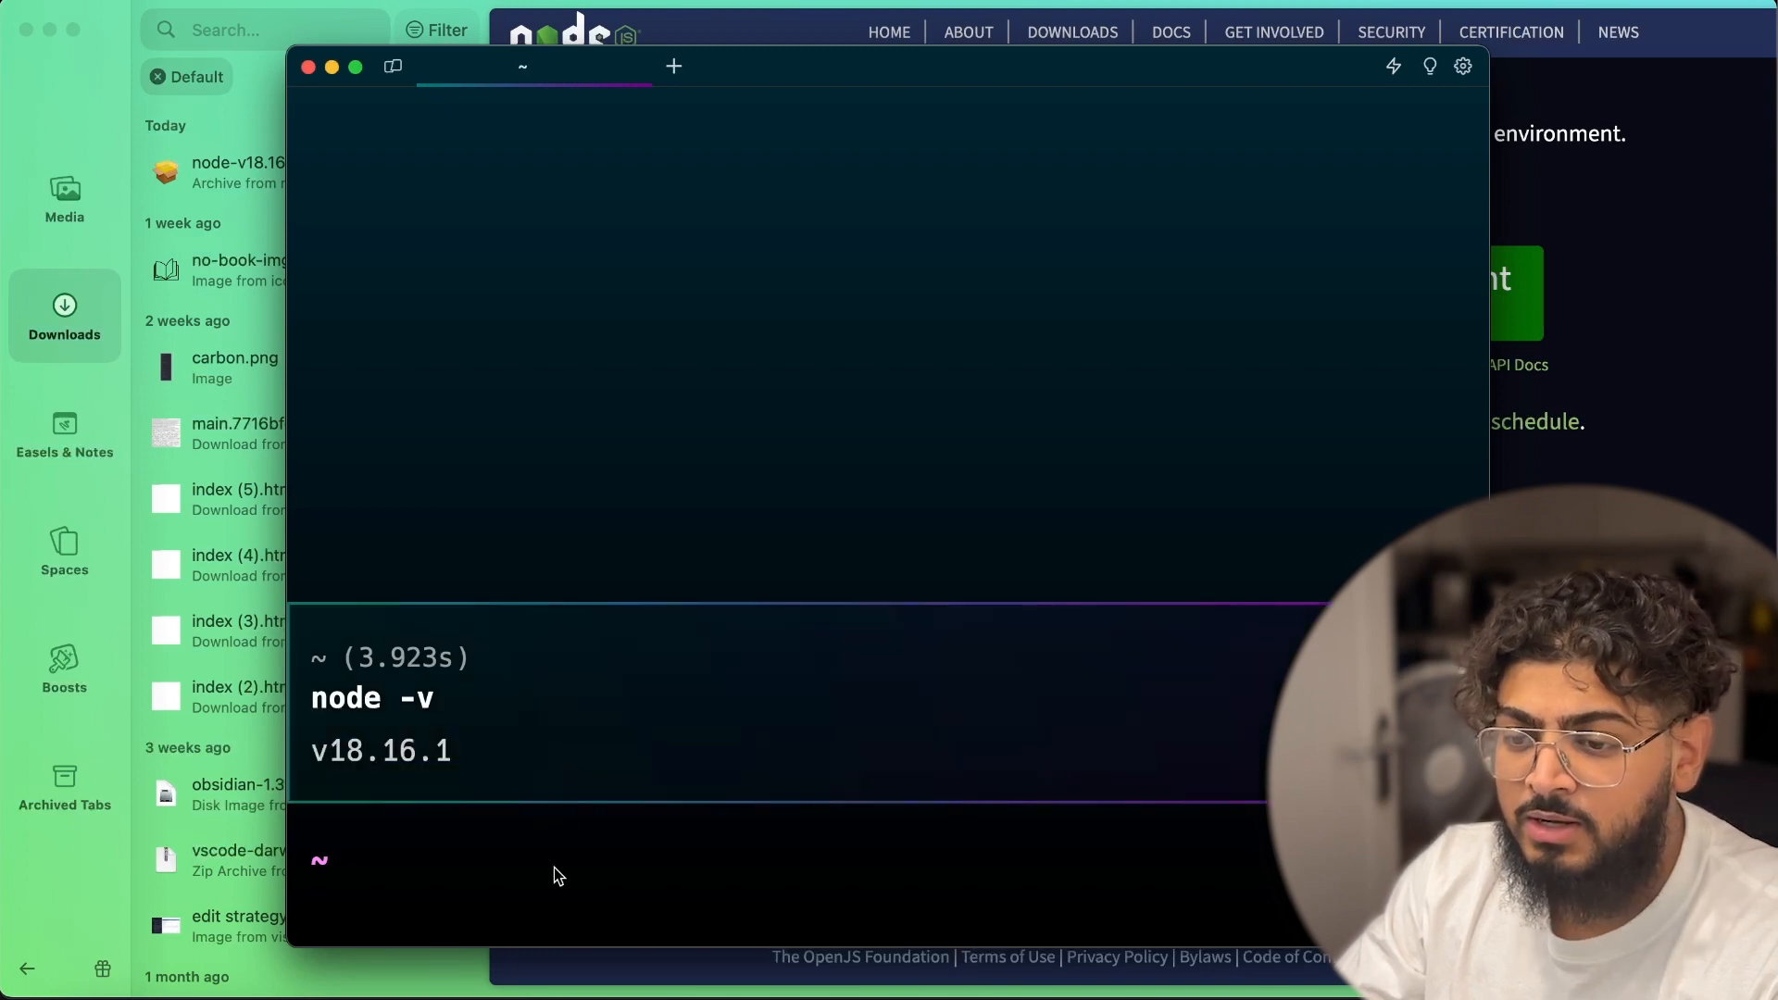
pyautogui.moveTo(678, 877)
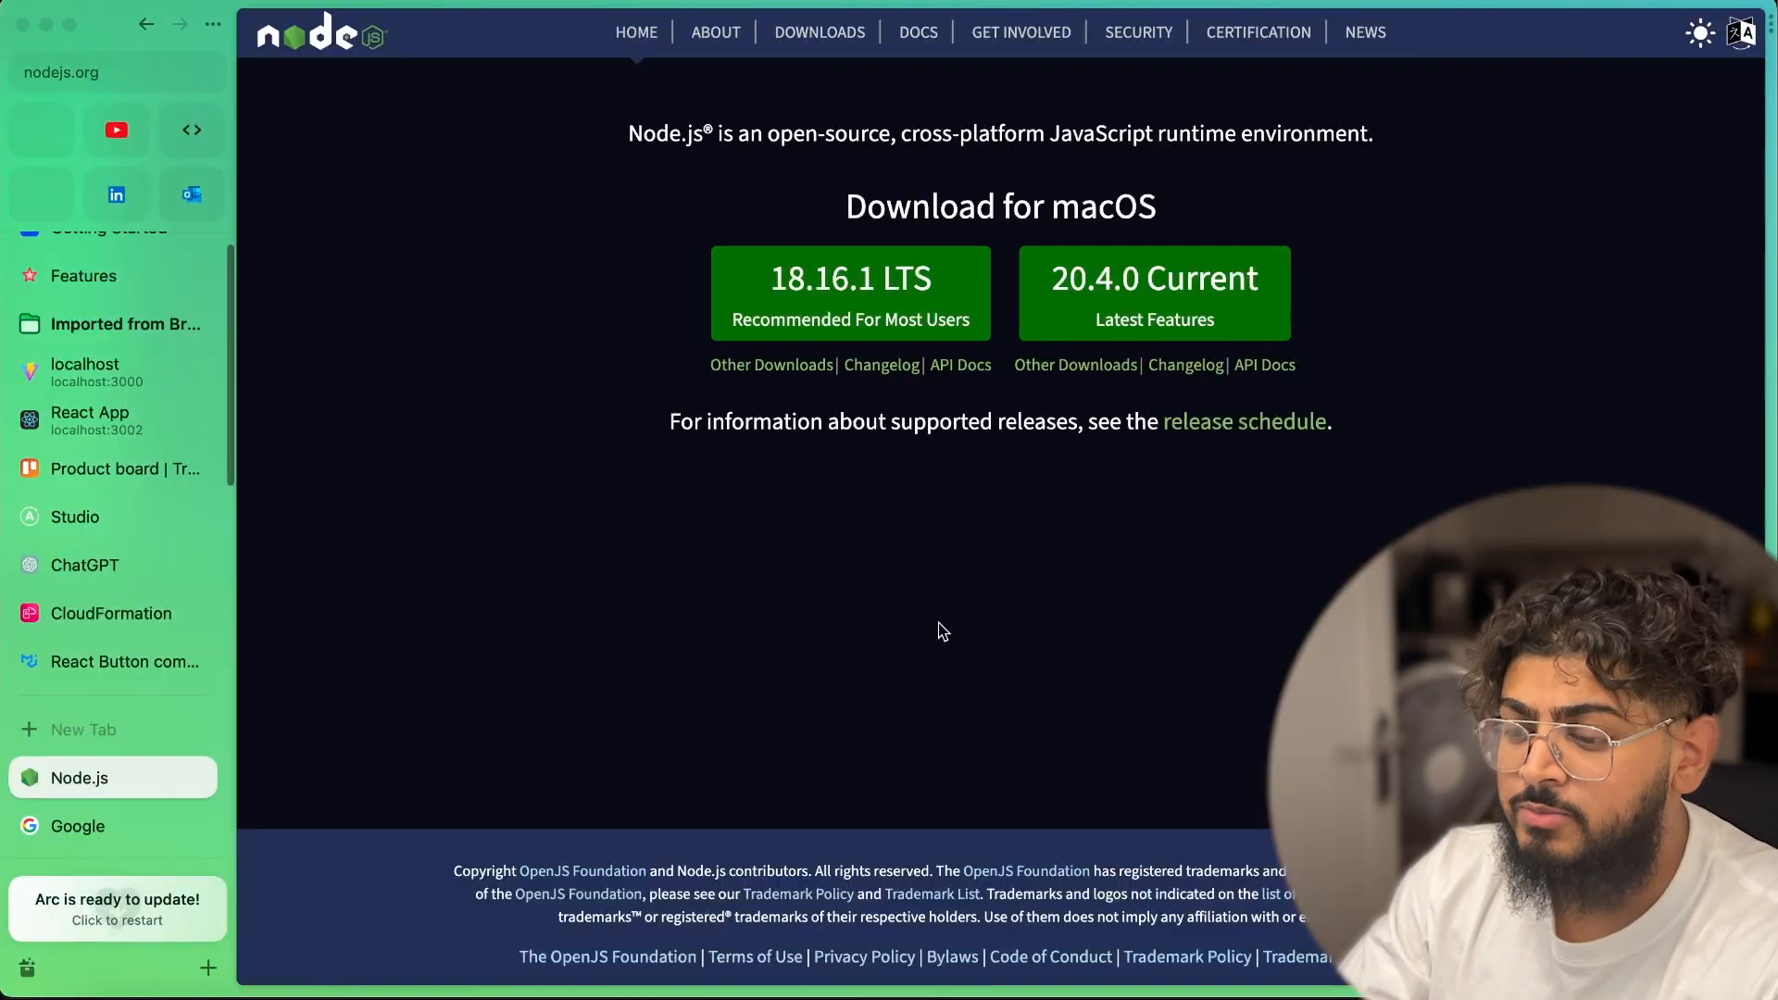
# Search 'aws cli' and navigate to the AWS CLI Install/Update guide's macOS section.
pyautogui.write('aws cli')
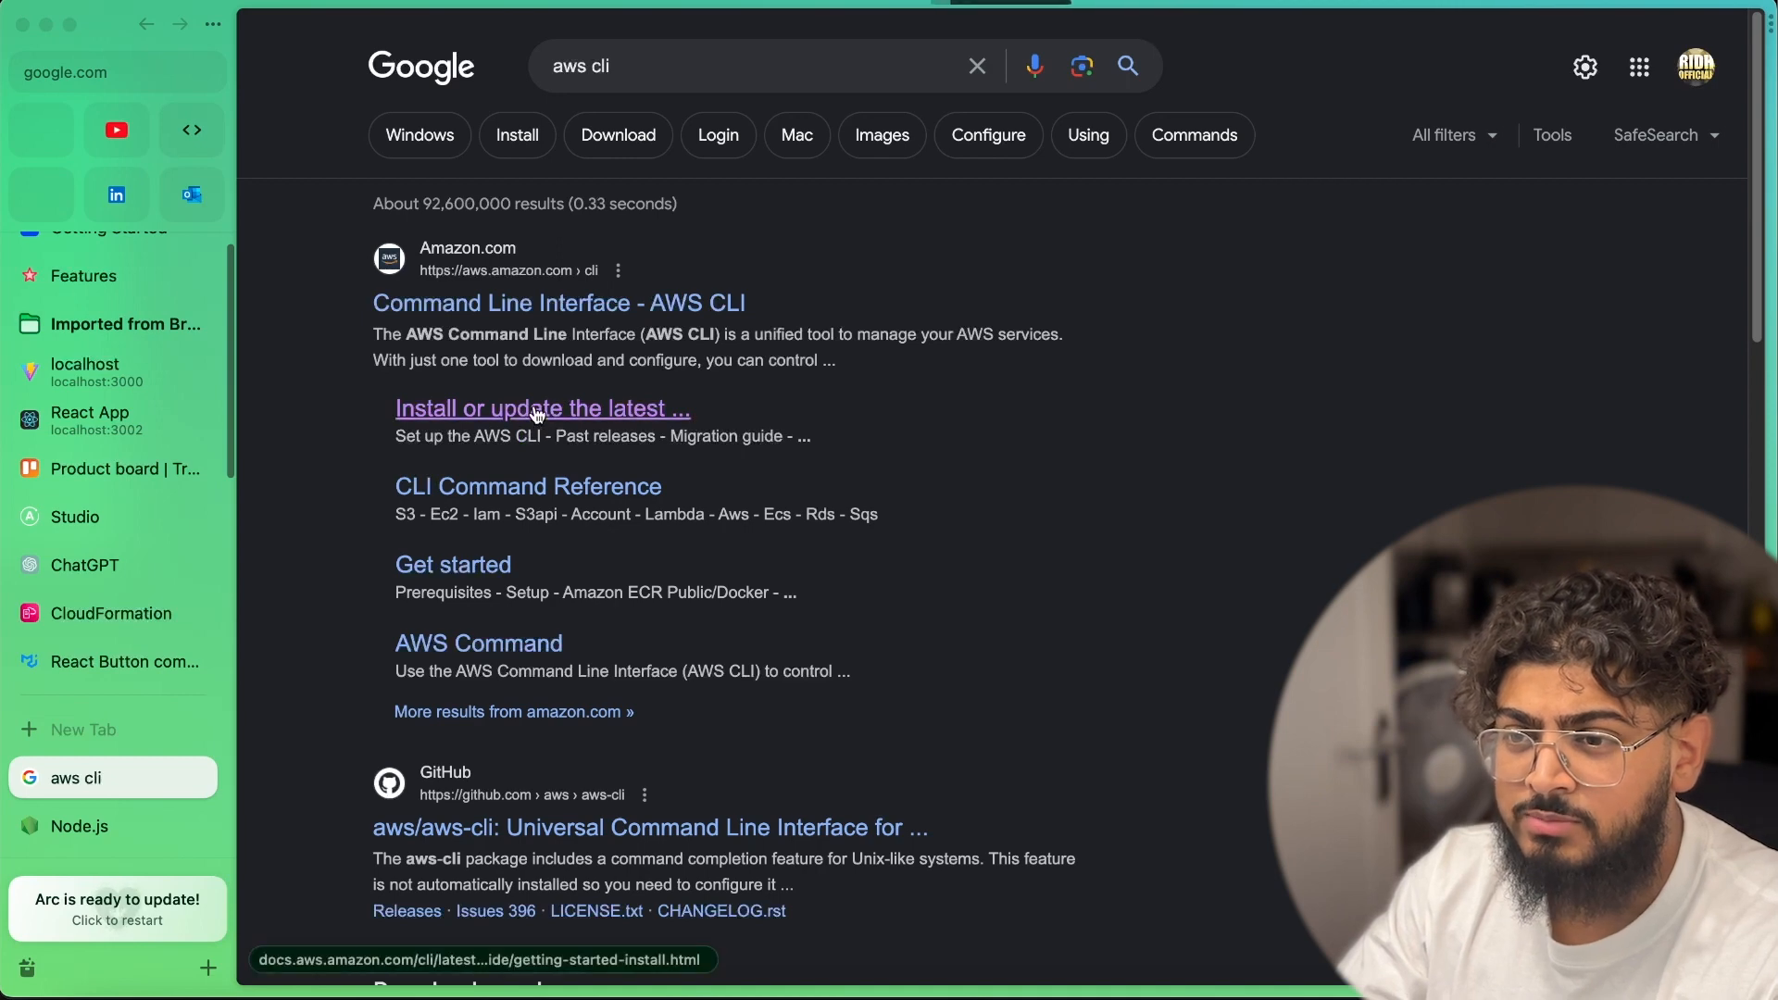
pyautogui.moveTo(627, 565)
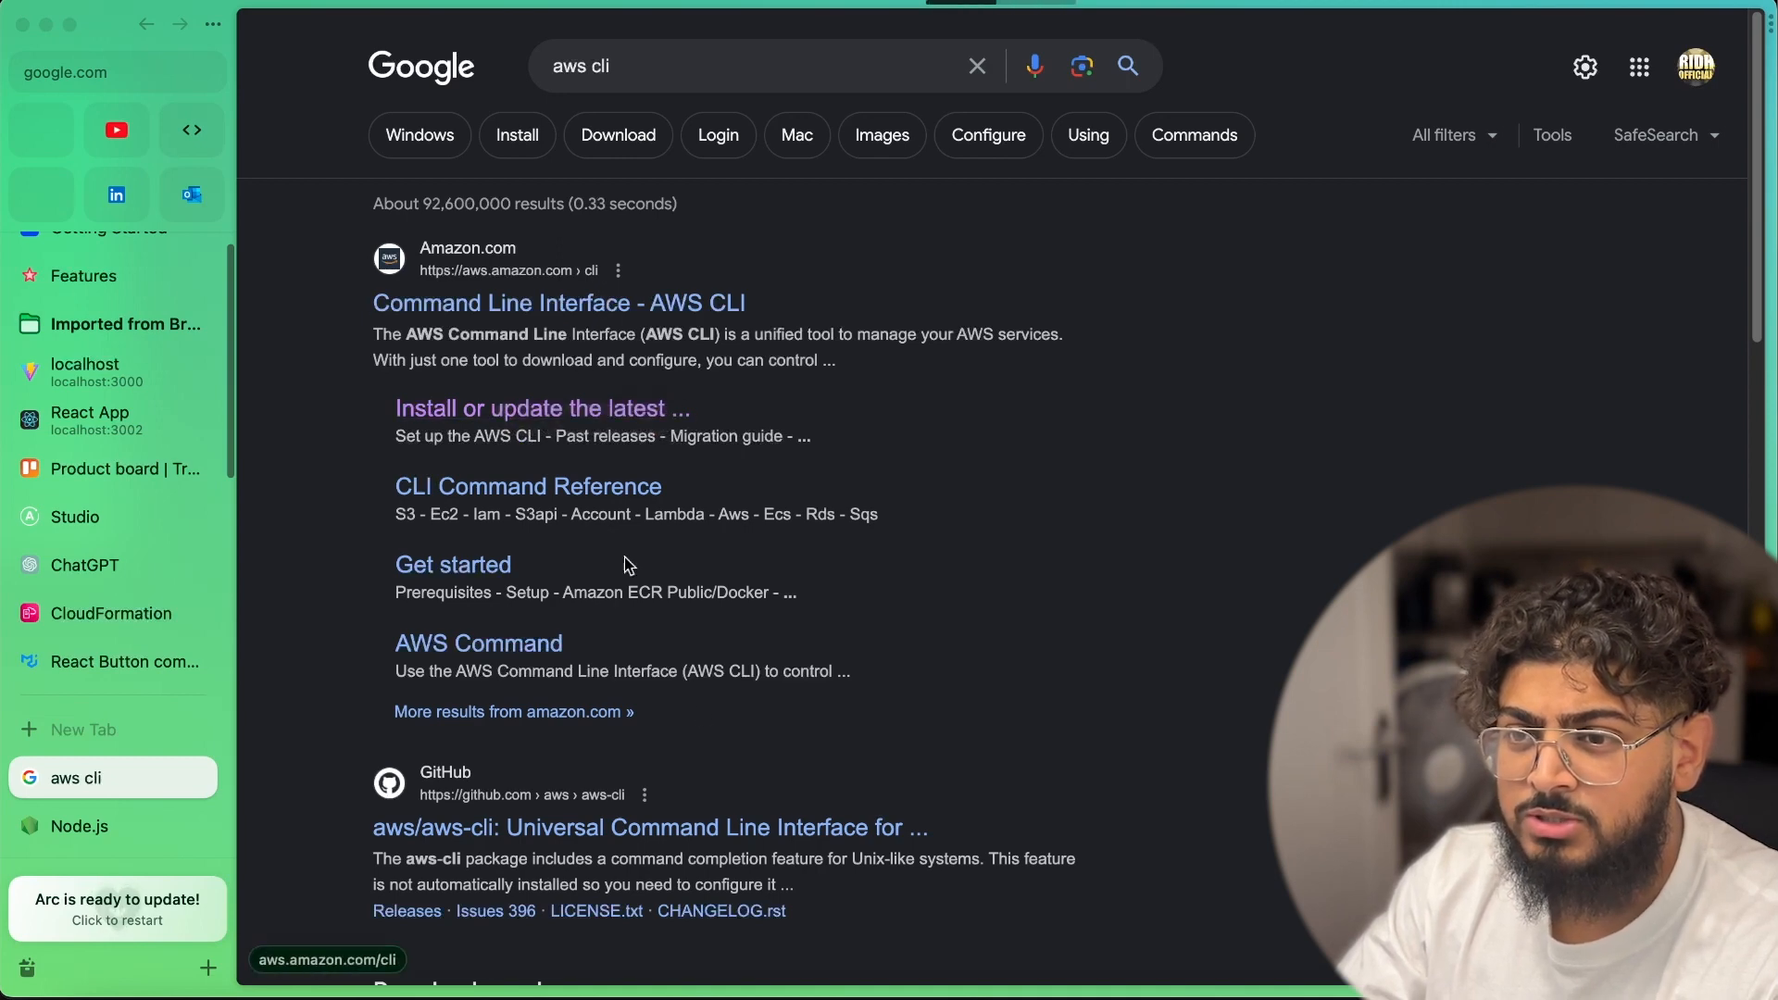
pyautogui.click(558, 303)
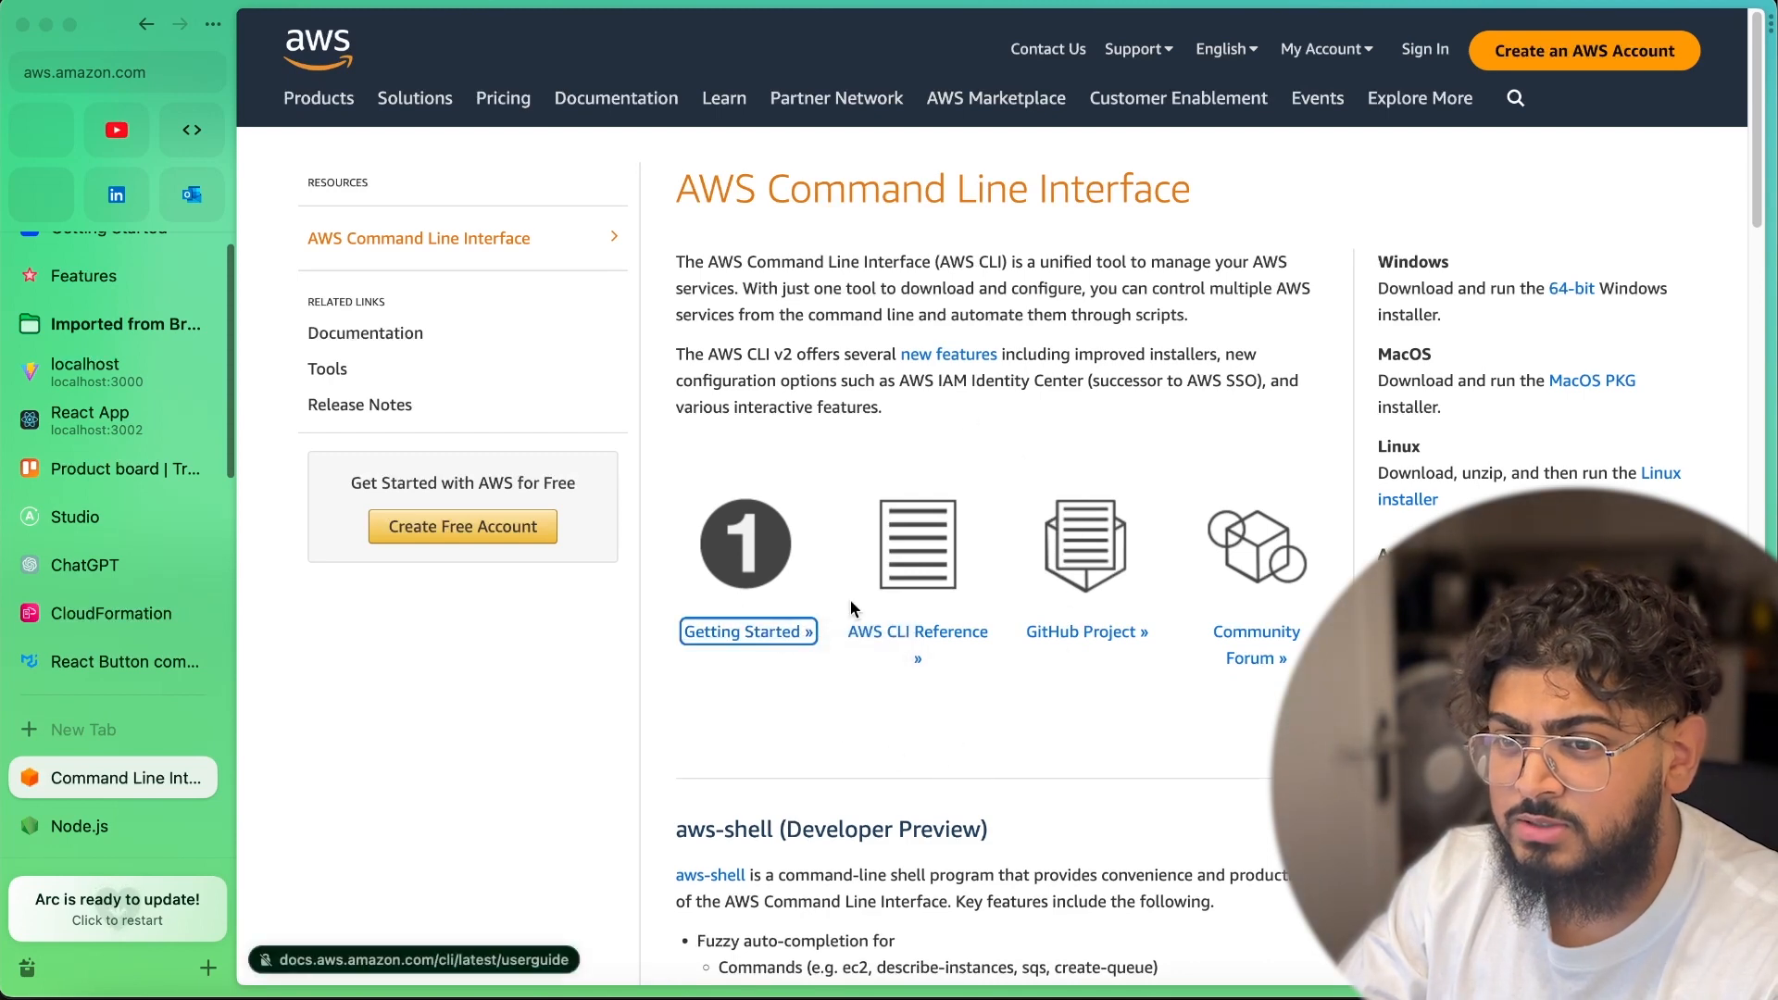
pyautogui.click(747, 632)
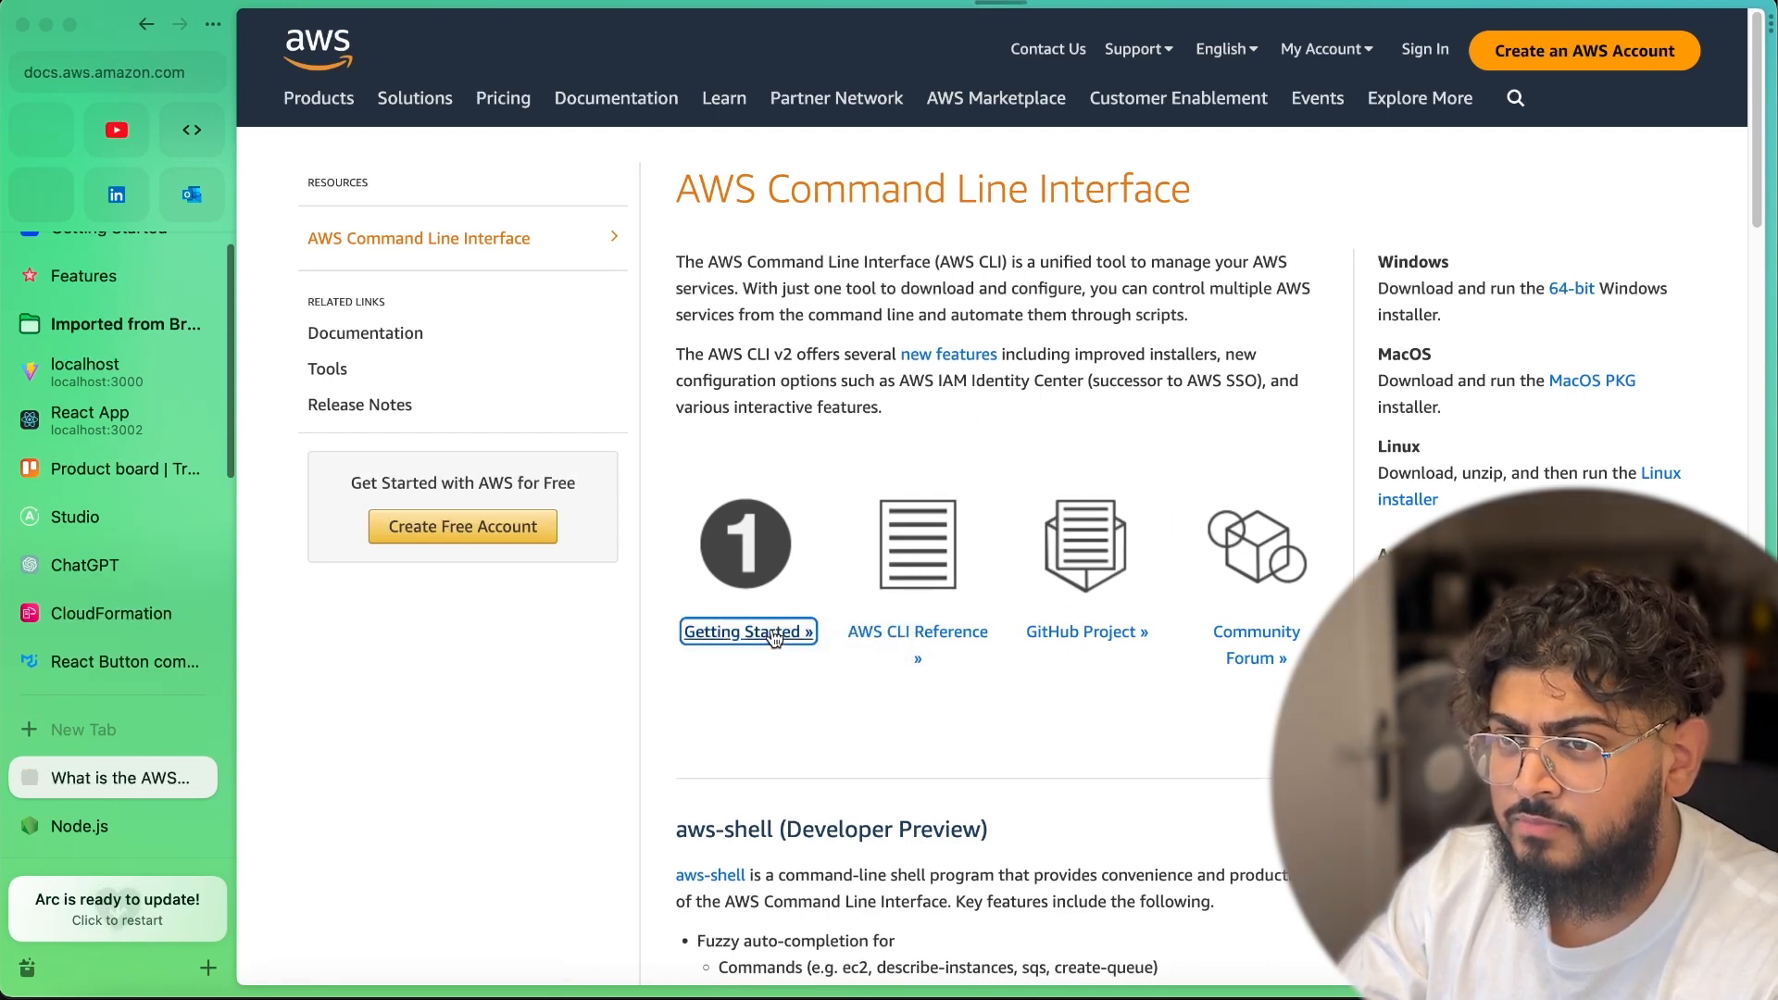
pyautogui.click(742, 631)
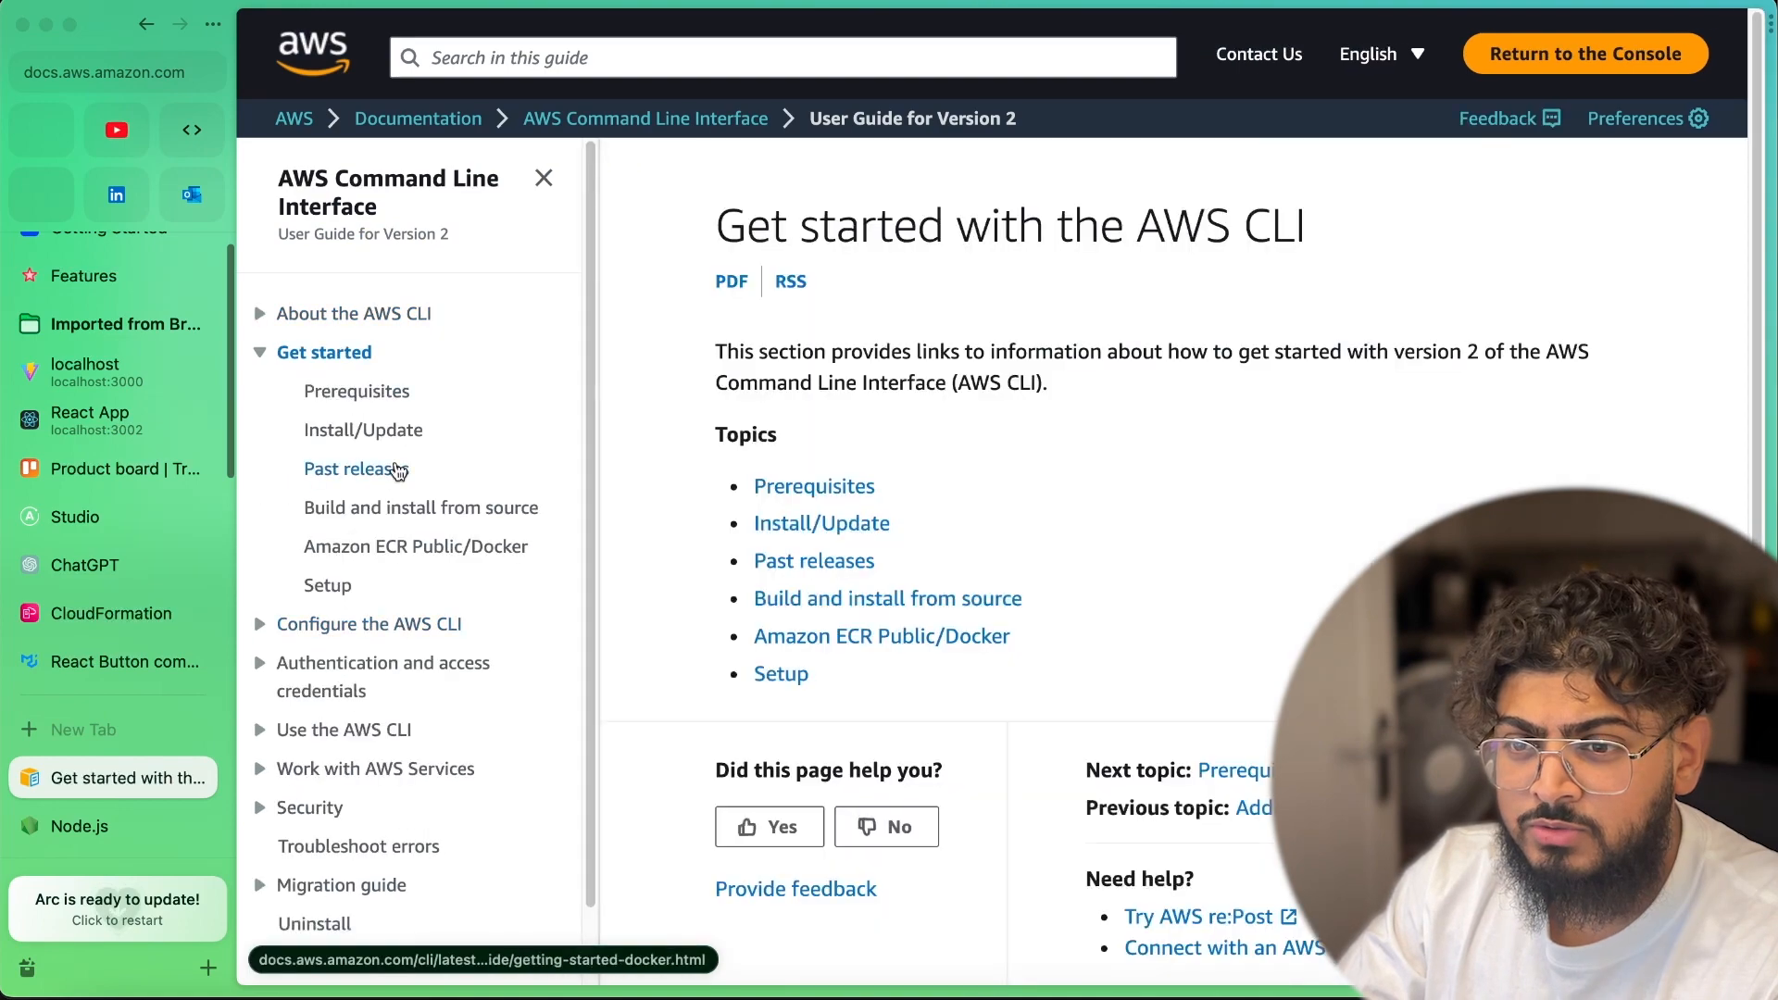
pyautogui.moveTo(821, 522)
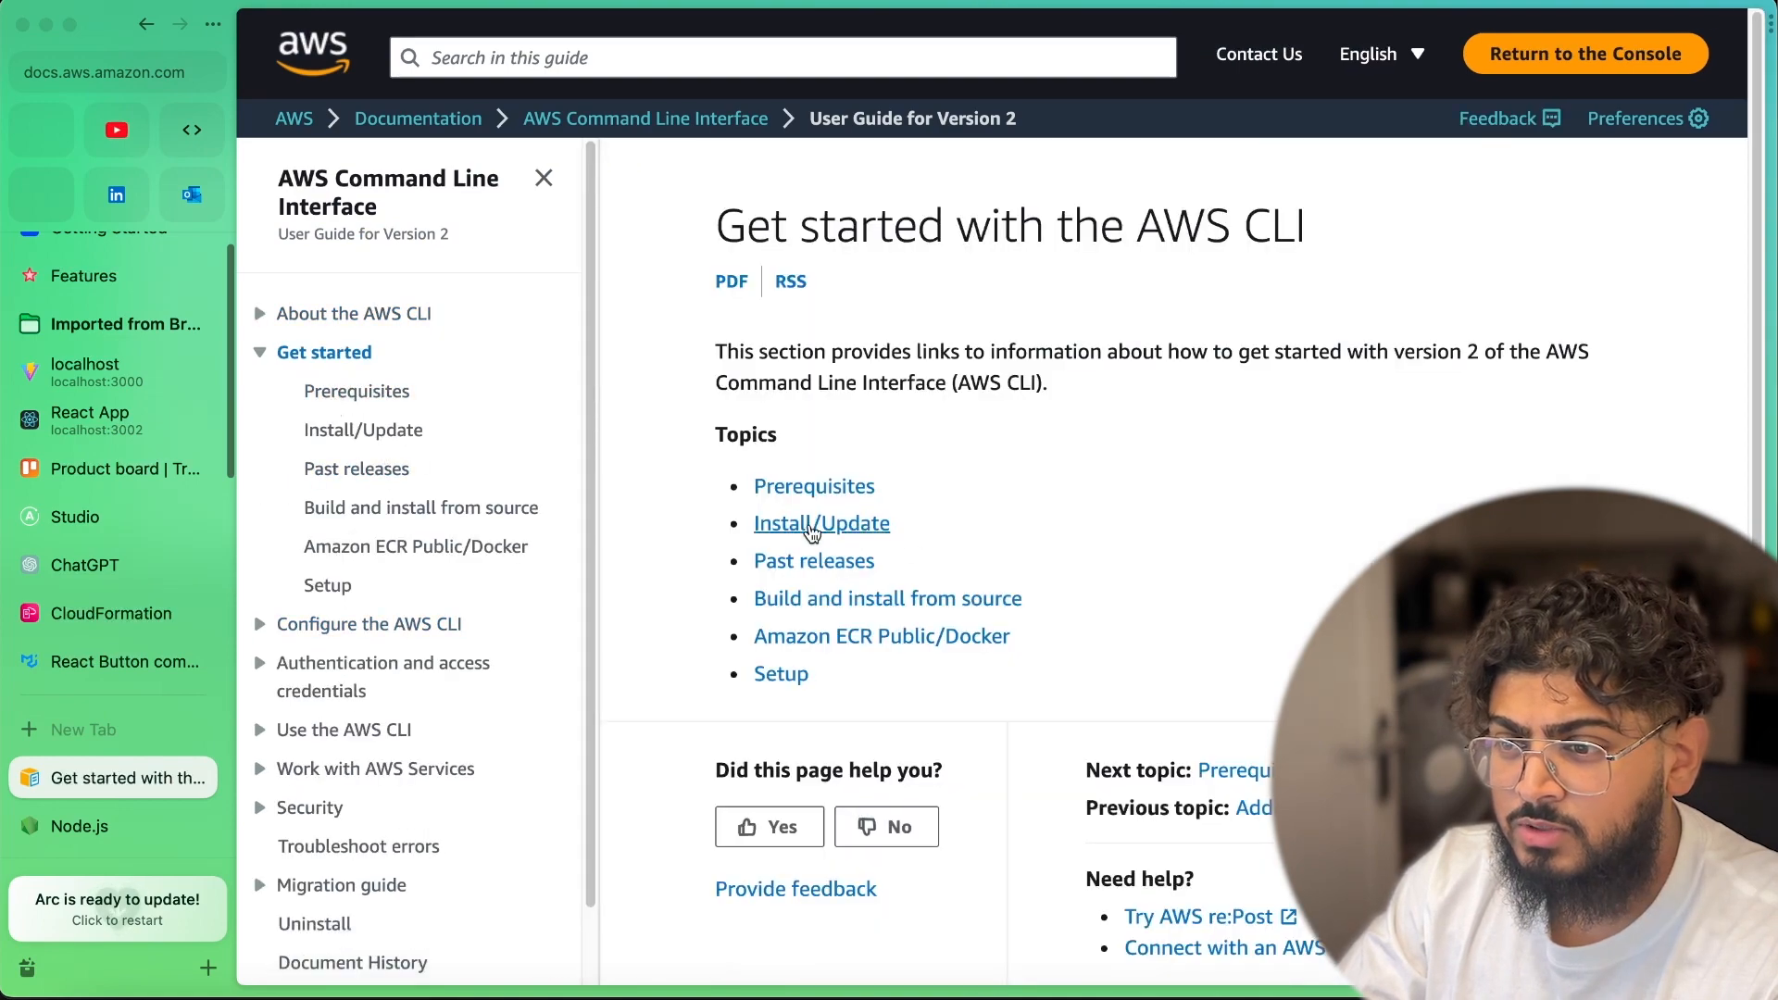
pyautogui.click(821, 523)
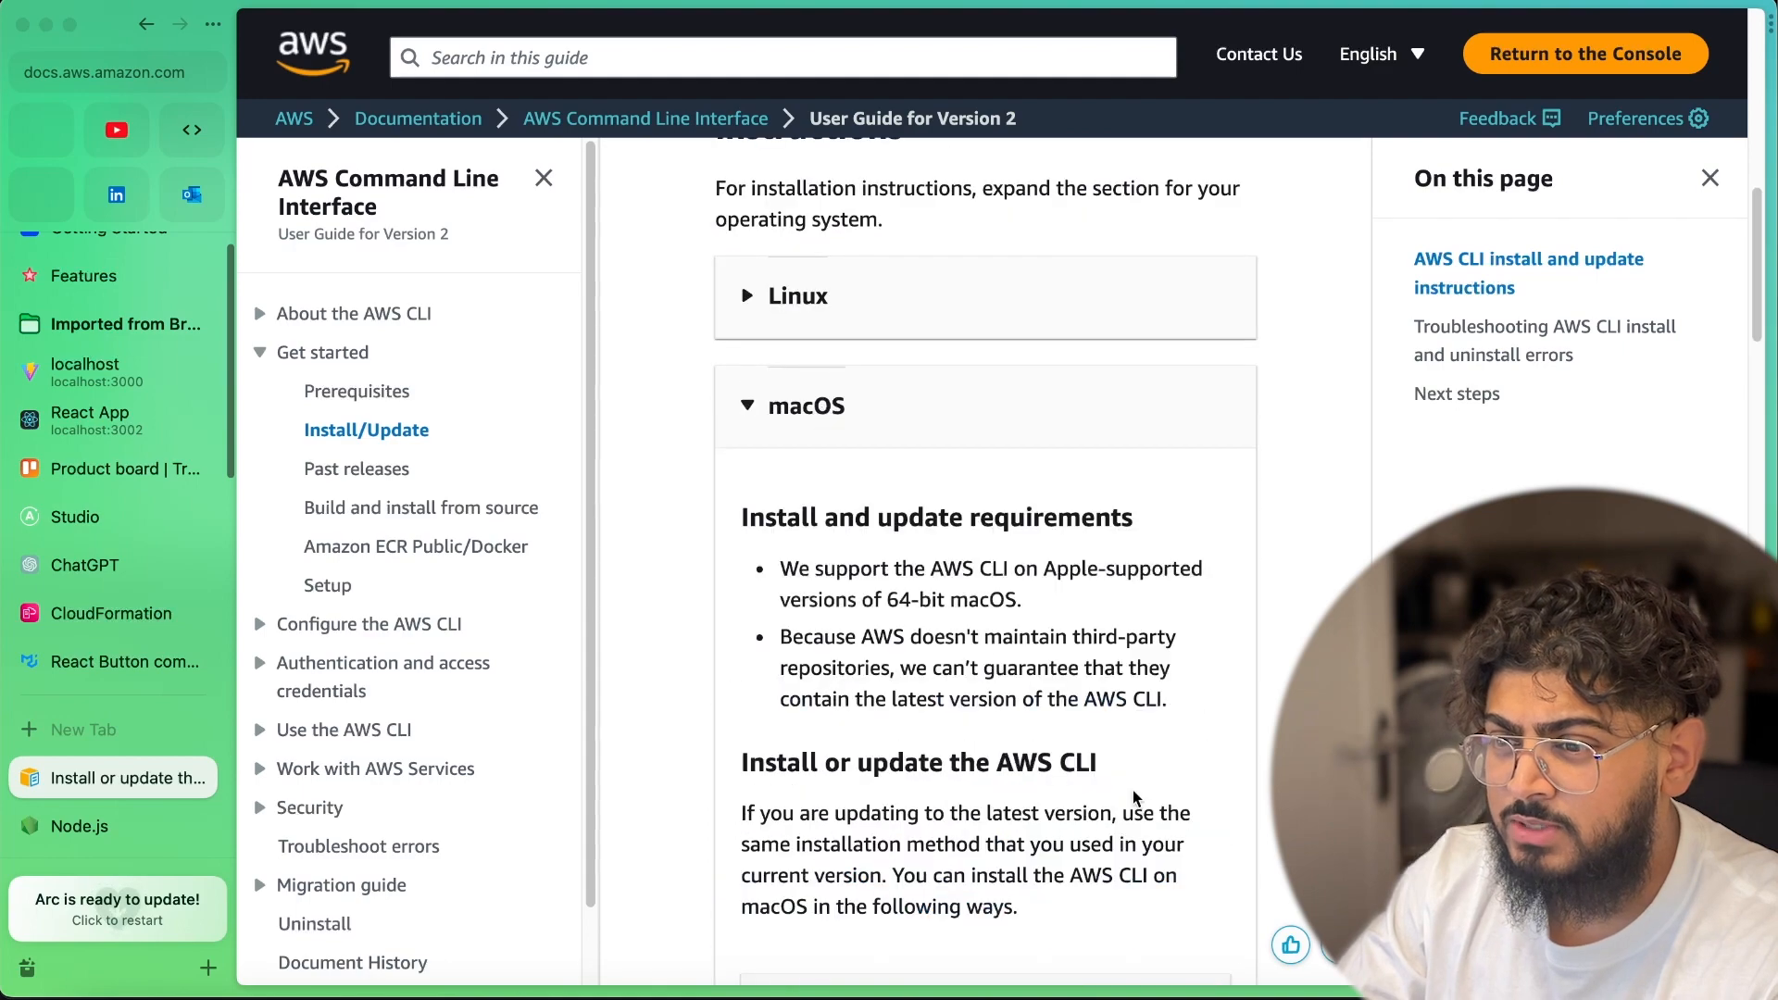
pyautogui.scroll(-3)
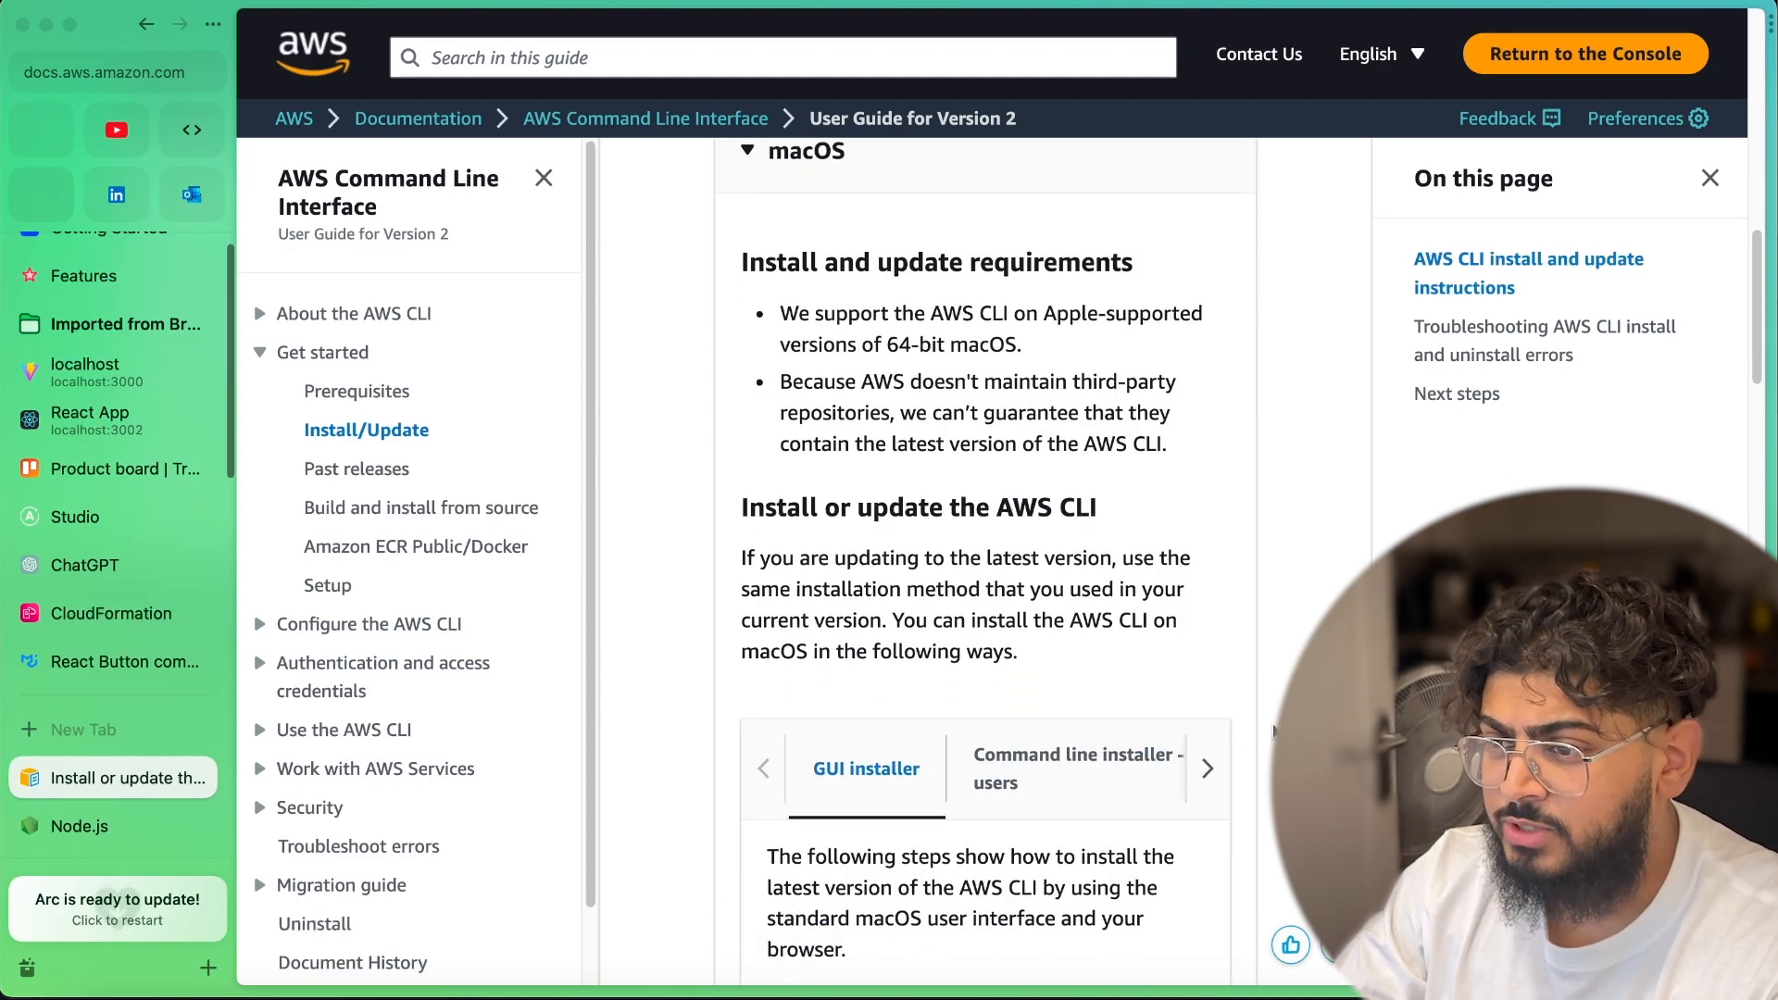
pyautogui.scroll(-3)
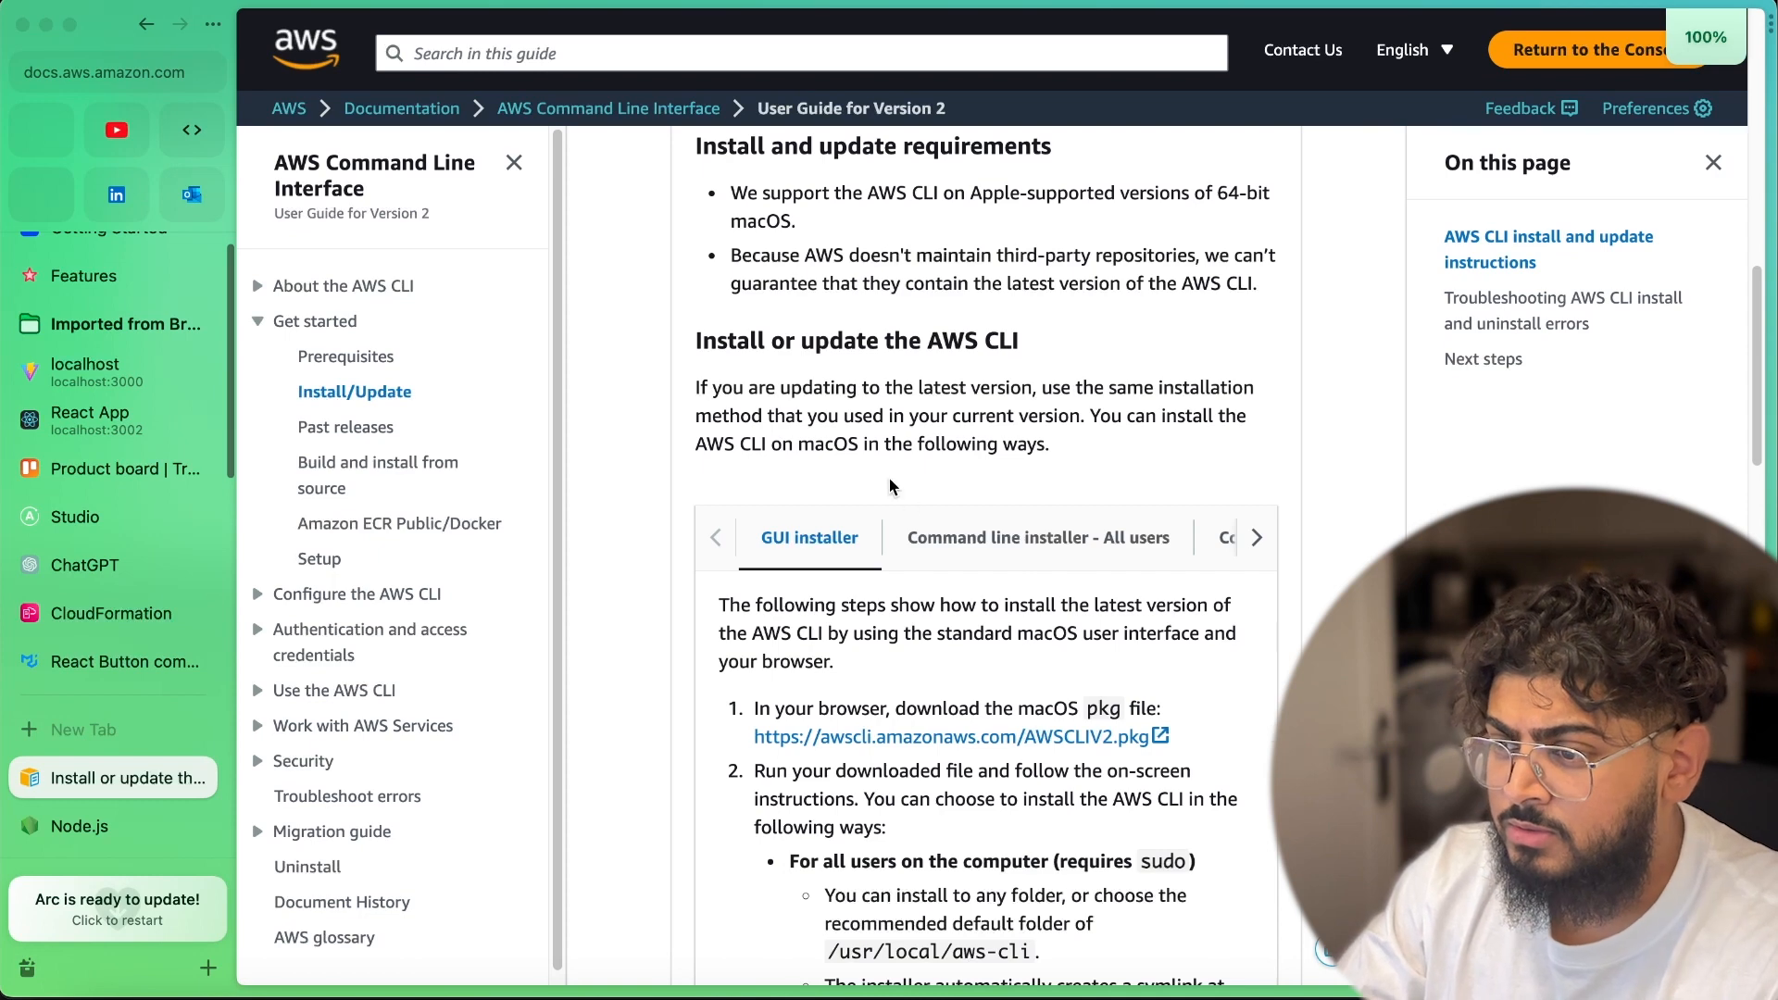
pyautogui.scroll(-3)
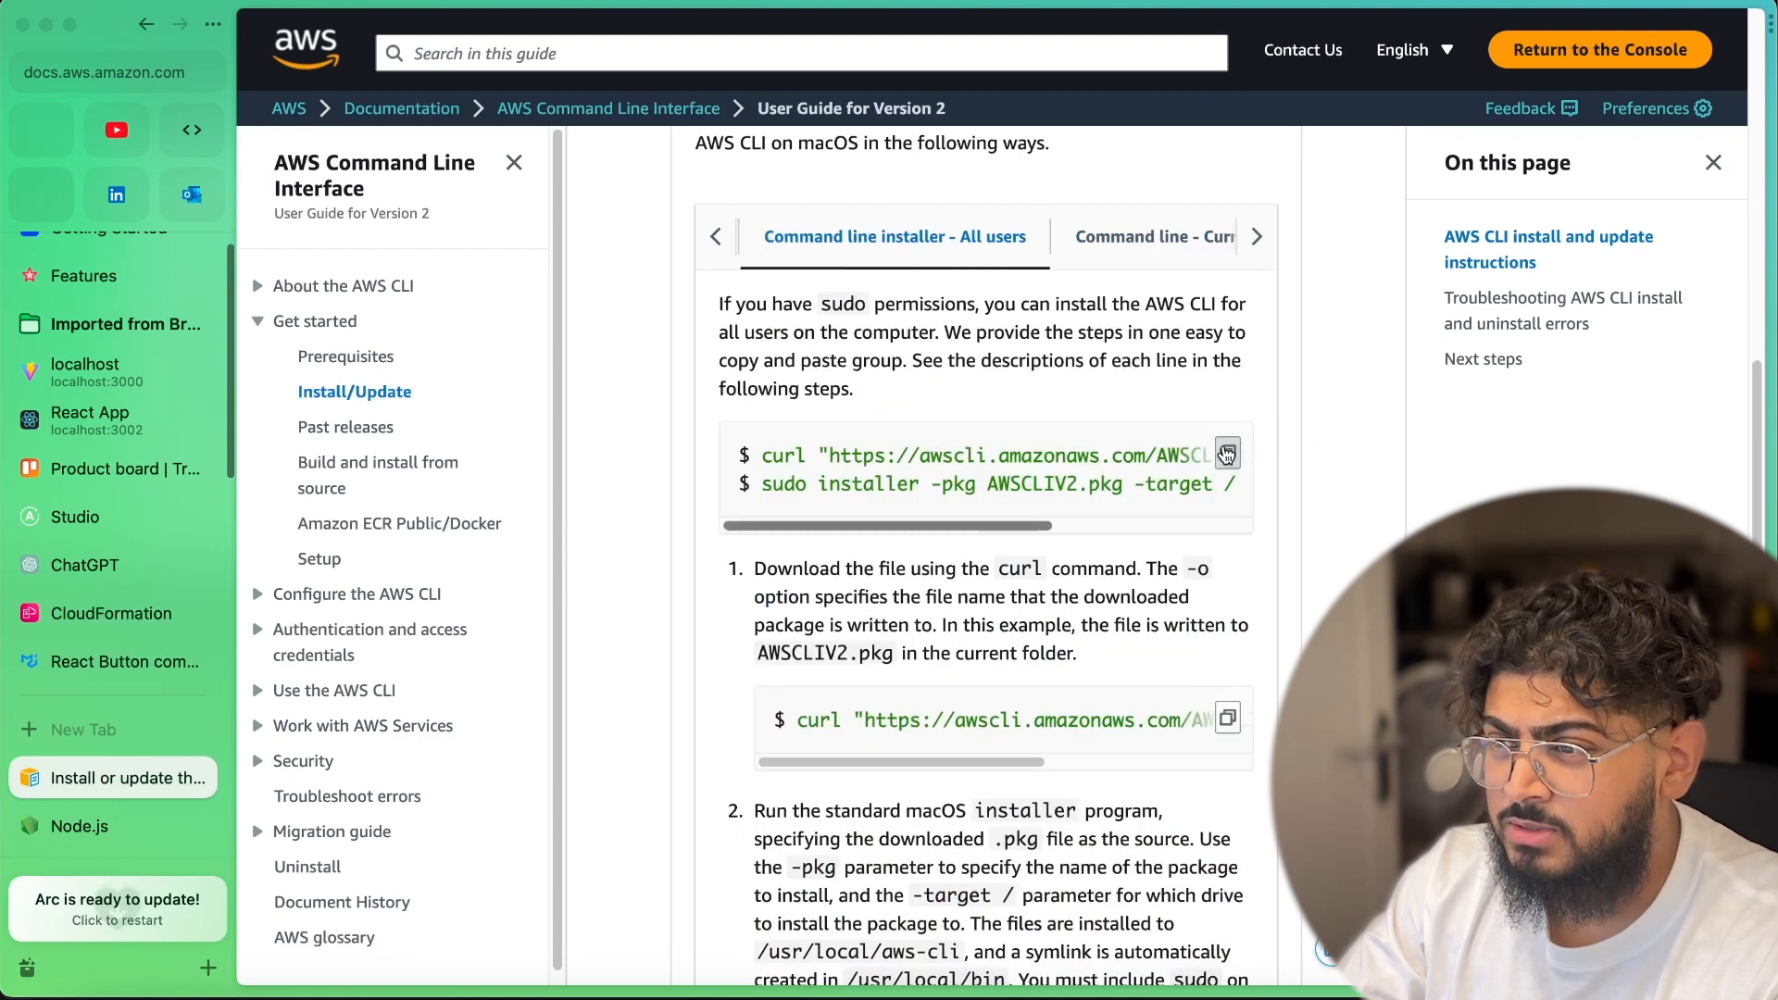
# Scroll the AWS CLI guide and select the aws --version command for copying.
pyautogui.scroll(-3)
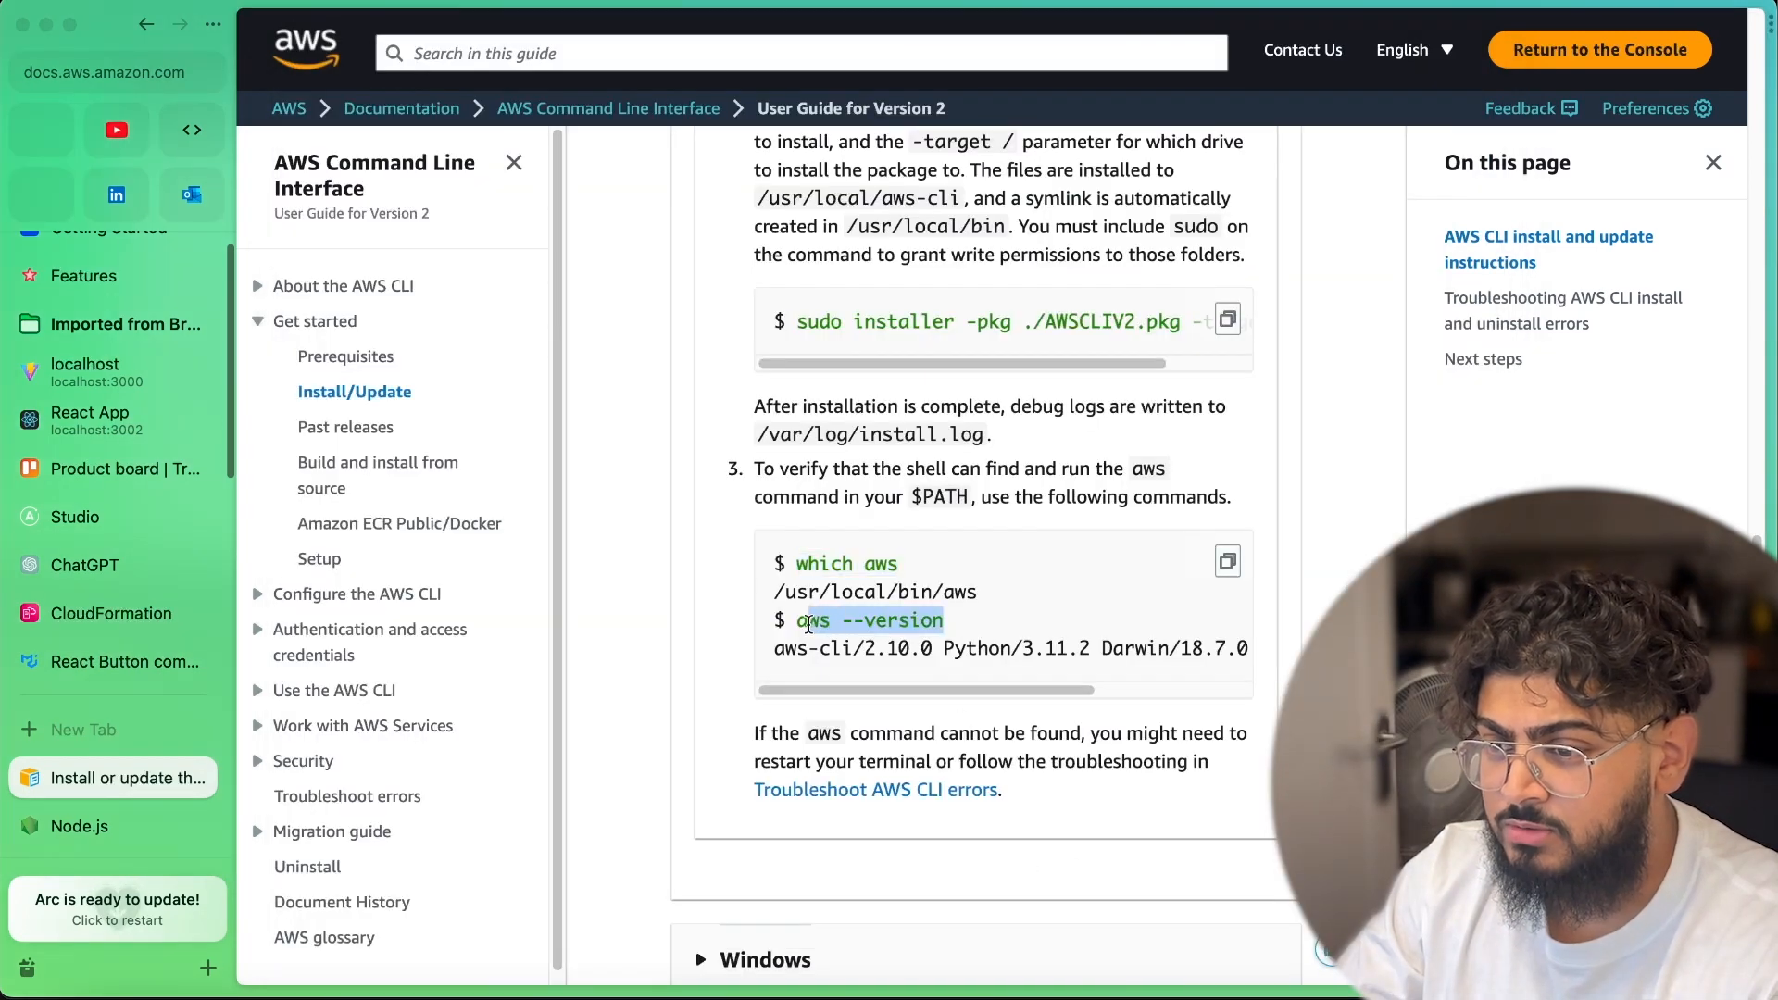
pyautogui.doubleClick(868, 620)
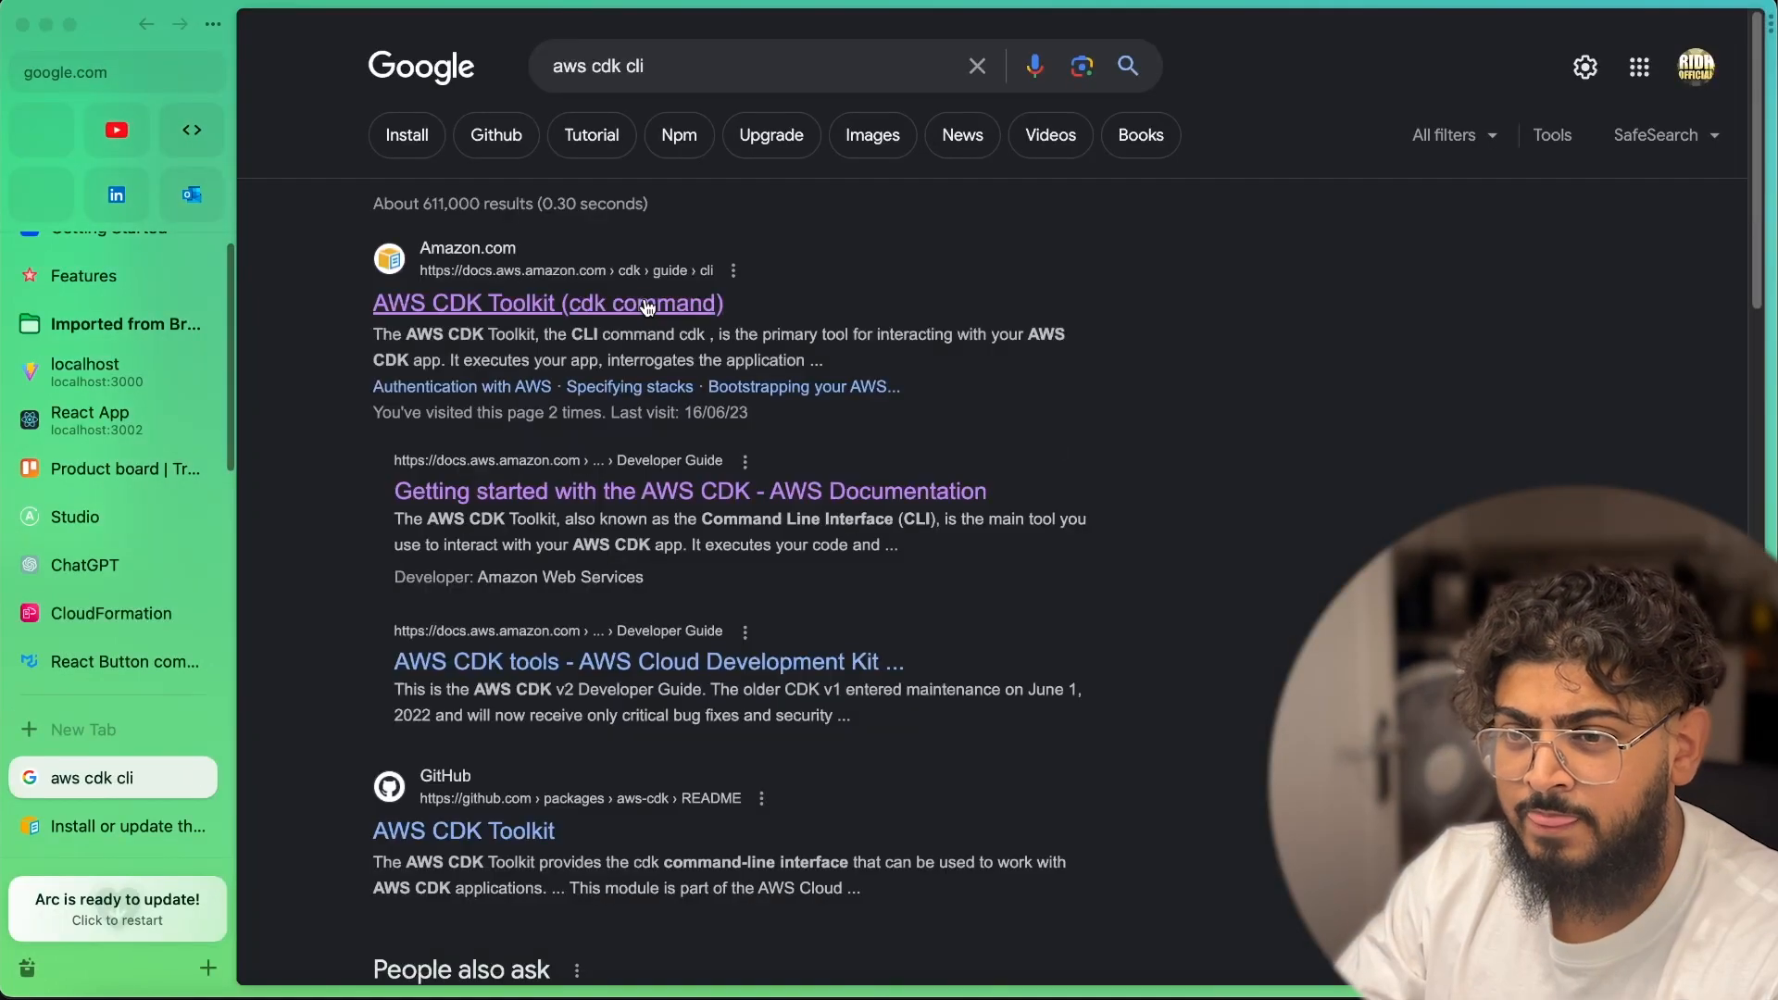
# Open the AWS CDK Toolkit documentation and scroll to its npm install command.
pyautogui.click(548, 303)
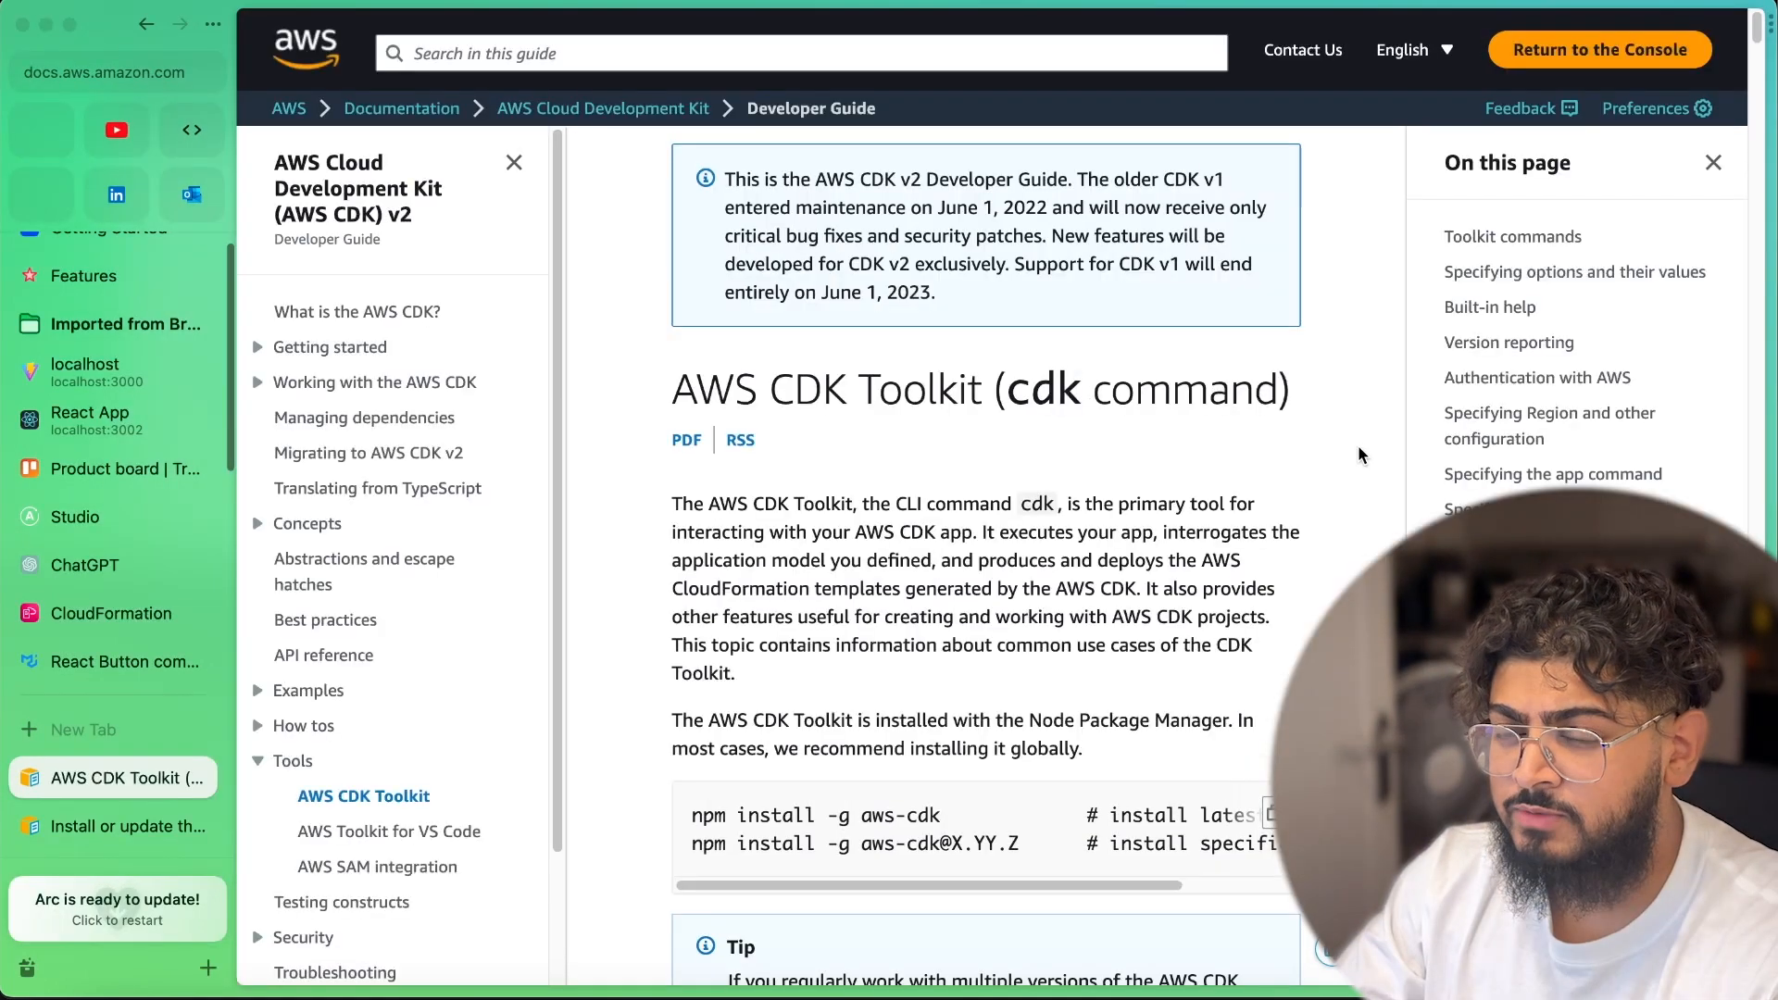
pyautogui.scroll(-3)
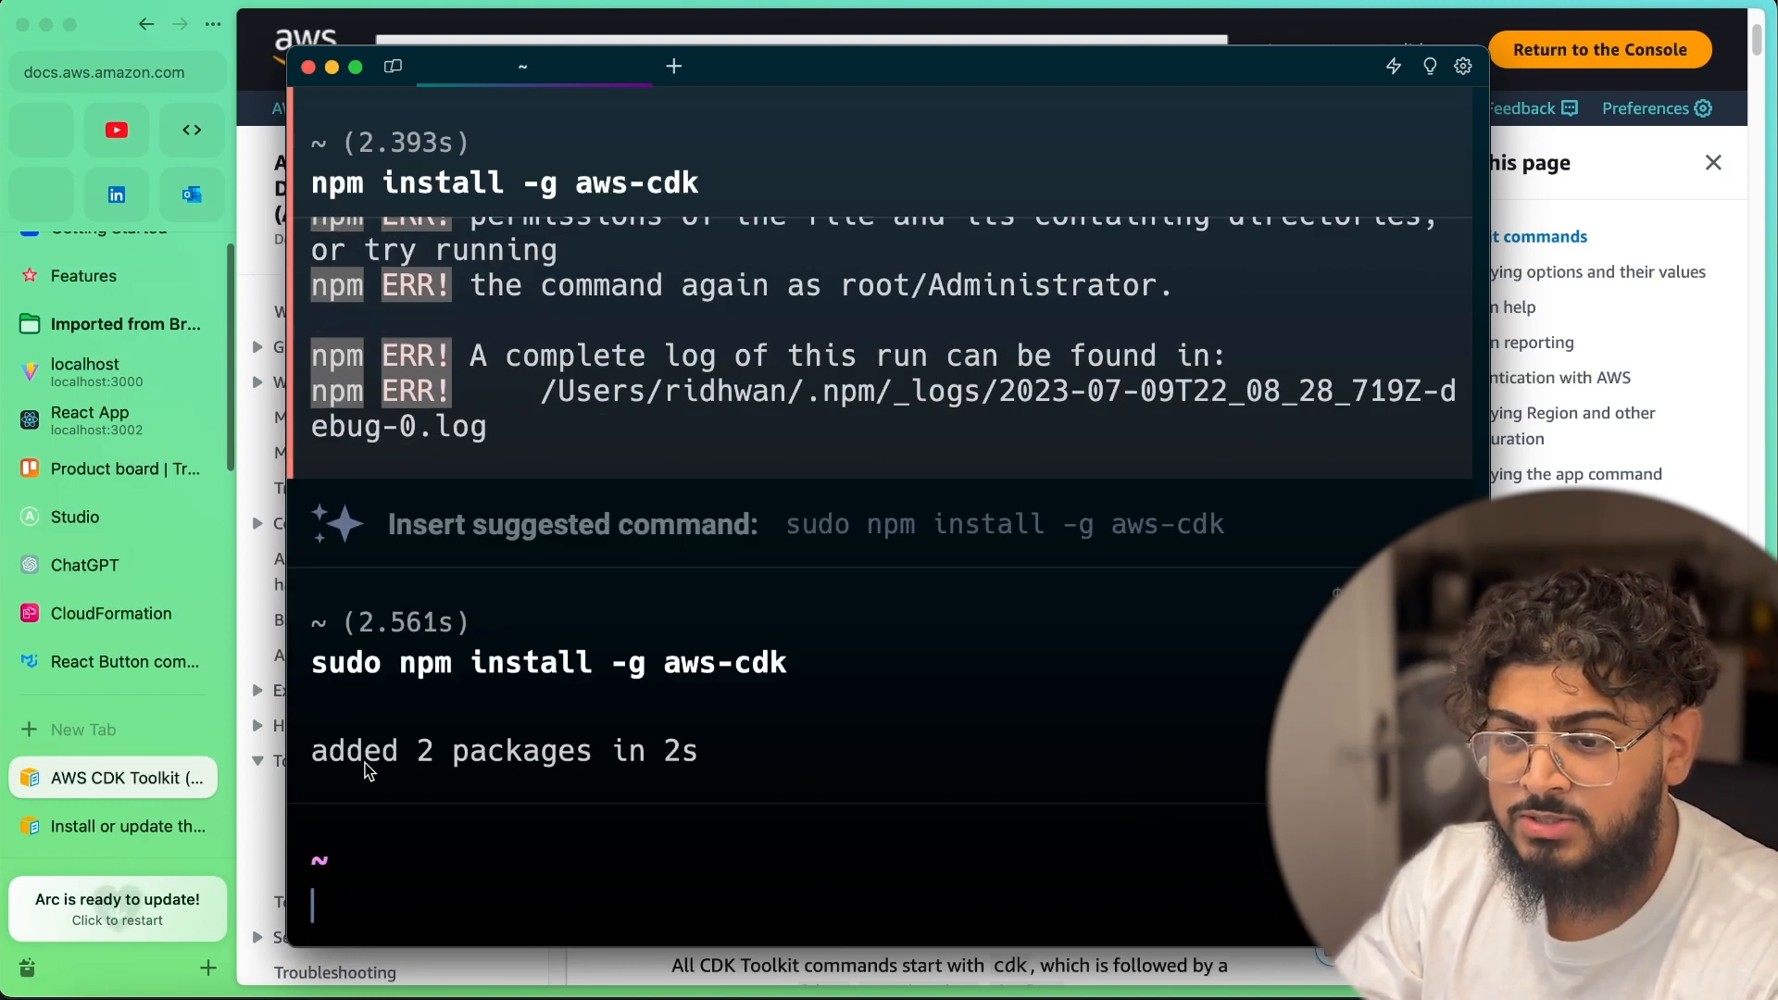
pyautogui.moveTo(669, 893)
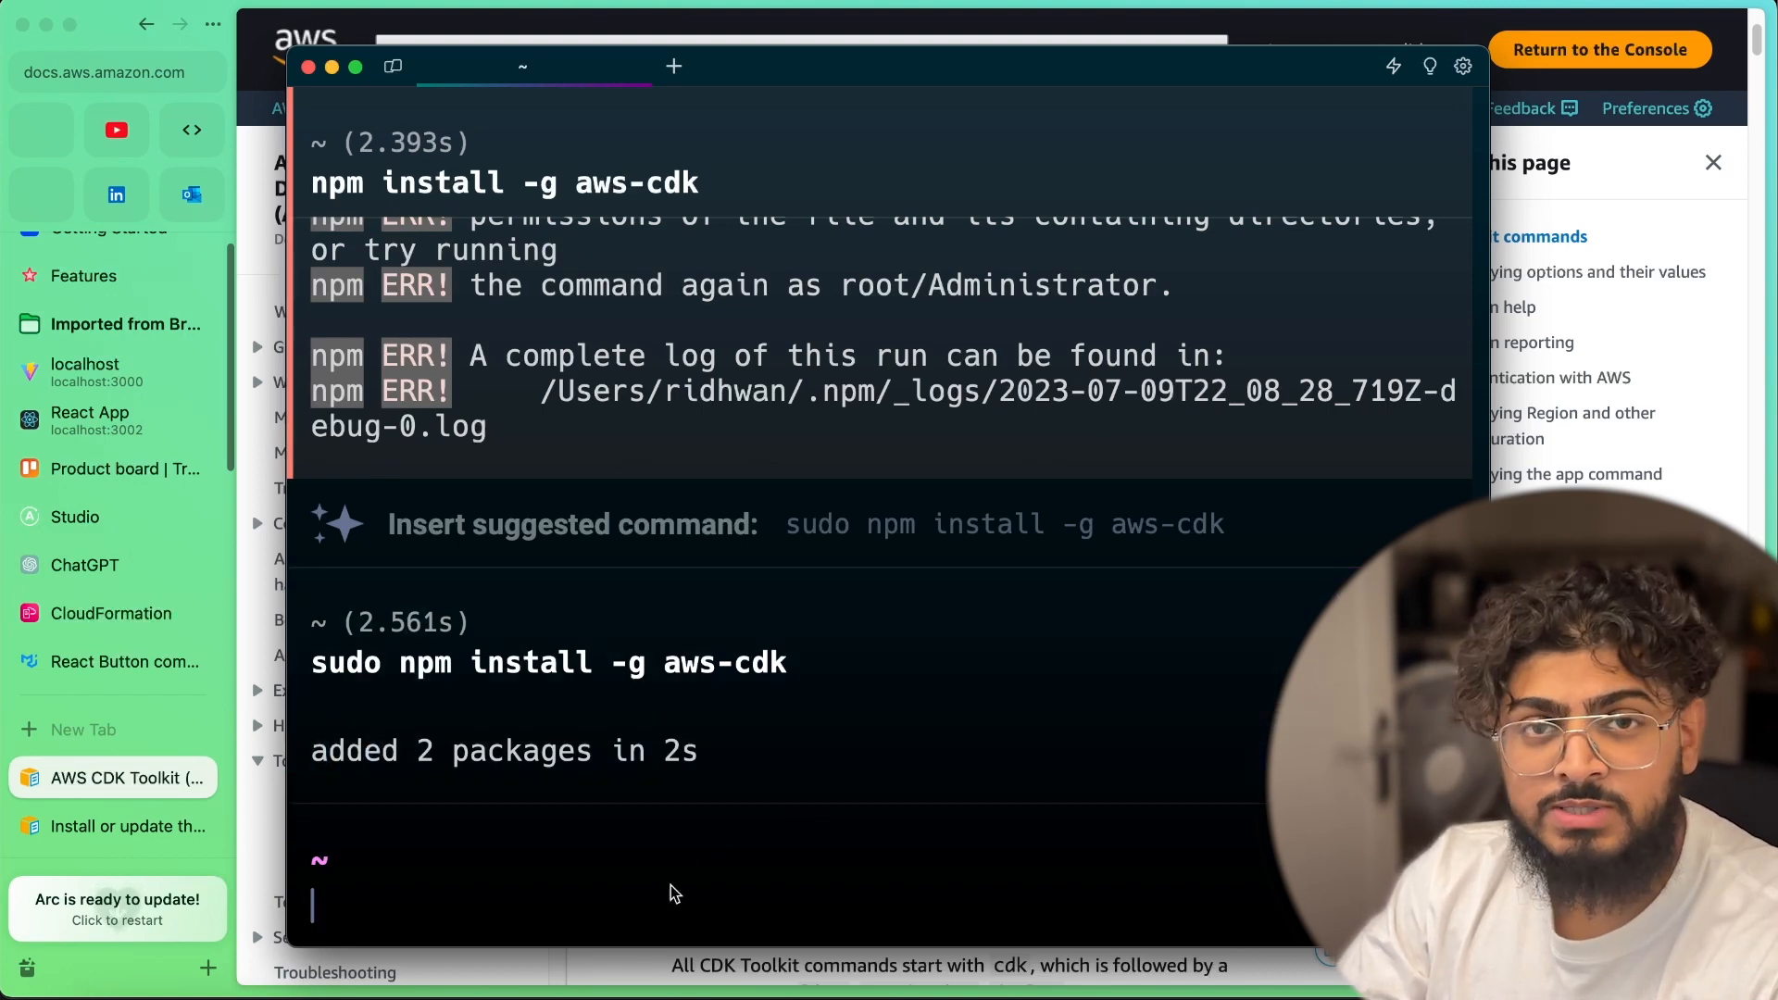
# Enter 'cd comeet-portal' in Warp.
pyautogui.write('cd comeet-portal')
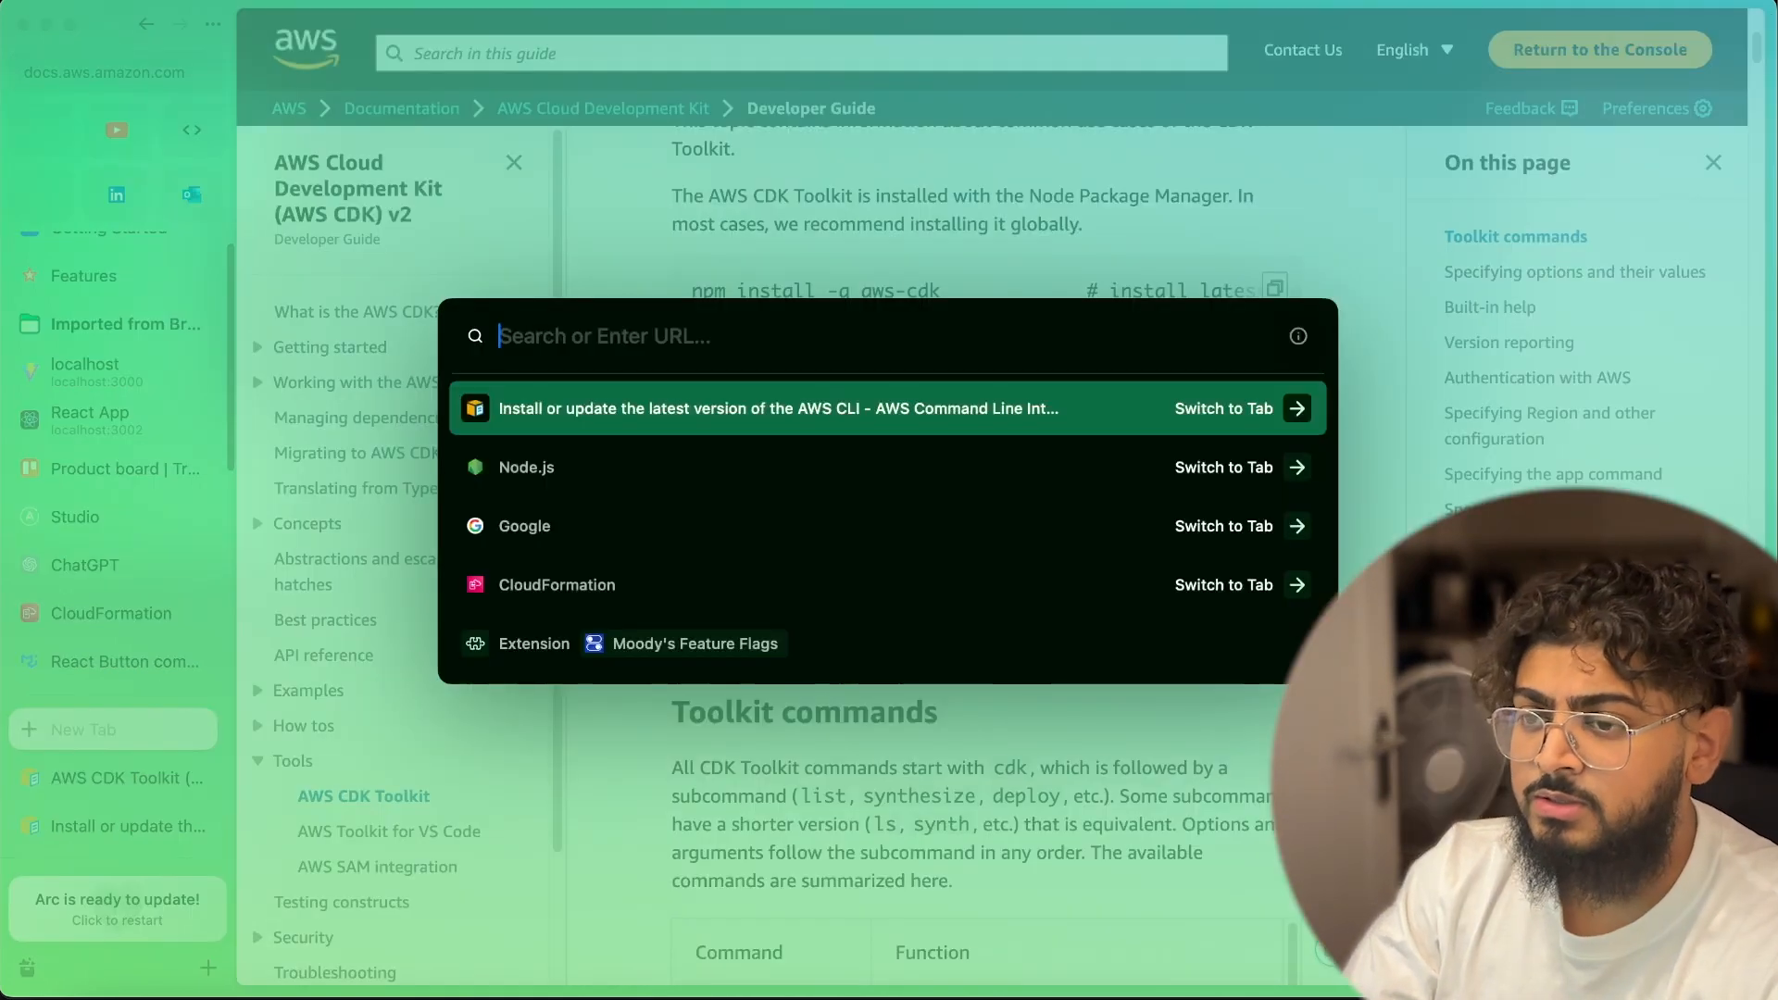
# Search 'yarn', reach Yarn's Installation page and select the corepack enable command.
pyautogui.write('yarn')
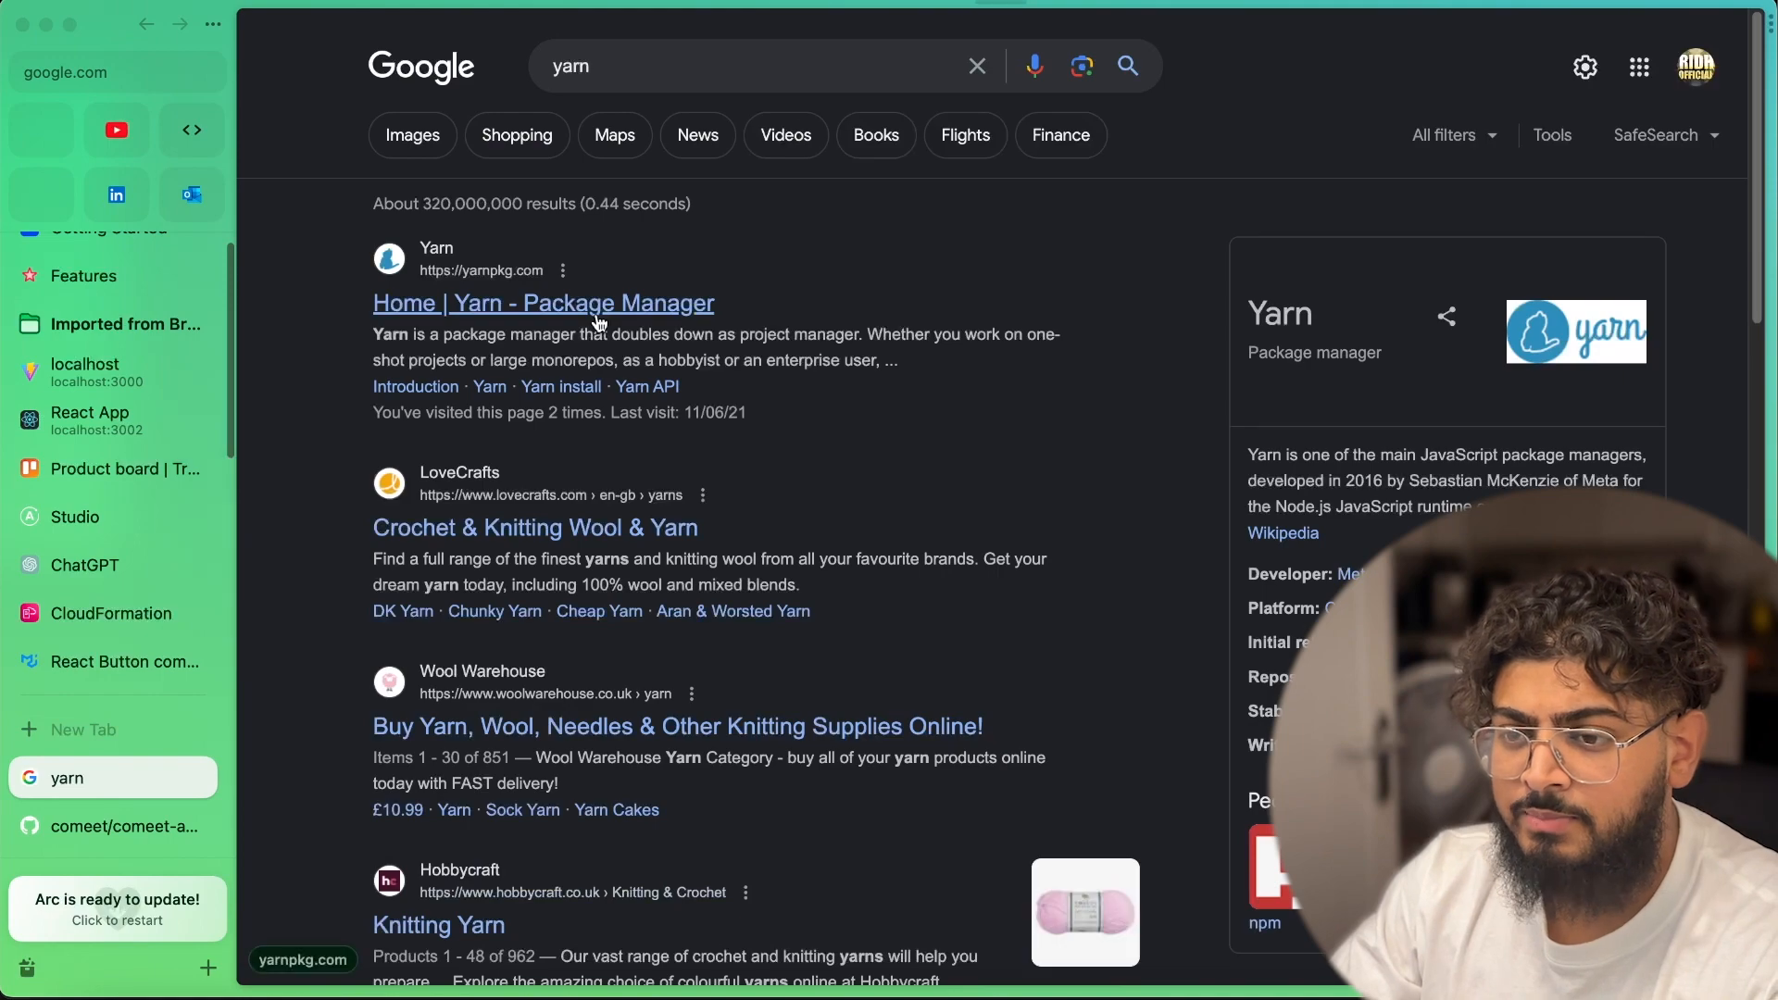
pyautogui.click(542, 303)
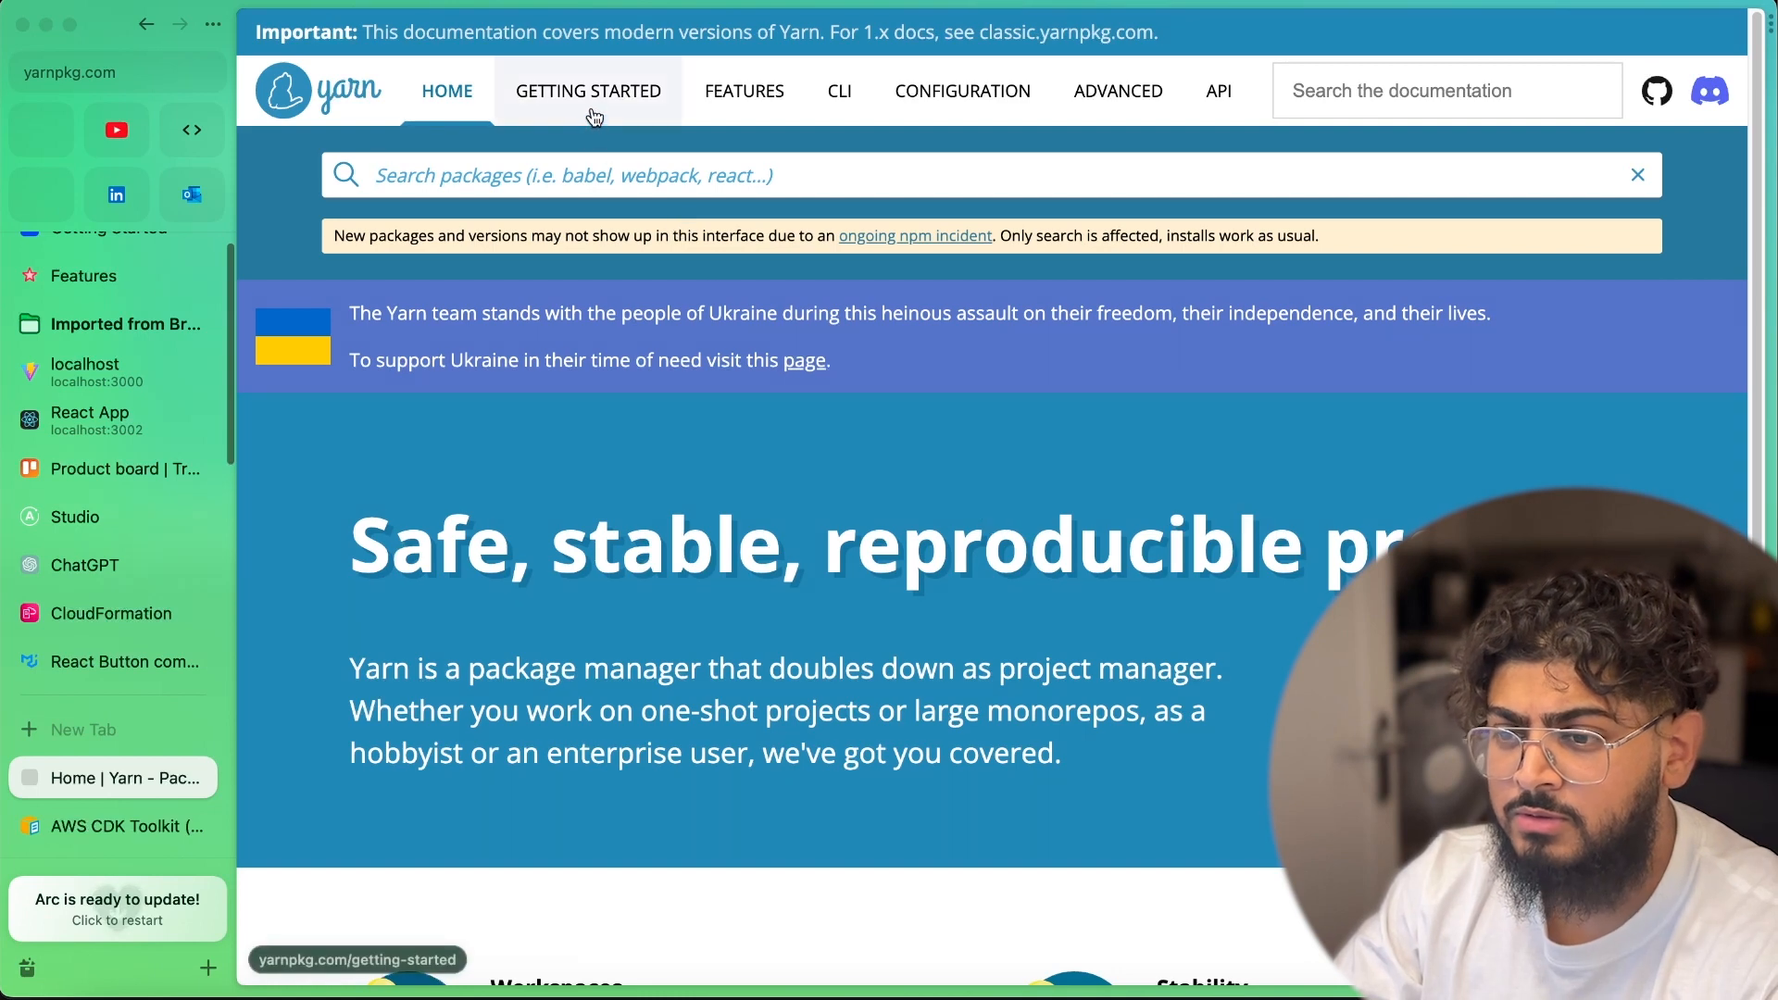
pyautogui.click(587, 91)
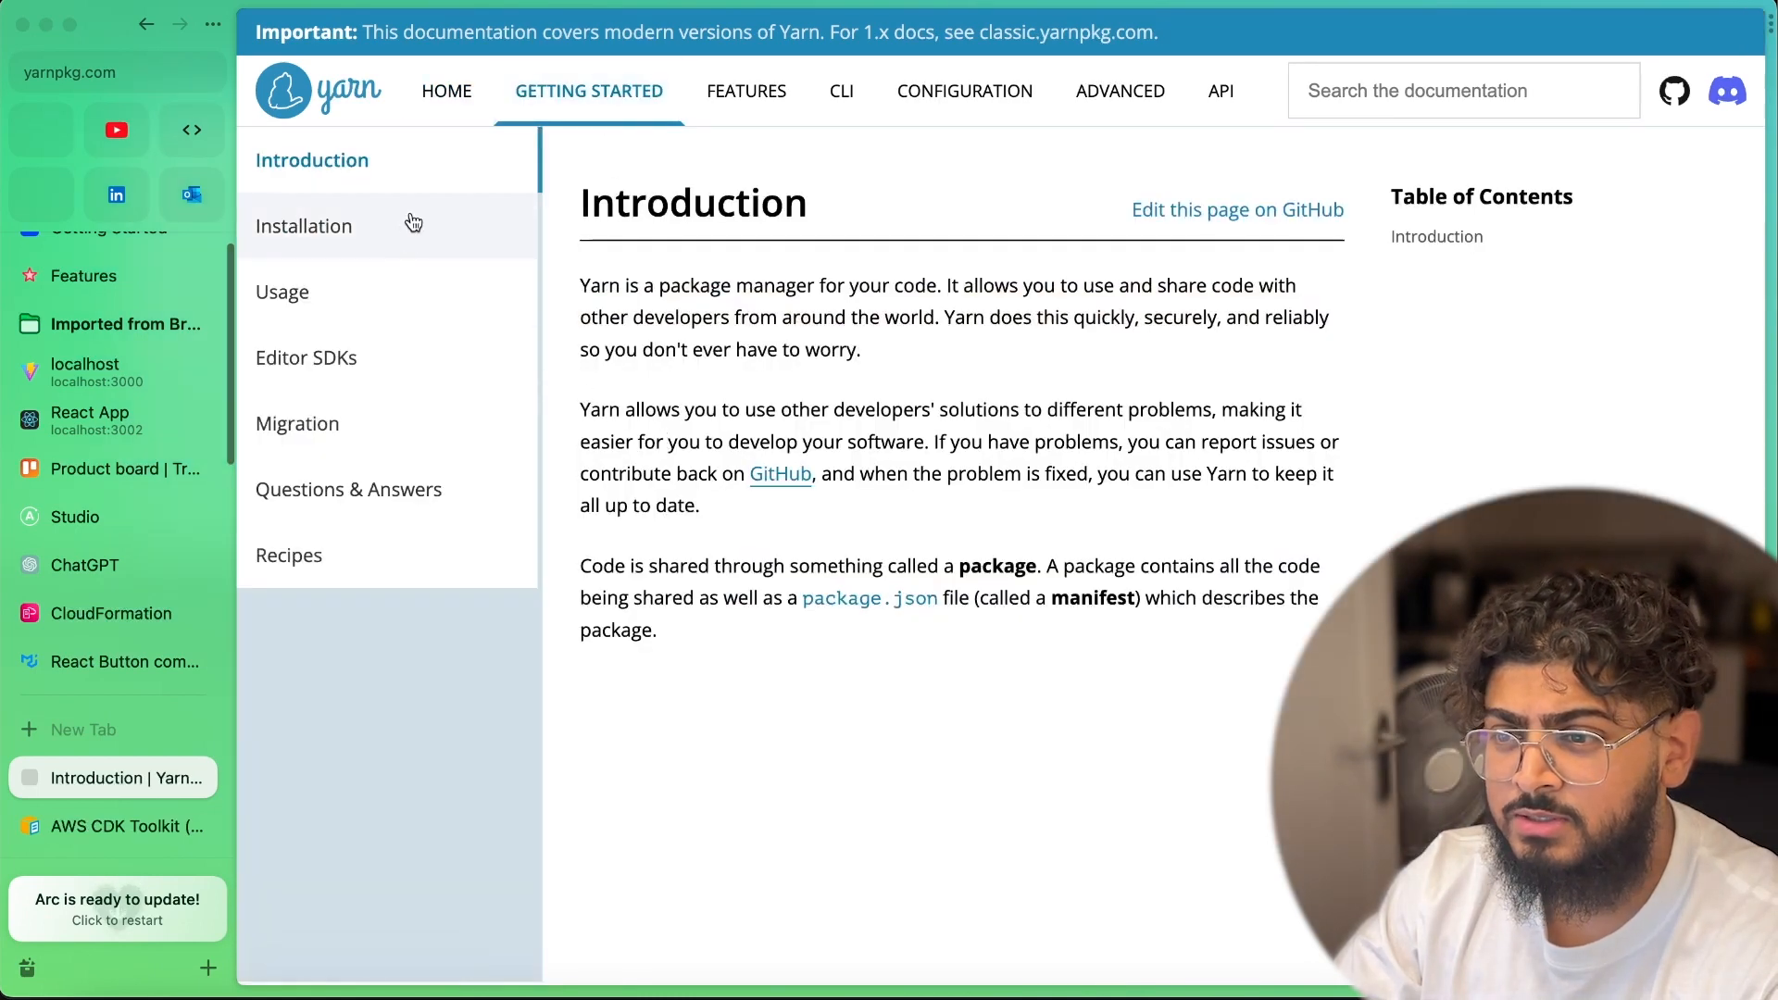
pyautogui.click(304, 226)
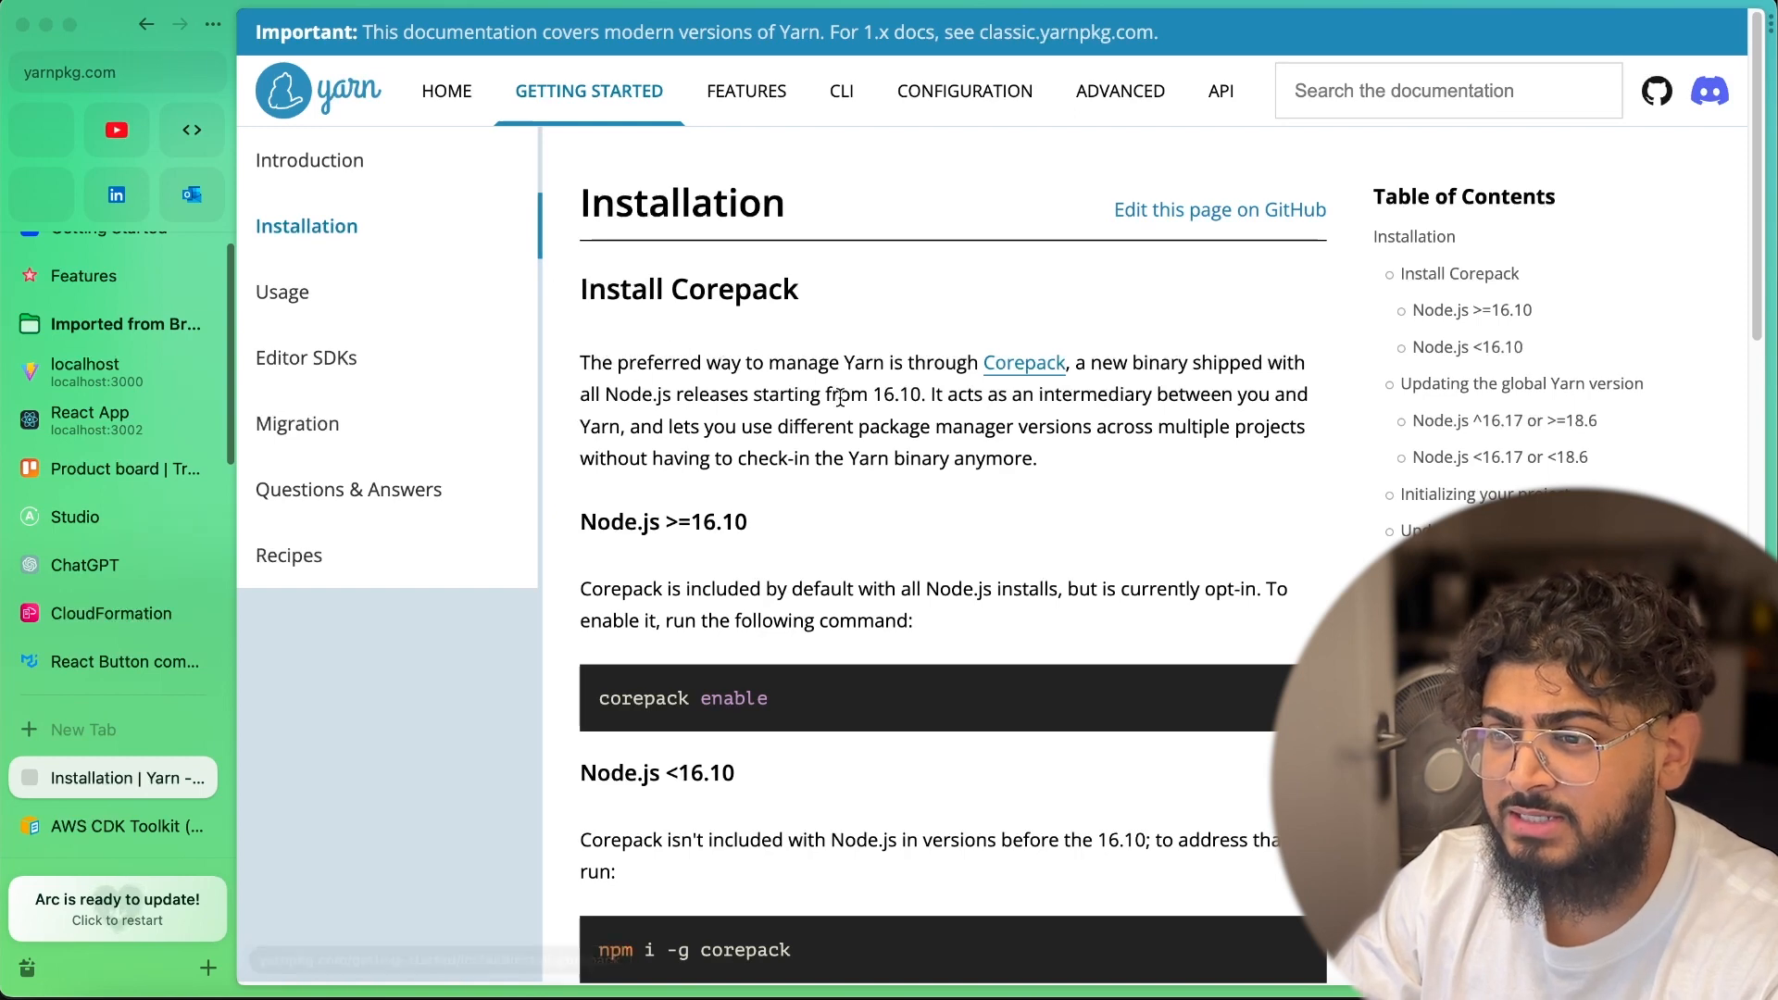
pyautogui.doubleClick(880, 393)
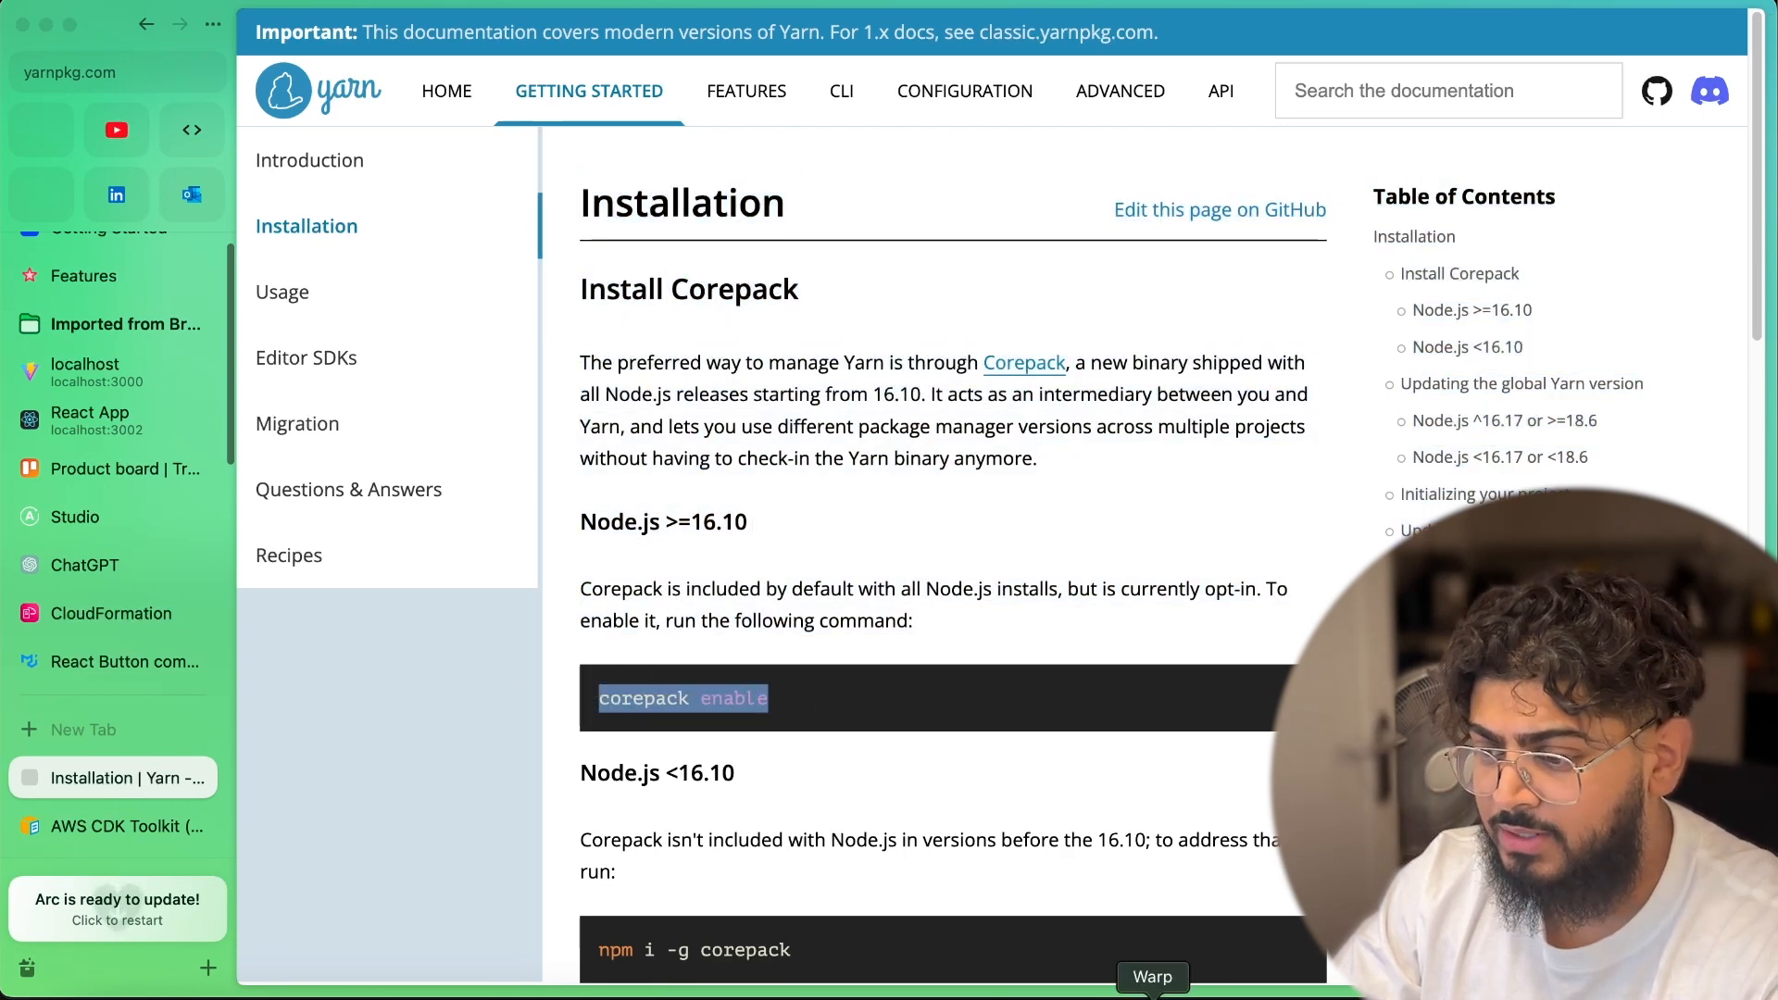
# In Warp, activate stable Yarn via corepack, check yarn -v, and enter npm install -g aws-cdk.
pyautogui.click(1152, 976)
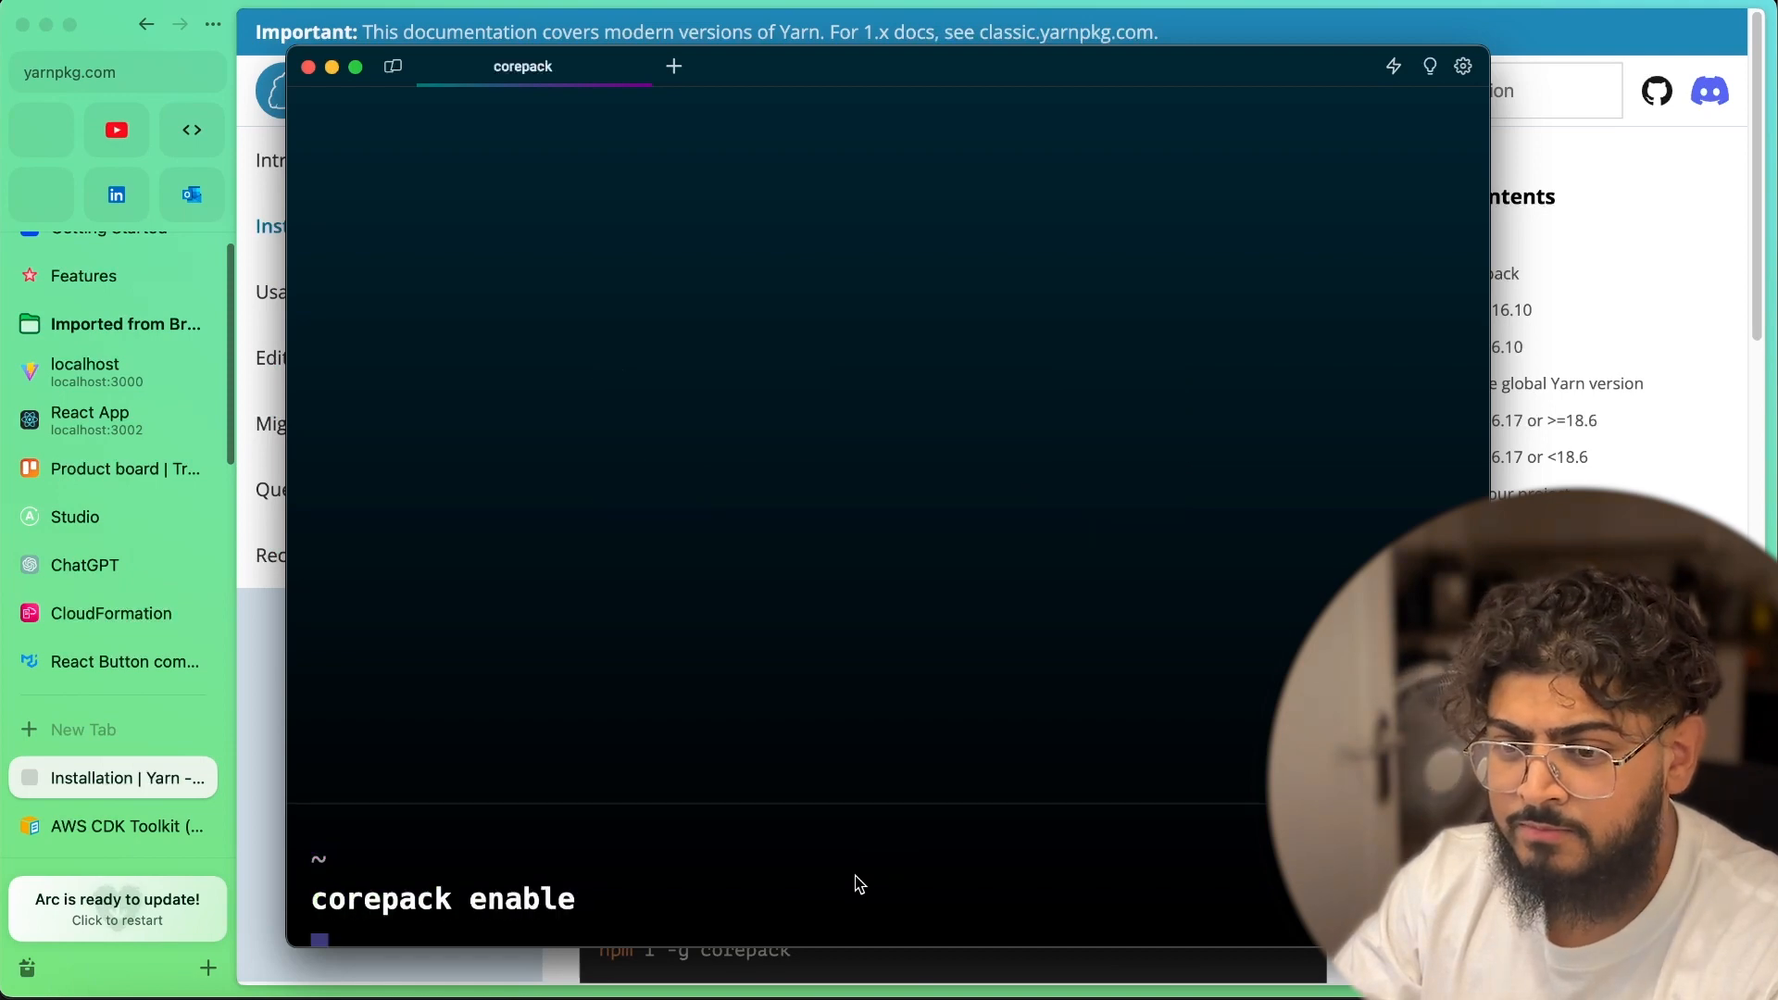
pyautogui.click(307, 66)
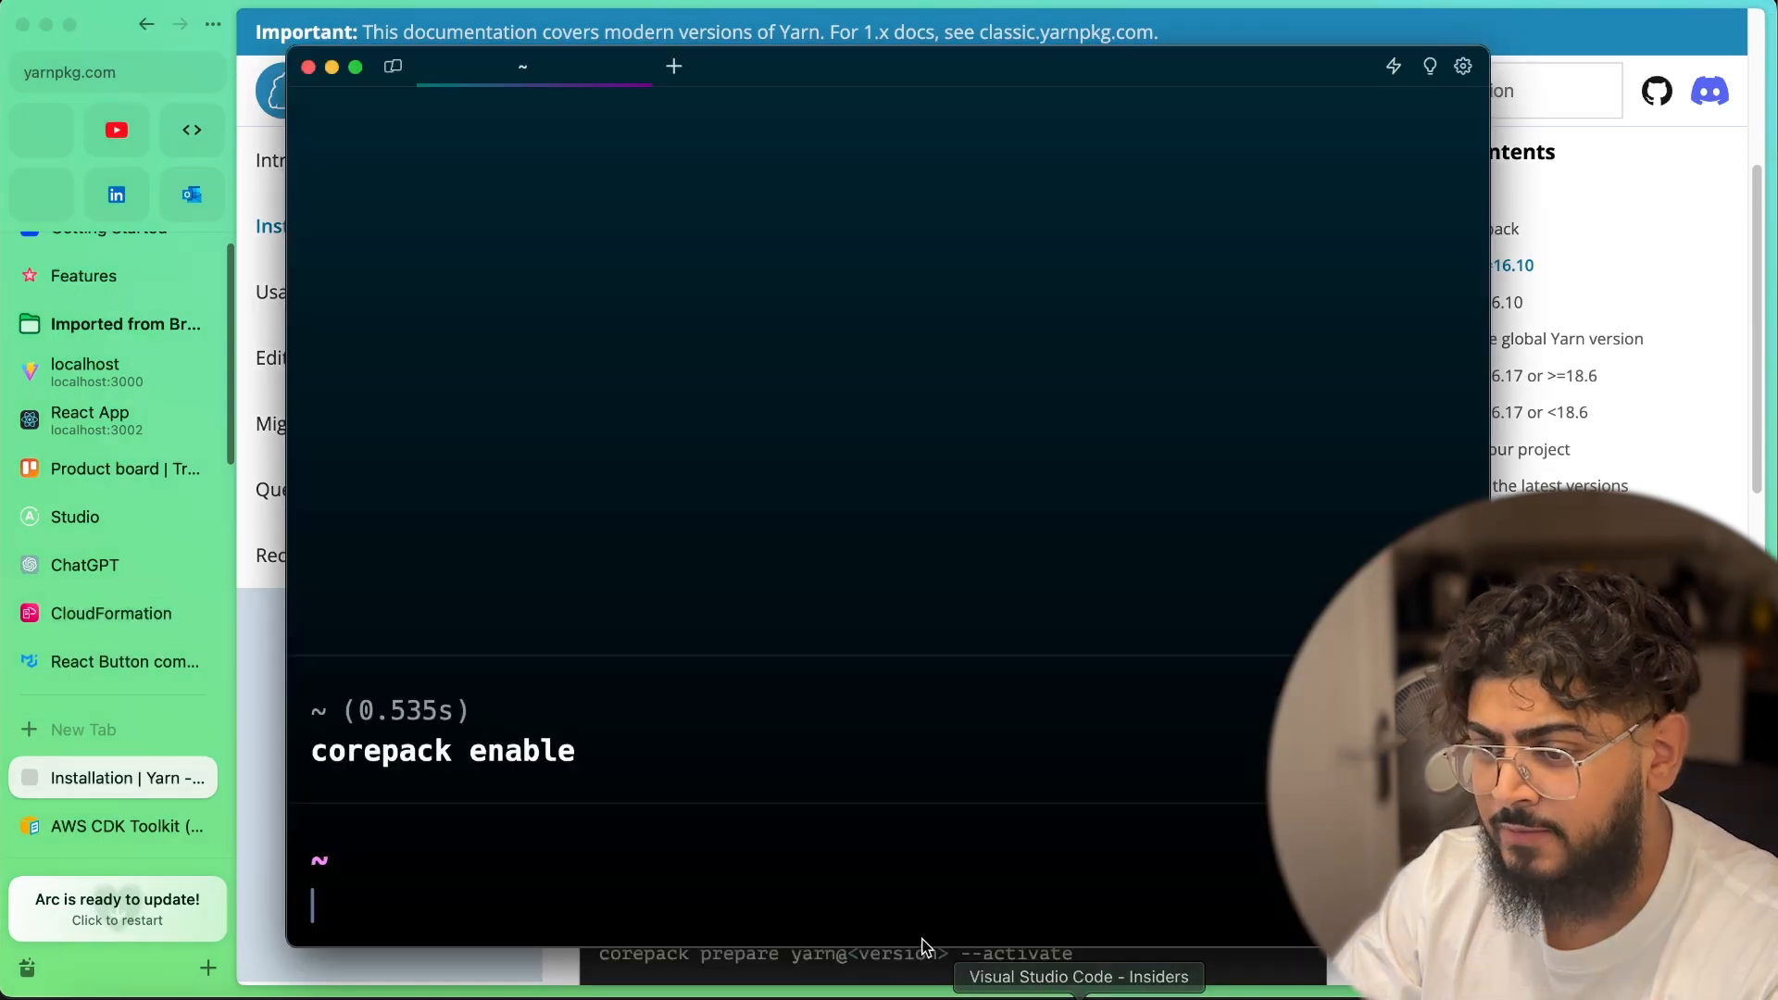
pyautogui.write('corepack prepare yarn@stable --activate')
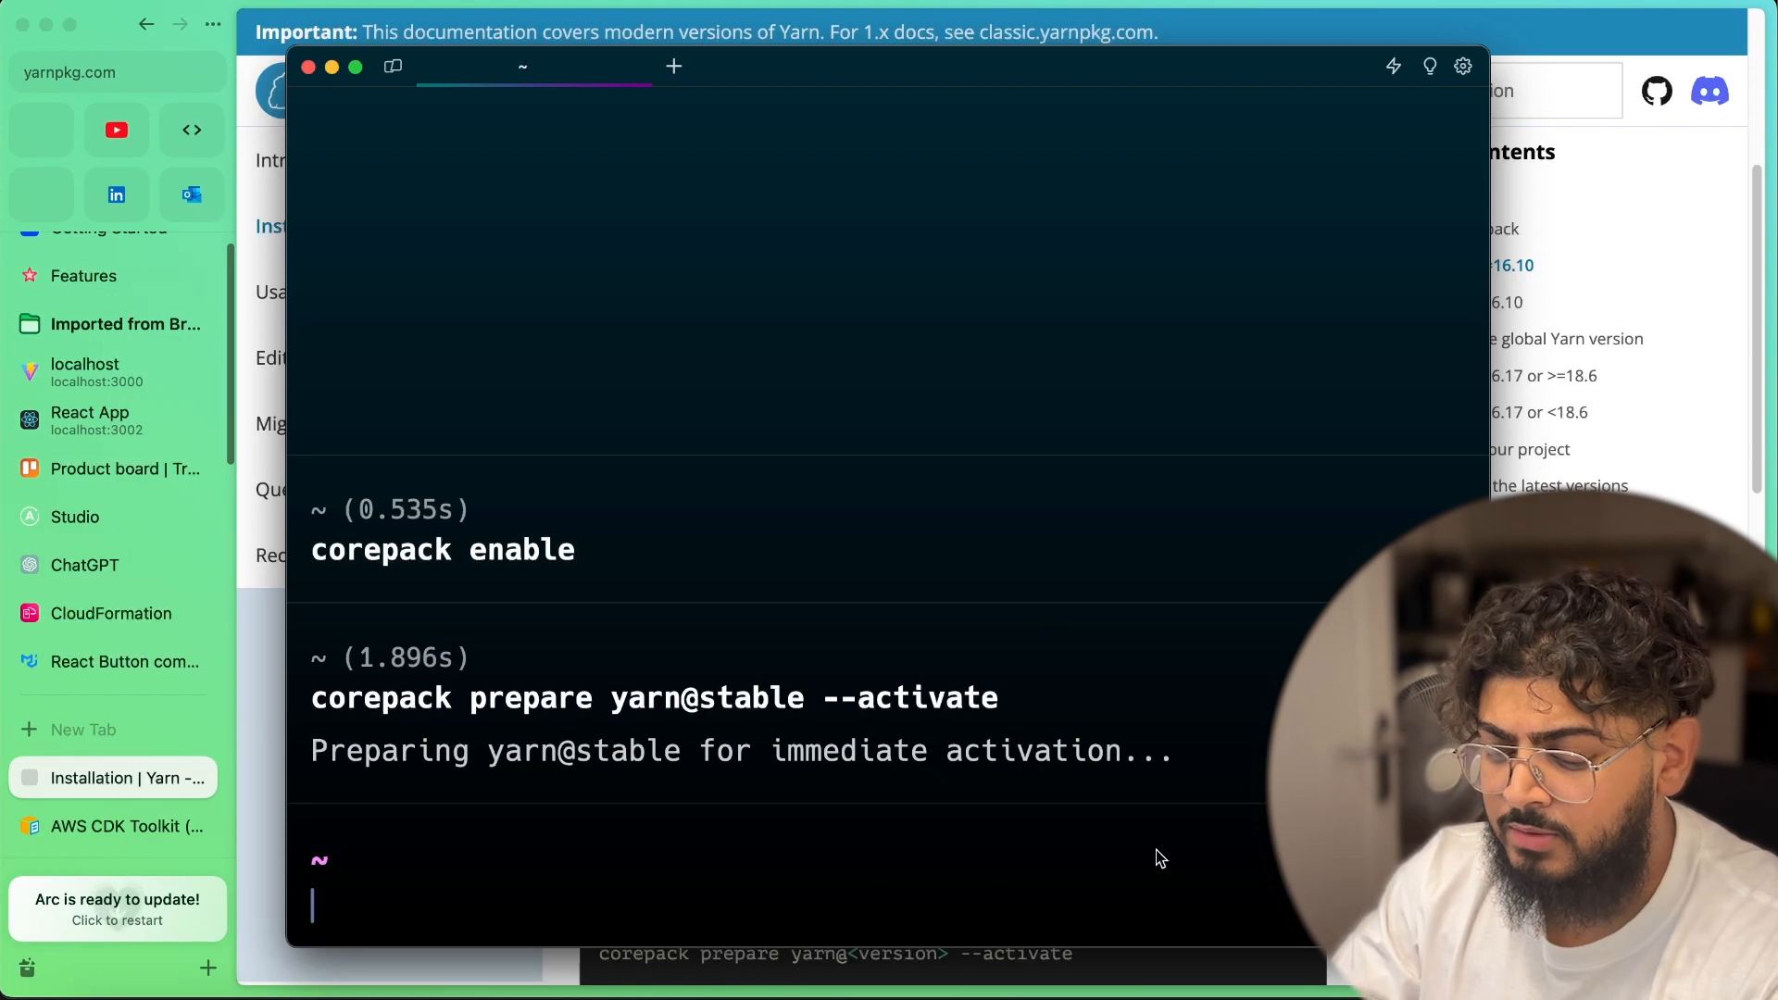
pyautogui.write('yarn -v')
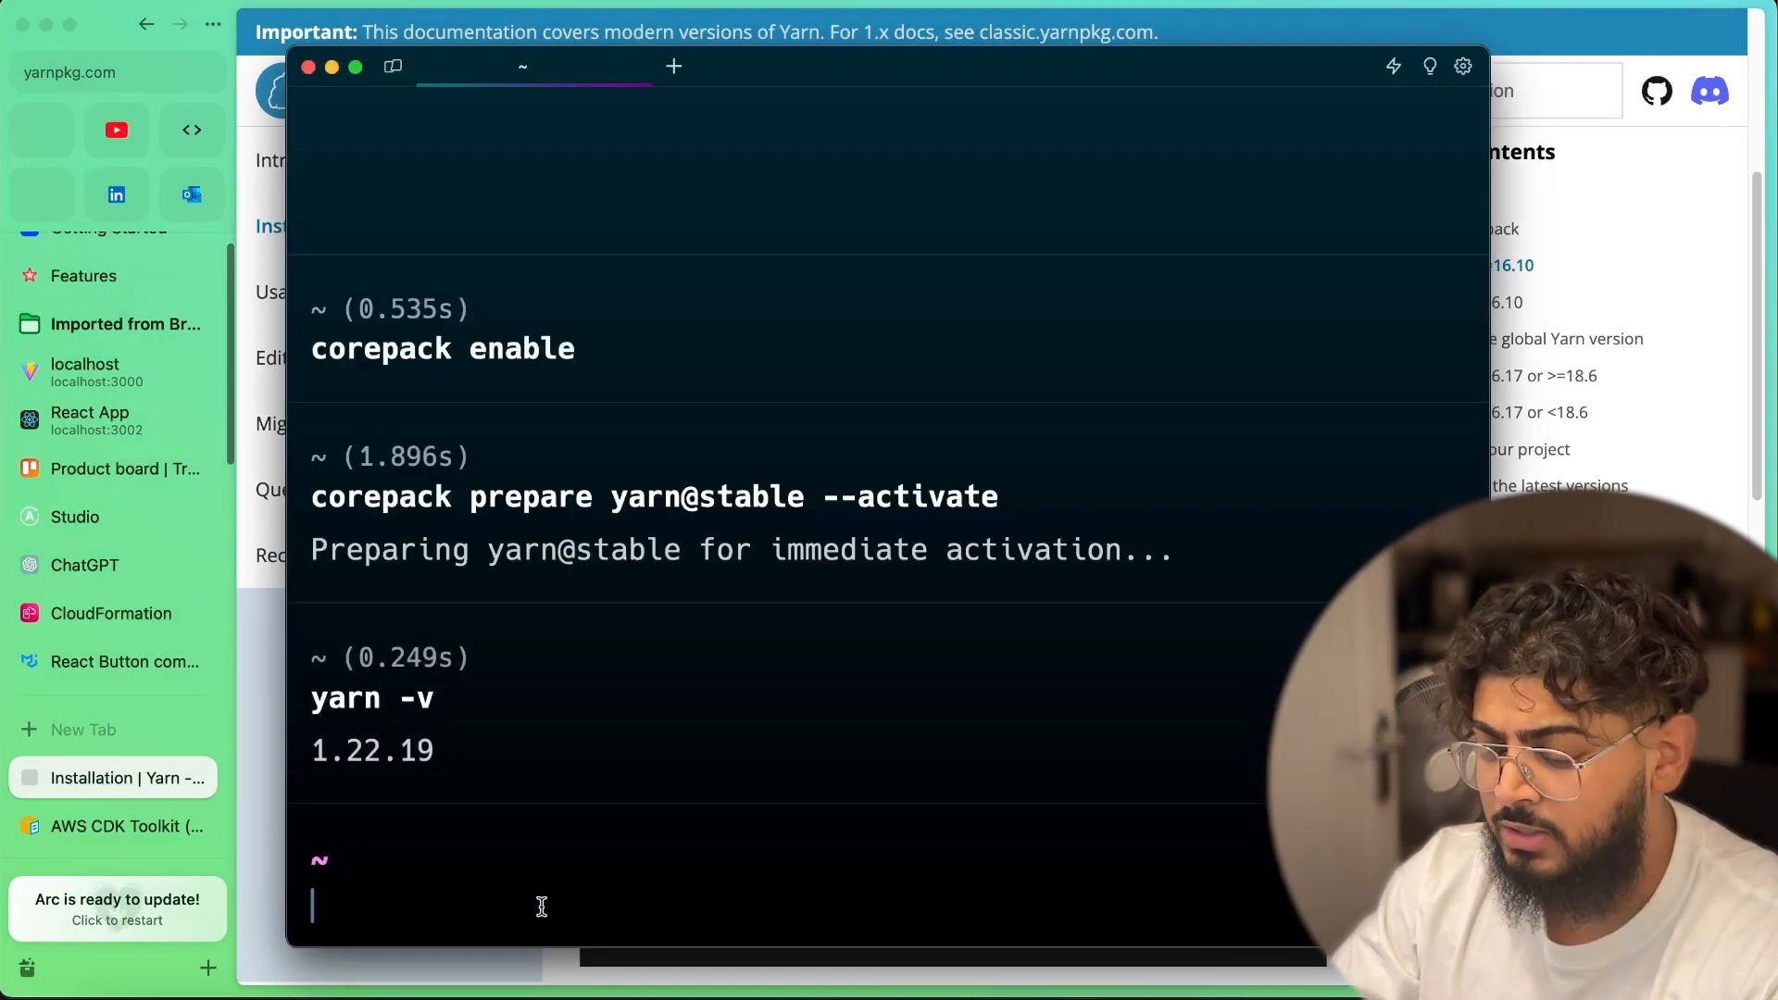
pyautogui.write('npm install -g aws-cdk')
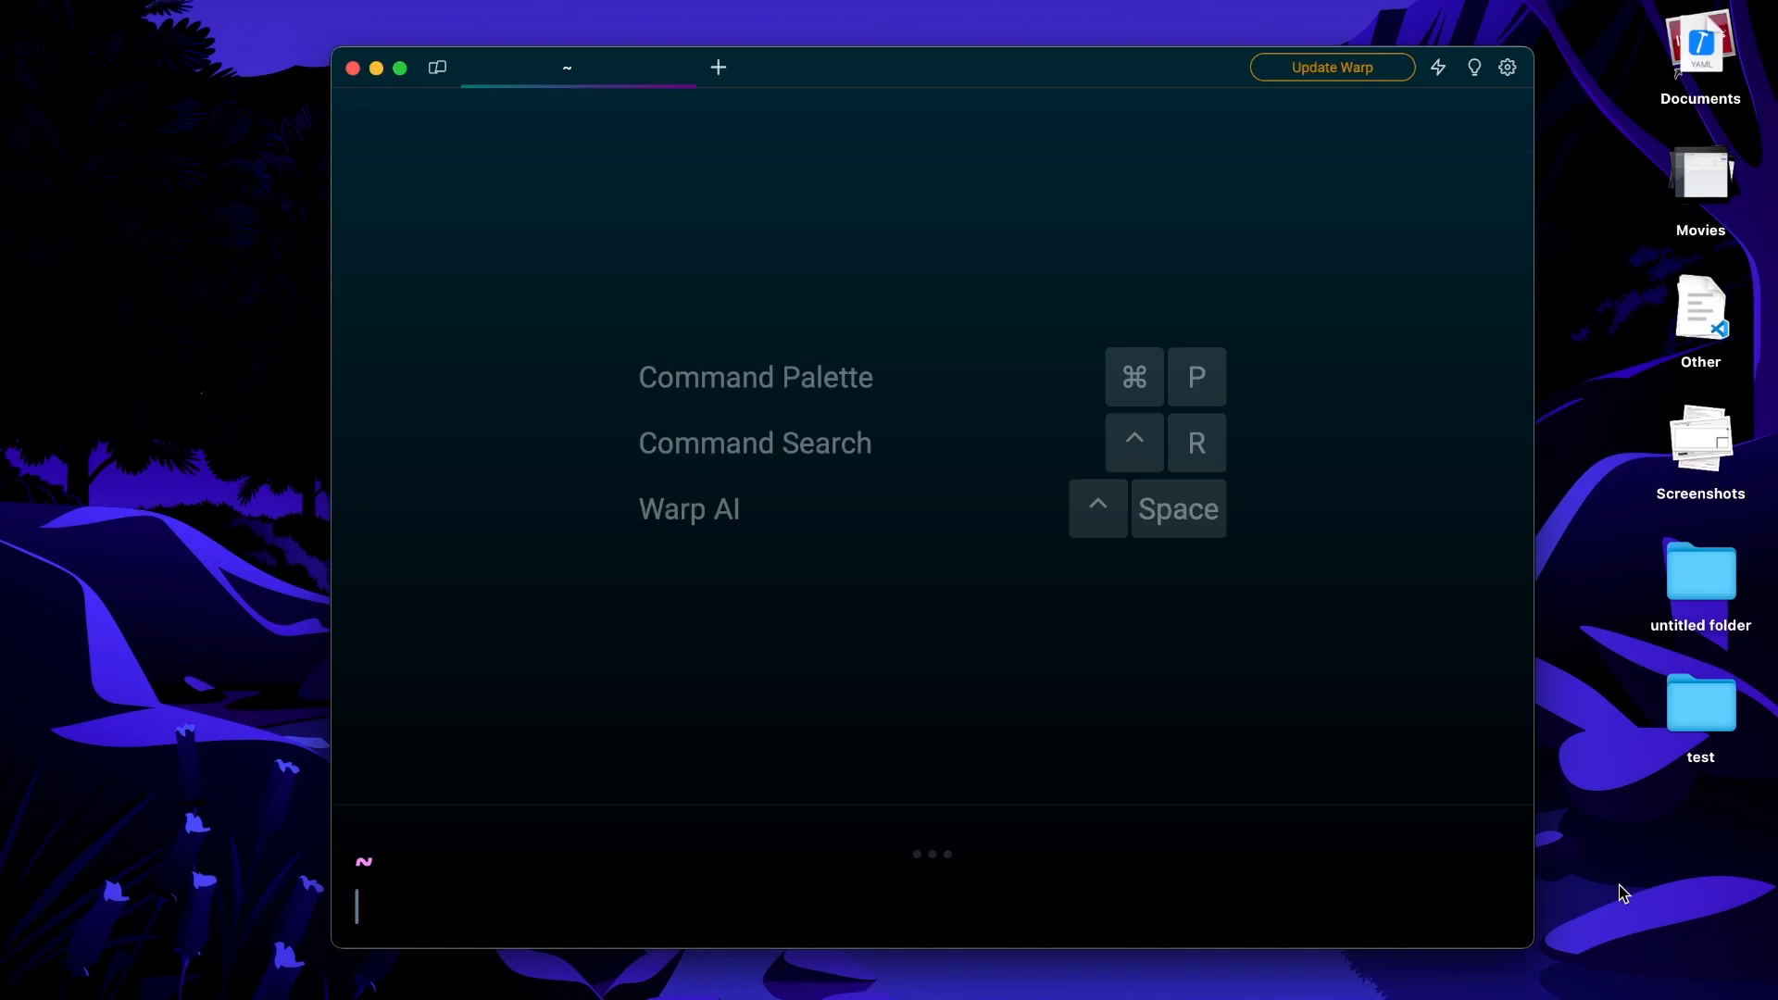
# Run 'yarn create vite' and move through the framework choices.
pyautogui.write('yarn create vite')
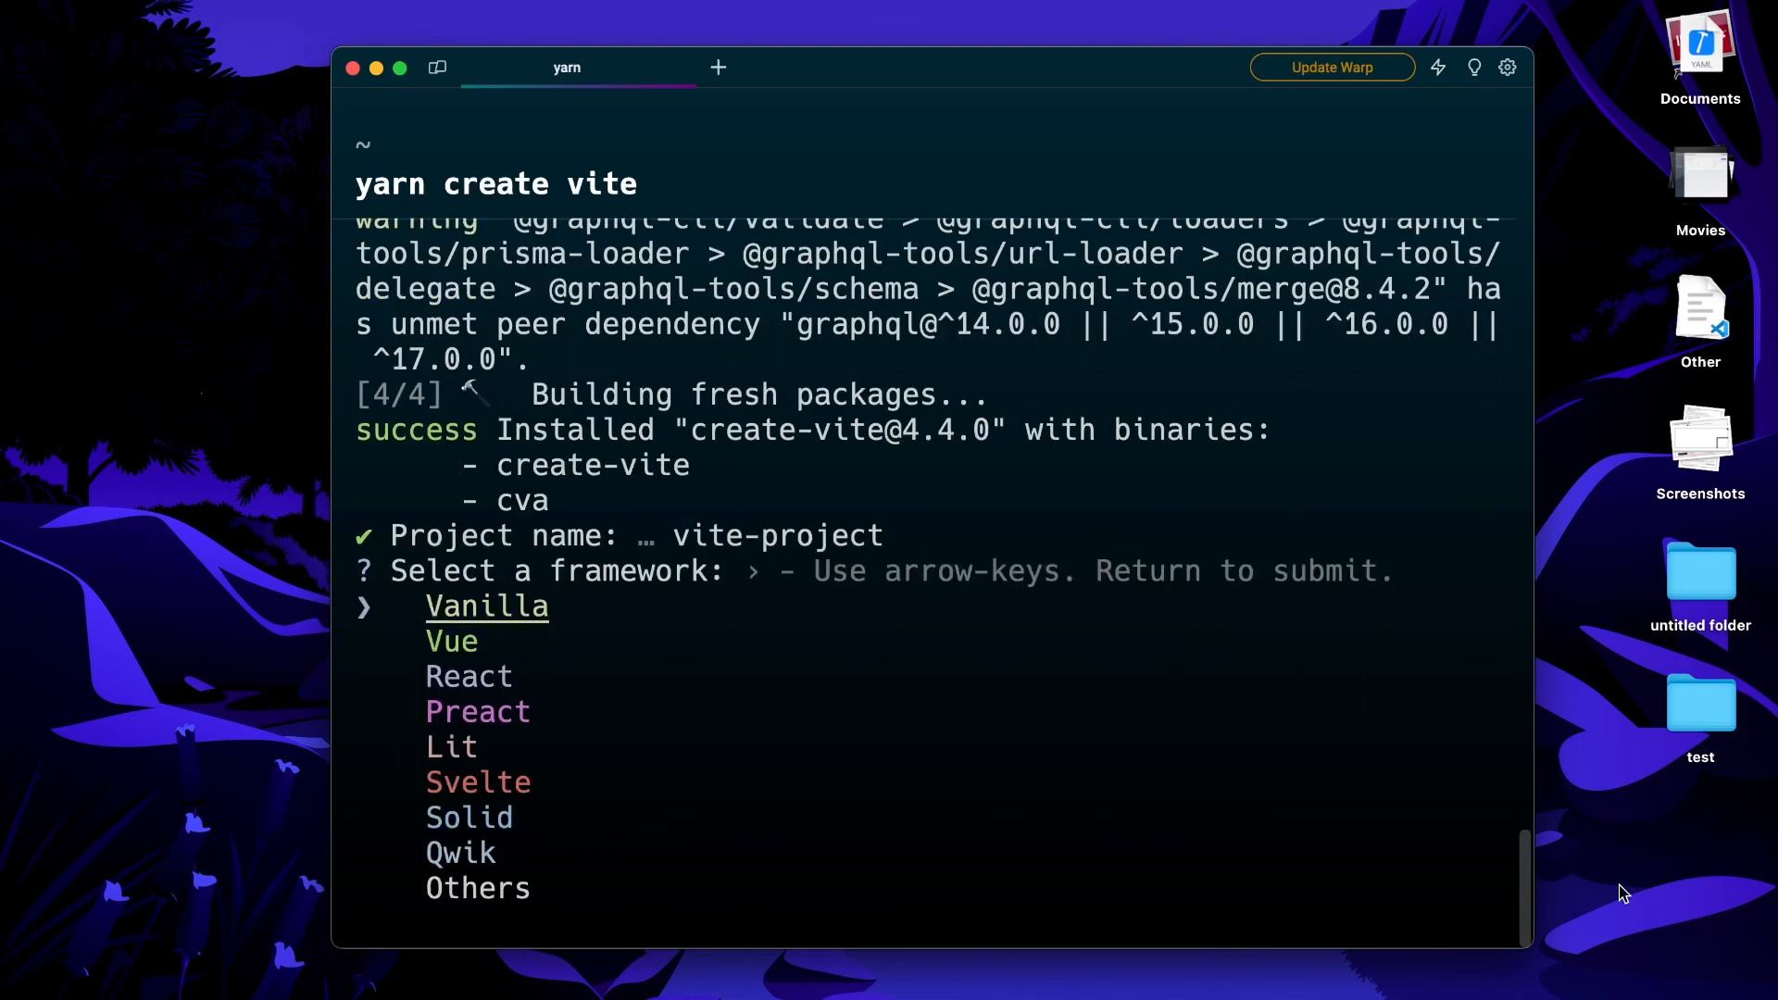
pyautogui.press('down')
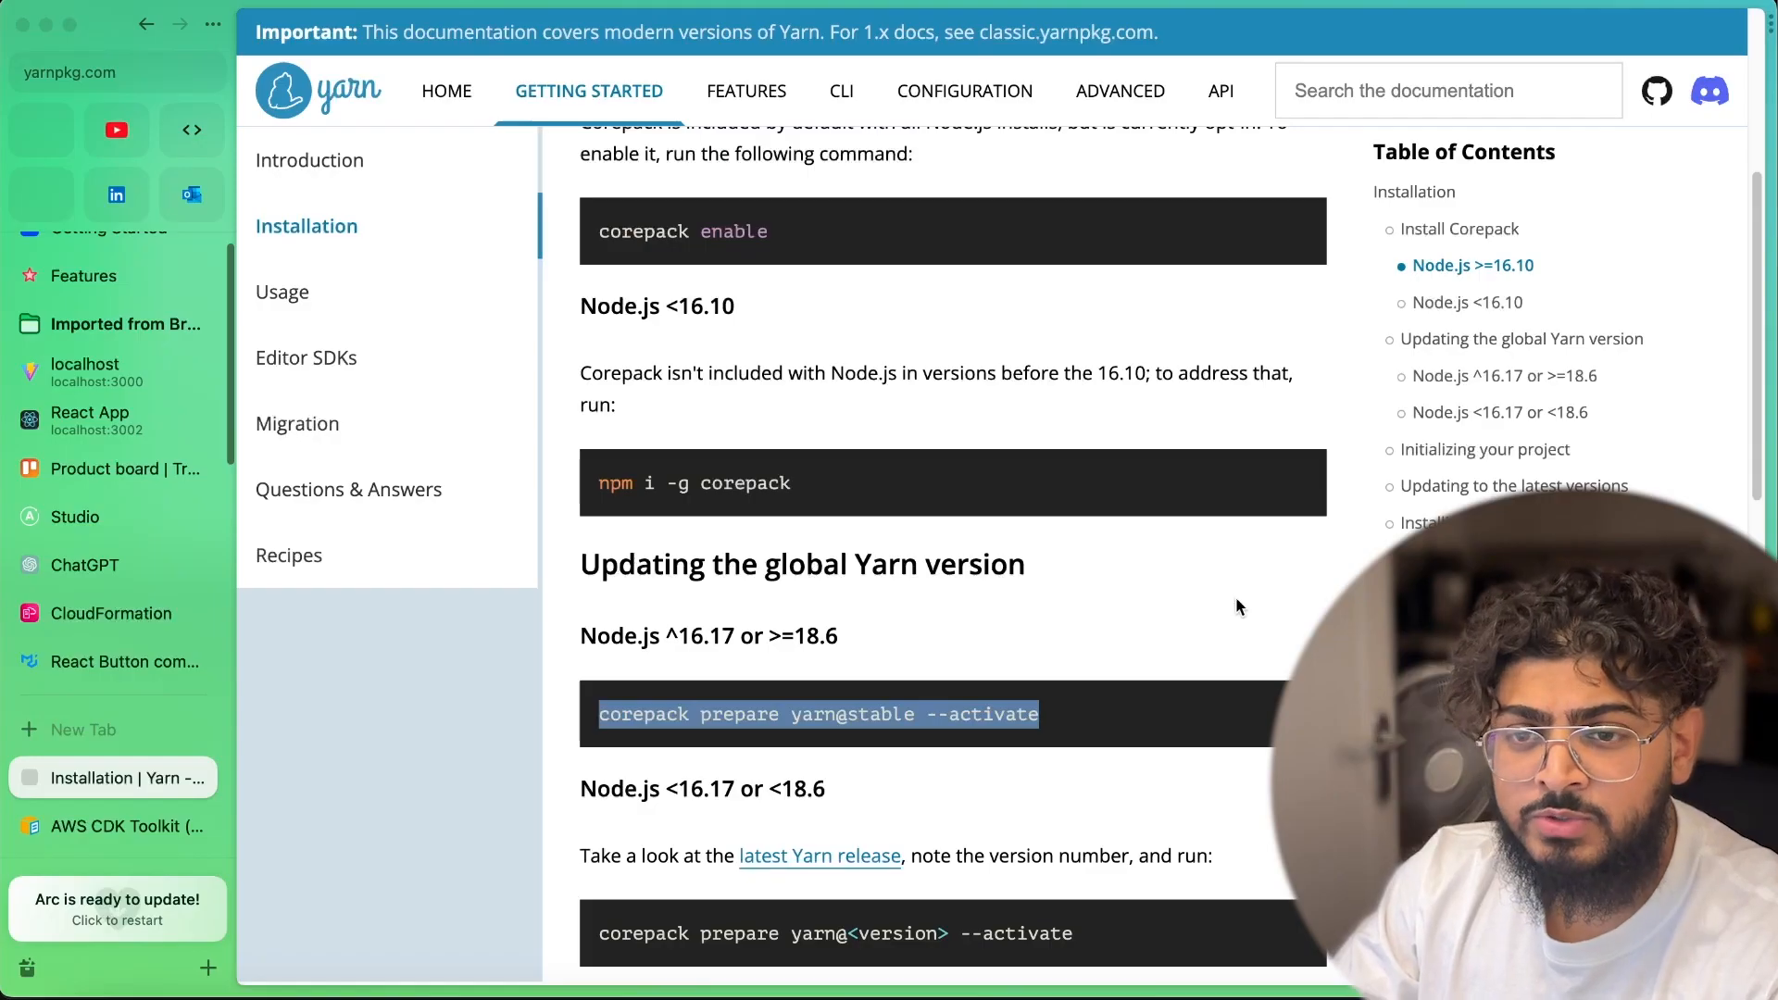
pyautogui.moveTo(545, 724)
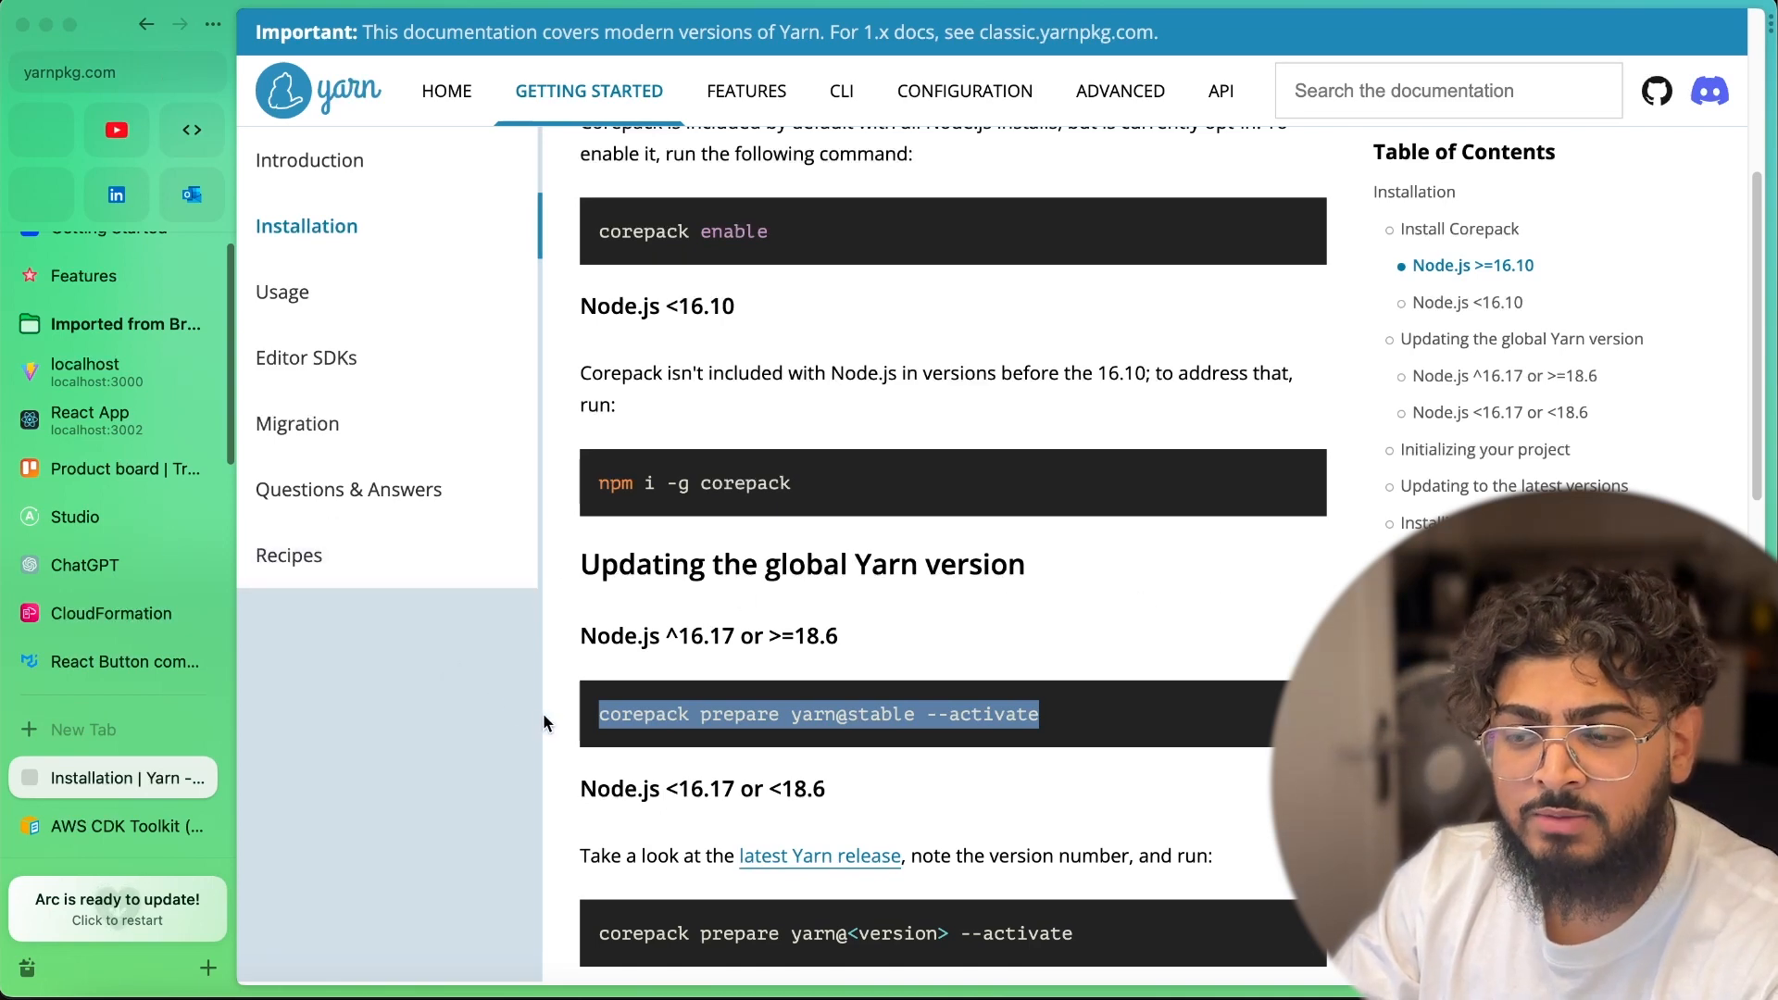
pyautogui.moveTo(463, 711)
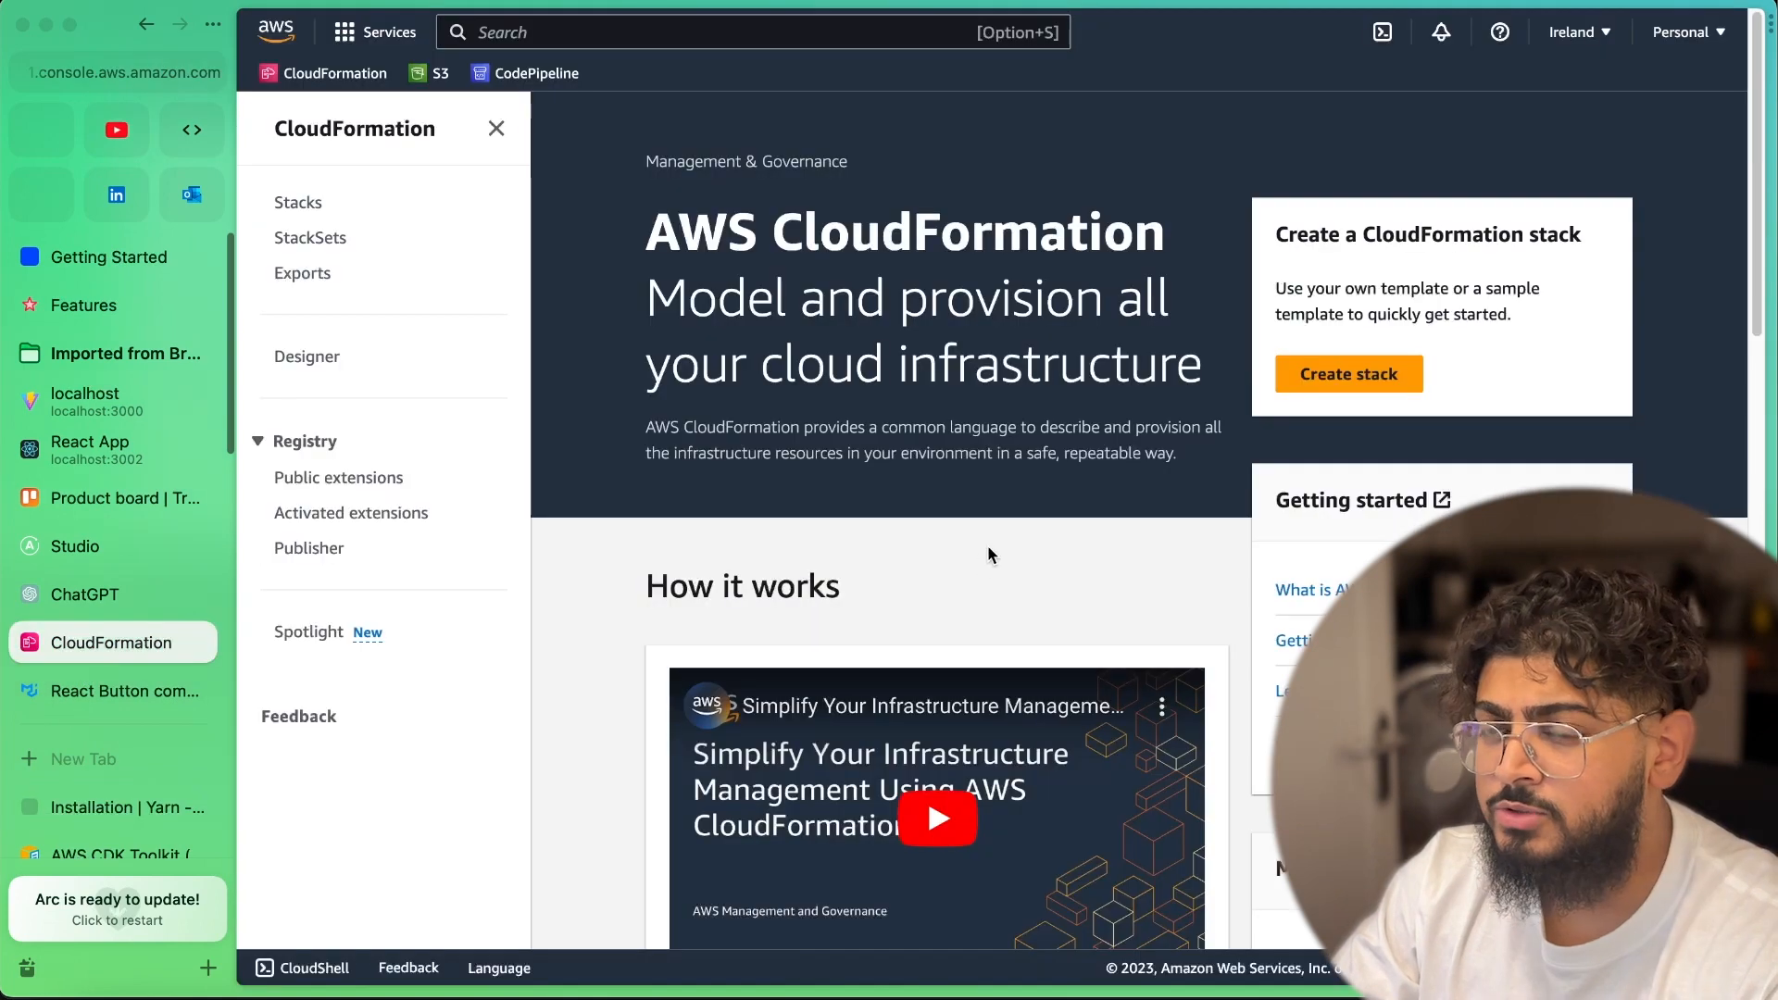
pyautogui.moveTo(950, 221)
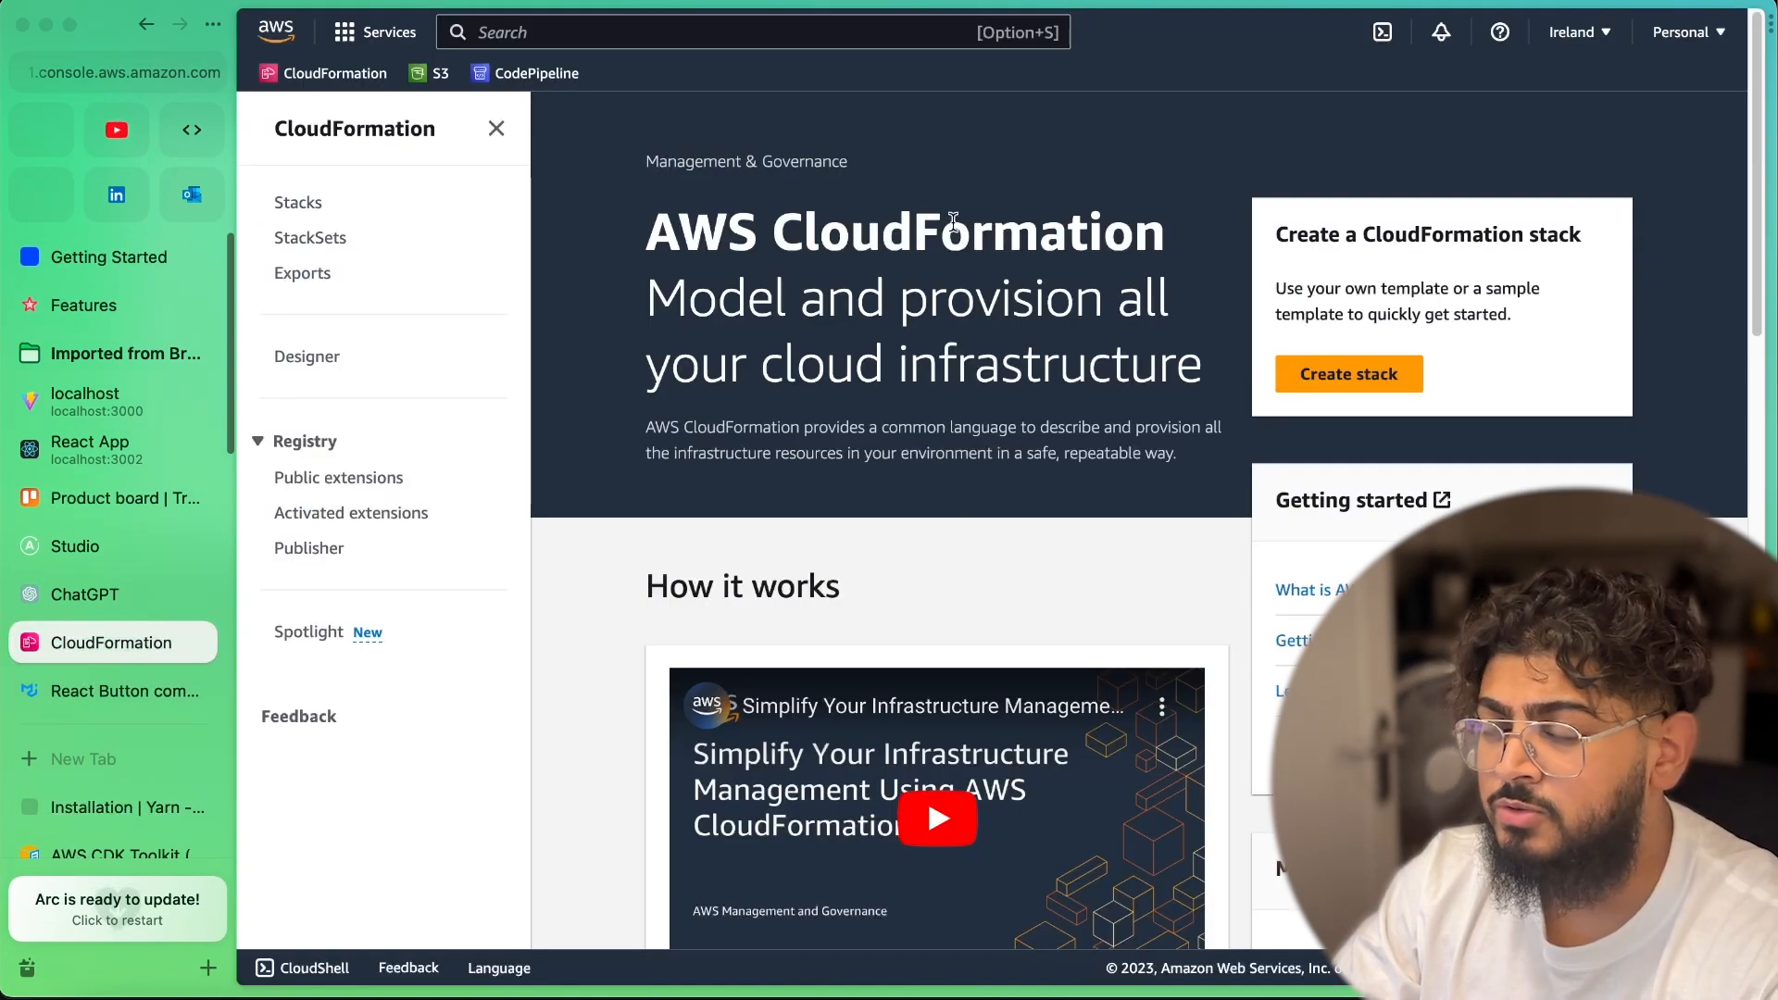
# Switch to the other console session and open IAM Identity Center from Recently visited.
pyautogui.click(748, 32)
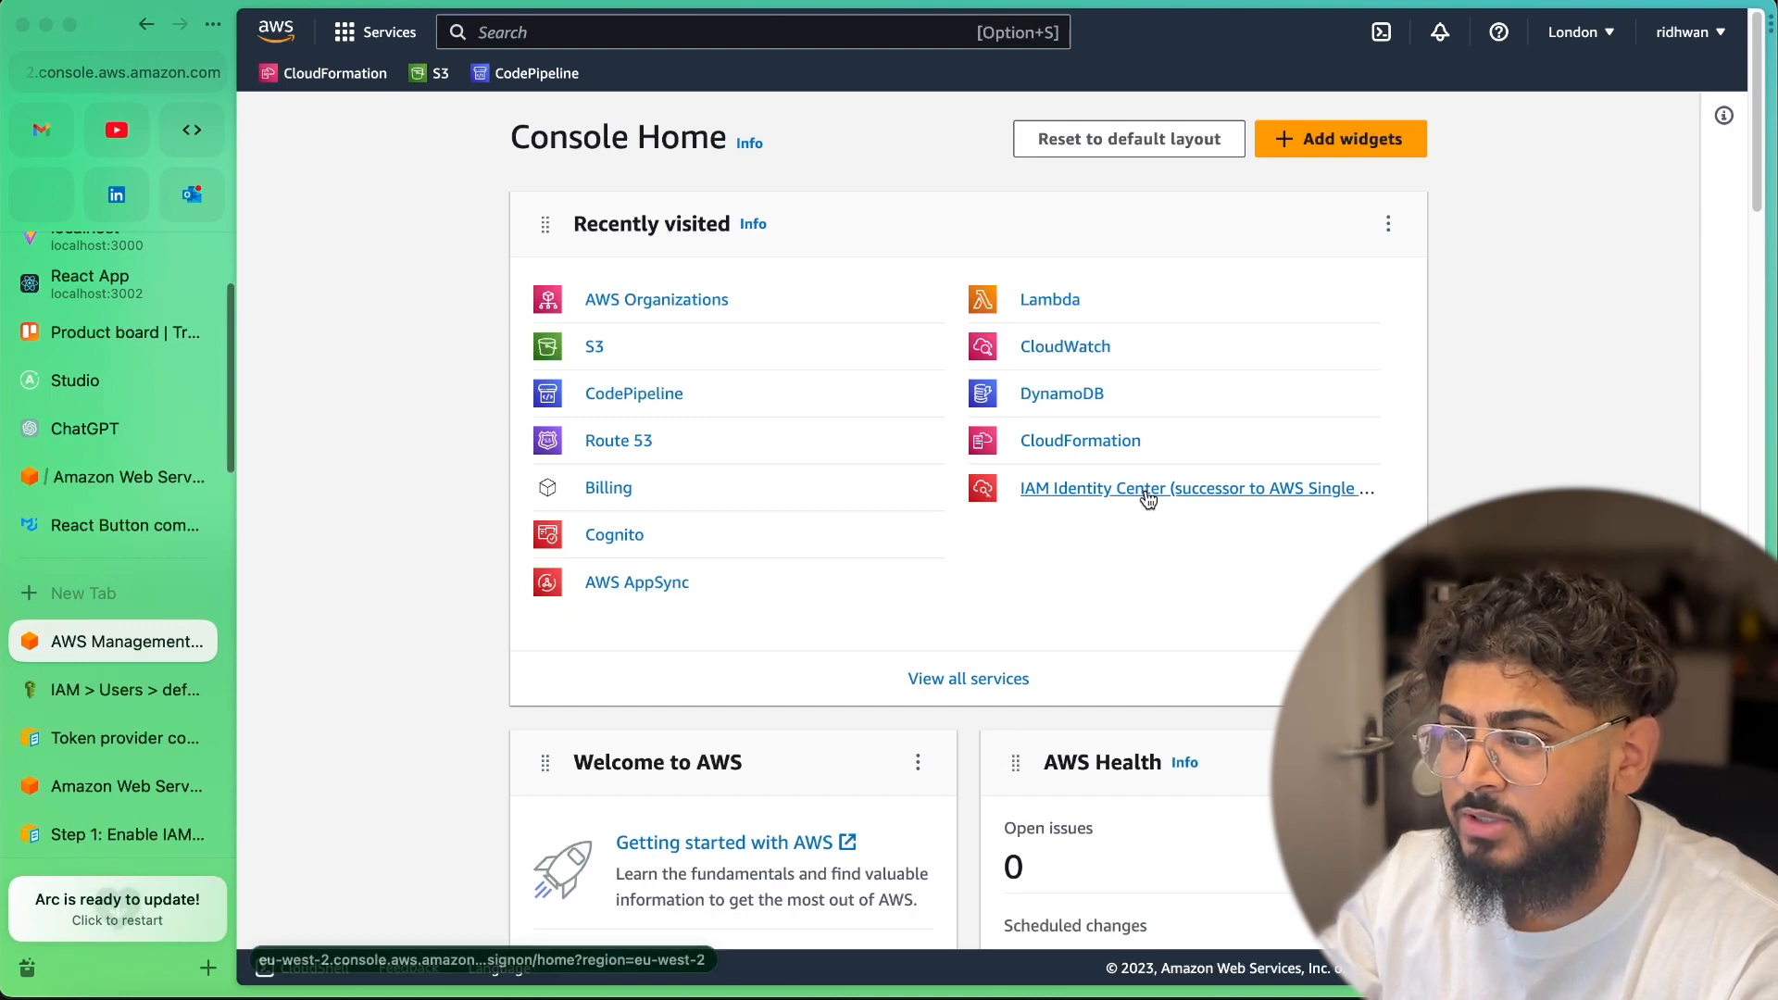
pyautogui.click(1191, 487)
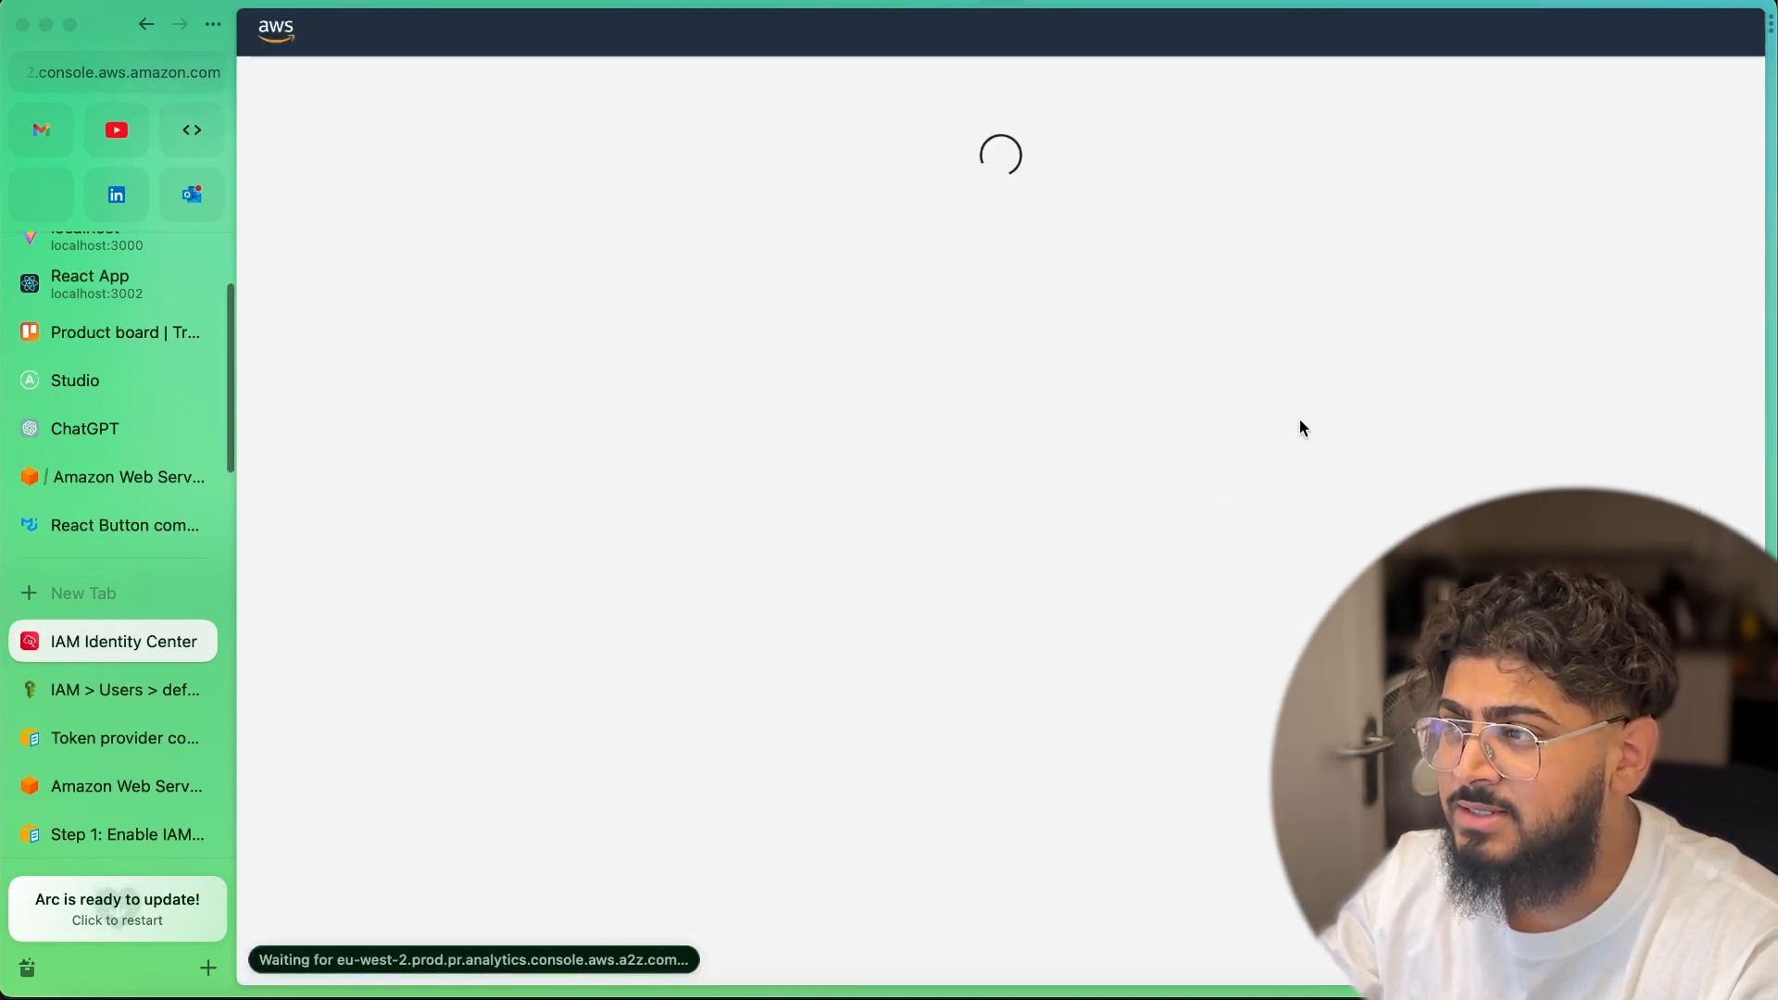
pyautogui.click(1572, 32)
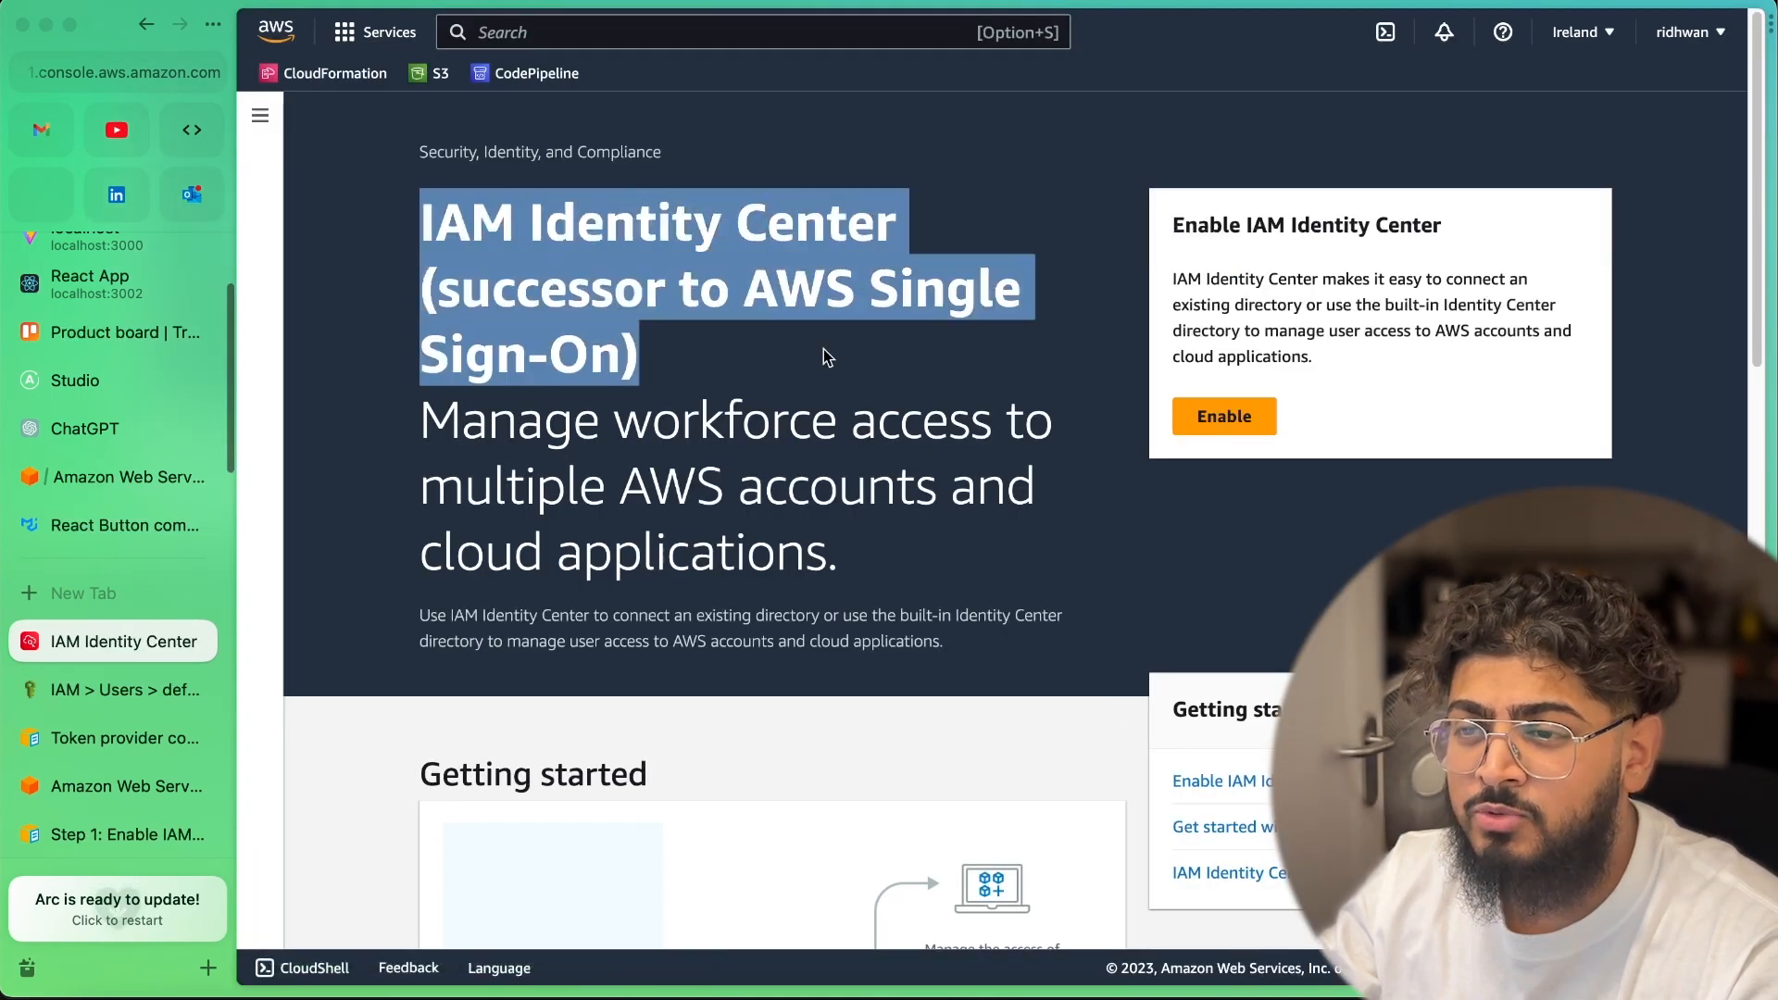
# Enable IAM Identity Center by creating a new AWS organization, then begin adding a user.
pyautogui.click(825, 358)
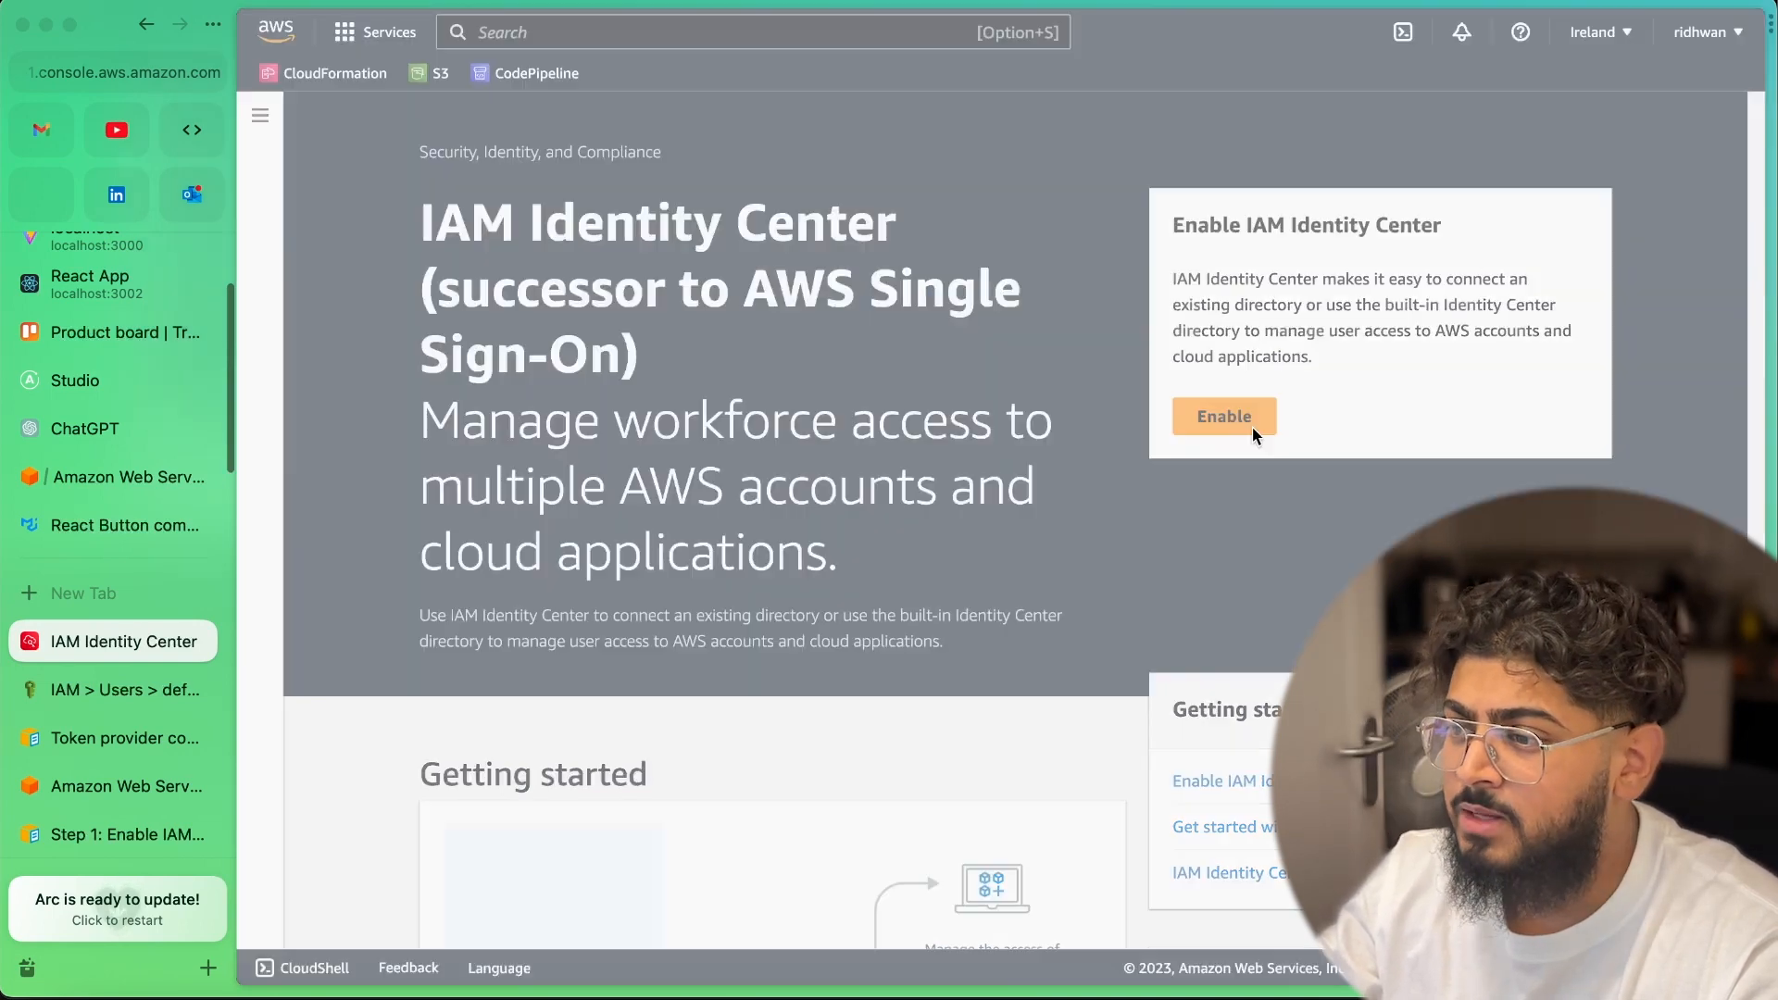
pyautogui.click(1223, 416)
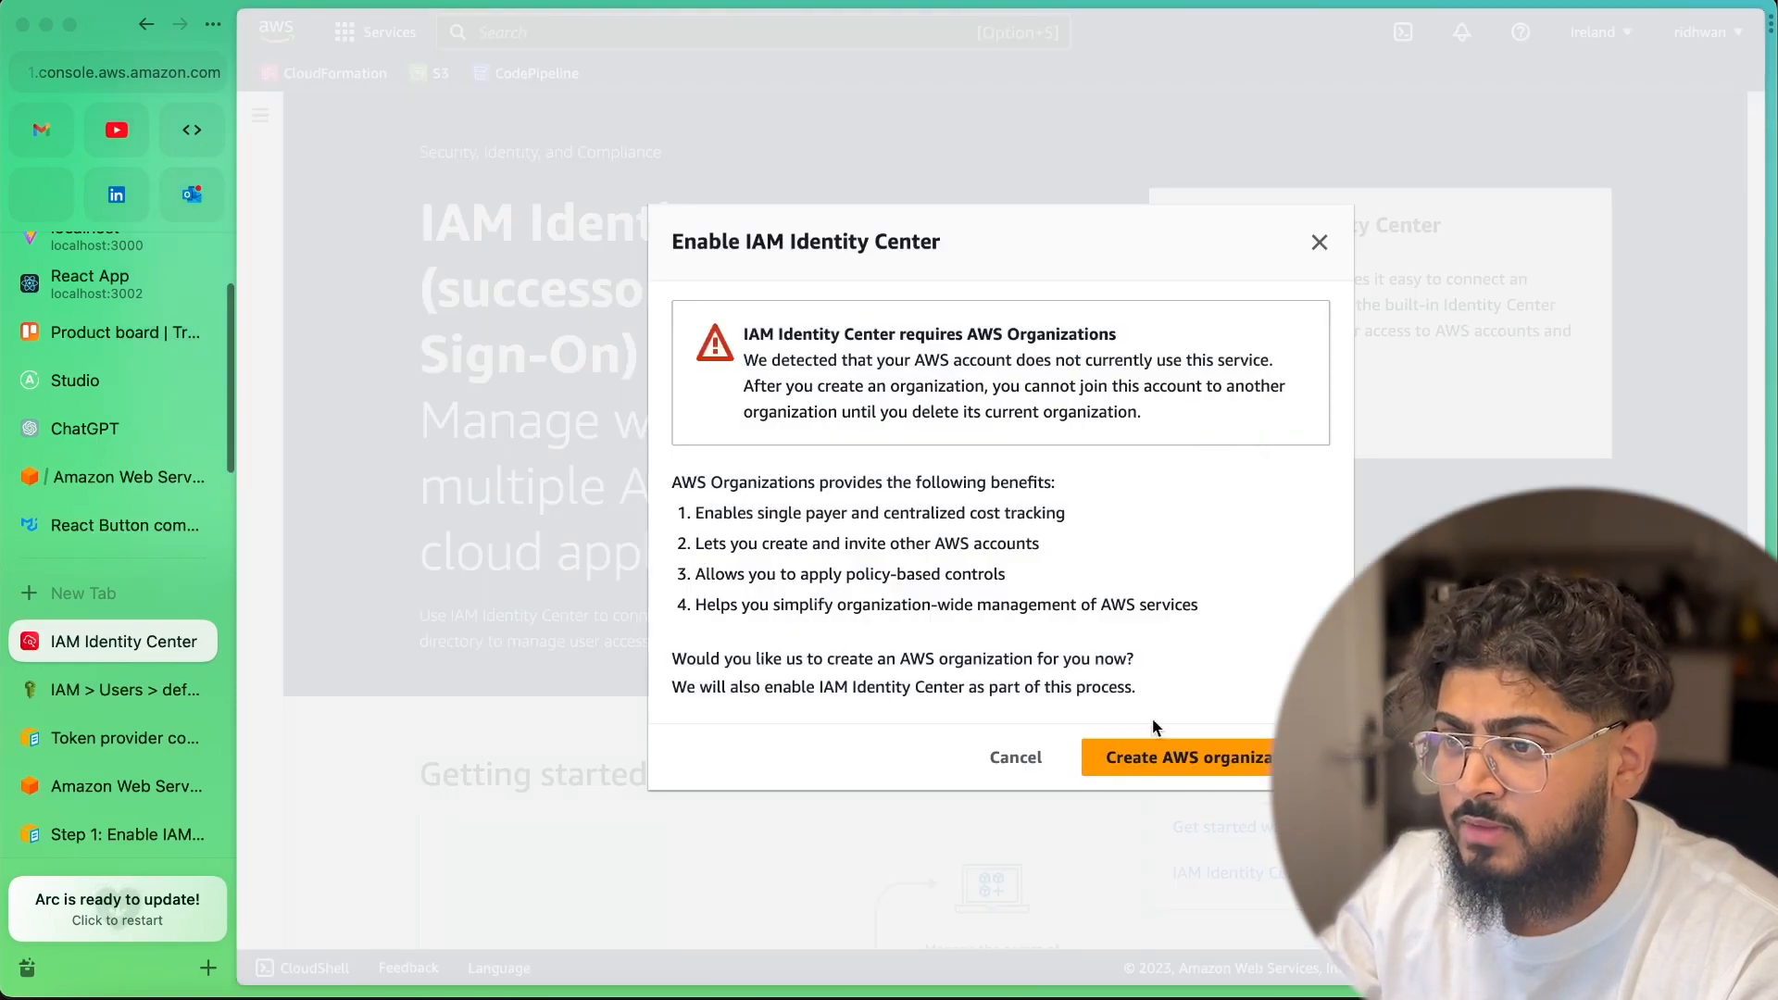
pyautogui.click(1179, 757)
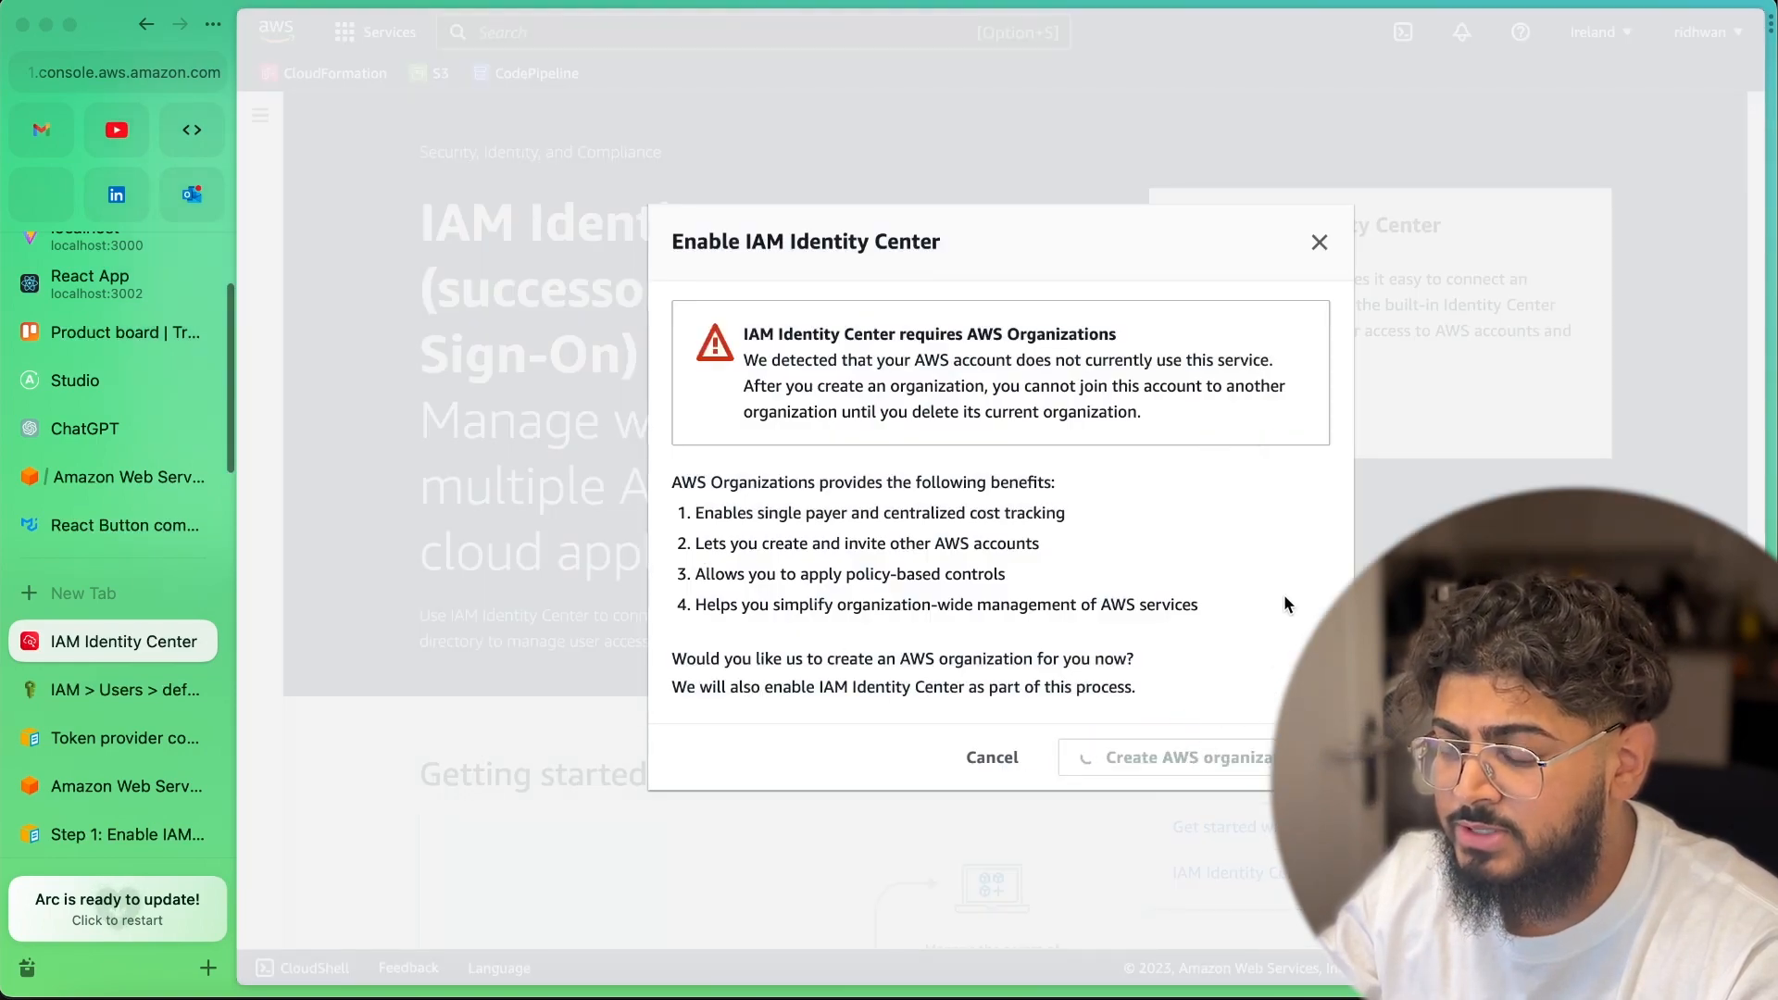
pyautogui.click(1185, 757)
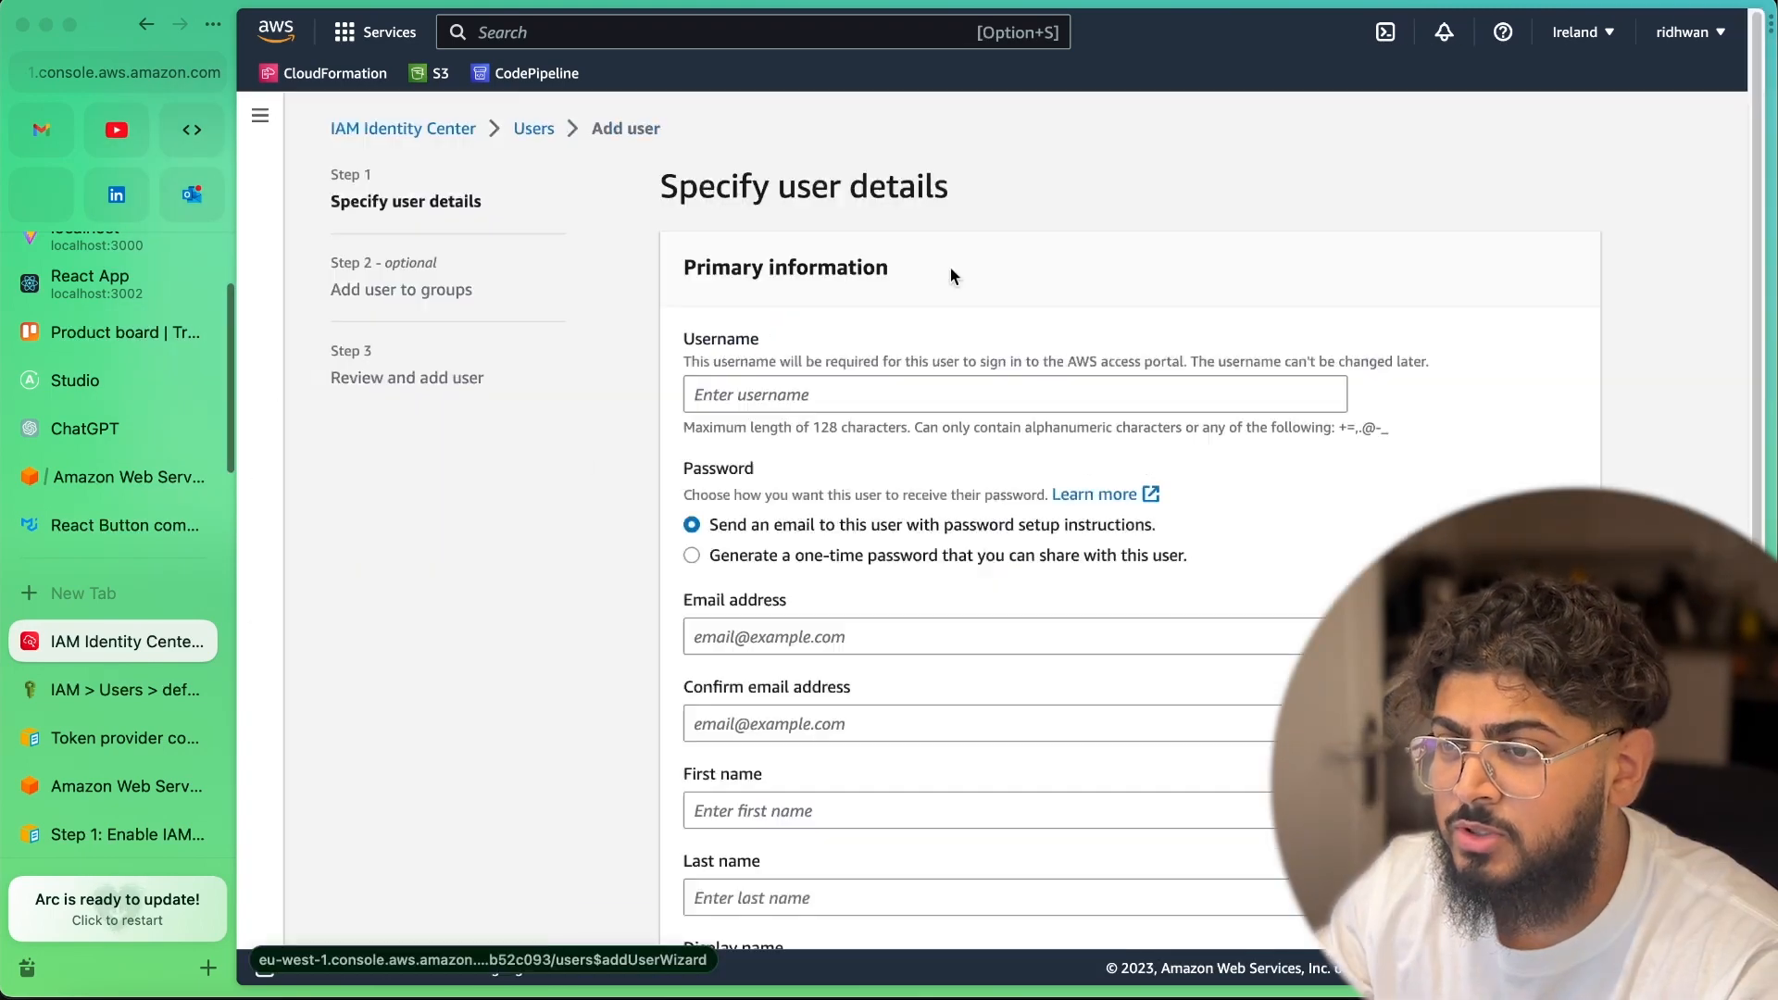
# Enter username ridhwan with the one-time password option and continue to the groups step.
pyautogui.write('ridhwan')
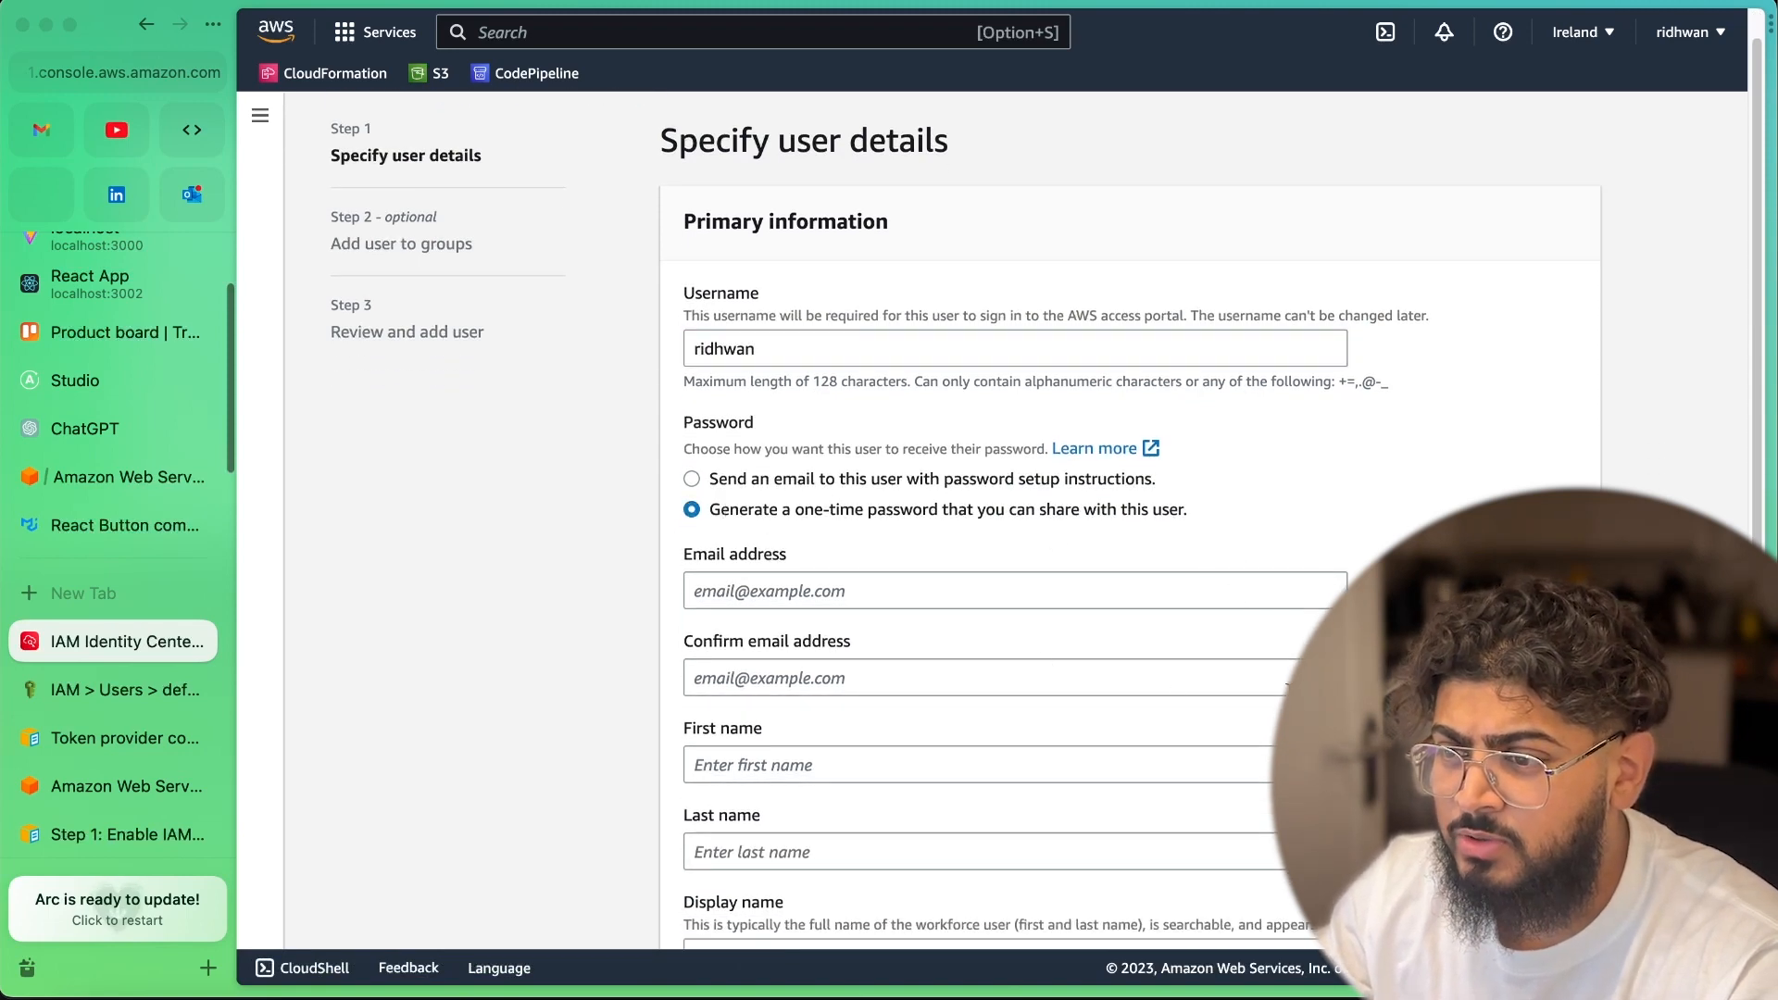
pyautogui.scroll(-3)
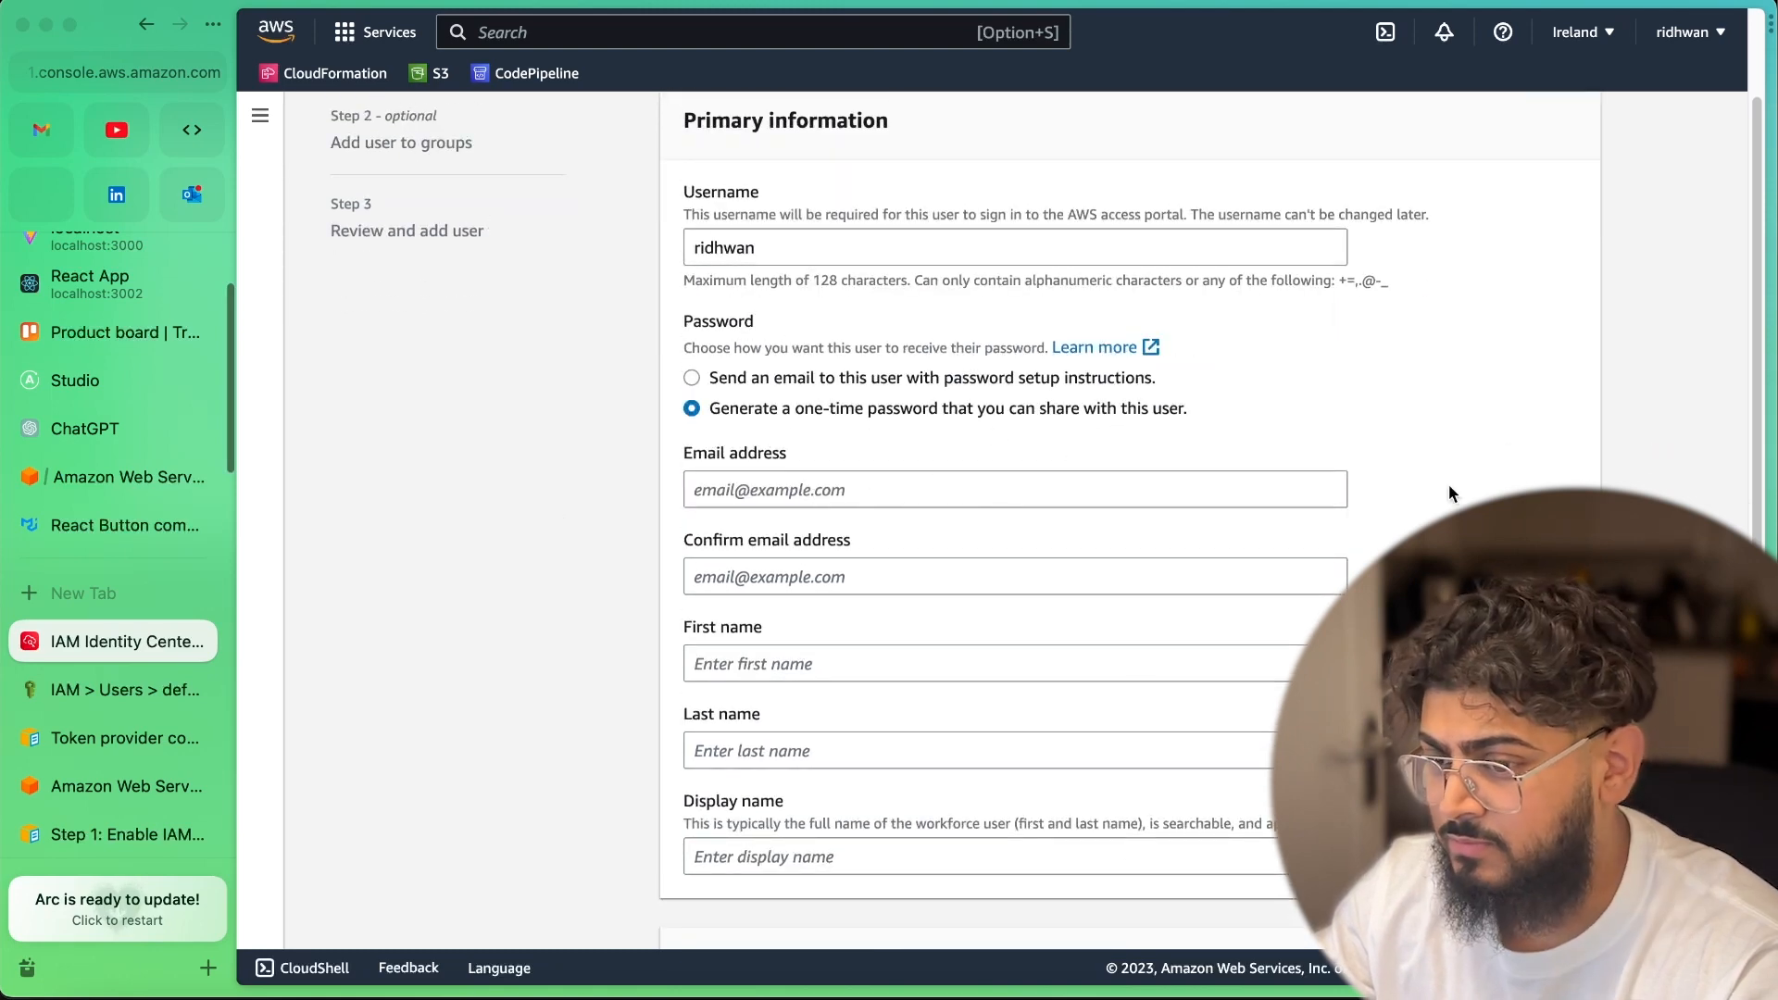
pyautogui.scroll(-3)
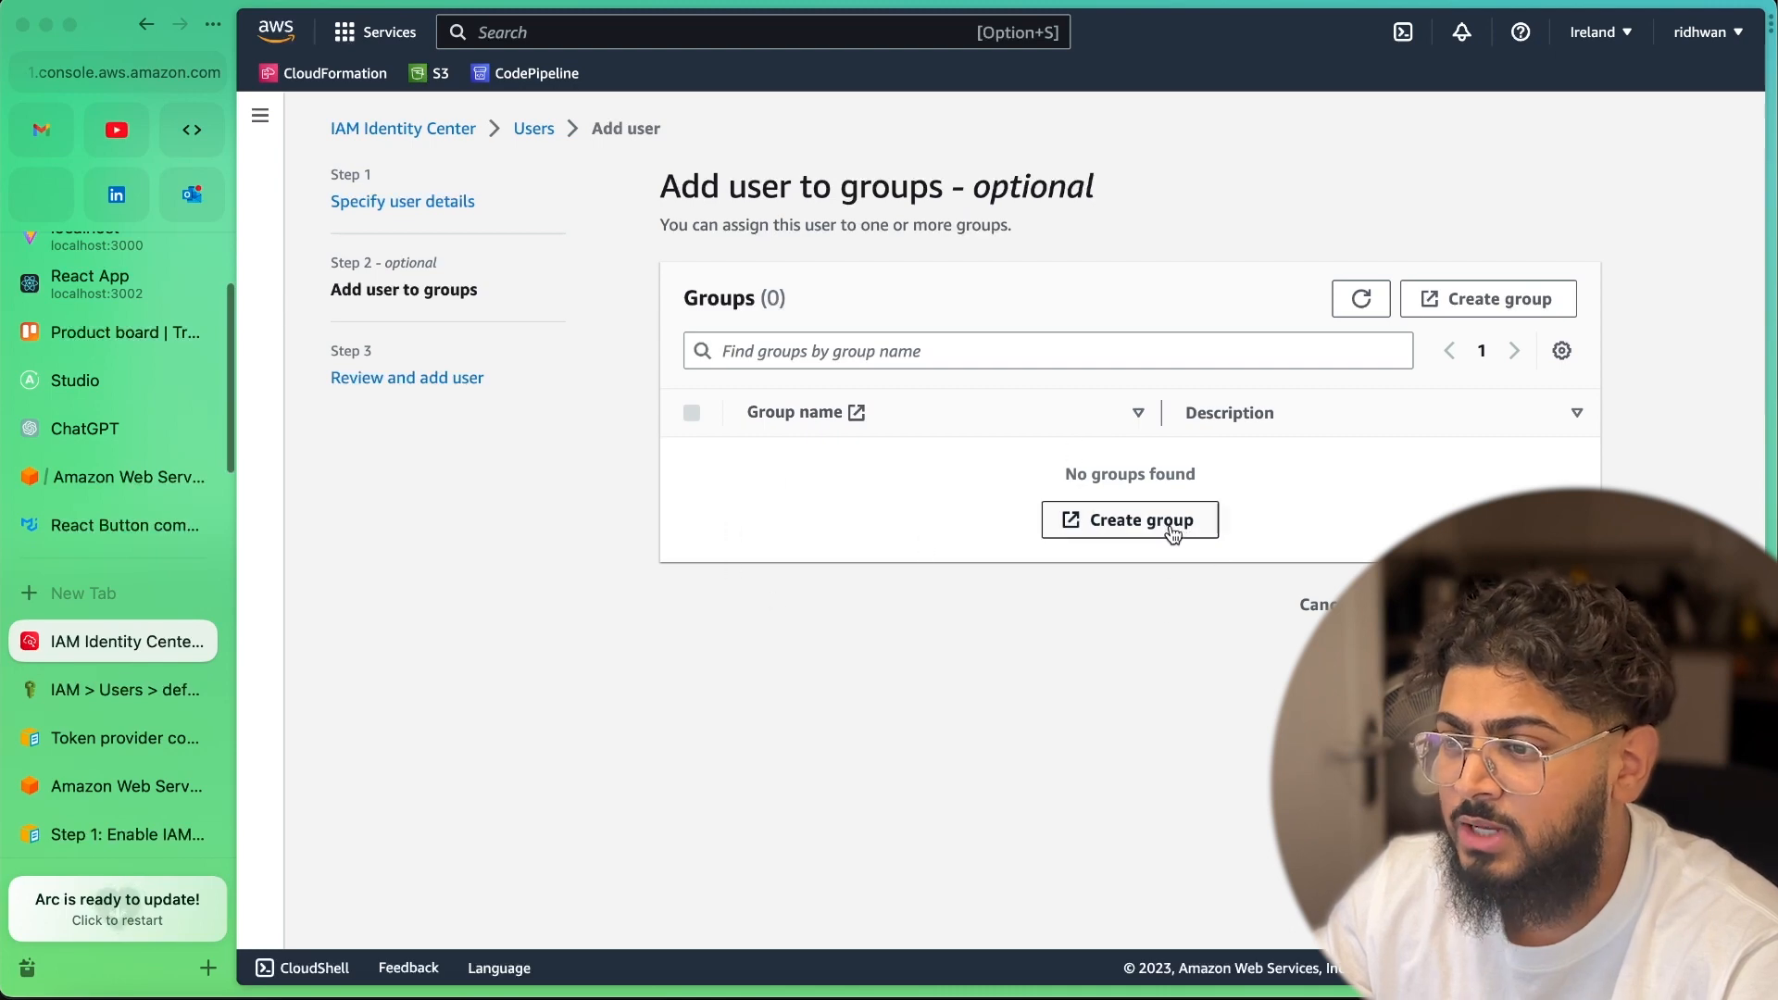
# Create AdminGroup, put the new user in it, review, and add the user.
pyautogui.click(1128, 520)
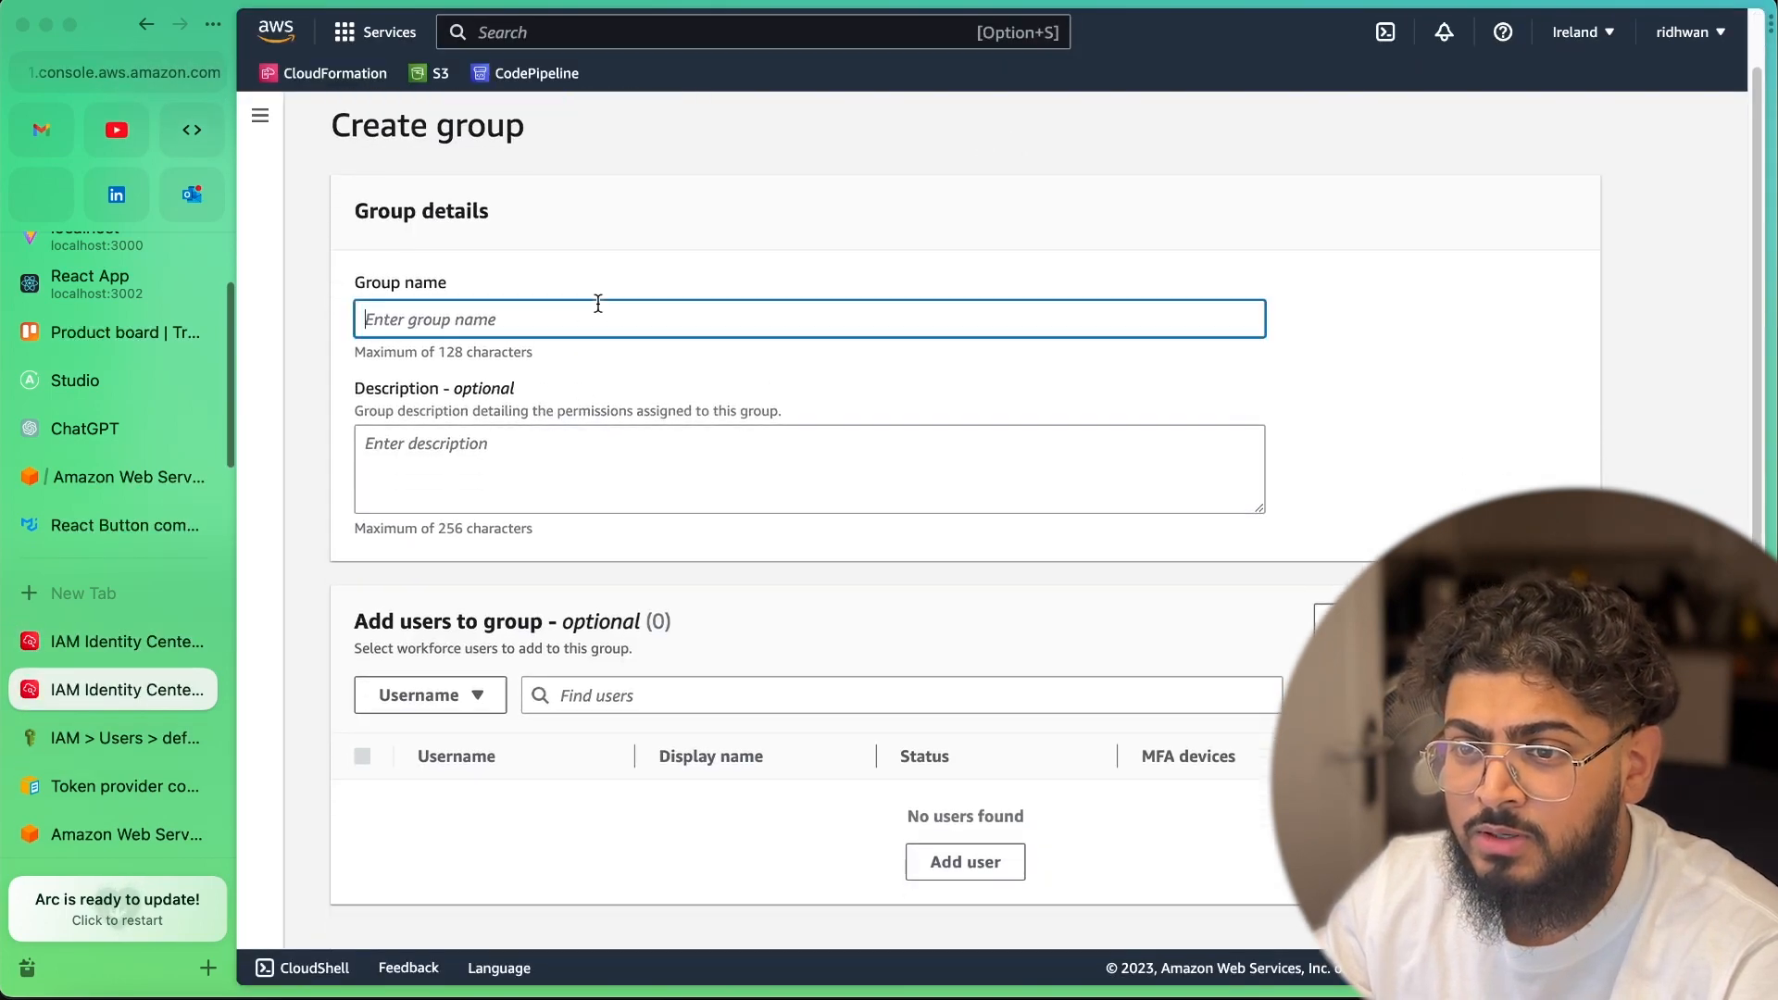
pyautogui.write('AdminGroup')
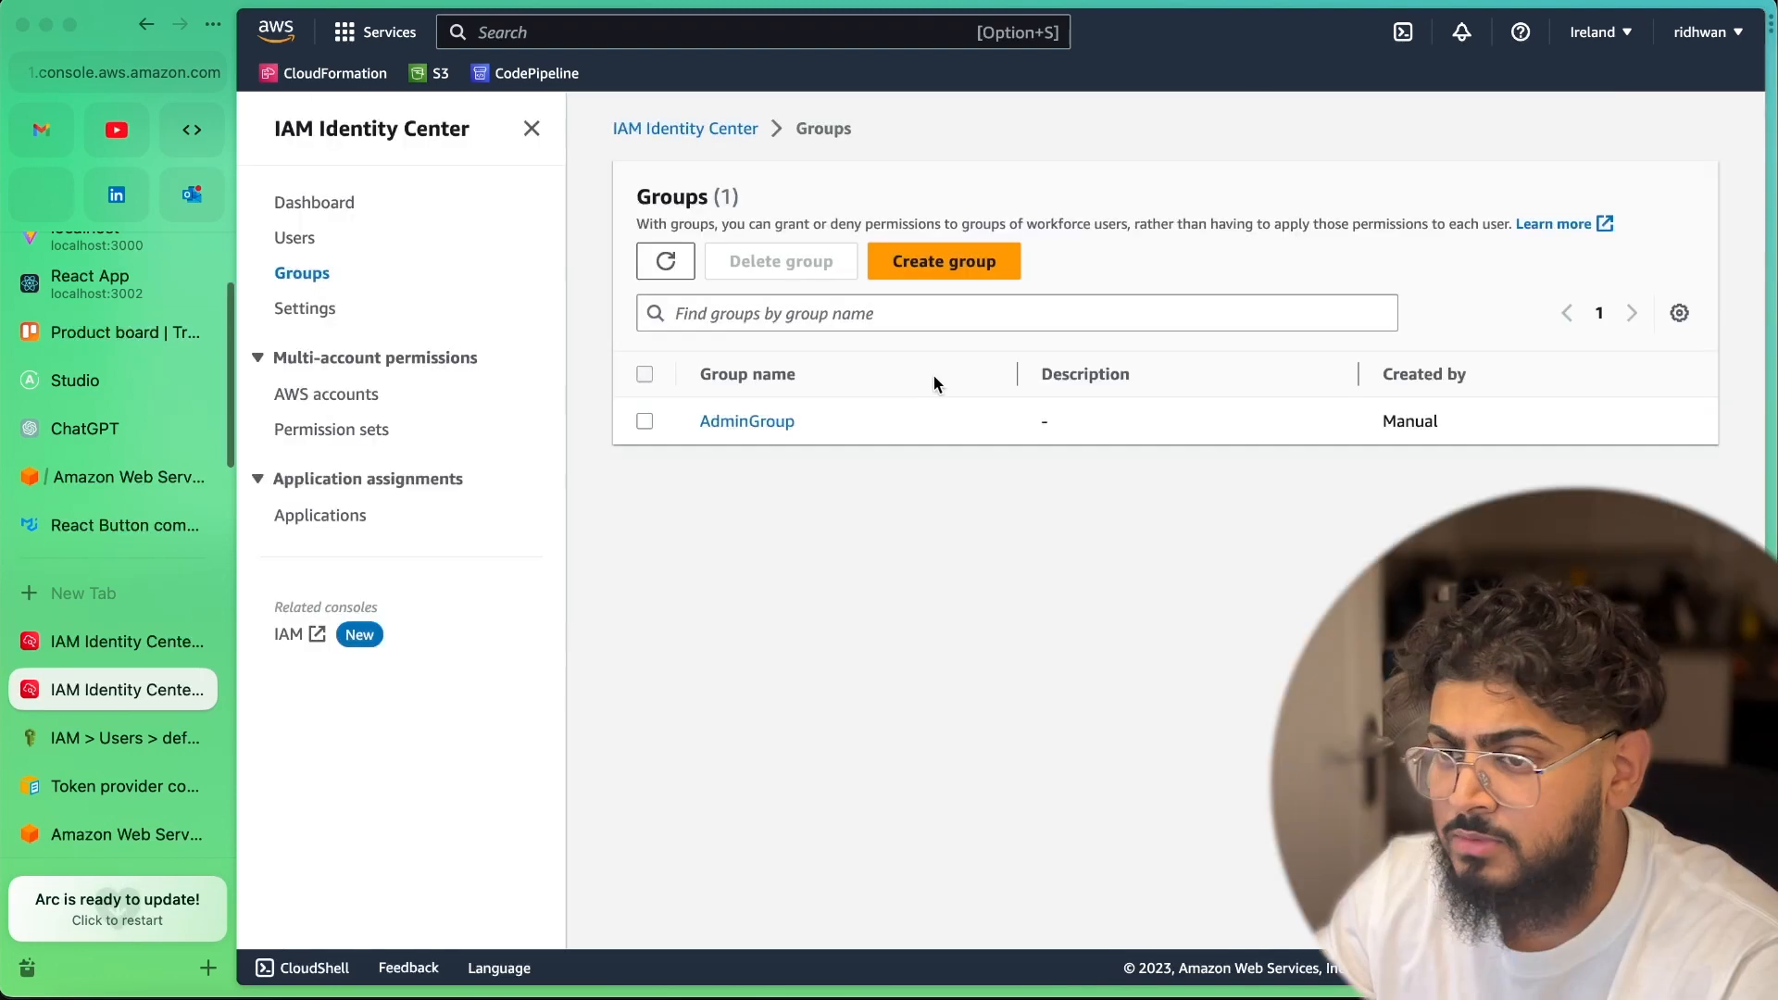
pyautogui.moveTo(747, 420)
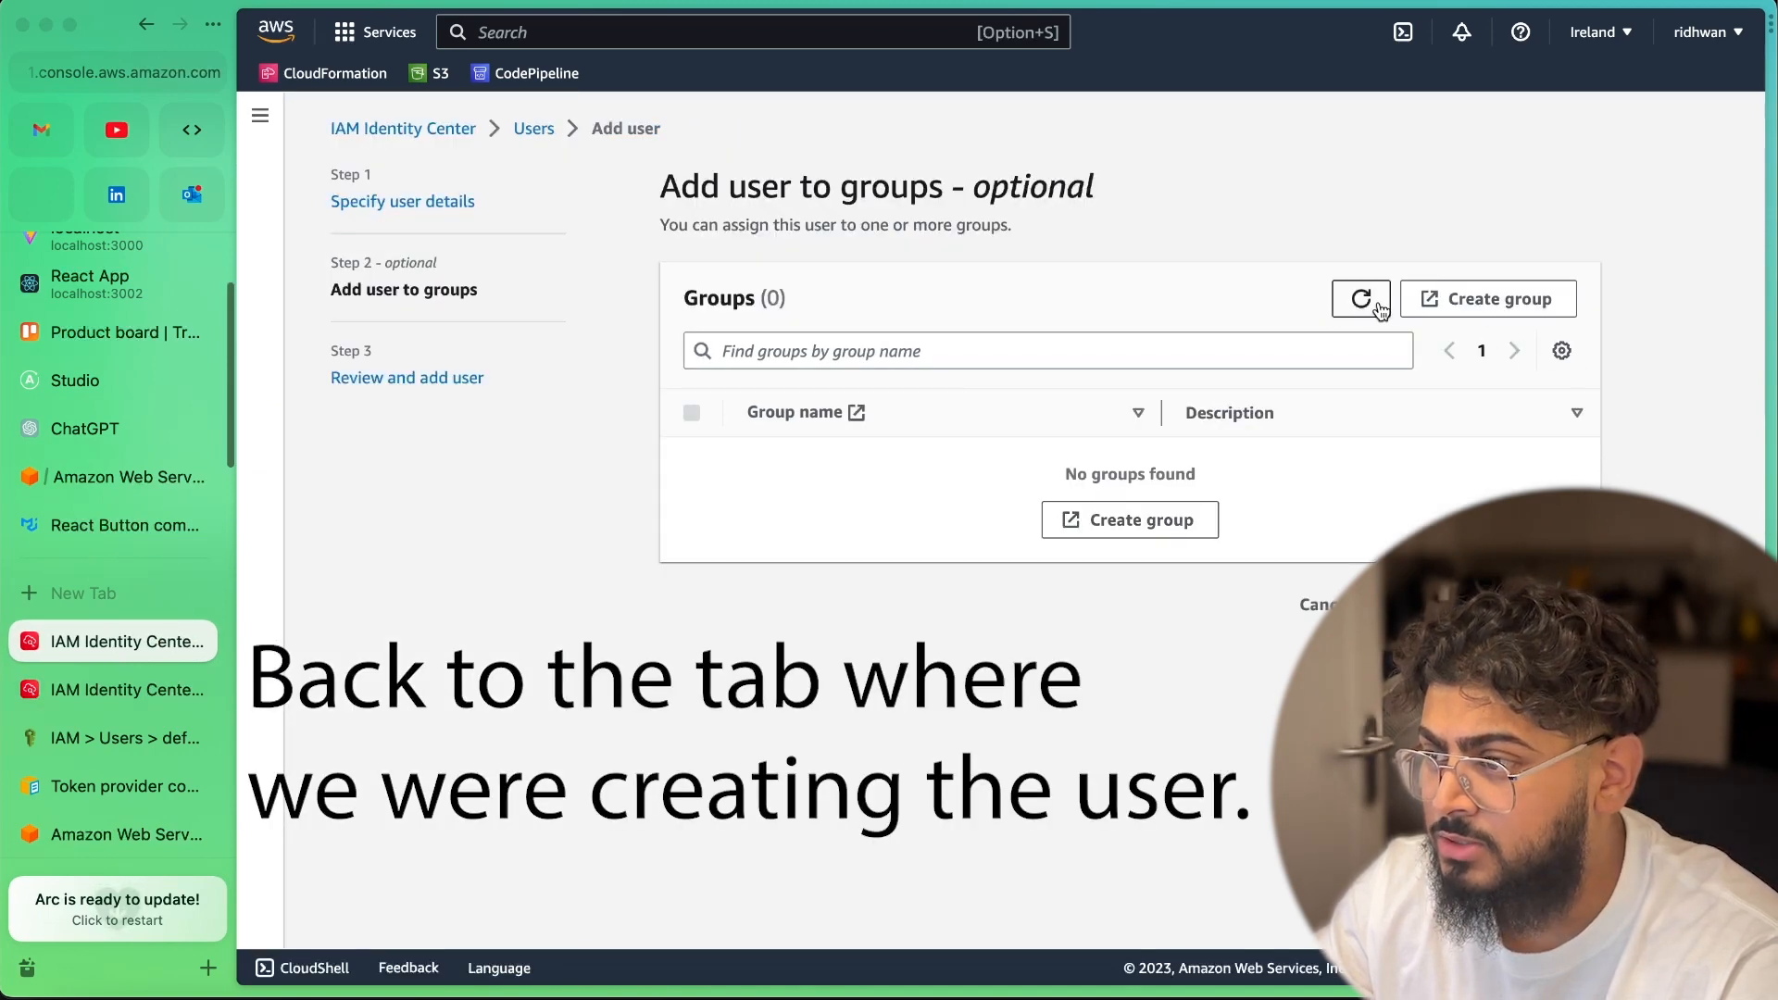
pyautogui.click(1360, 298)
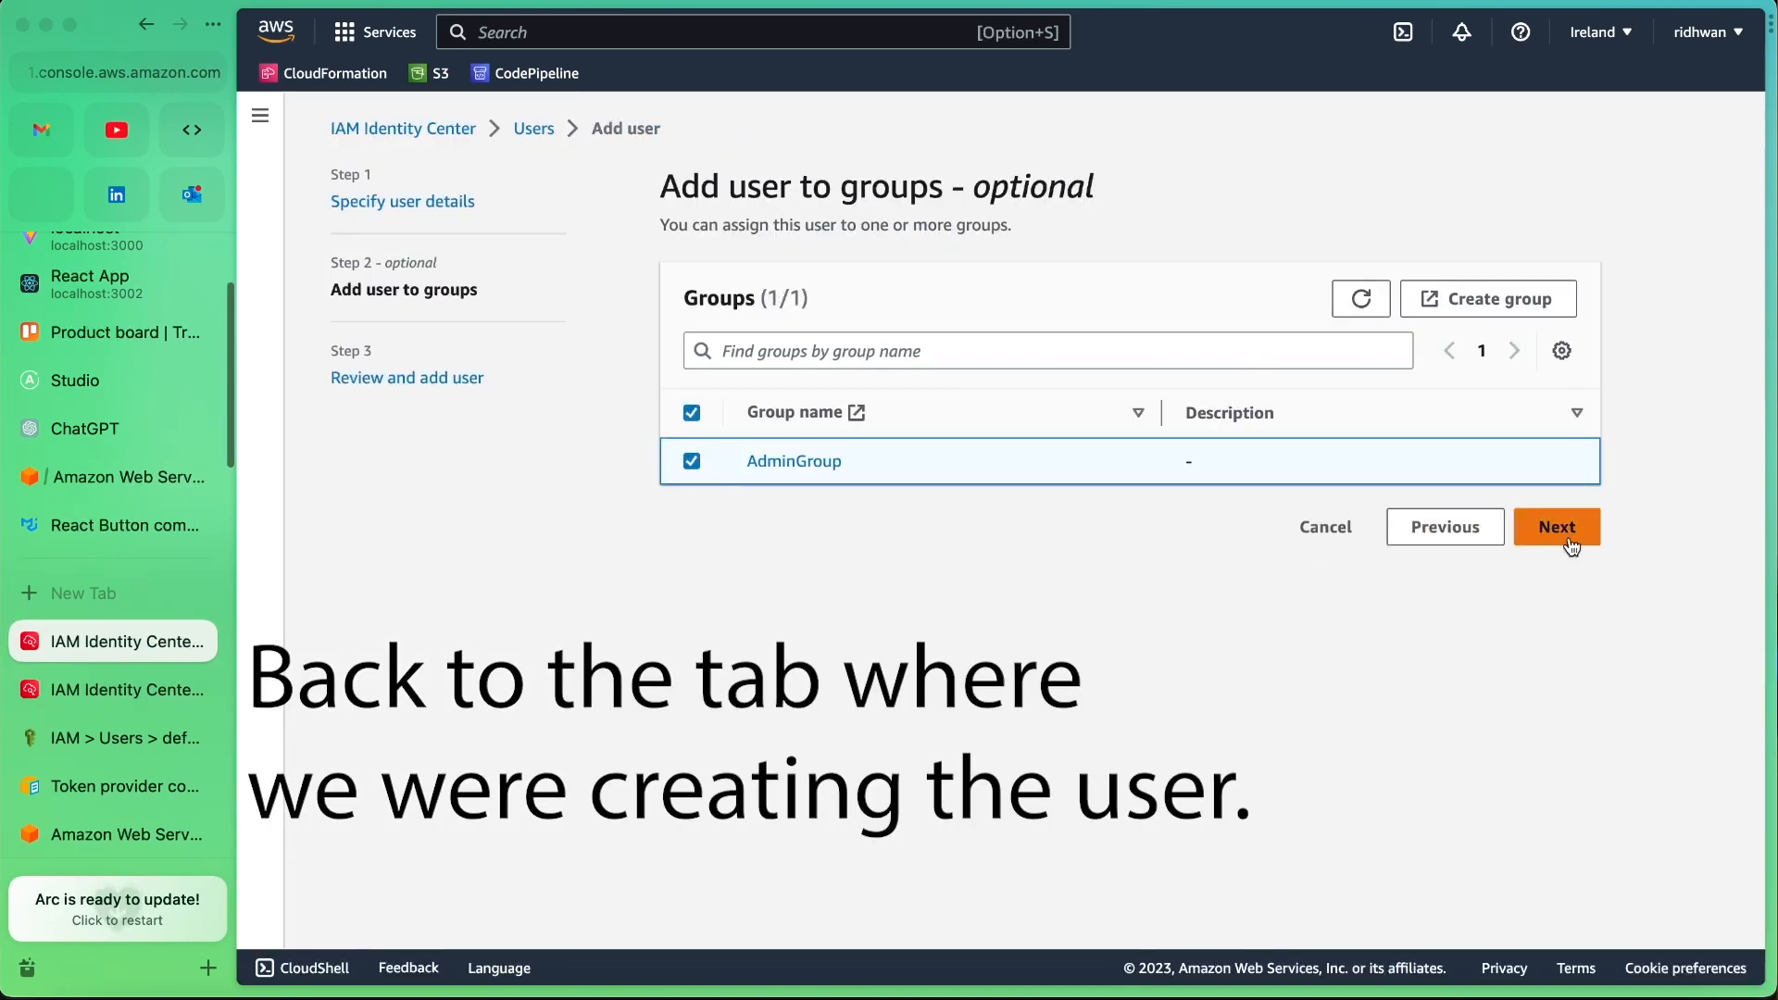
pyautogui.click(1555, 526)
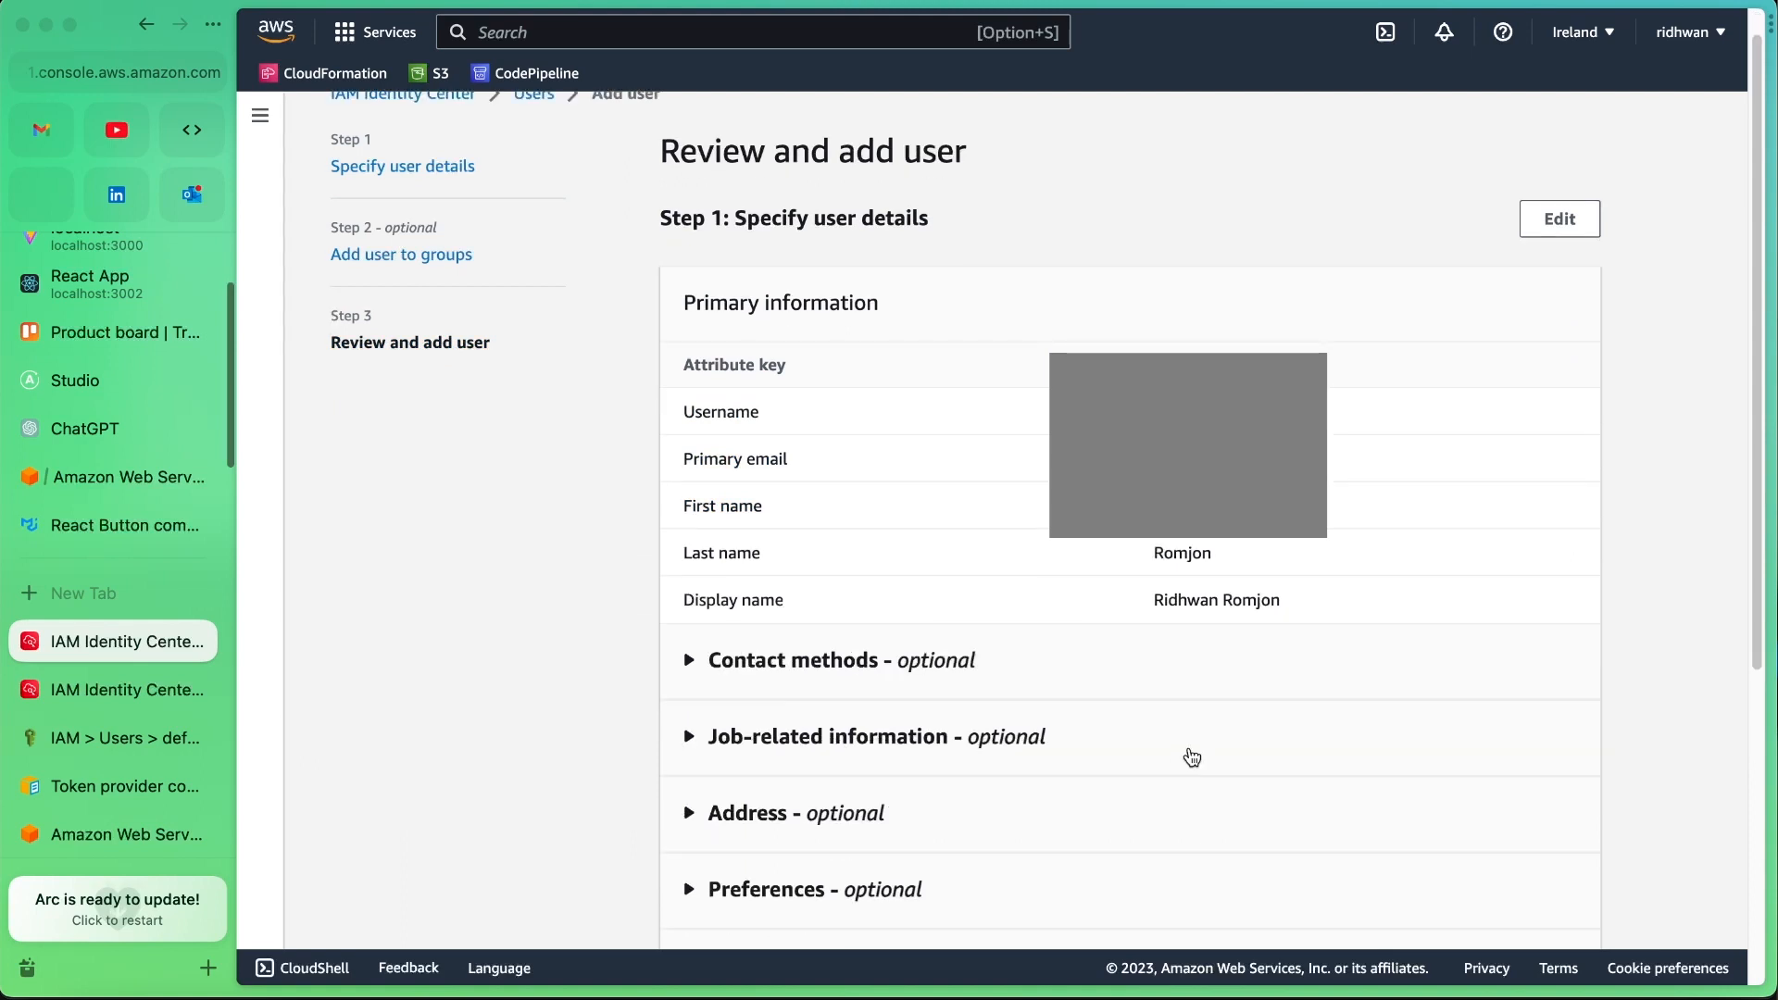
pyautogui.scroll(-3)
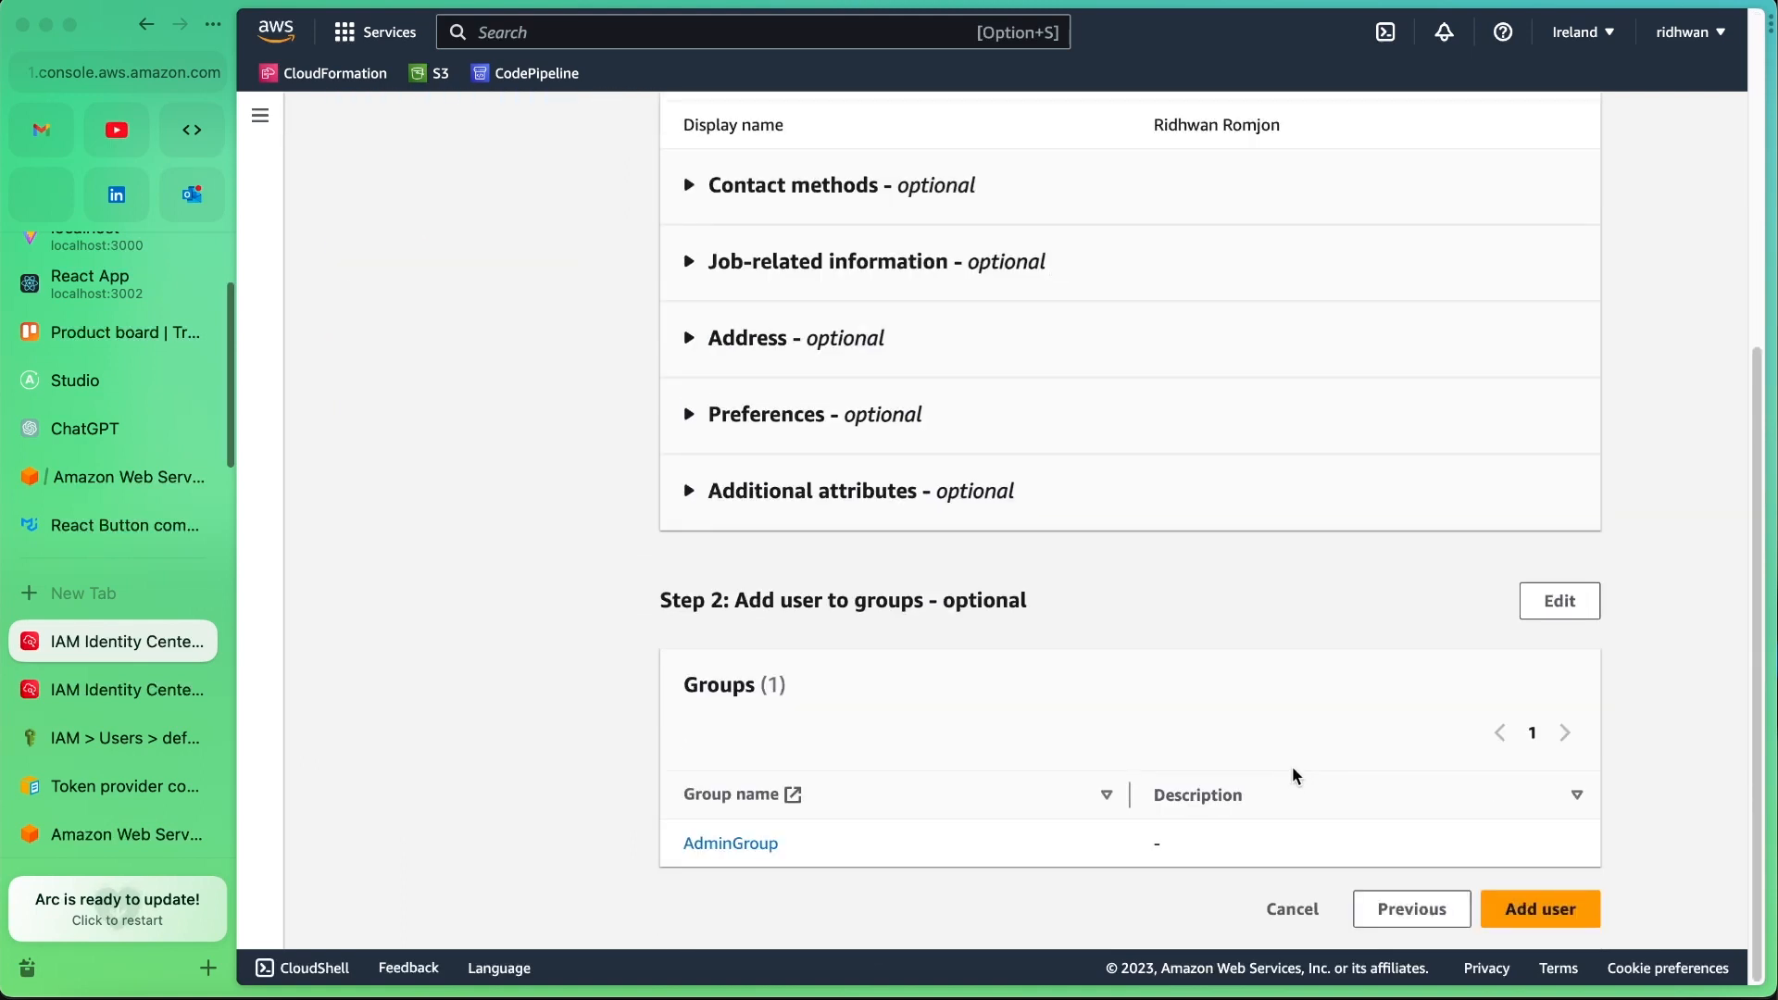
pyautogui.moveTo(1571, 895)
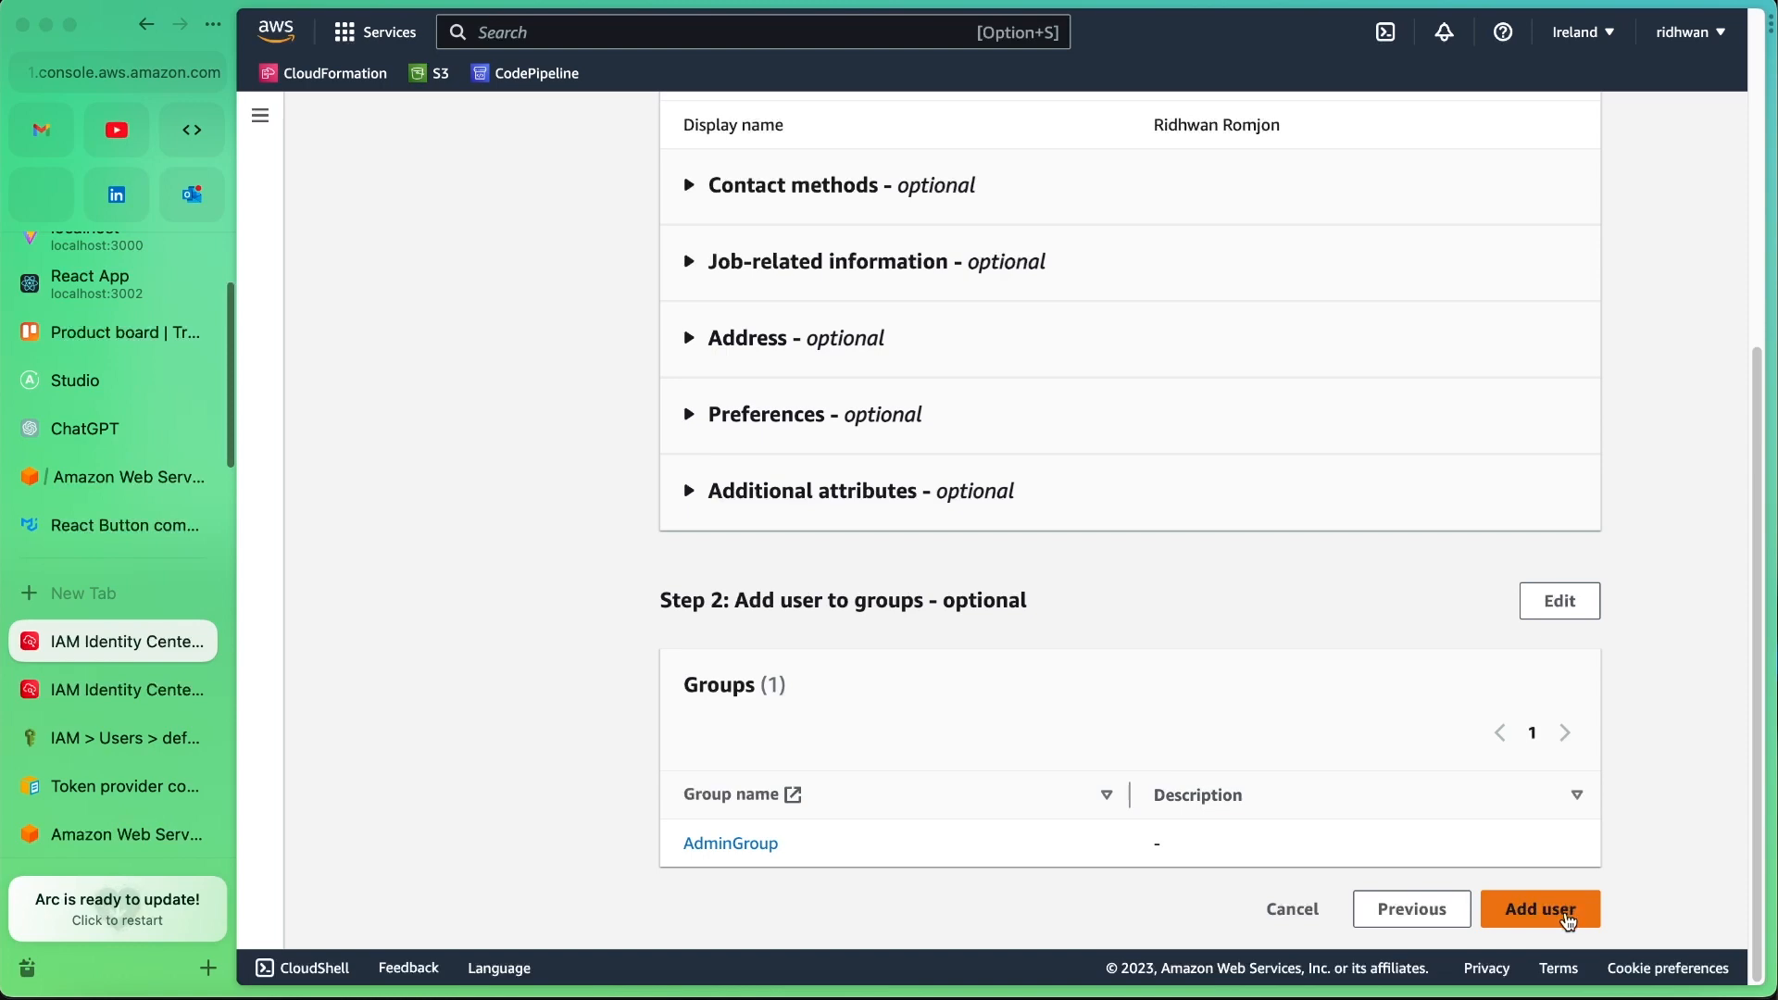
pyautogui.click(1539, 908)
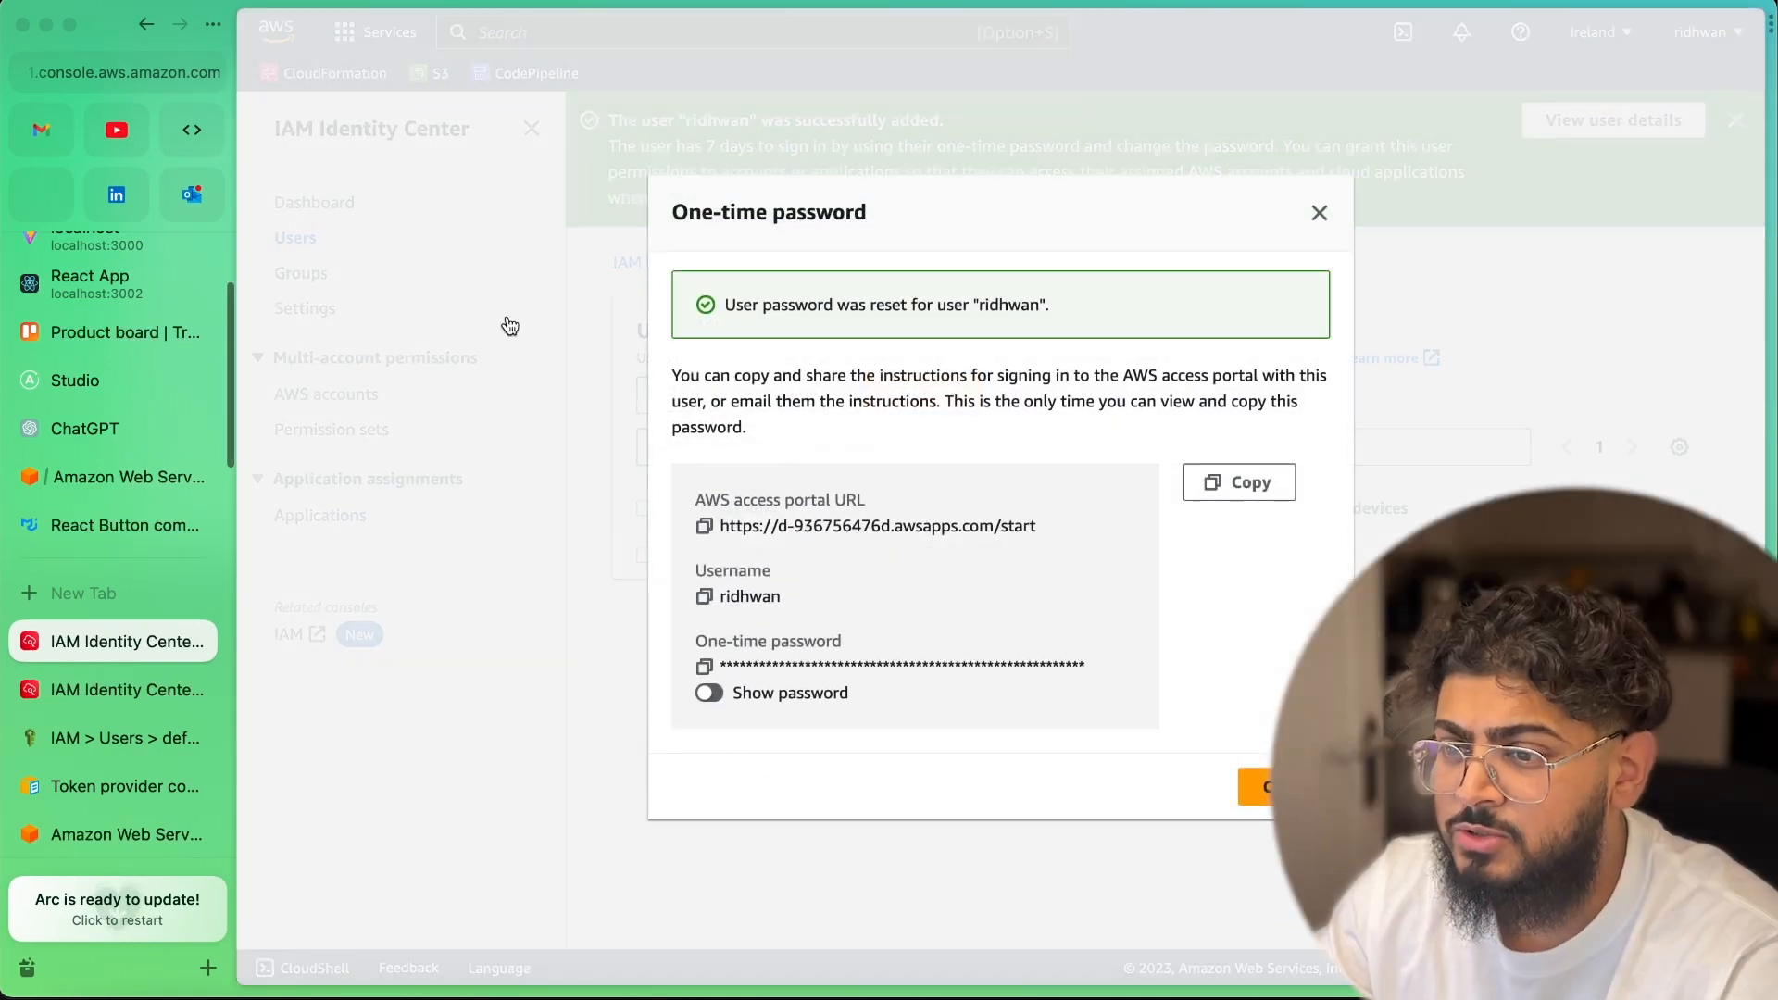
pyautogui.moveTo(856, 450)
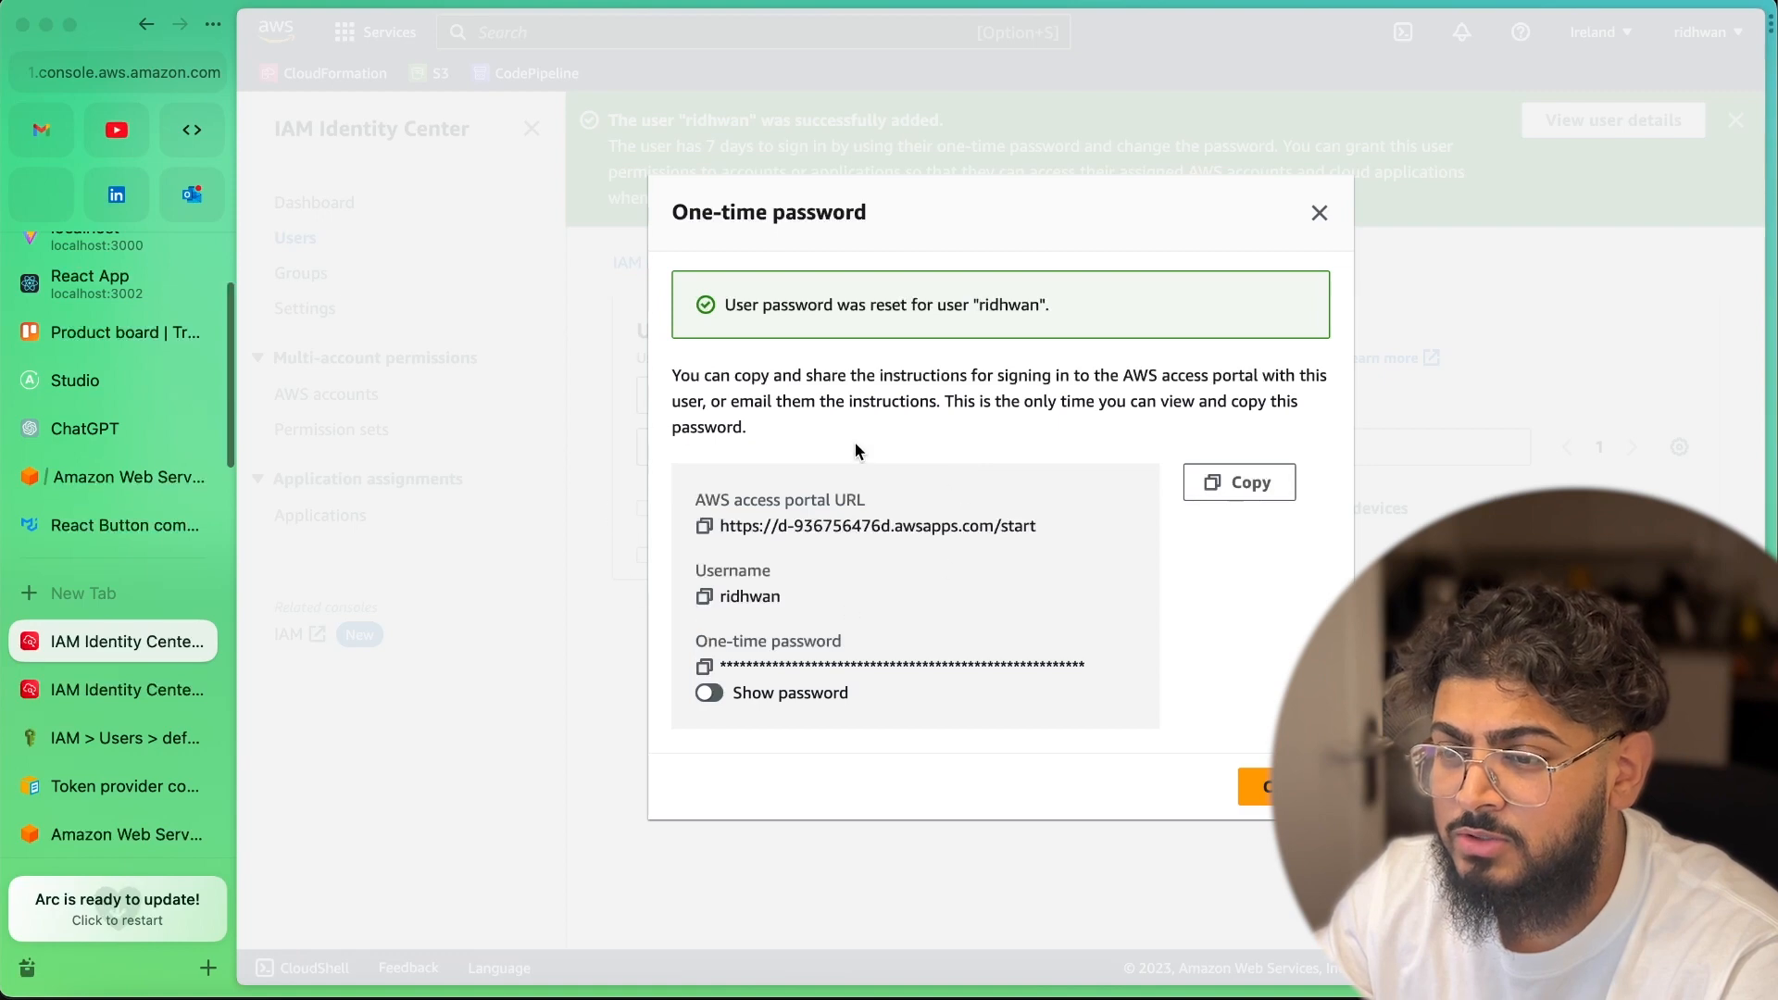
pyautogui.moveTo(647, 649)
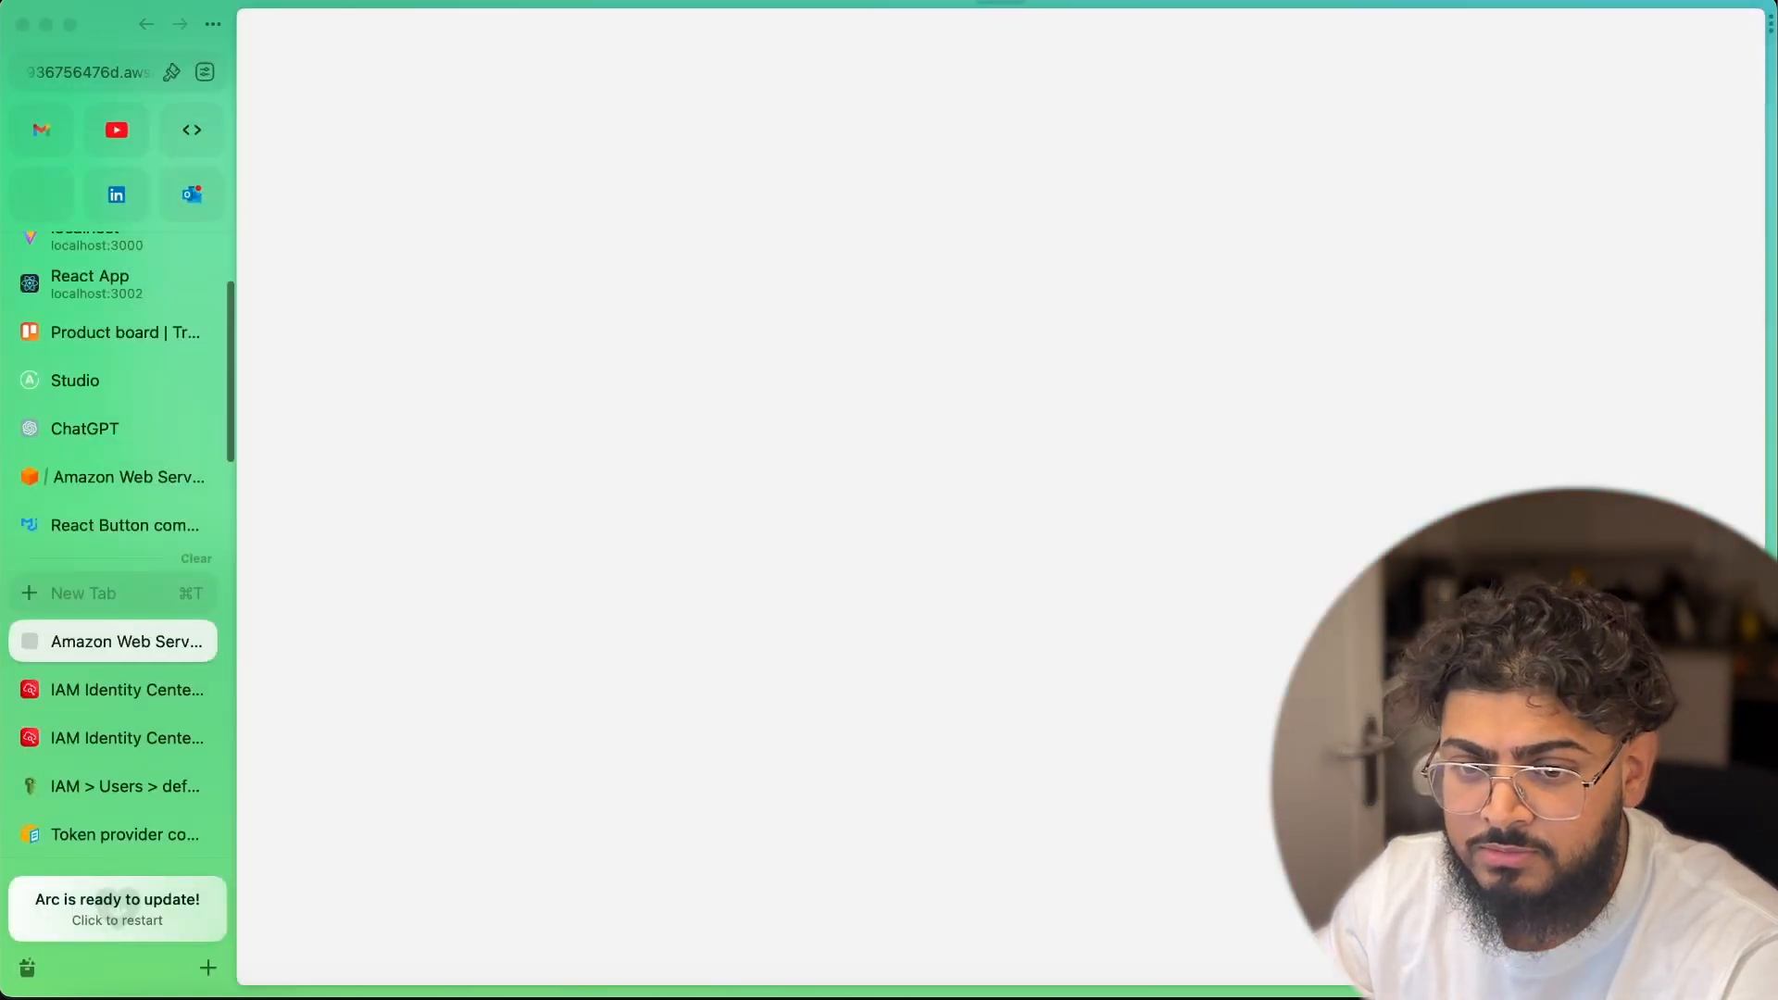
# Sign in to the access portal as ridhwan with the one-time password and set a permanent password.
pyautogui.write('ridhwan')
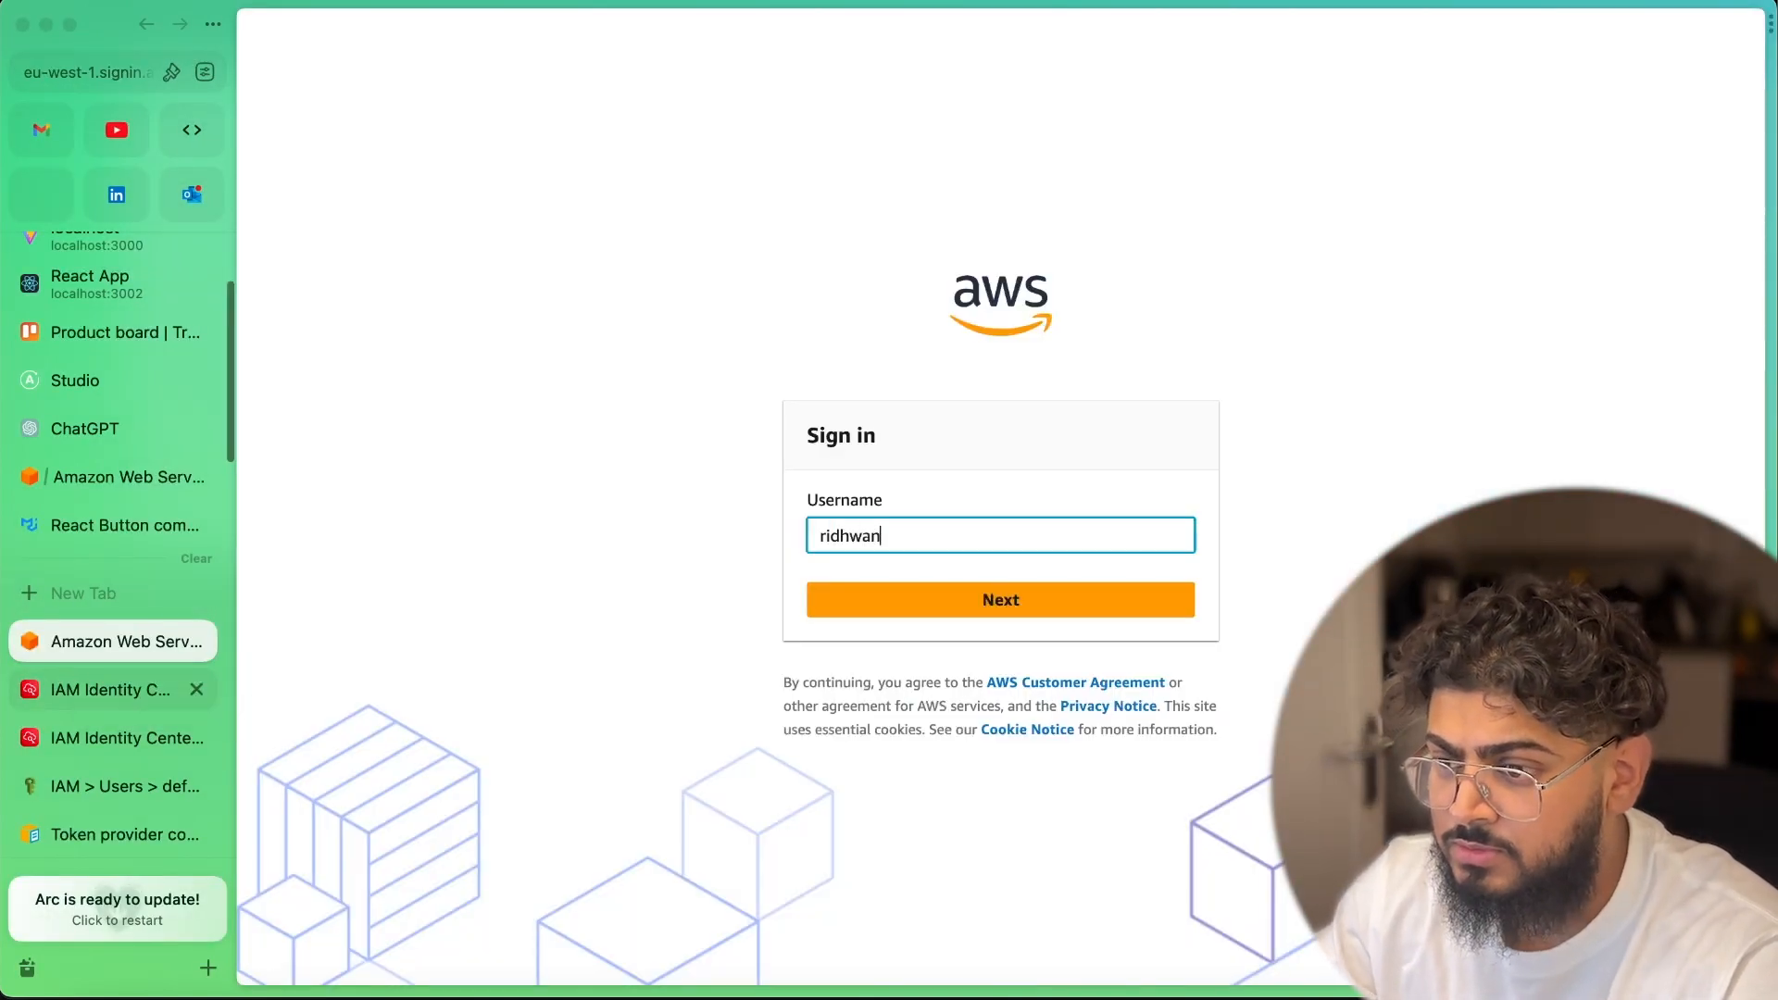
pyautogui.click(999, 599)
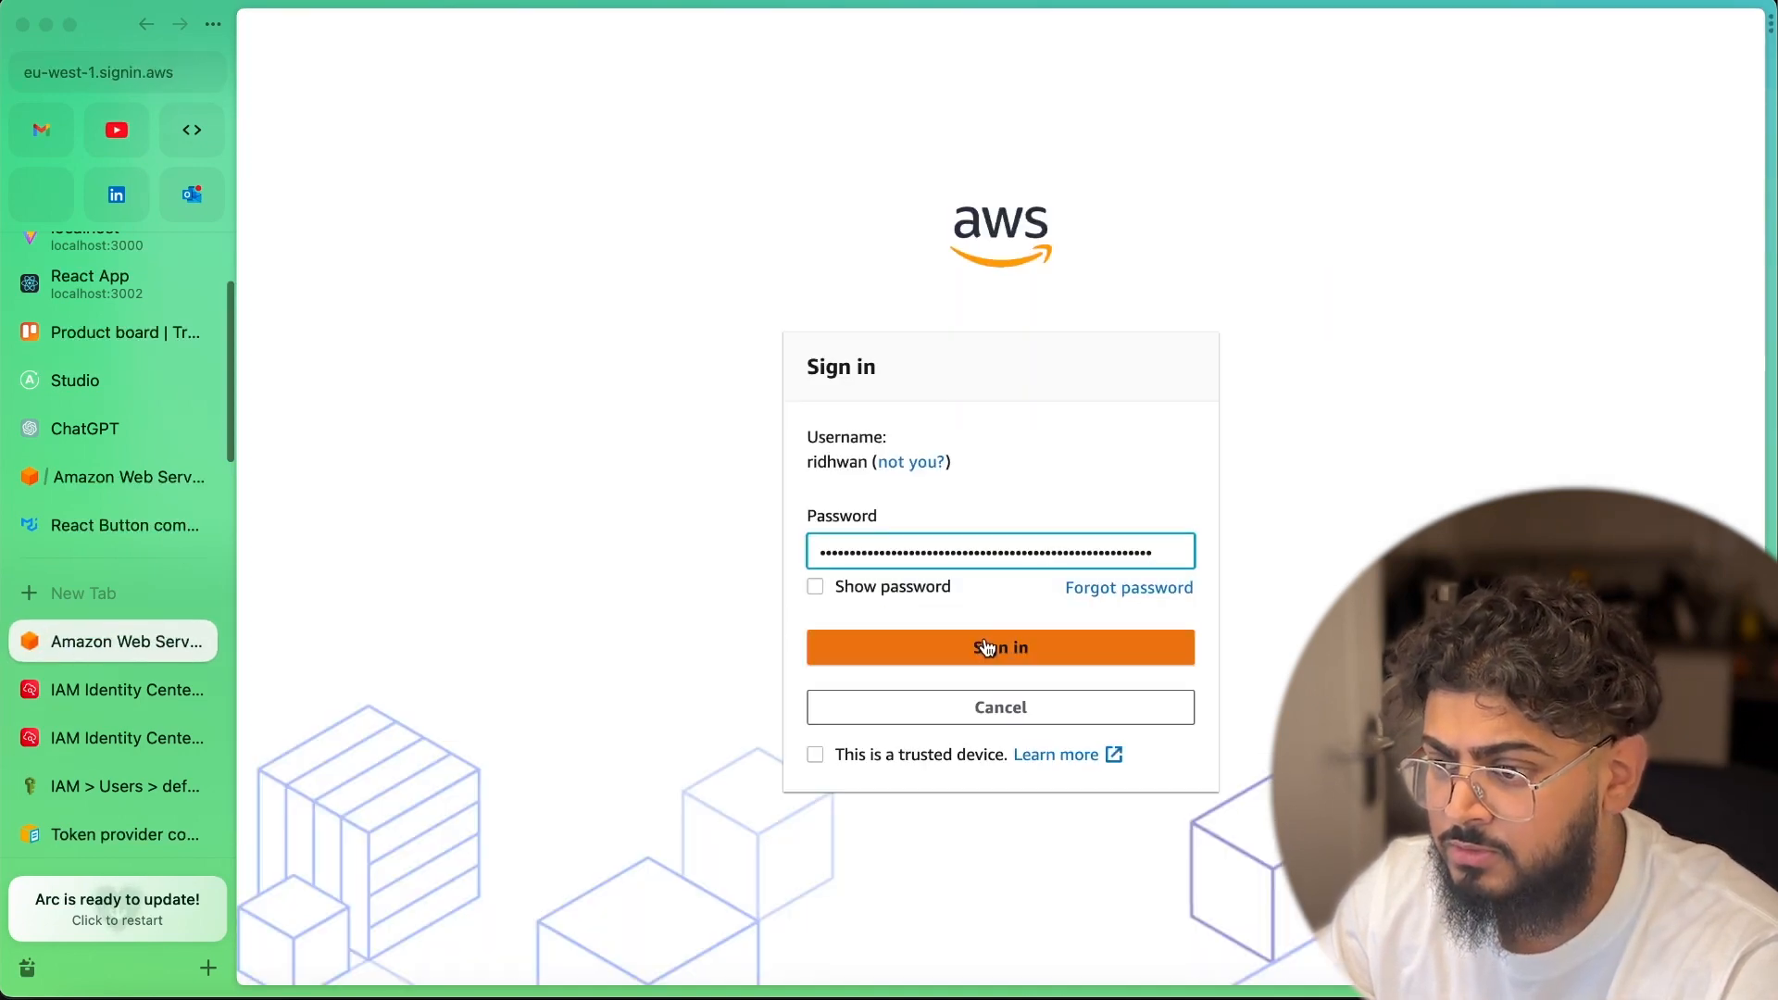
pyautogui.click(999, 647)
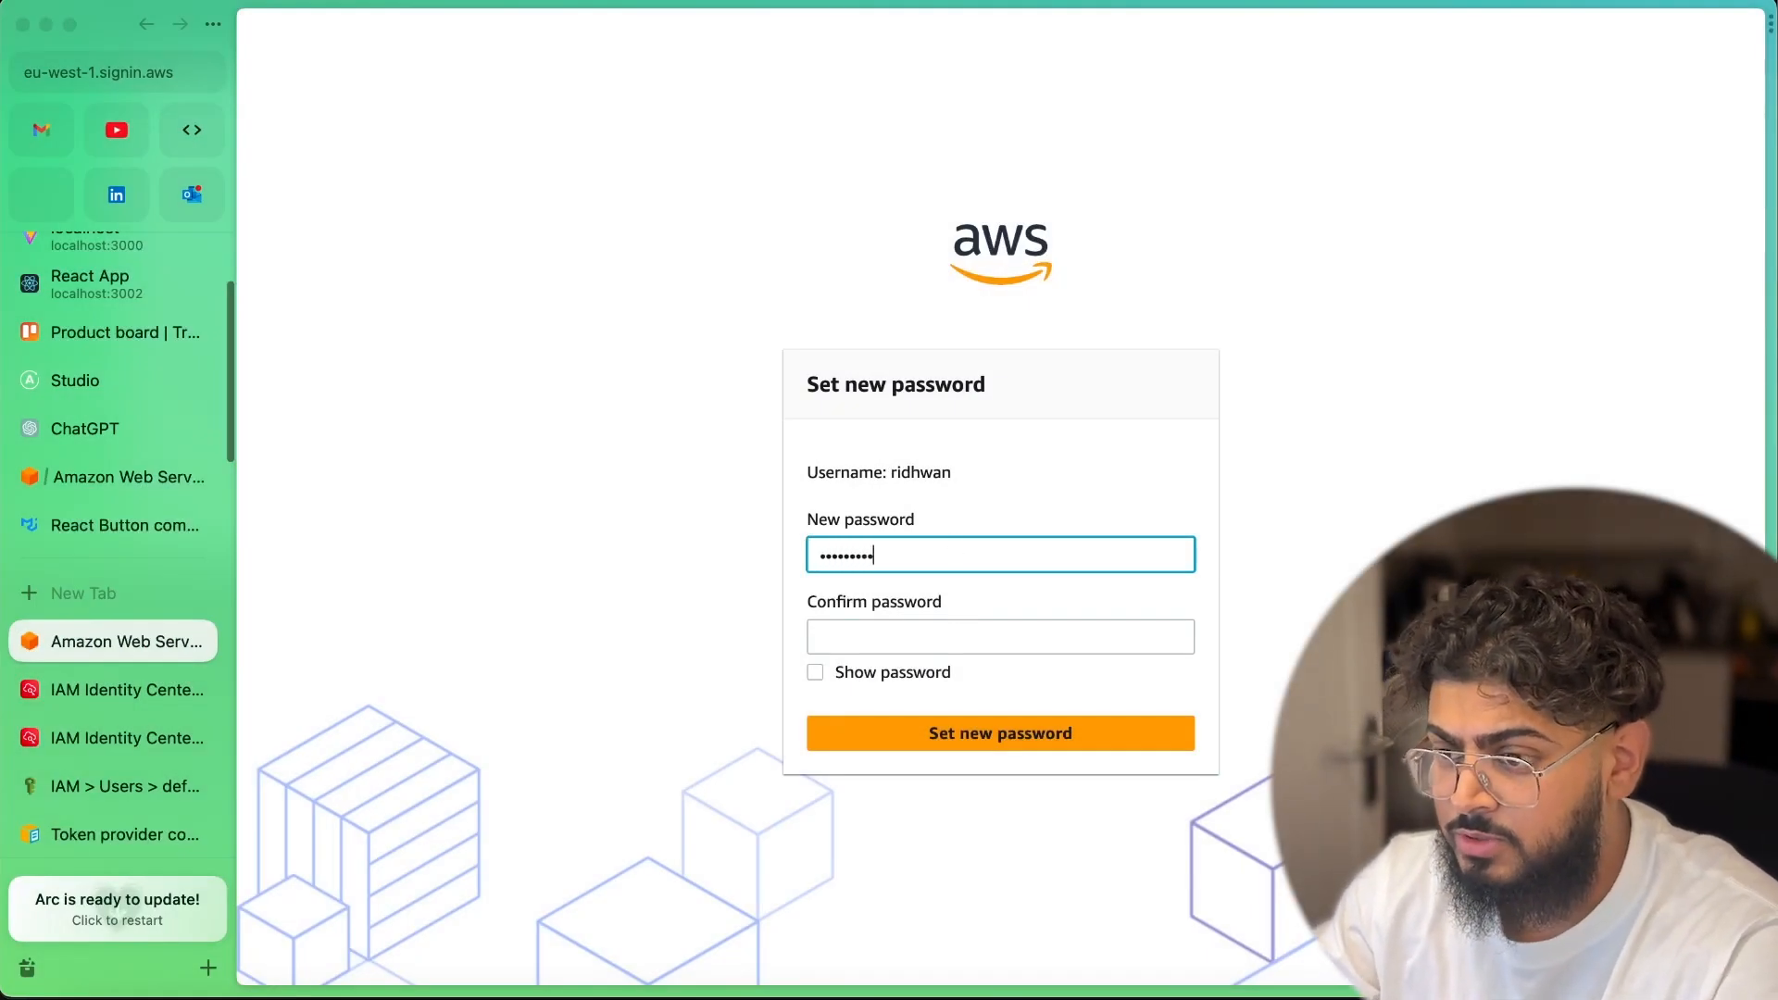
pyautogui.write('••••••')
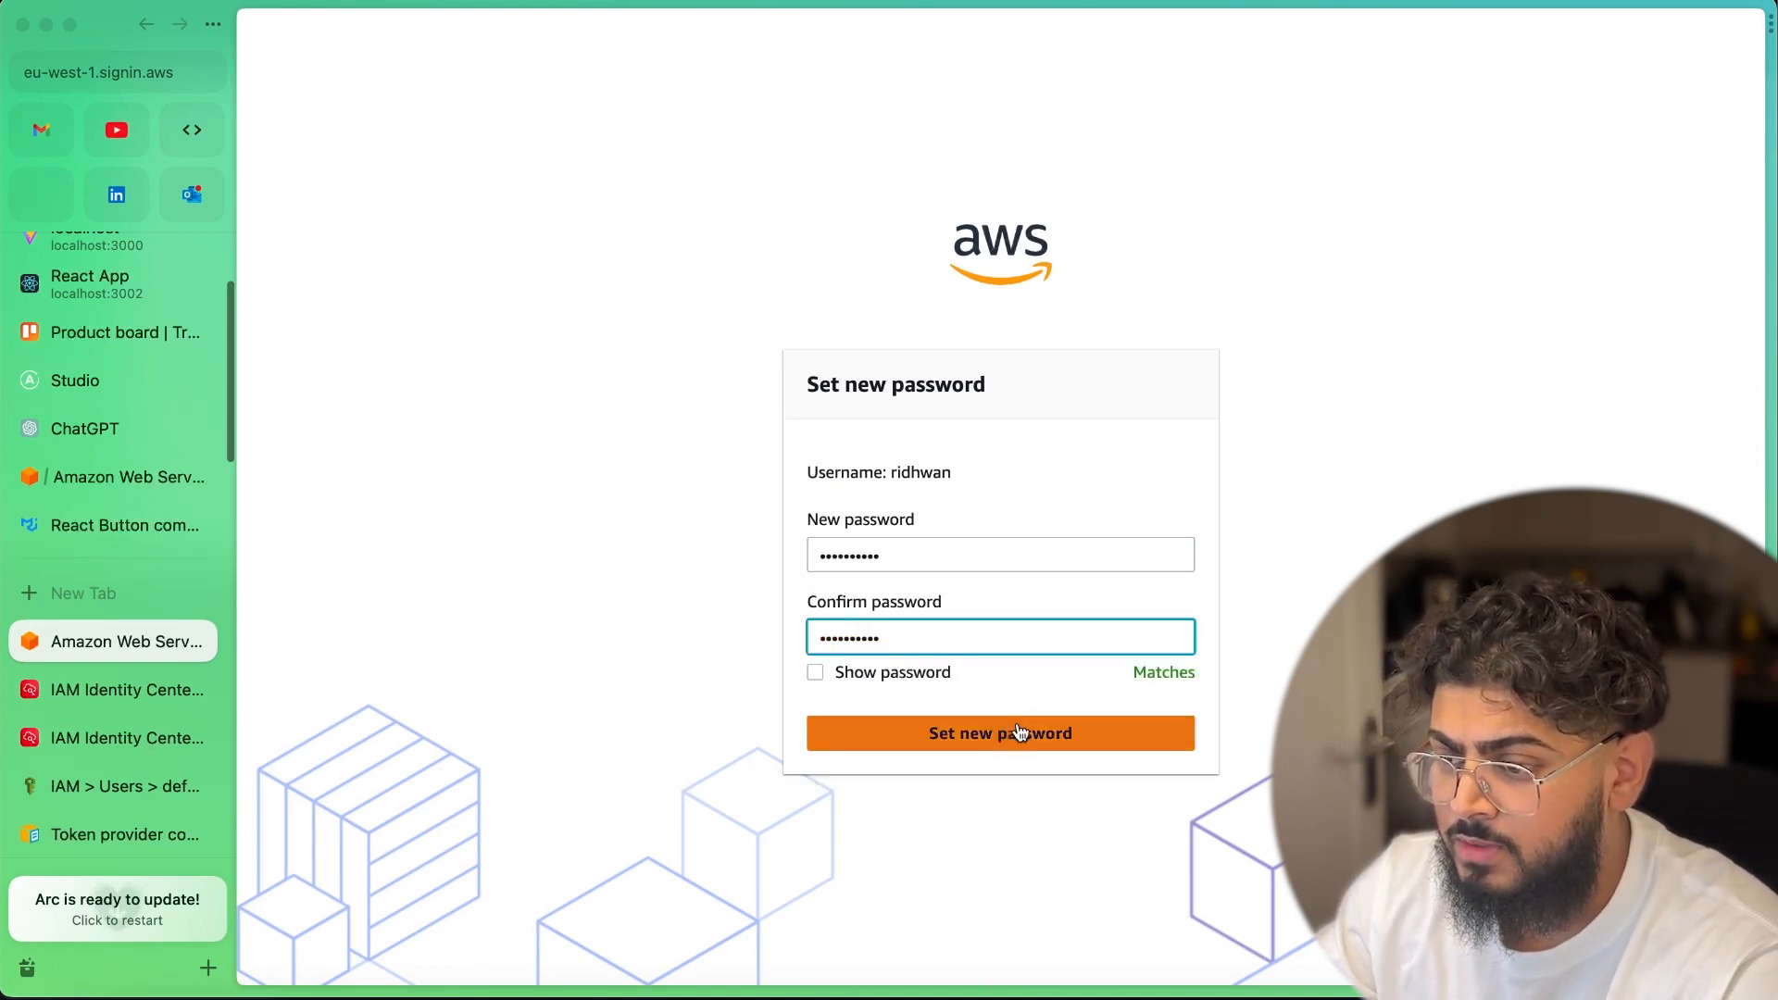
pyautogui.click(999, 732)
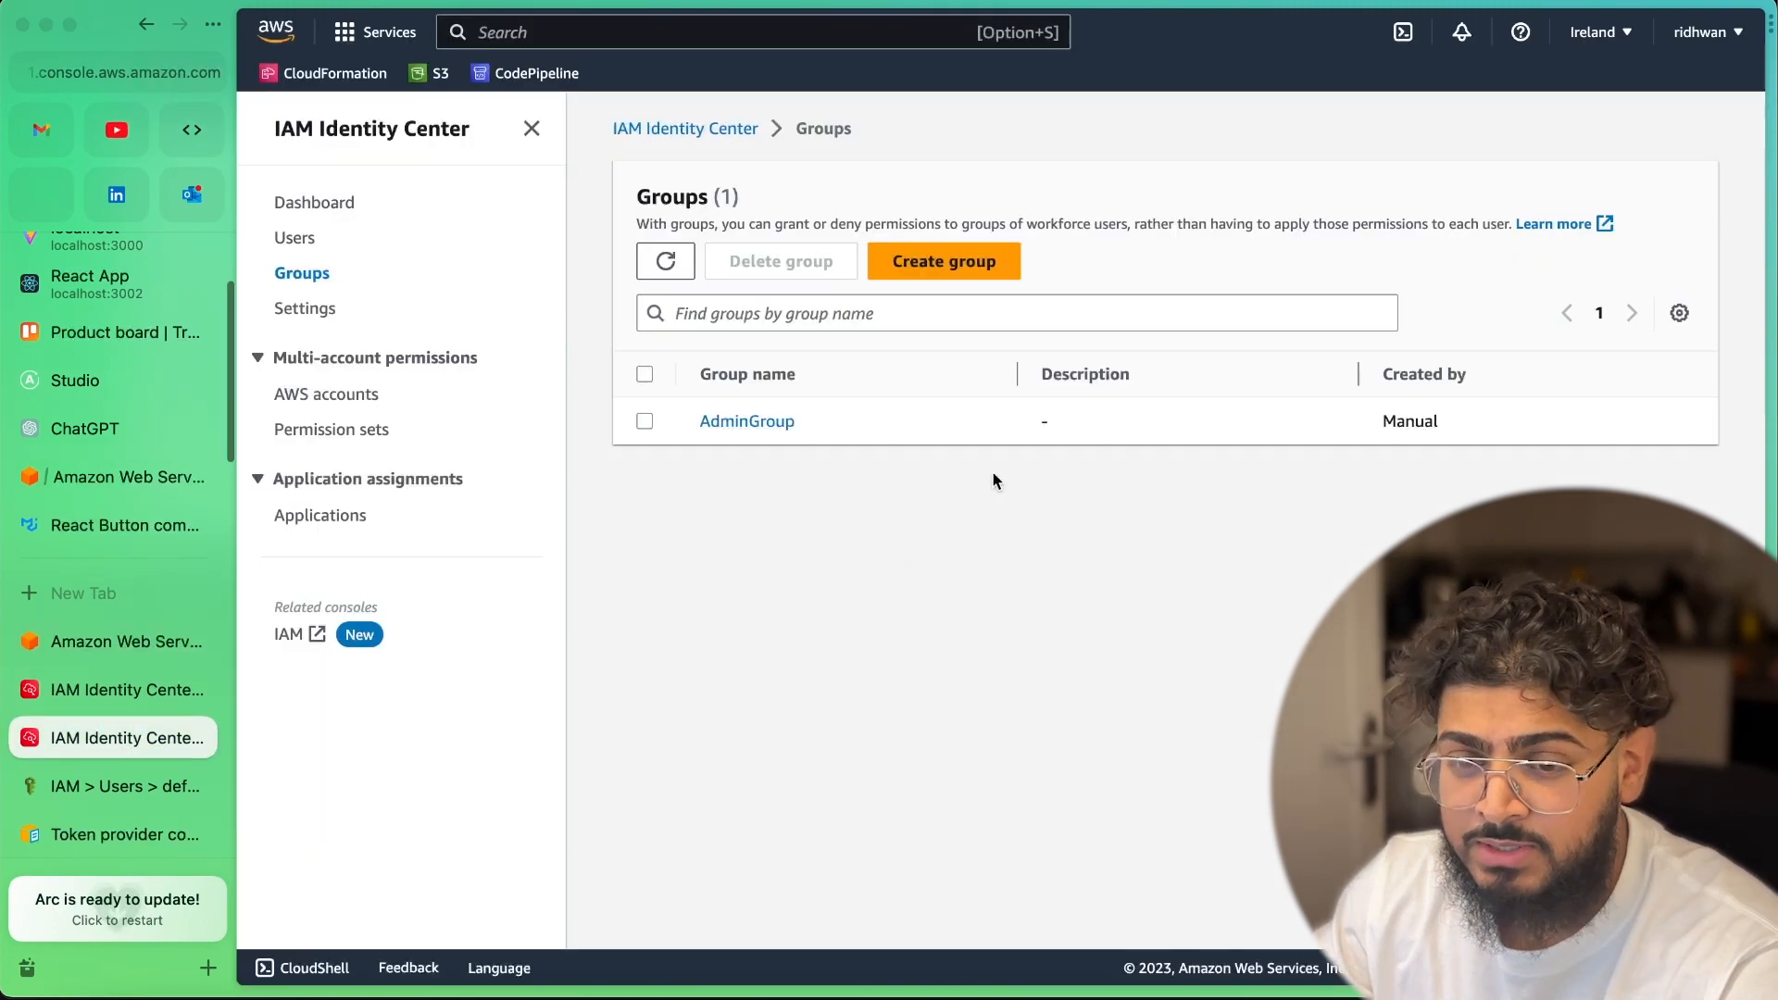
pyautogui.moveTo(332, 429)
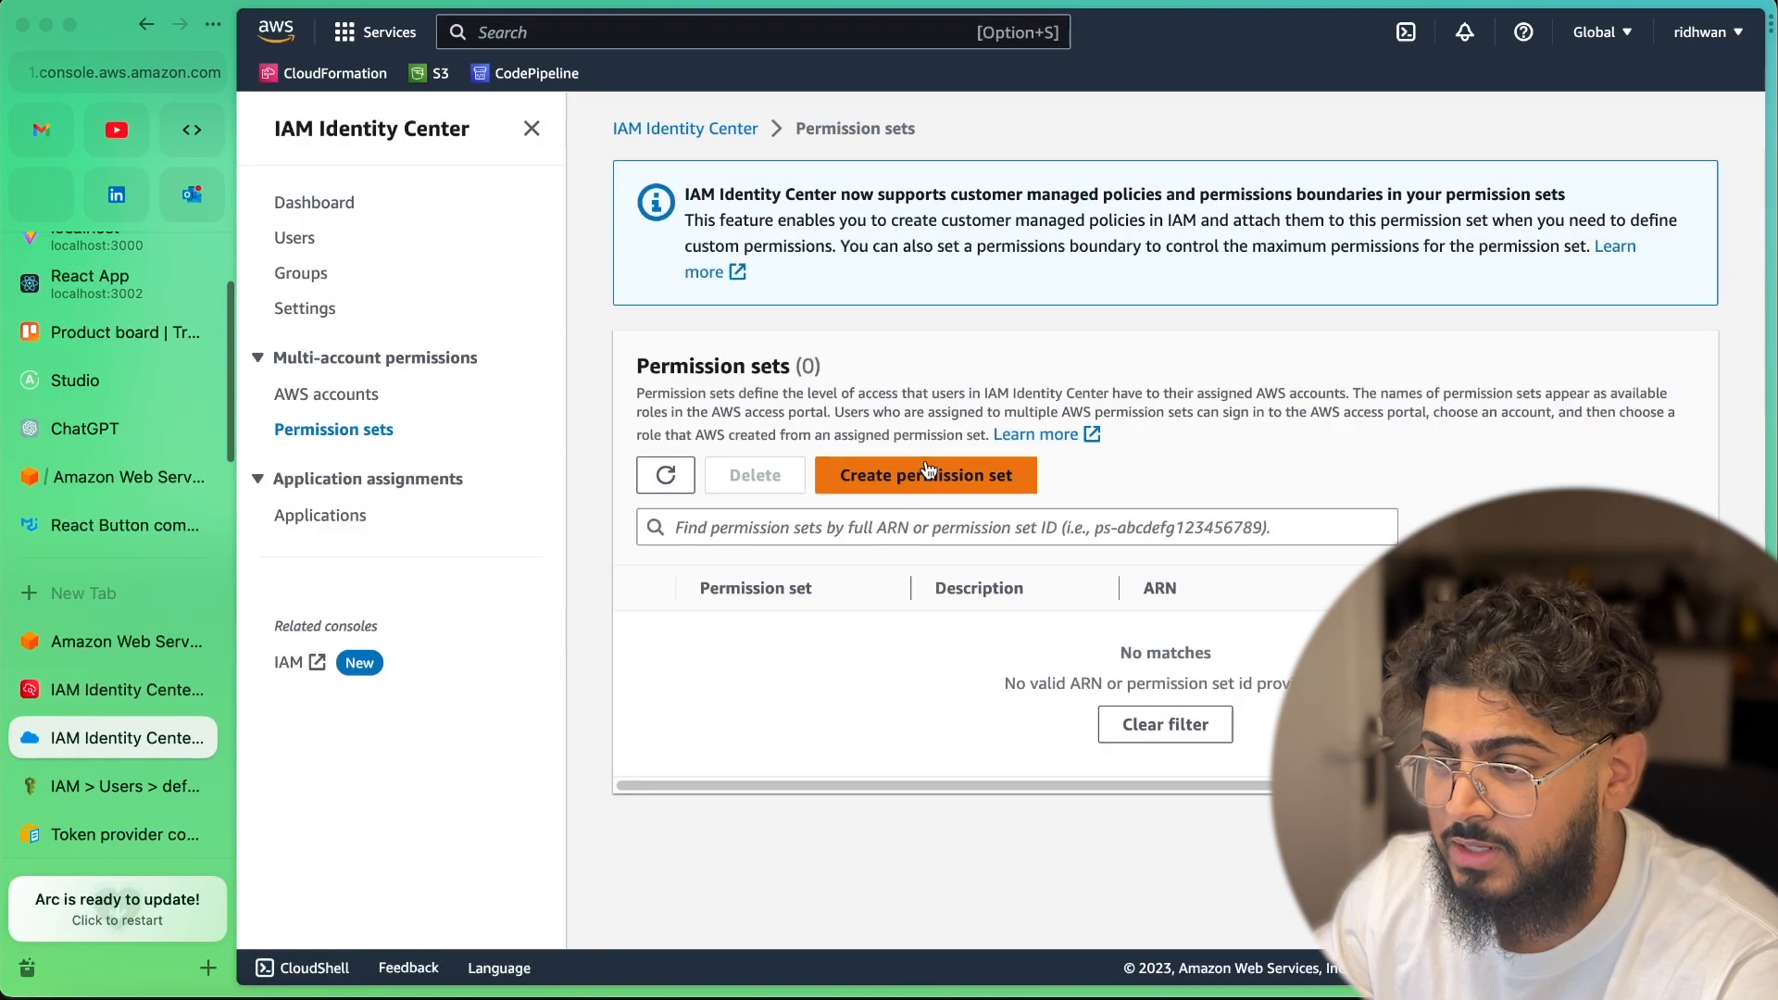
# Create the predefined AdministratorAccess permission set and show the organization's AWS accounts.
pyautogui.click(924, 474)
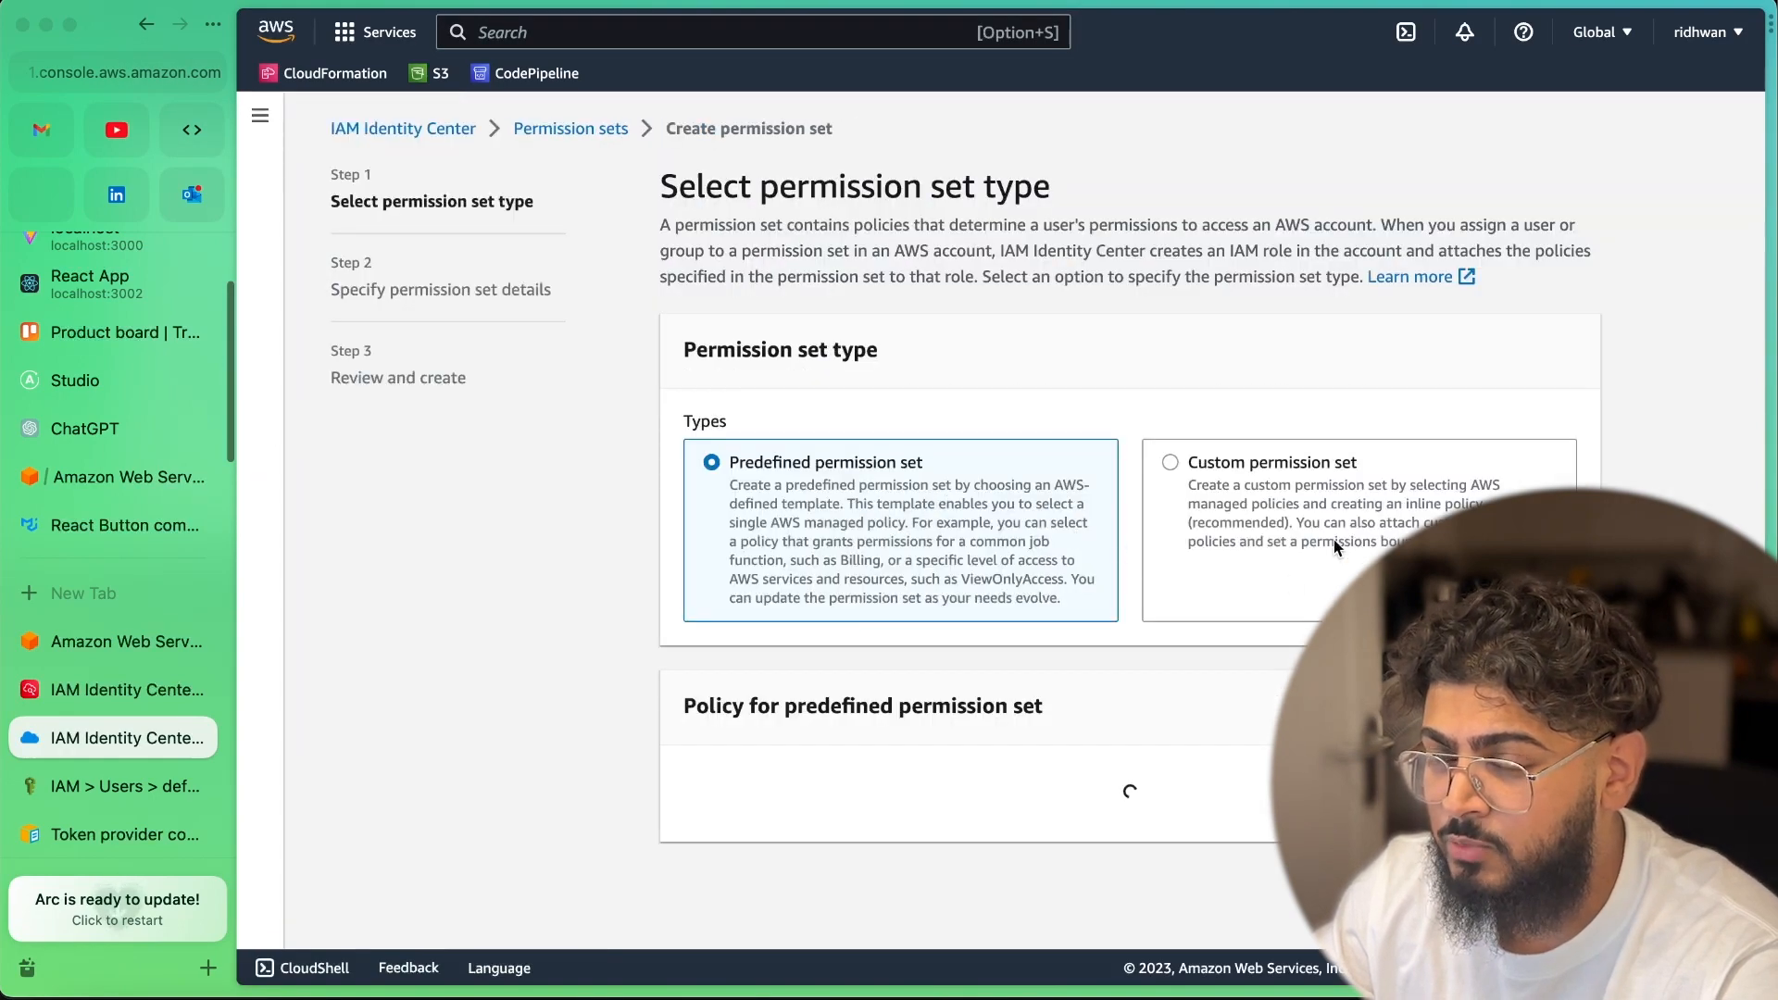
pyautogui.scroll(-3)
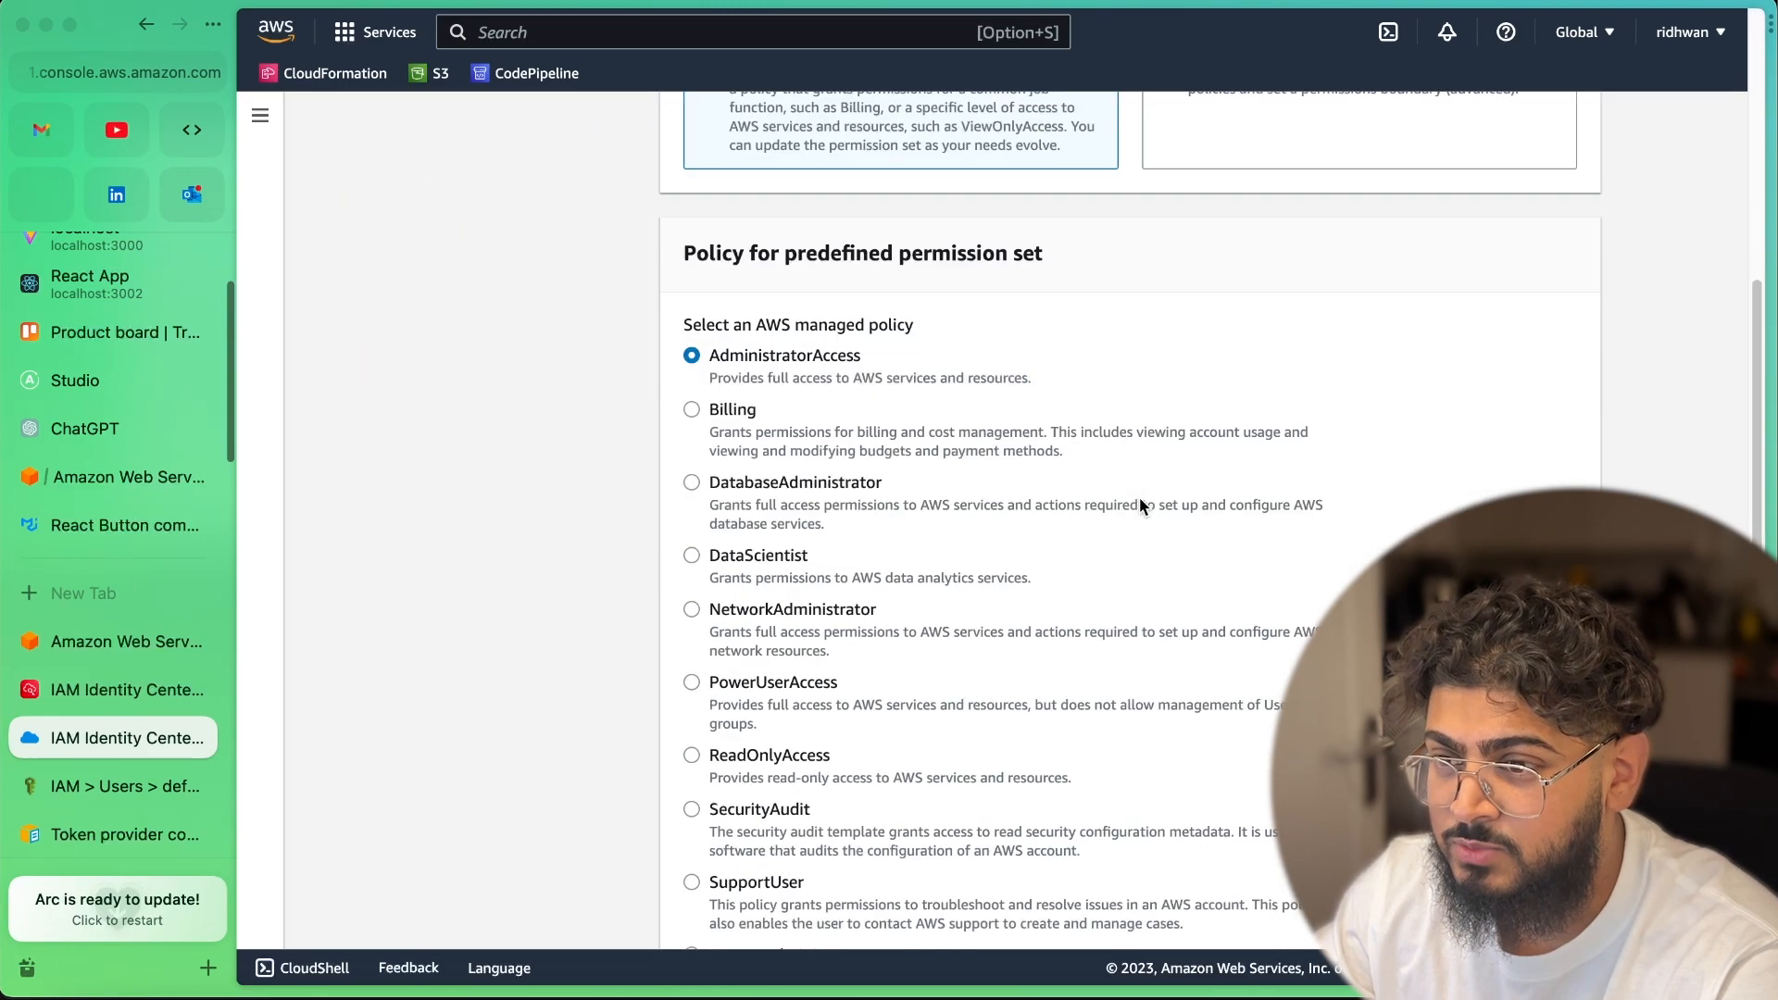
pyautogui.scroll(-3)
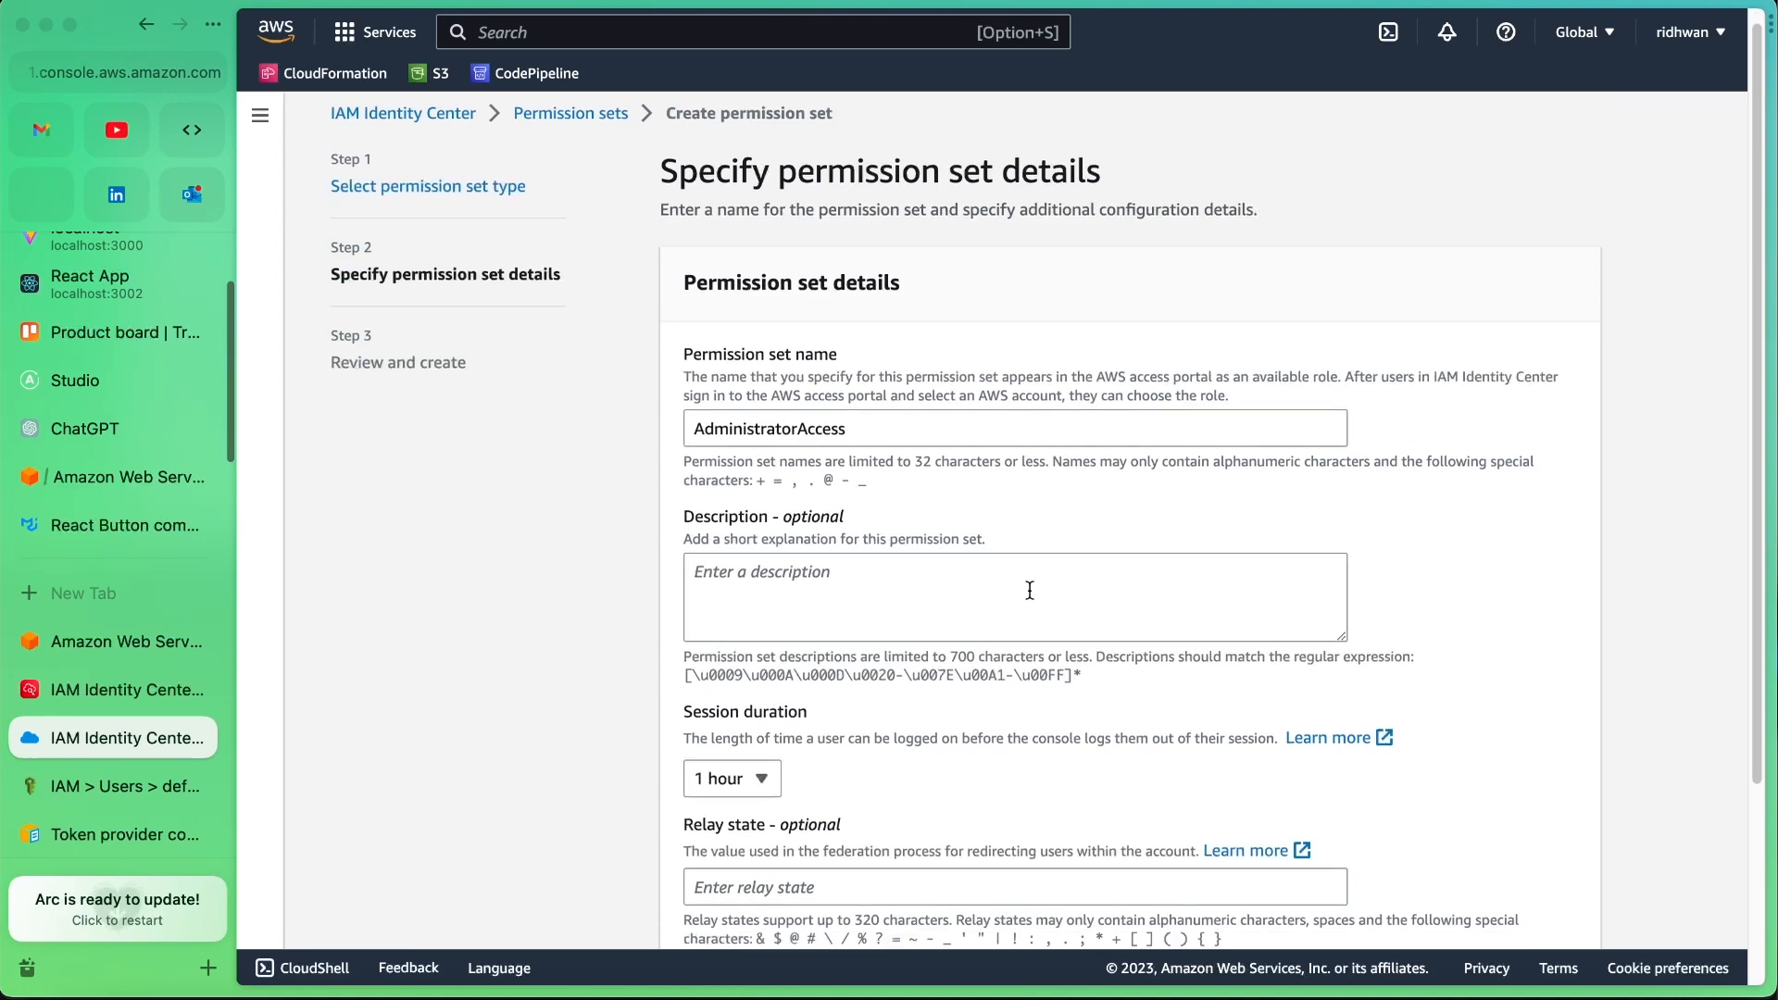
pyautogui.scroll(-3)
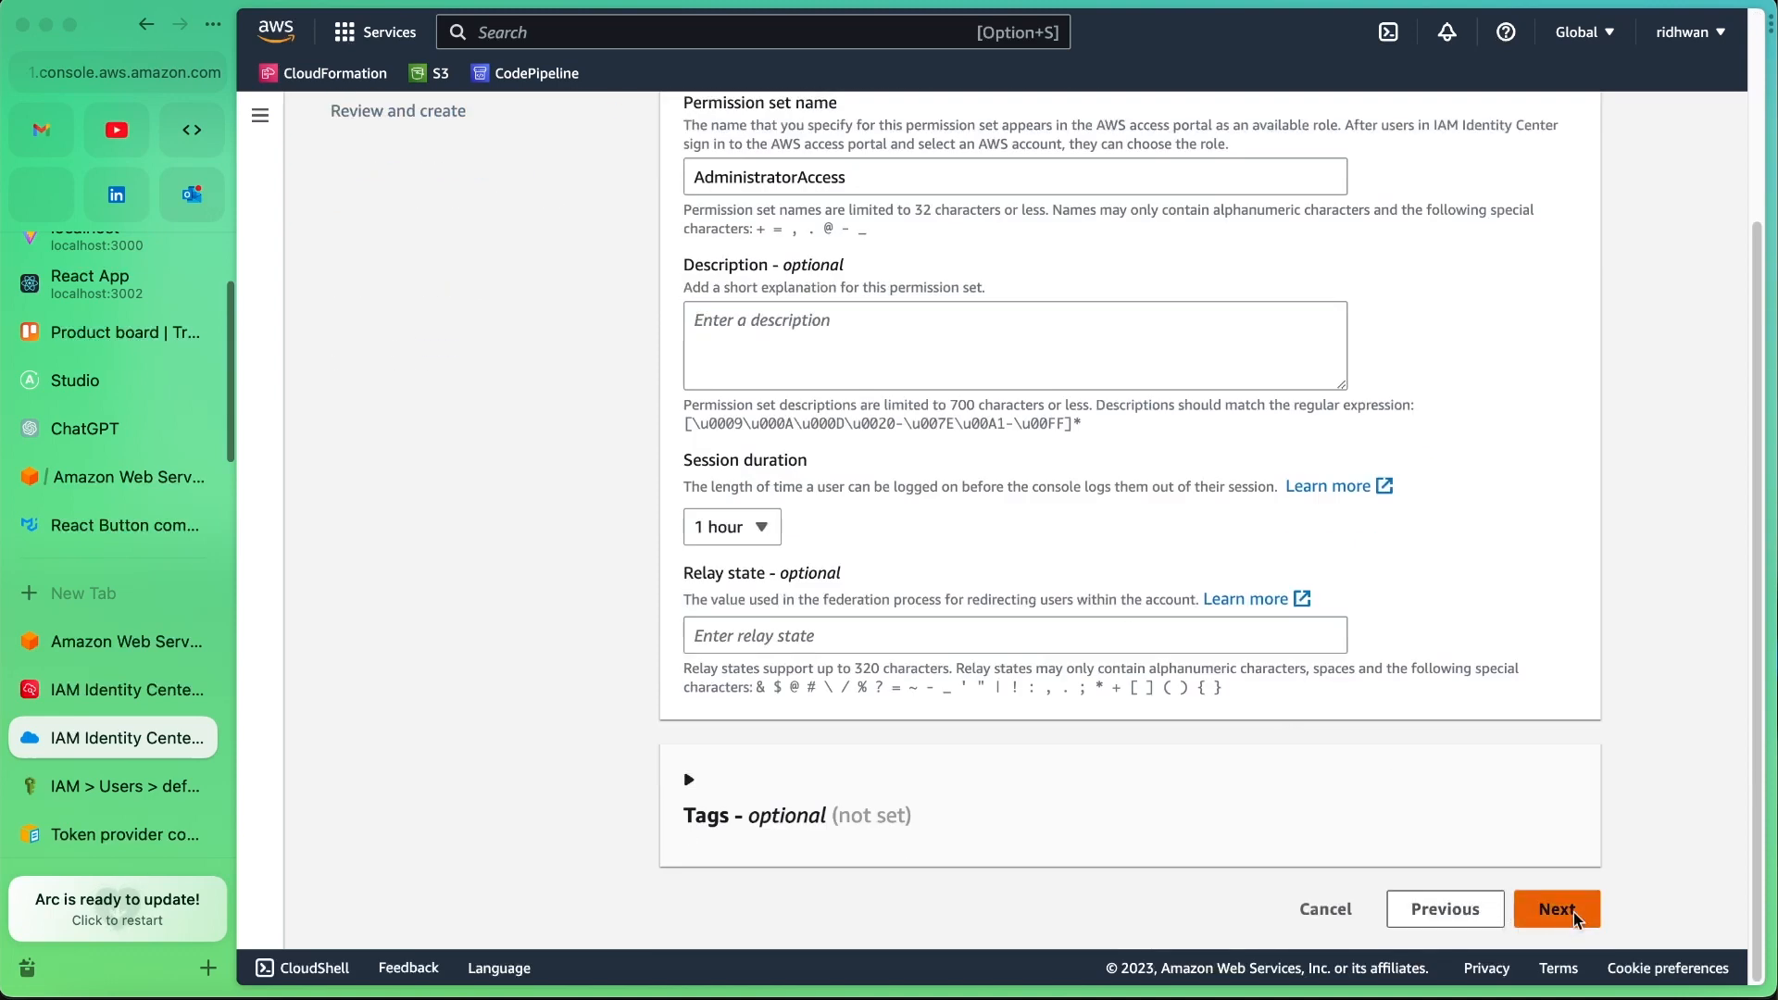
pyautogui.click(1556, 908)
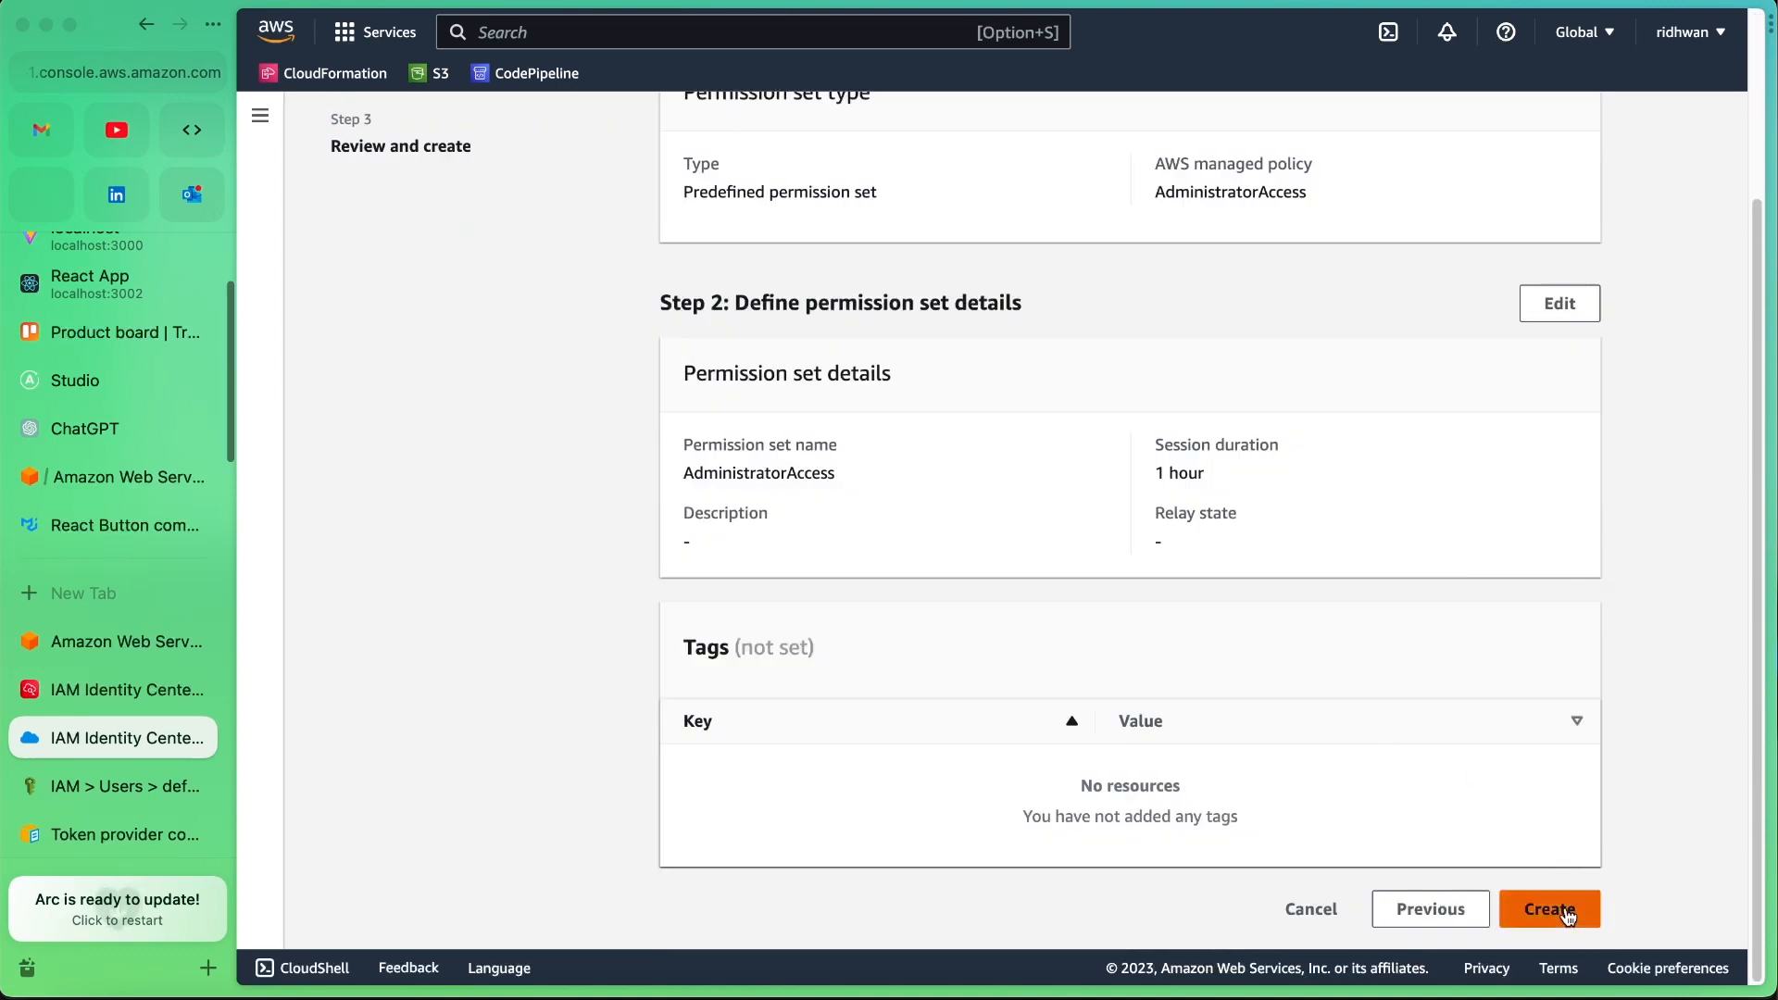
pyautogui.click(1549, 909)
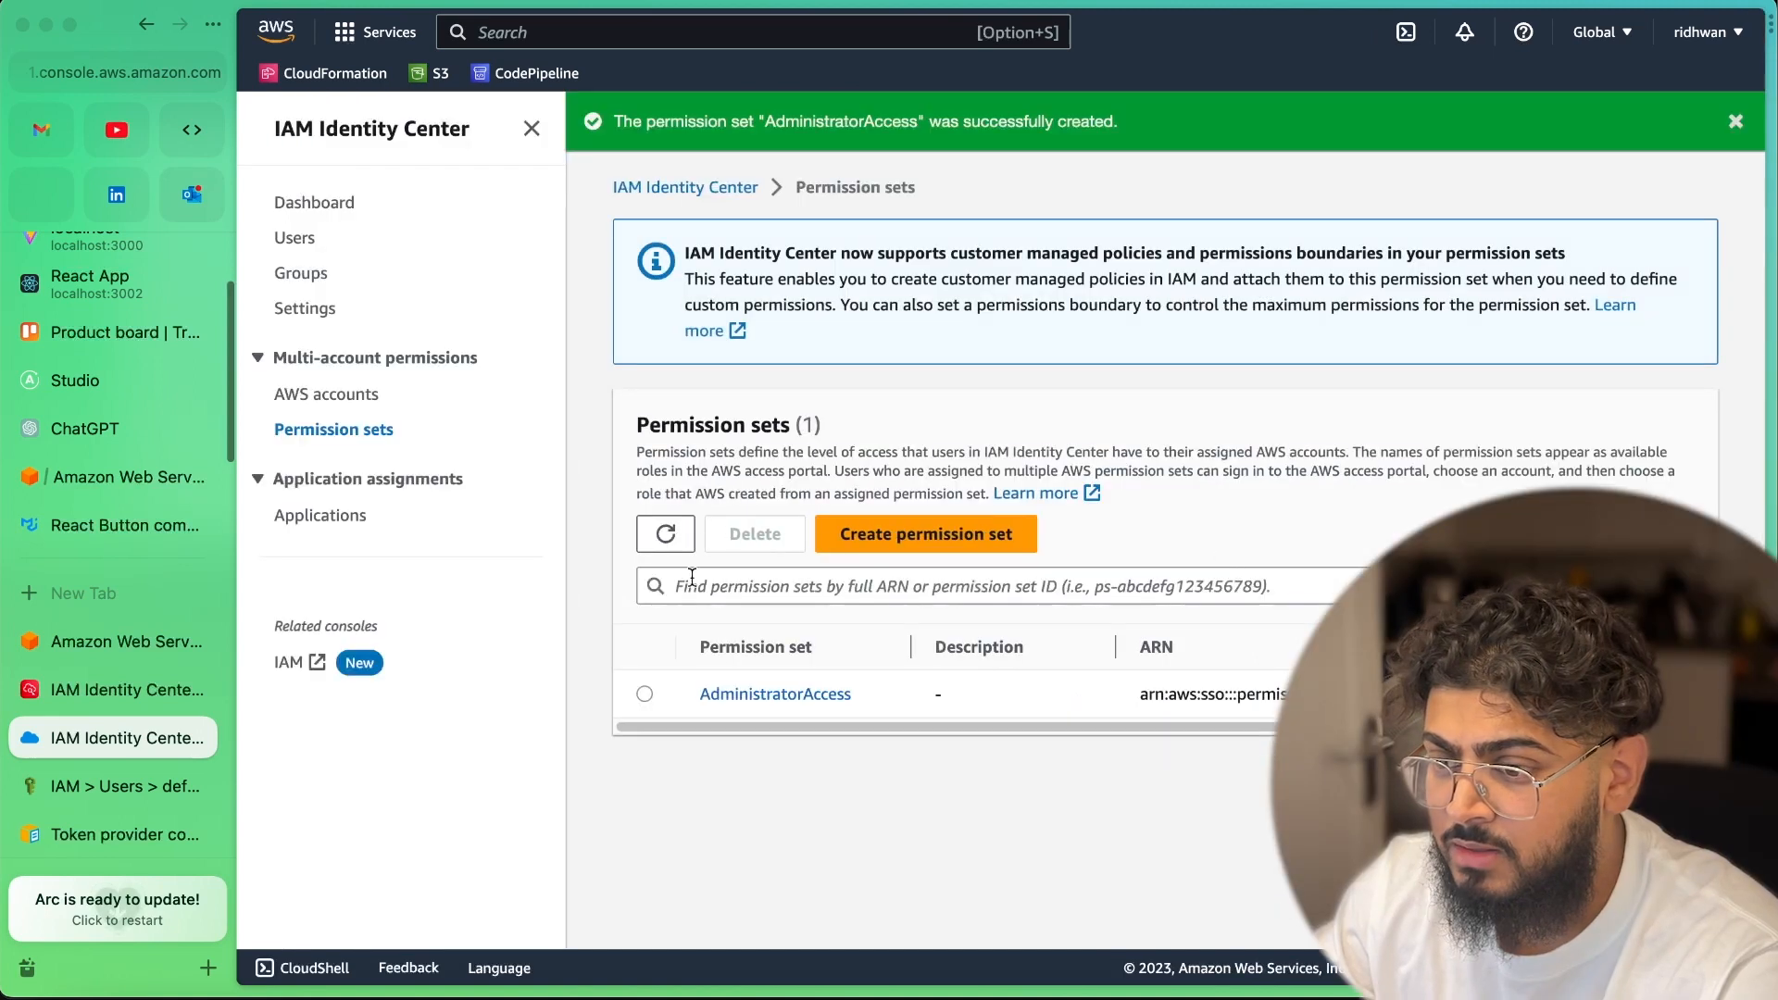
pyautogui.moveTo(842, 721)
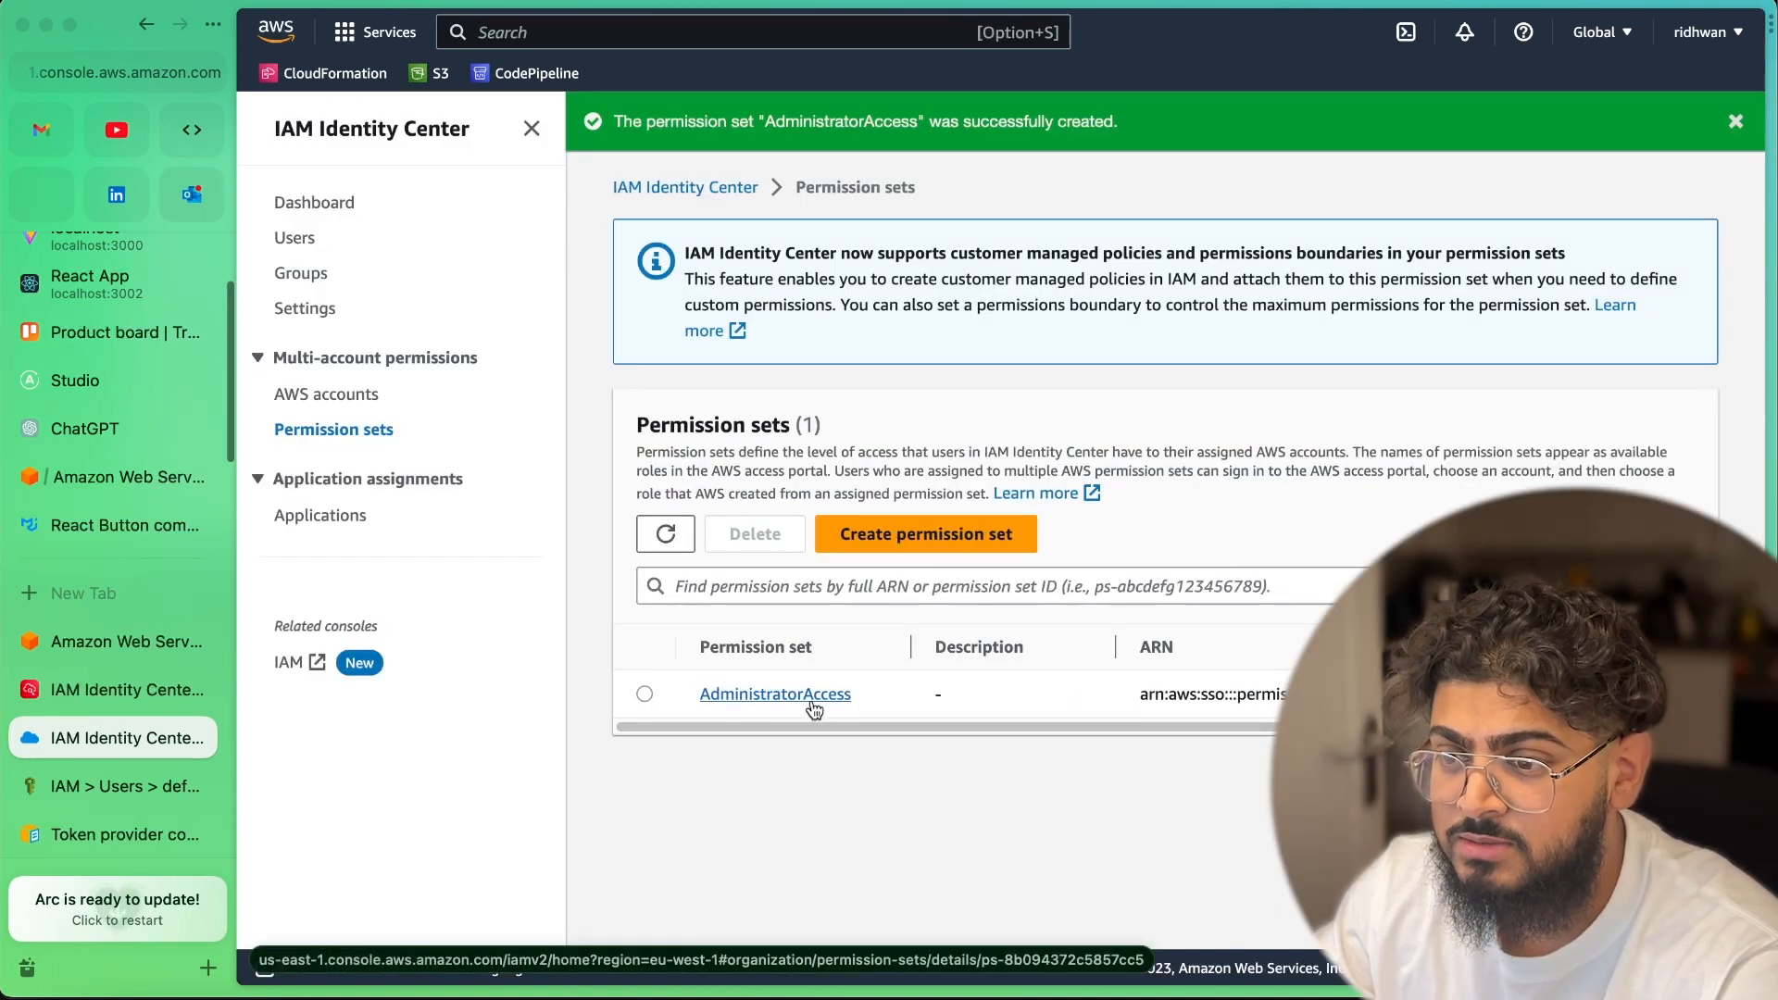
pyautogui.click(327, 394)
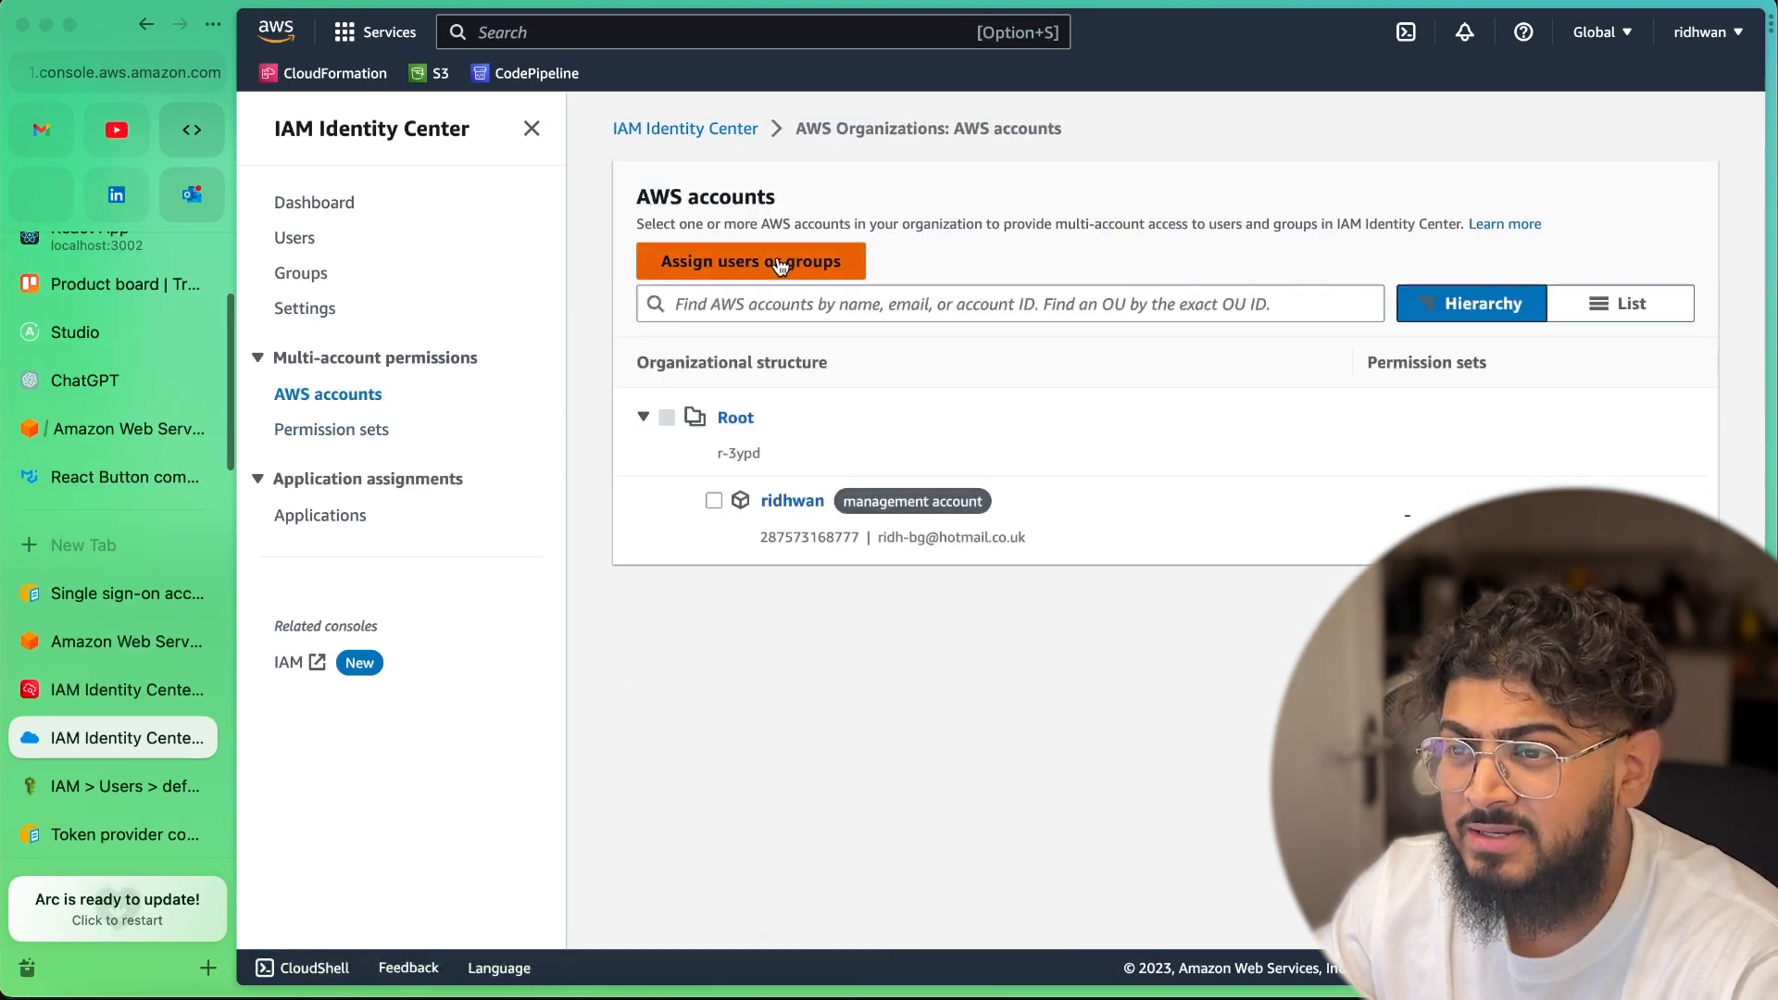
# Assign AdminGroup the AdministratorAccess permission set on the ridhwan management account.
pyautogui.click(749, 261)
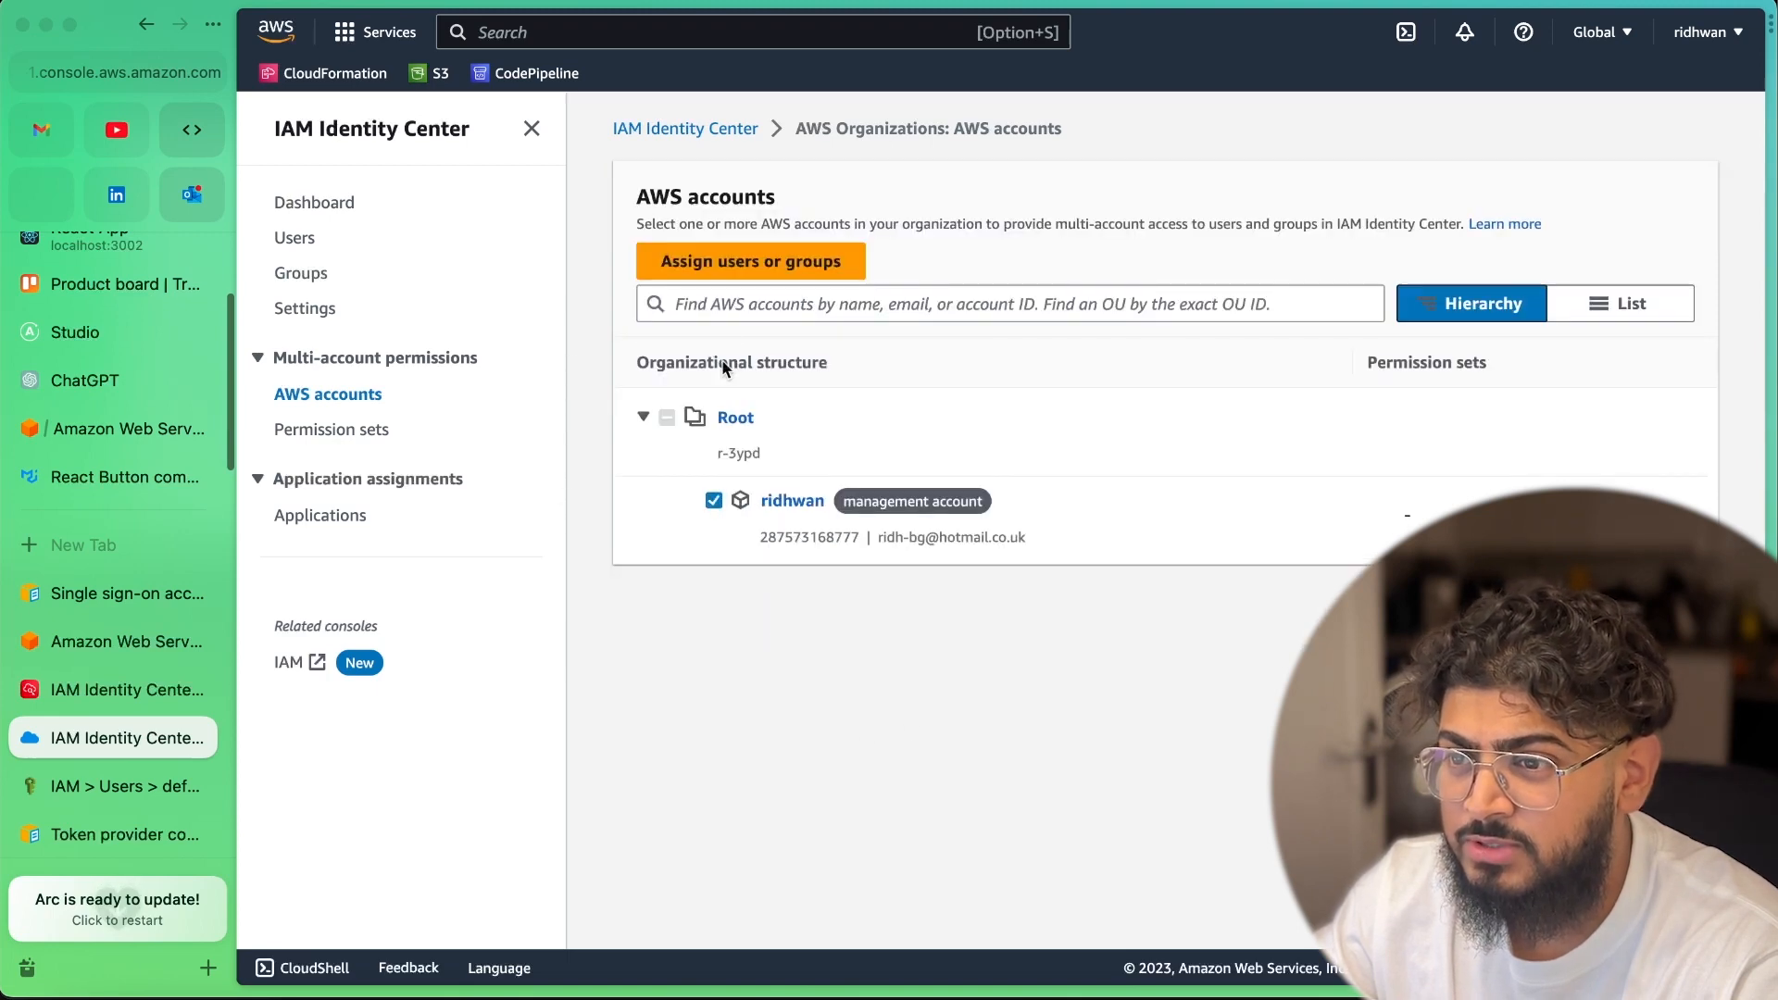
pyautogui.click(749, 261)
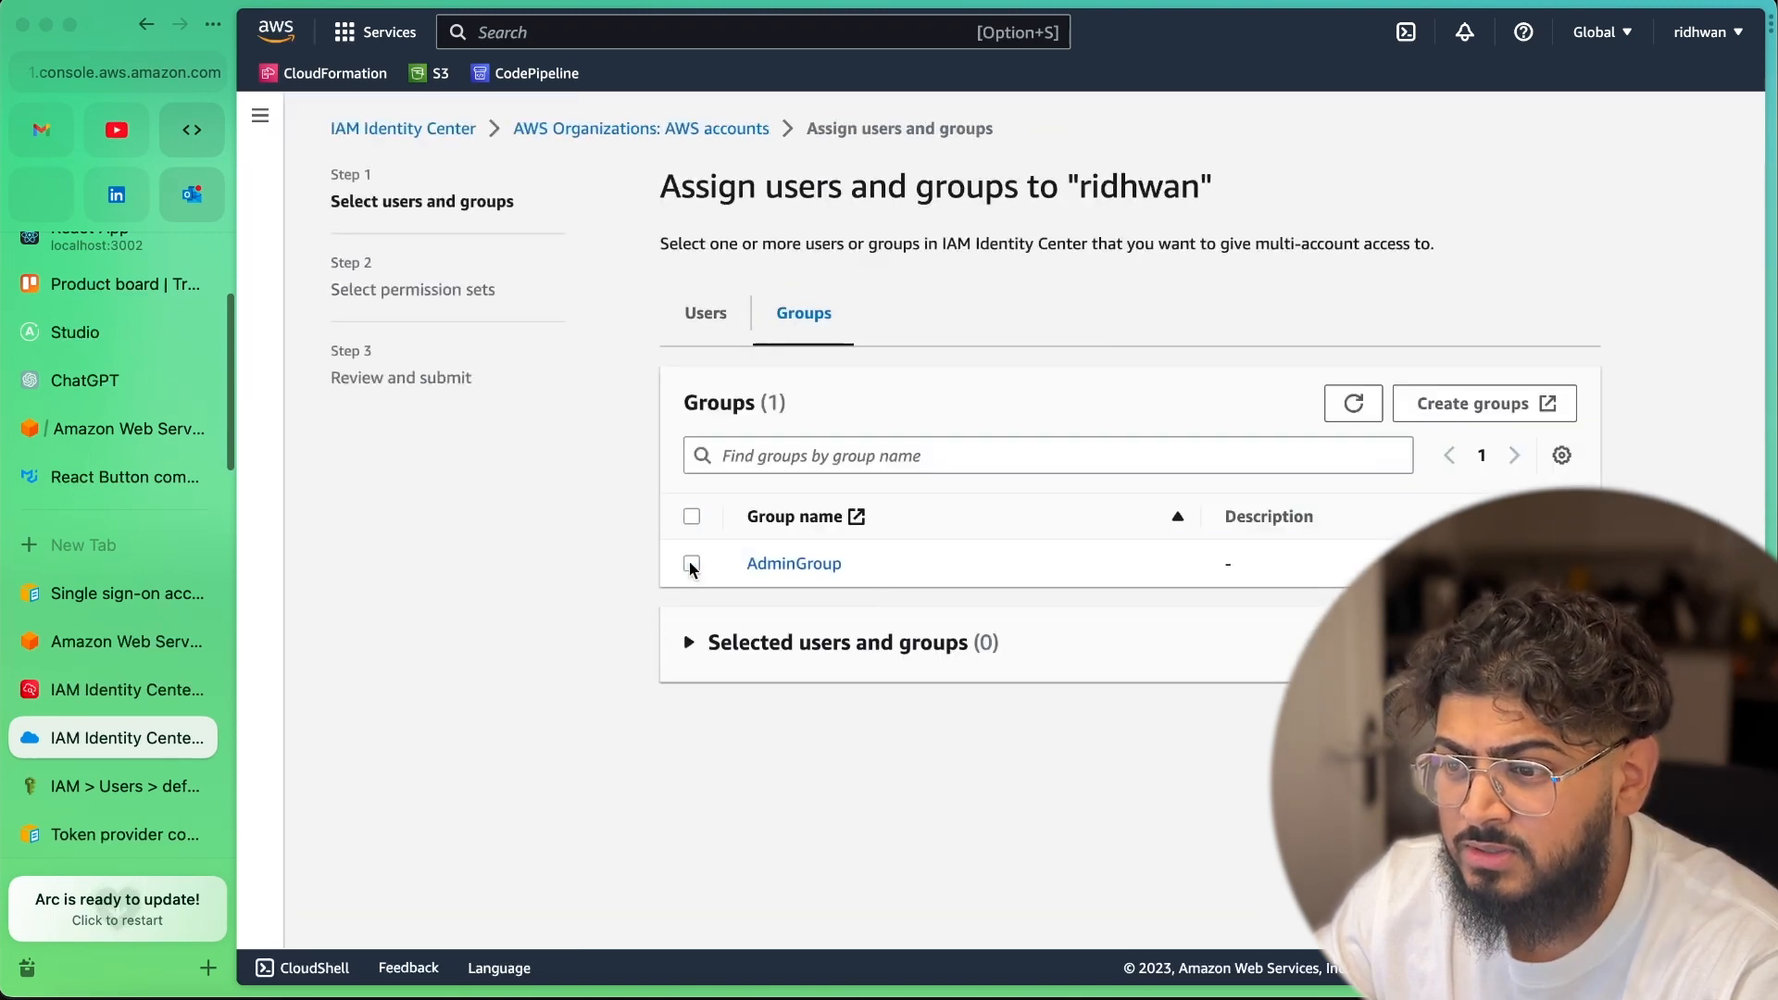
pyautogui.click(692, 563)
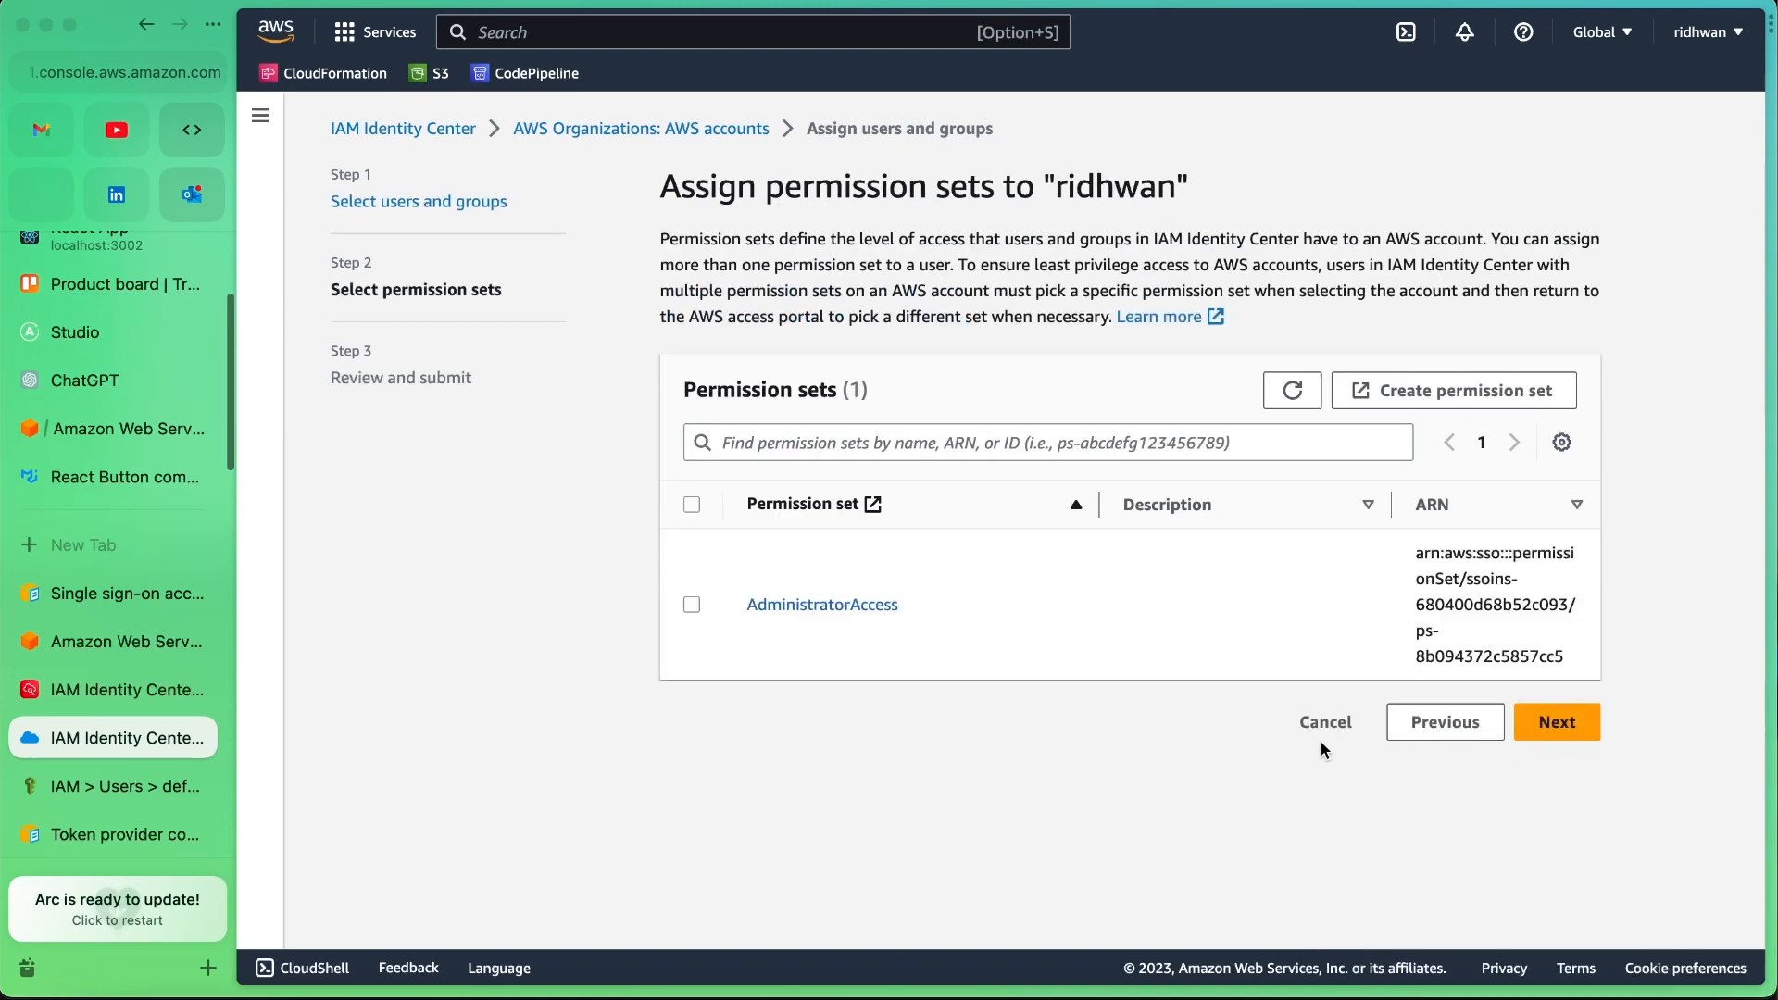
pyautogui.click(692, 605)
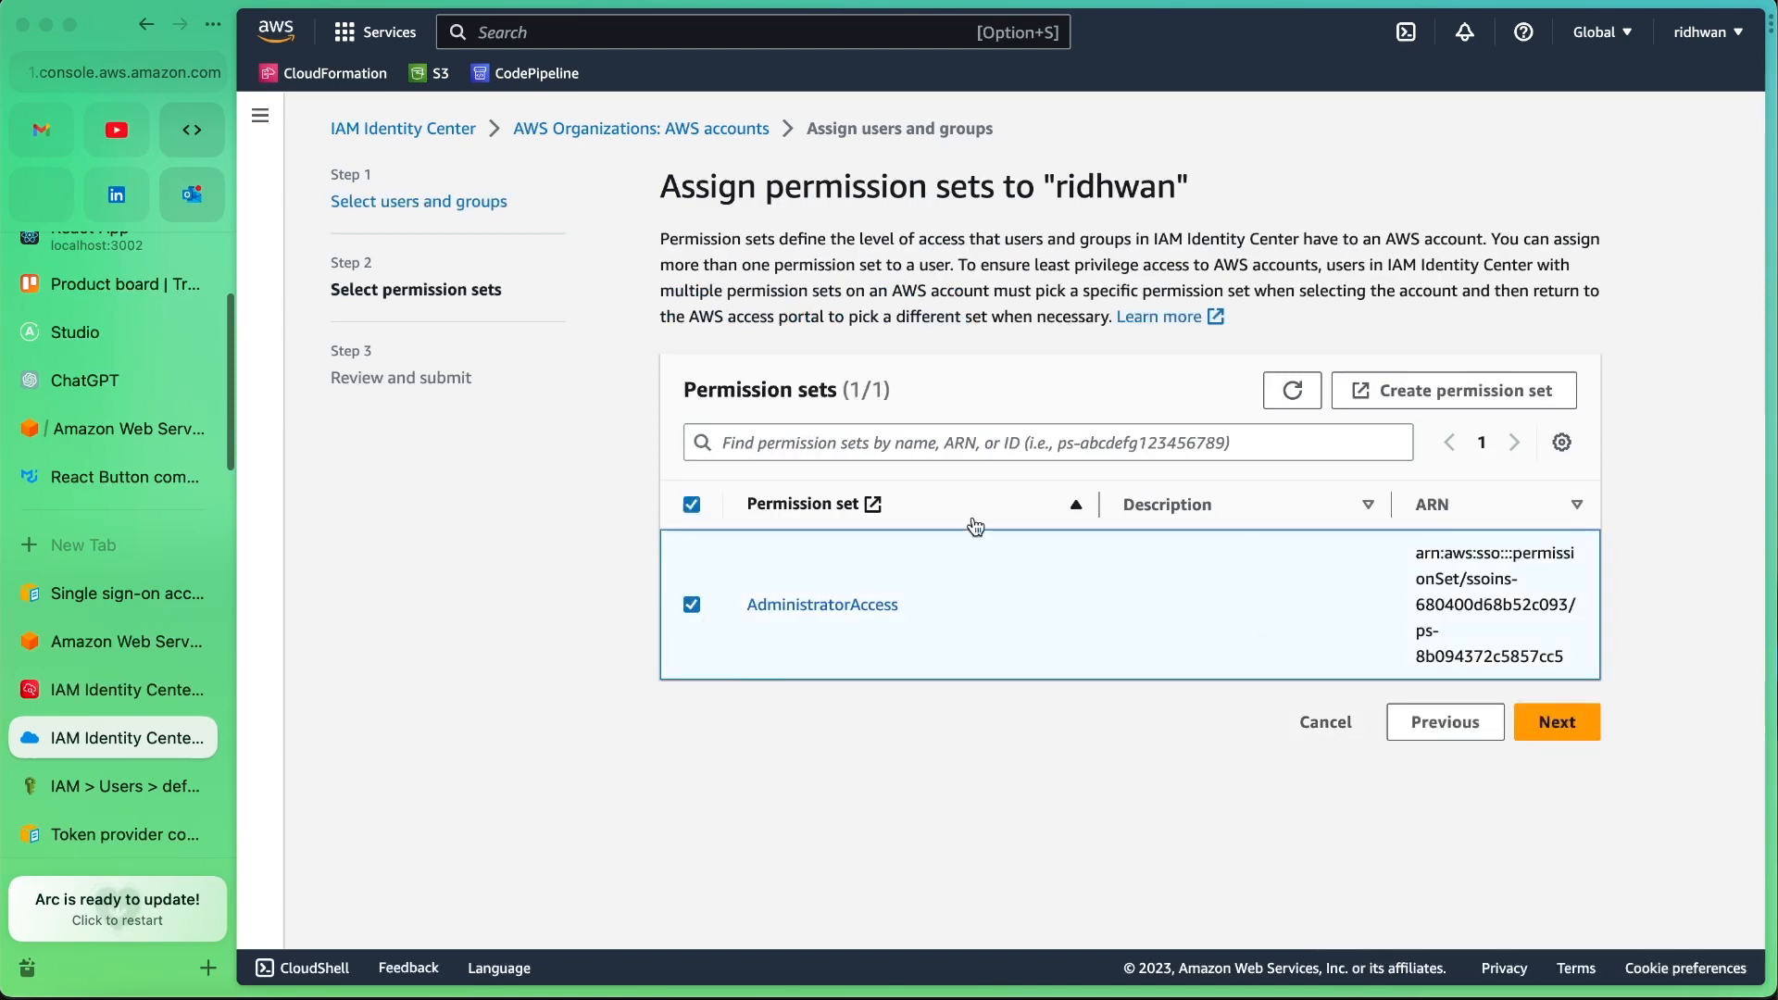
pyautogui.click(1556, 723)
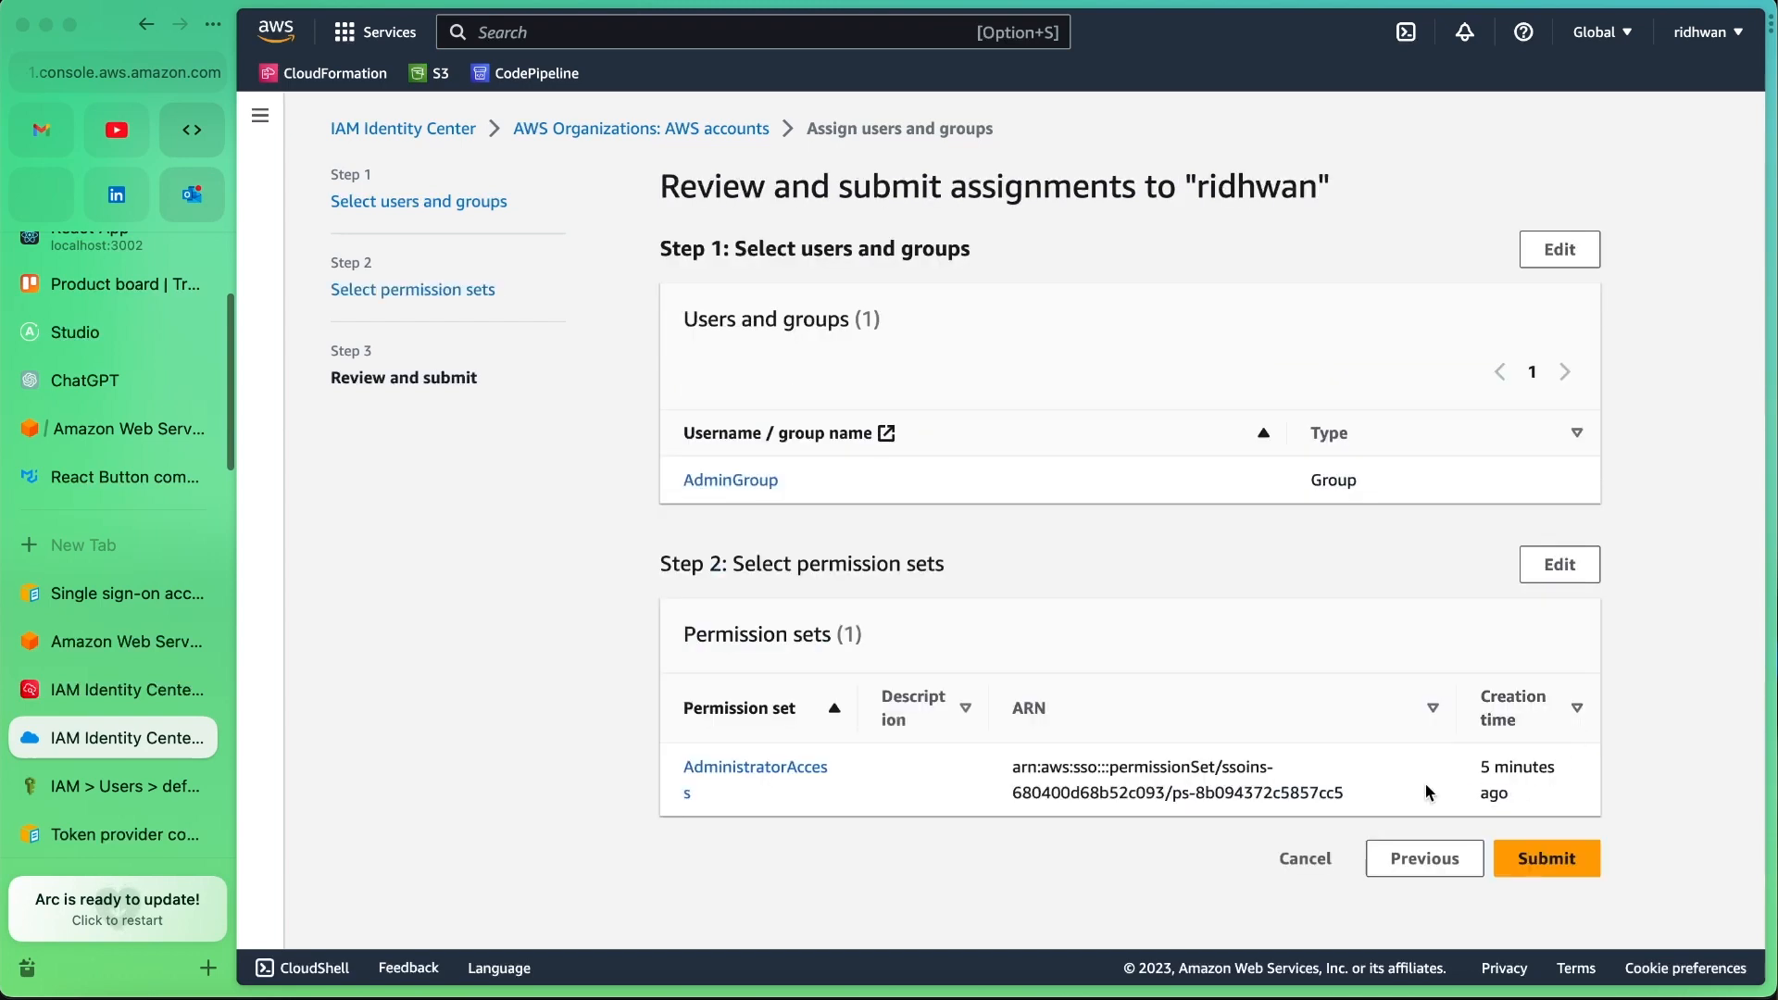
pyautogui.click(1544, 857)
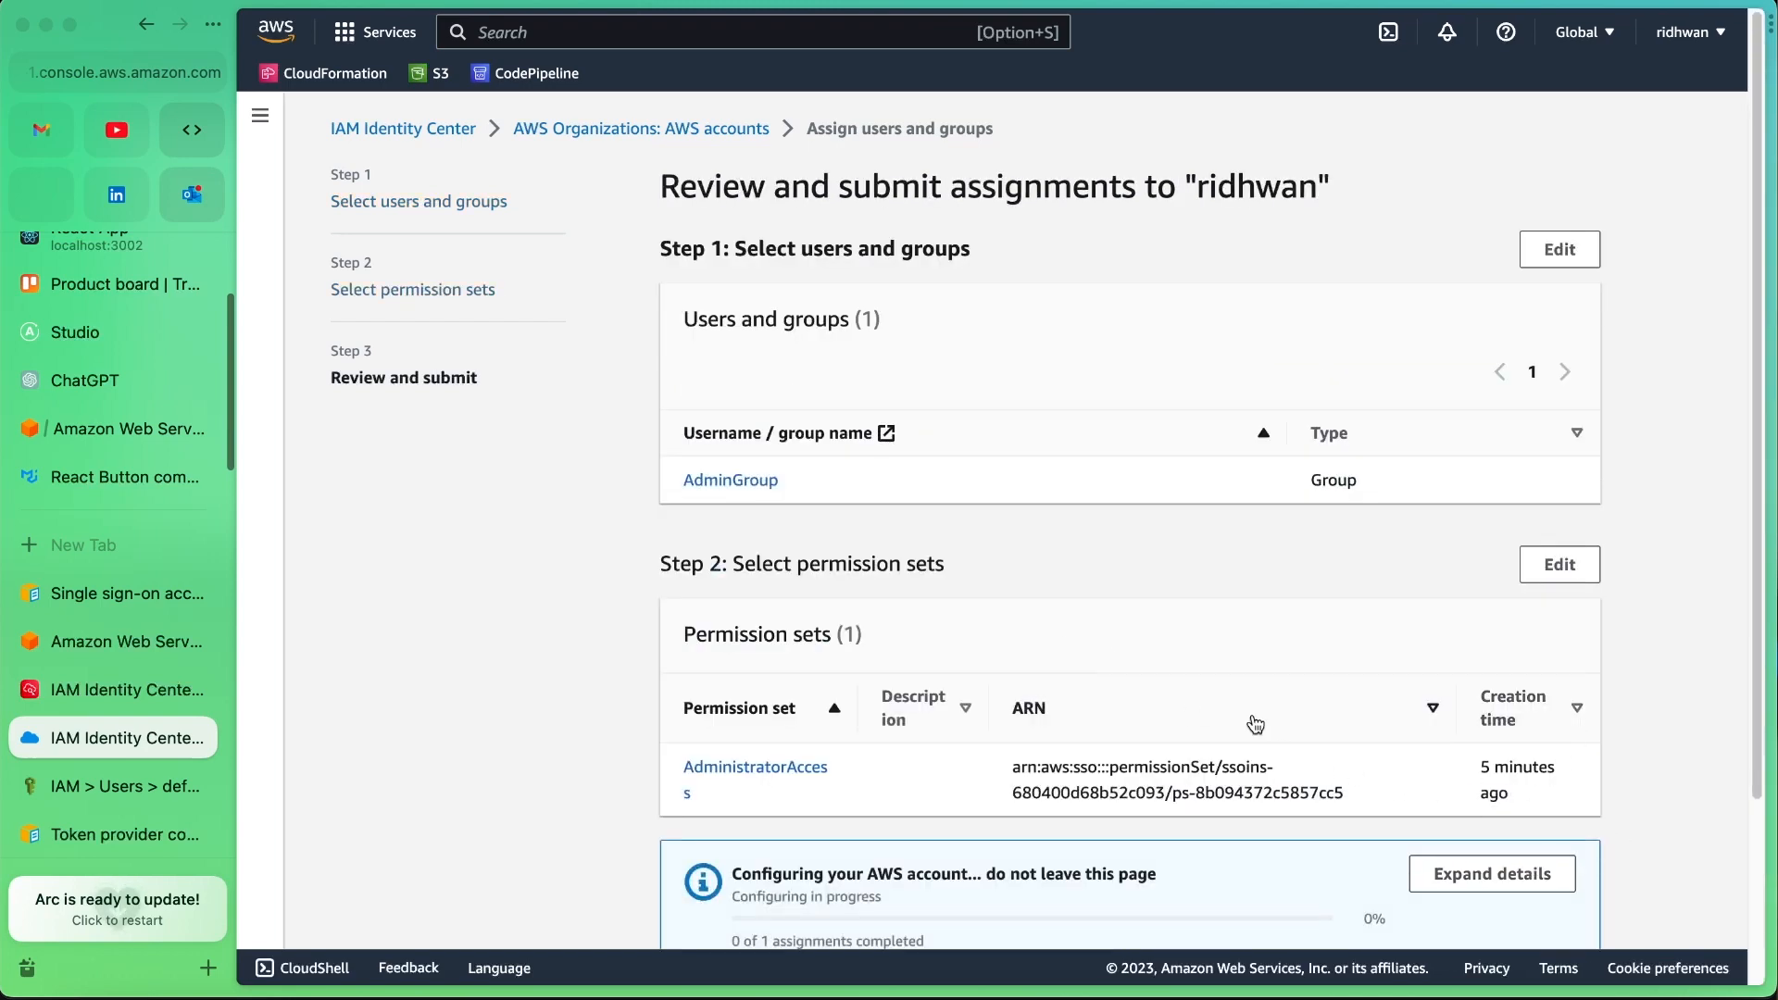
pyautogui.scroll(-3)
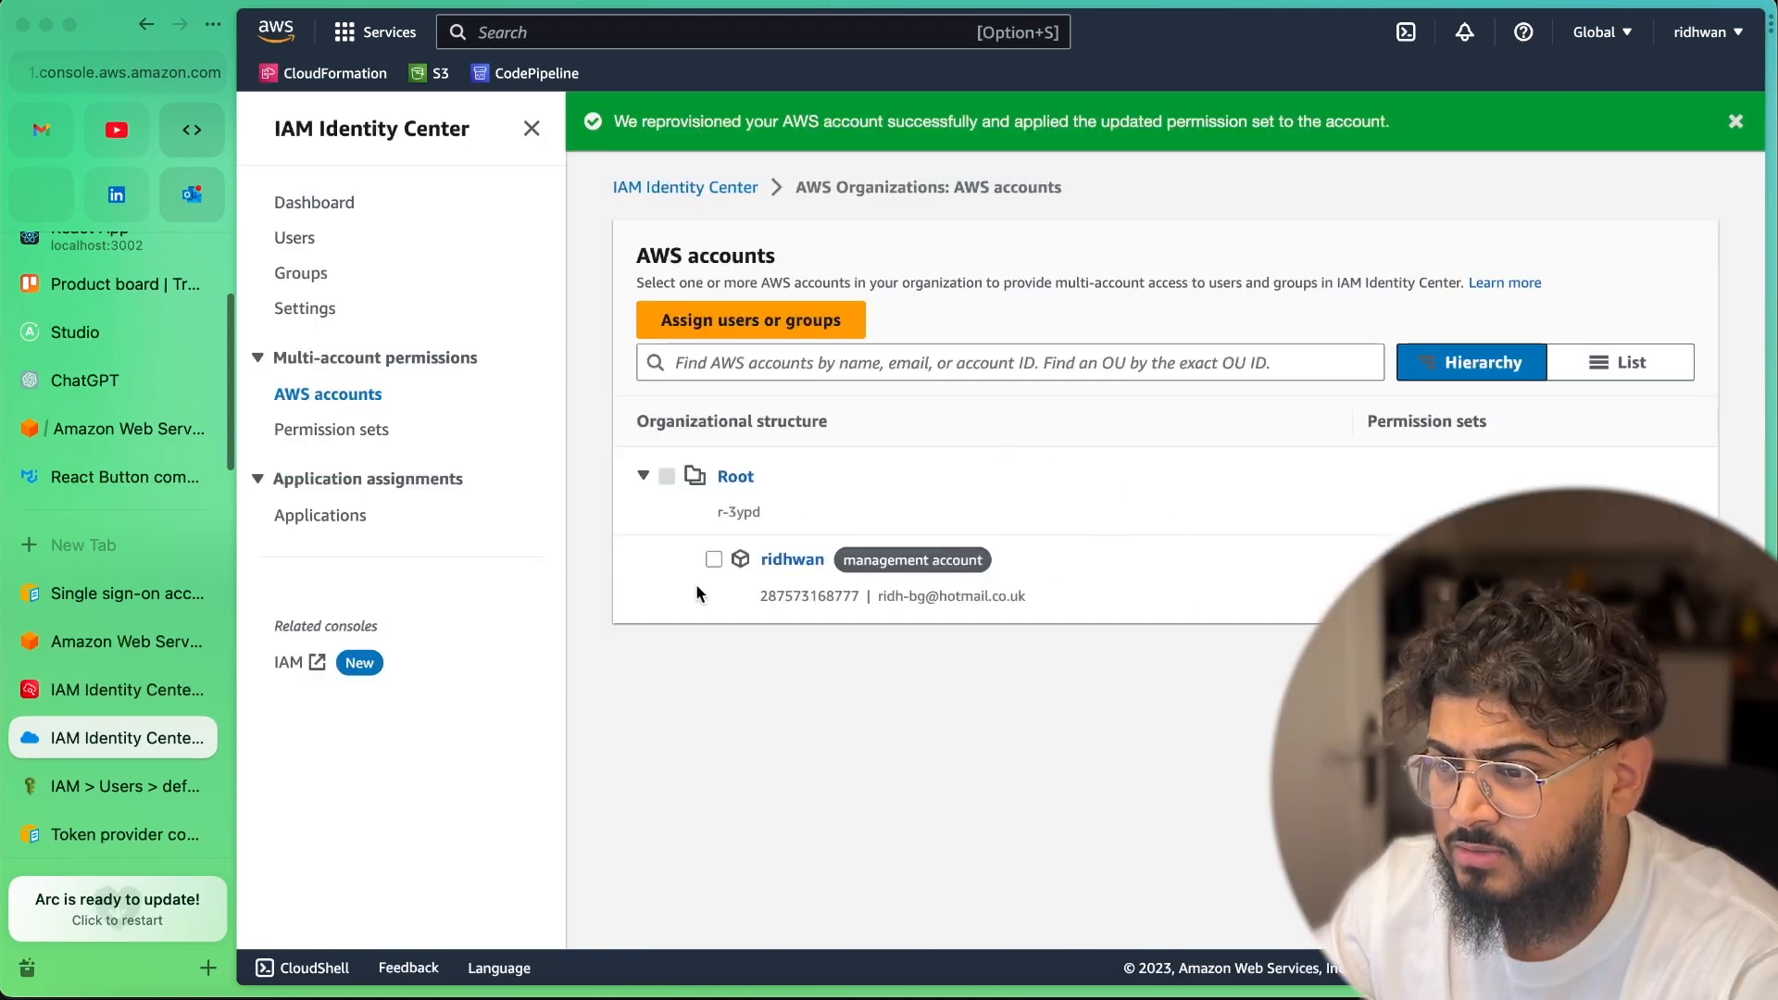
pyautogui.moveTo(1369, 556)
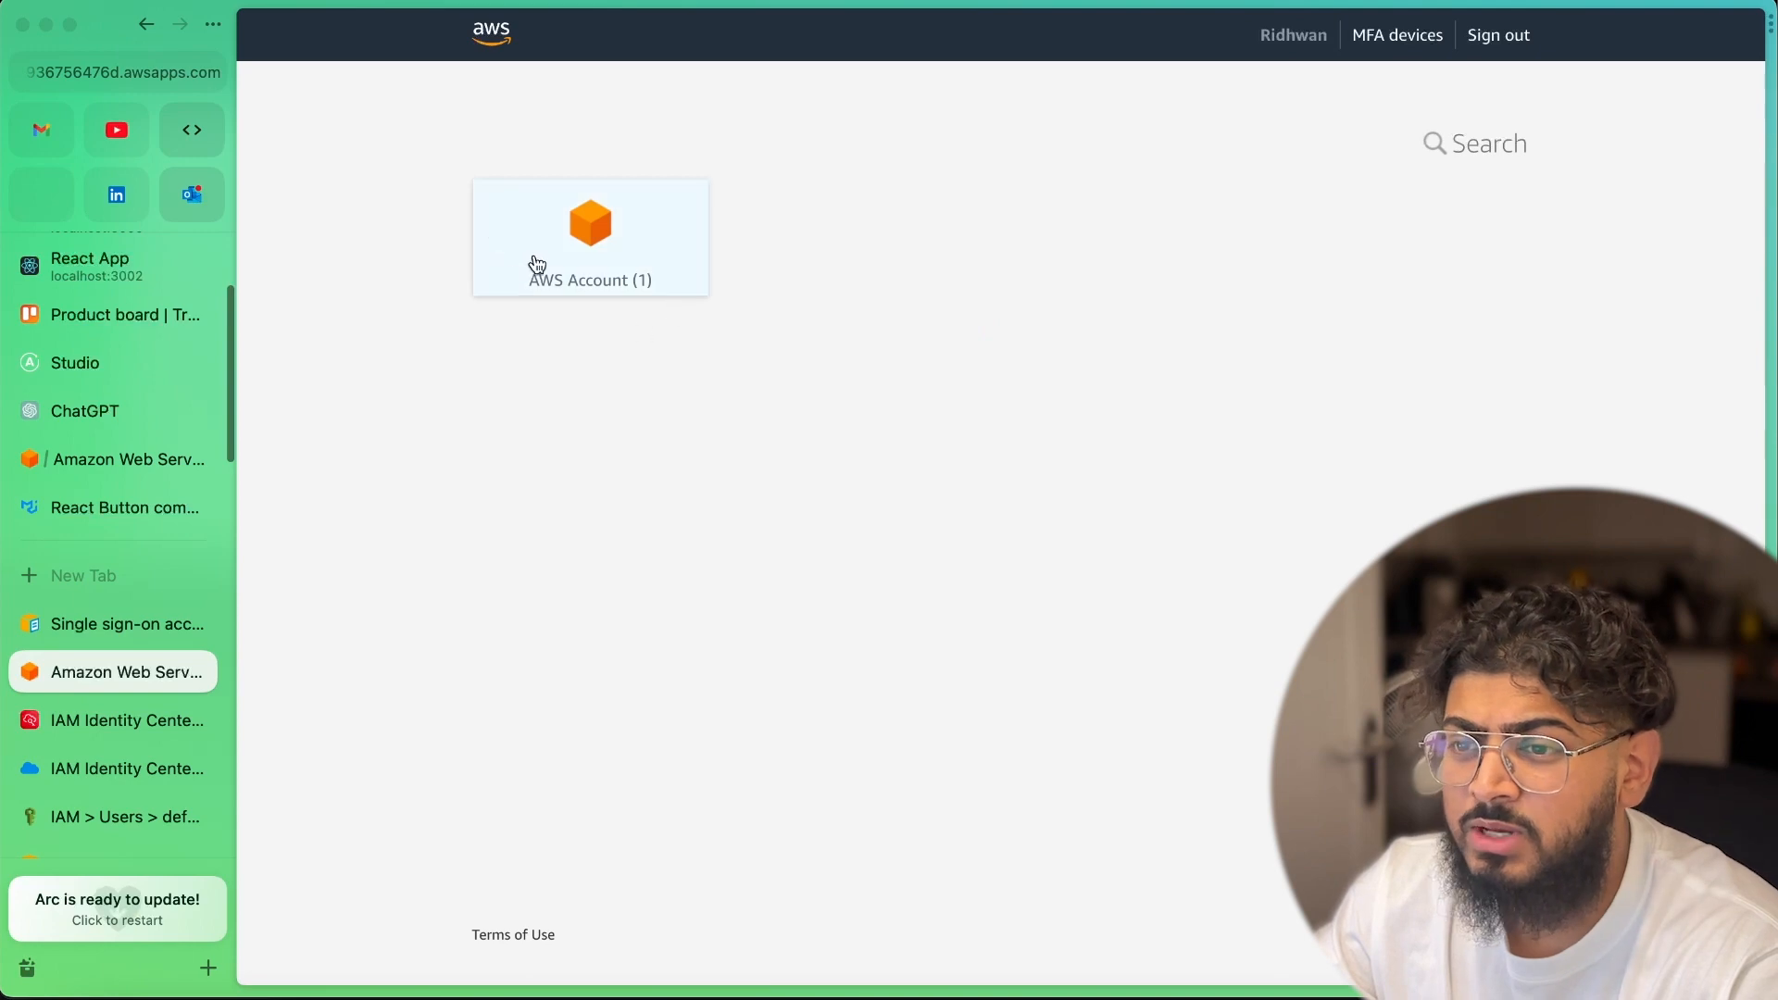
# Expand the AWS account tile to reveal AdministratorAccess, then bring up a Warp terminal.
pyautogui.click(590, 238)
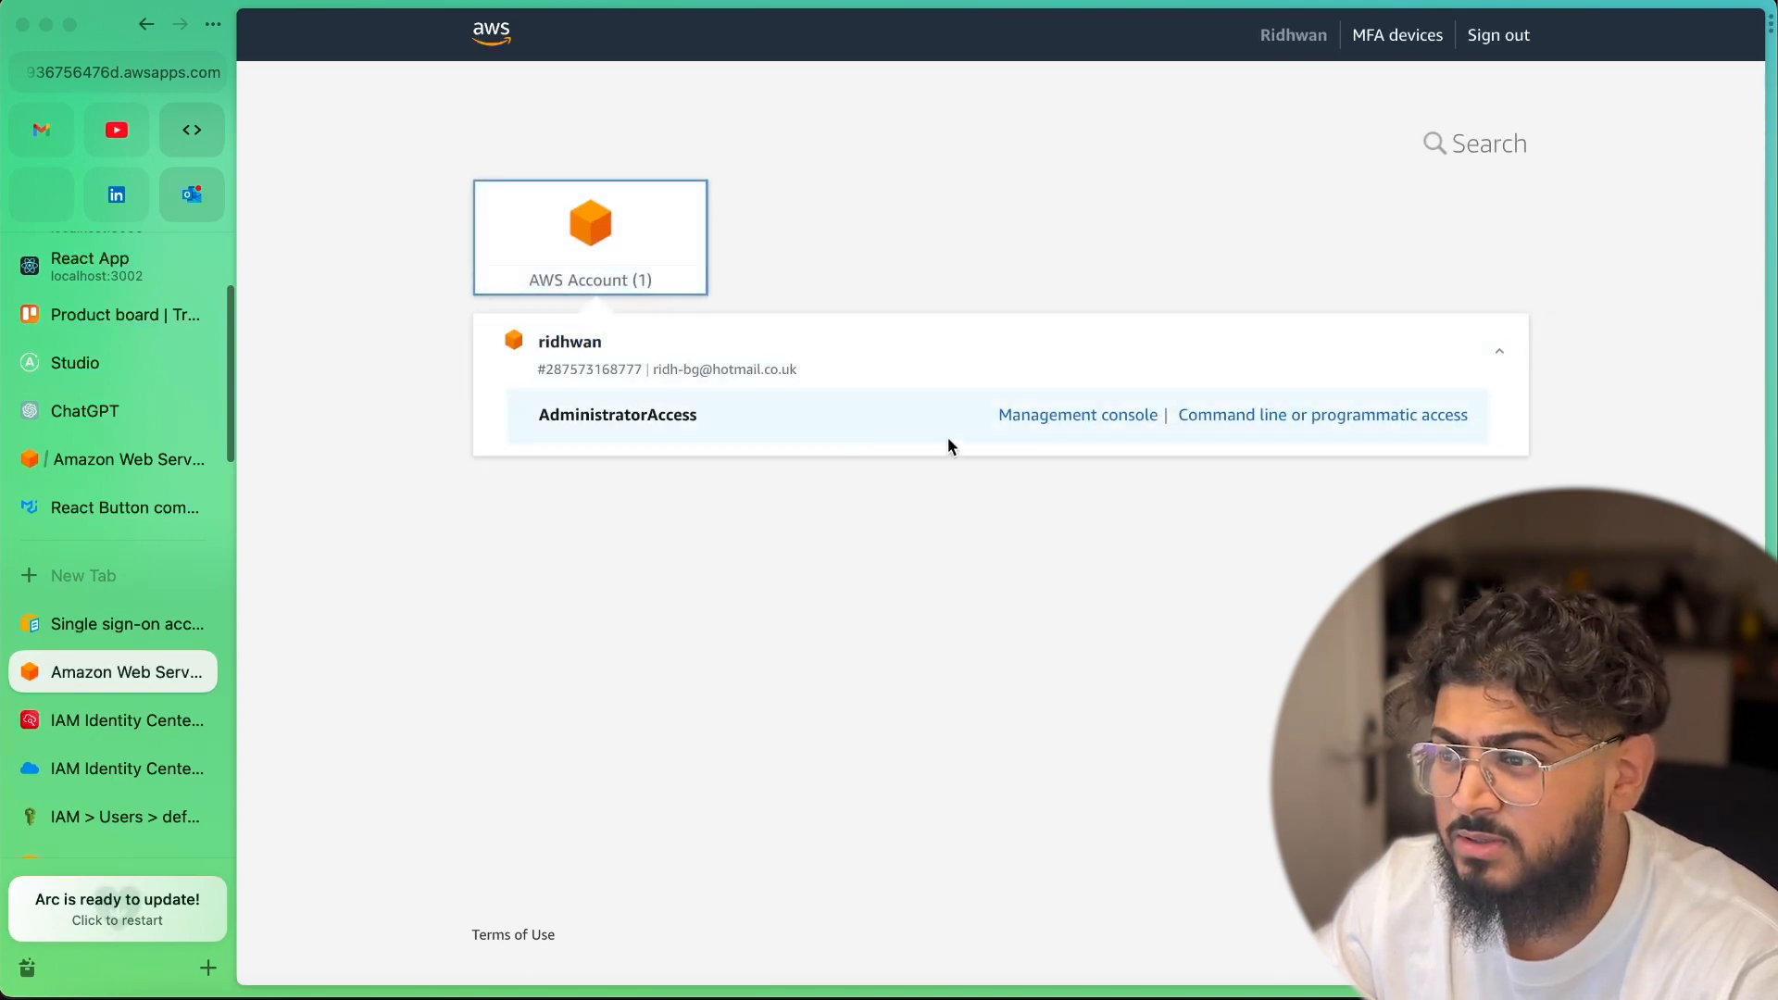
pyautogui.moveTo(1075, 414)
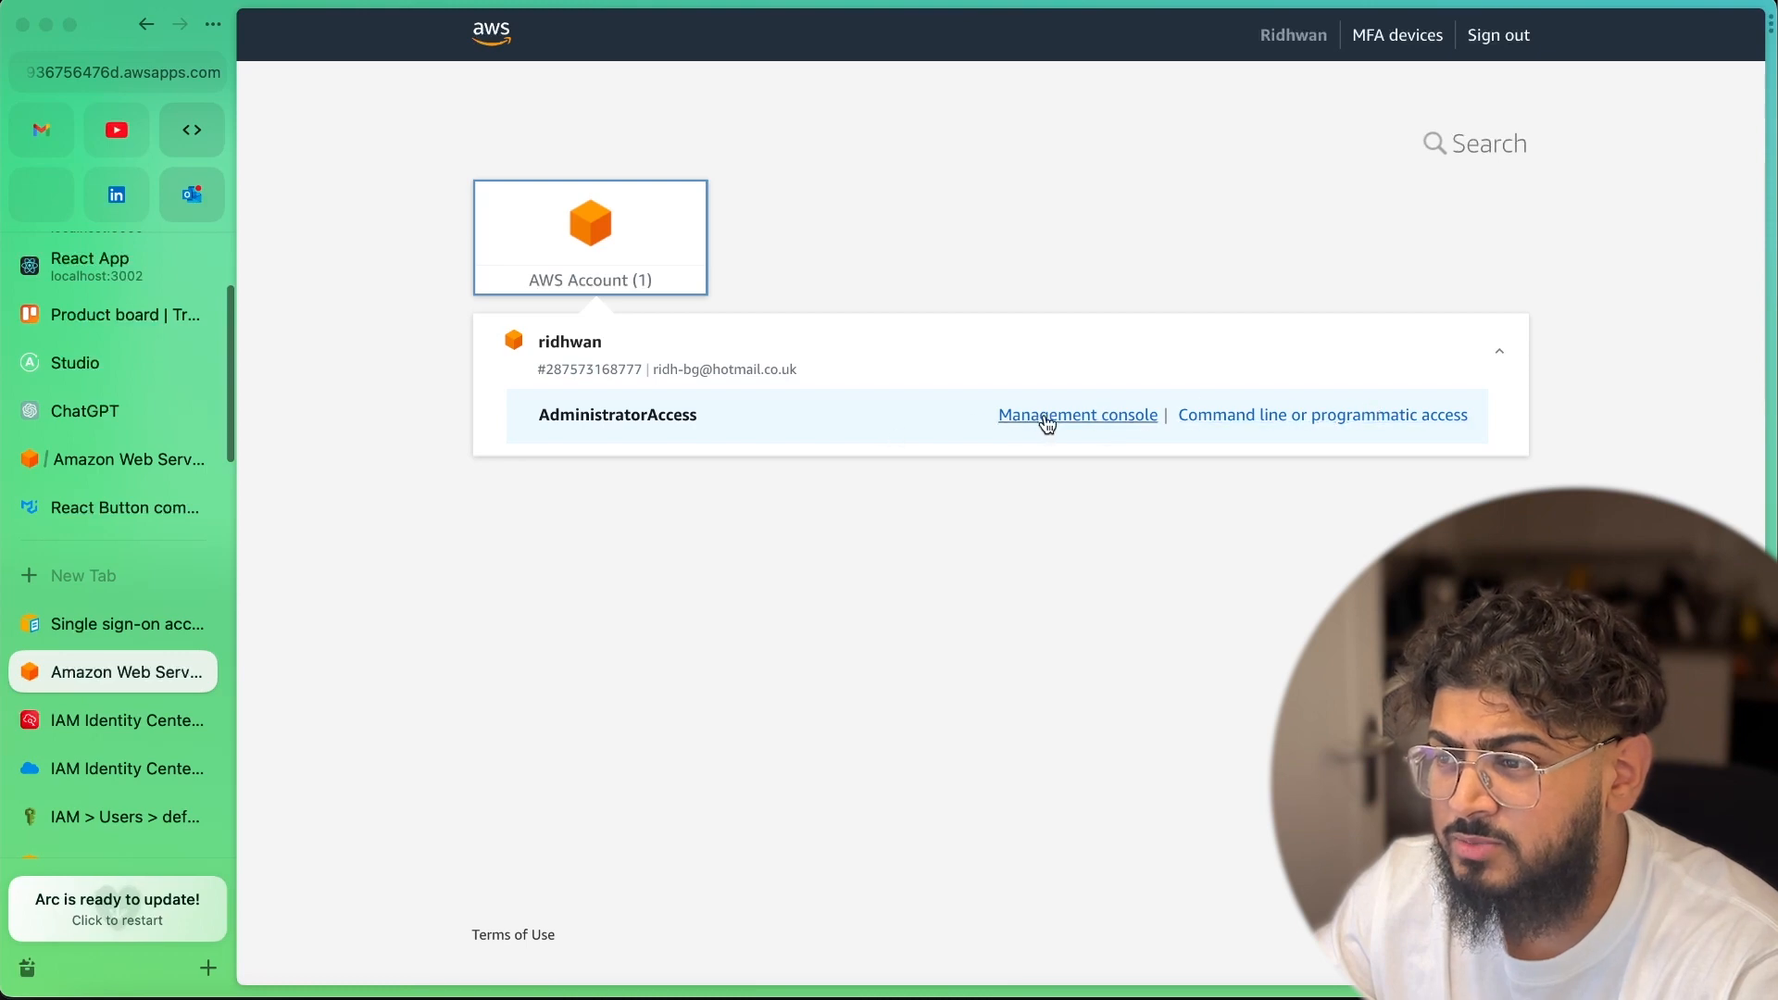
pyautogui.click(1076, 414)
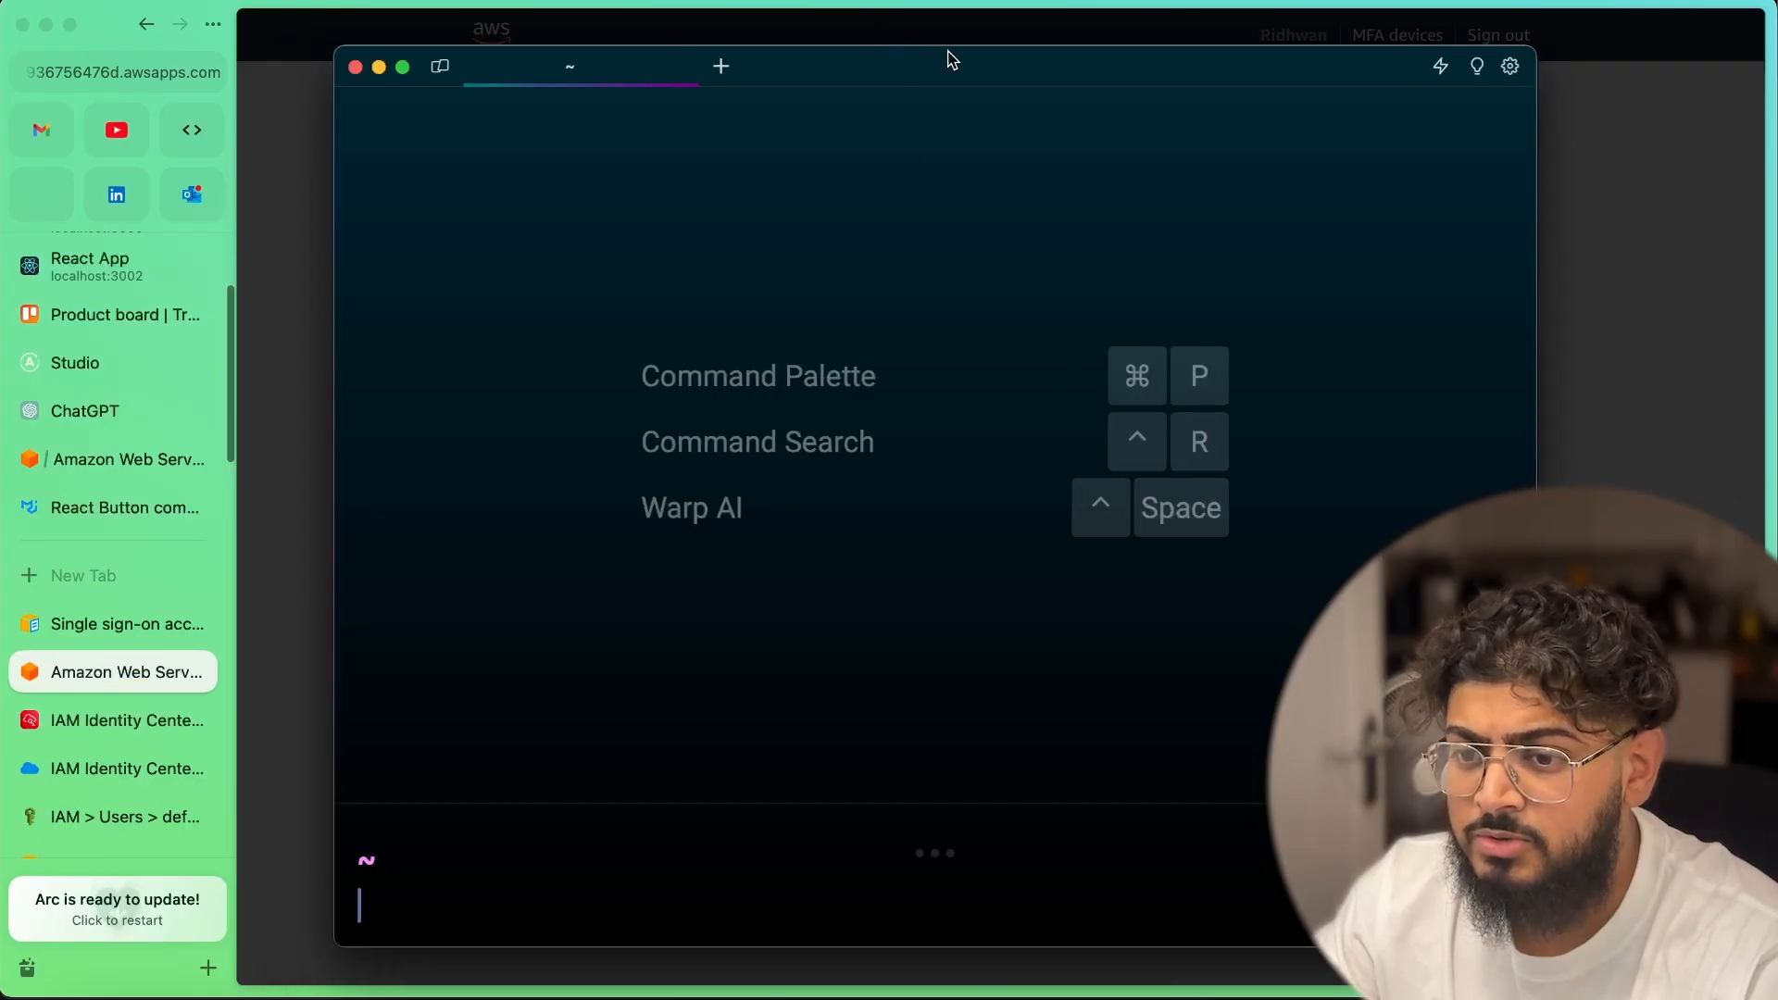
pyautogui.moveTo(808, 650)
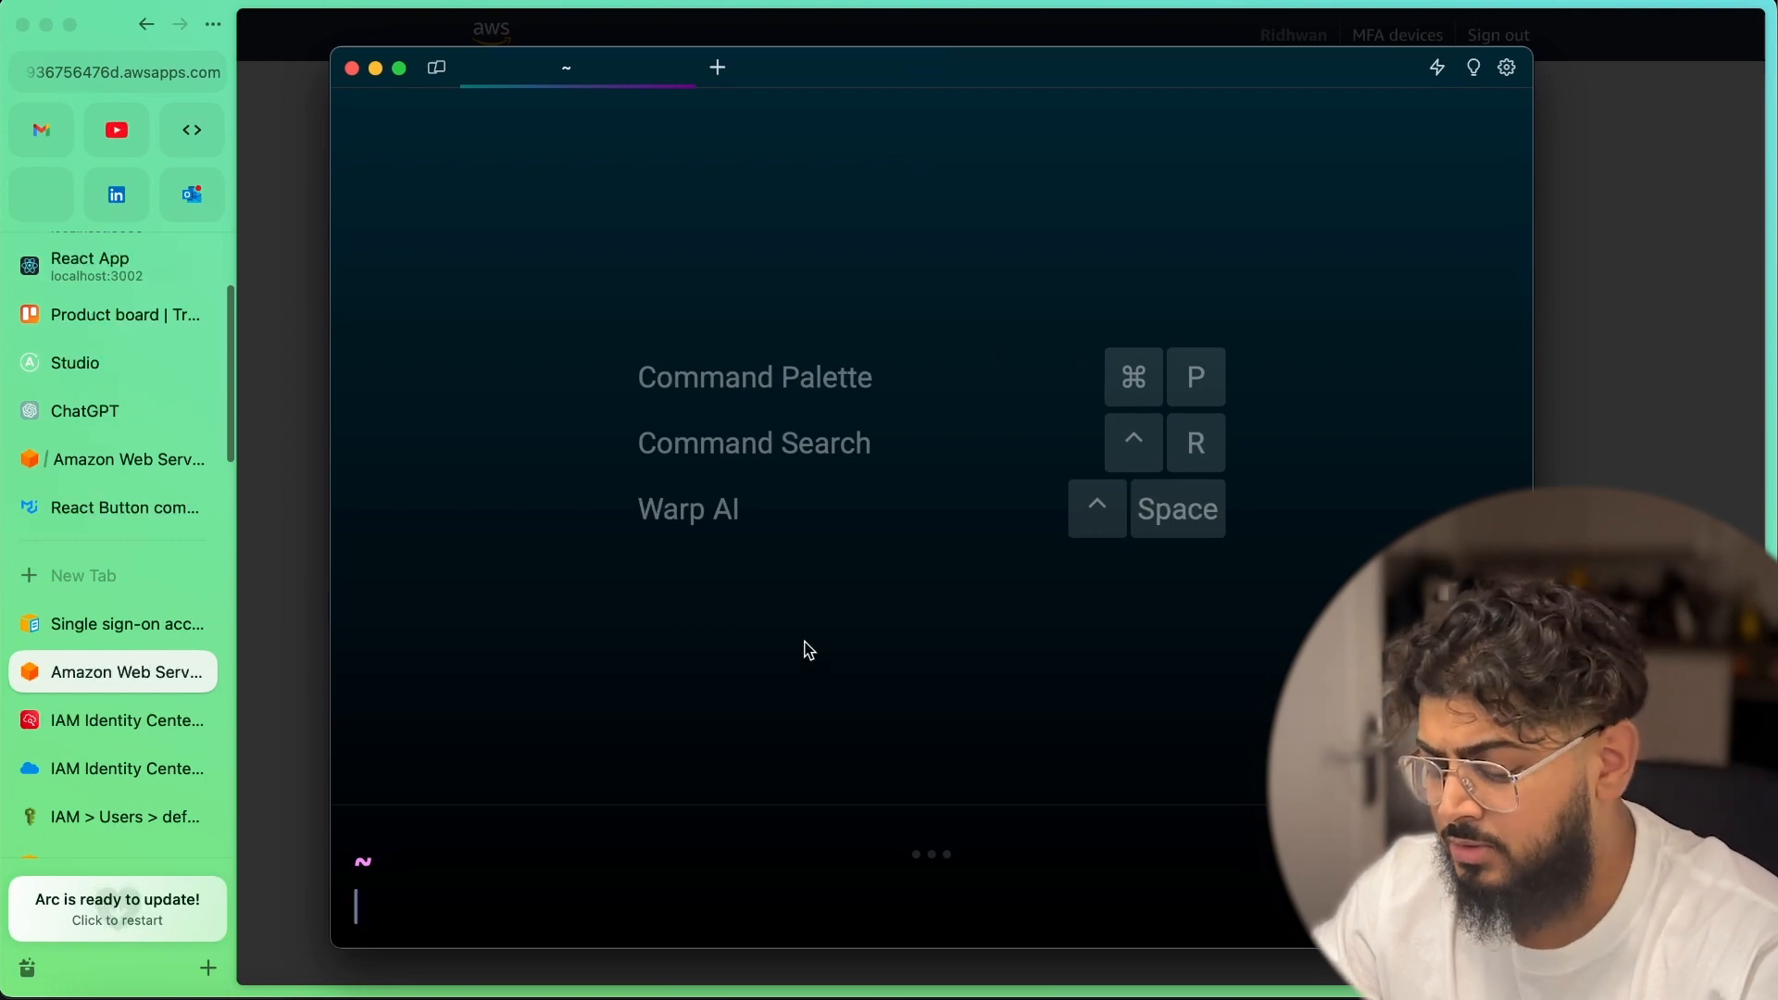
# Run 'aws configure sso' in Warp and start typing the SSO session name.
pyautogui.write('aws configure sso')
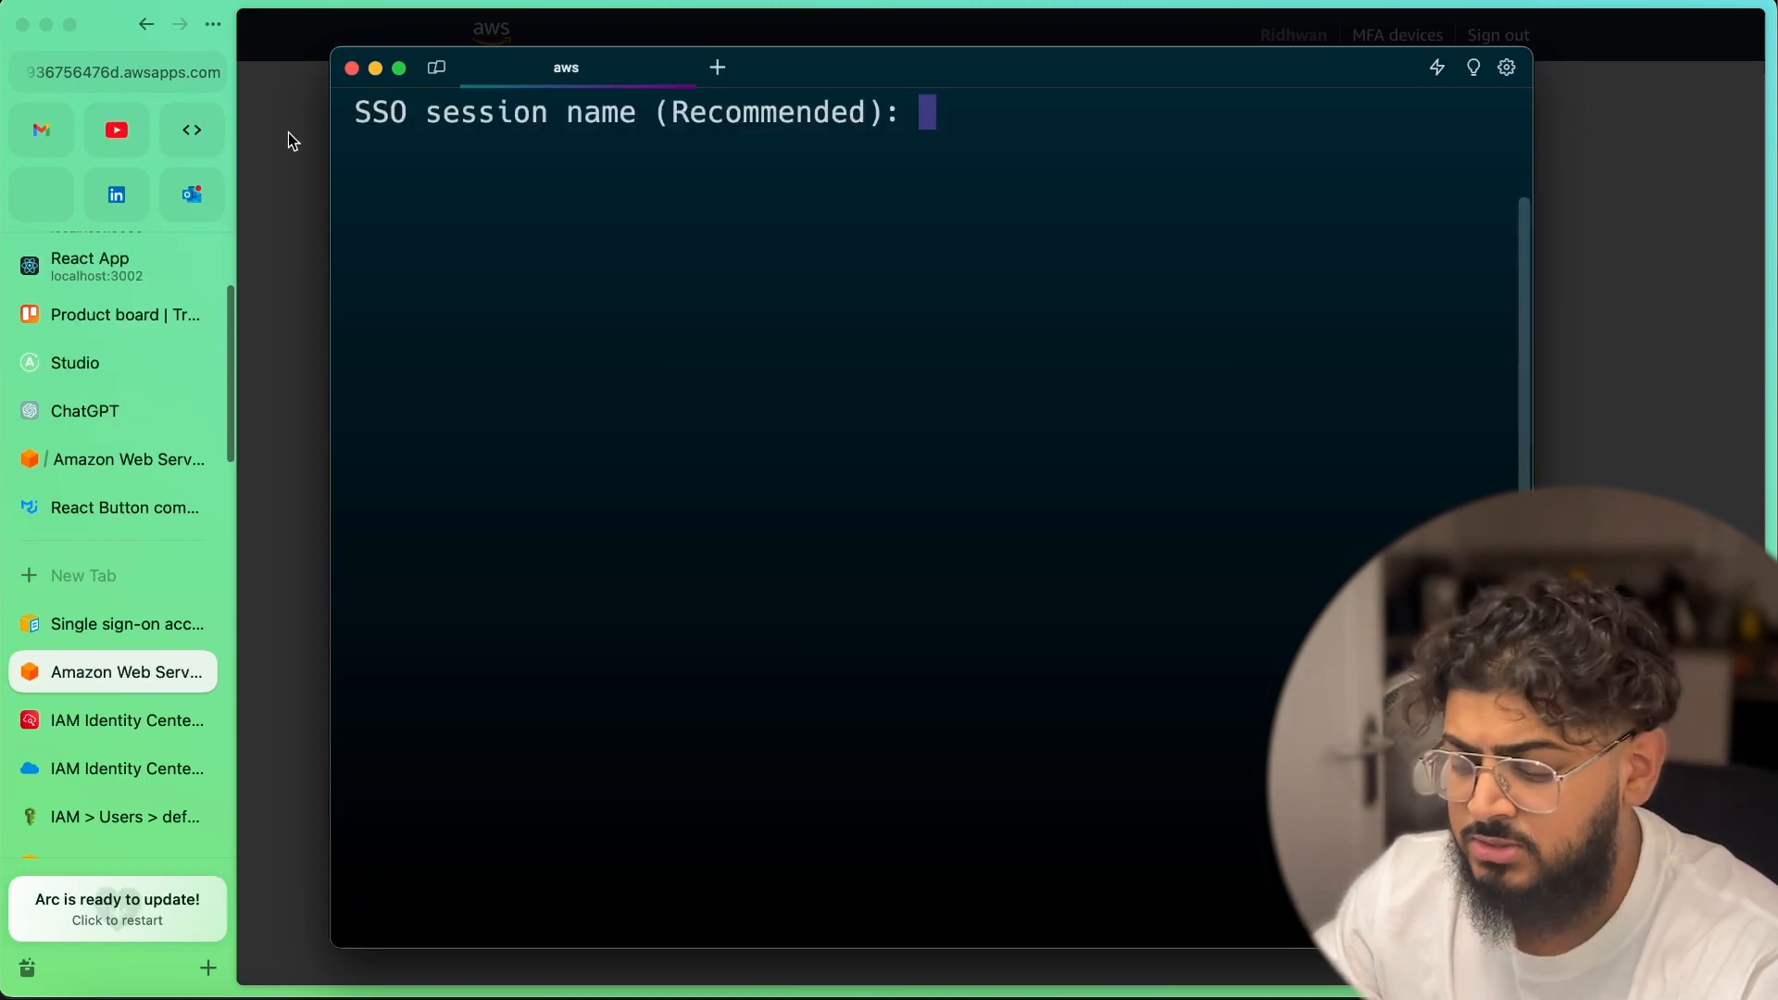
pyautogui.write('my')
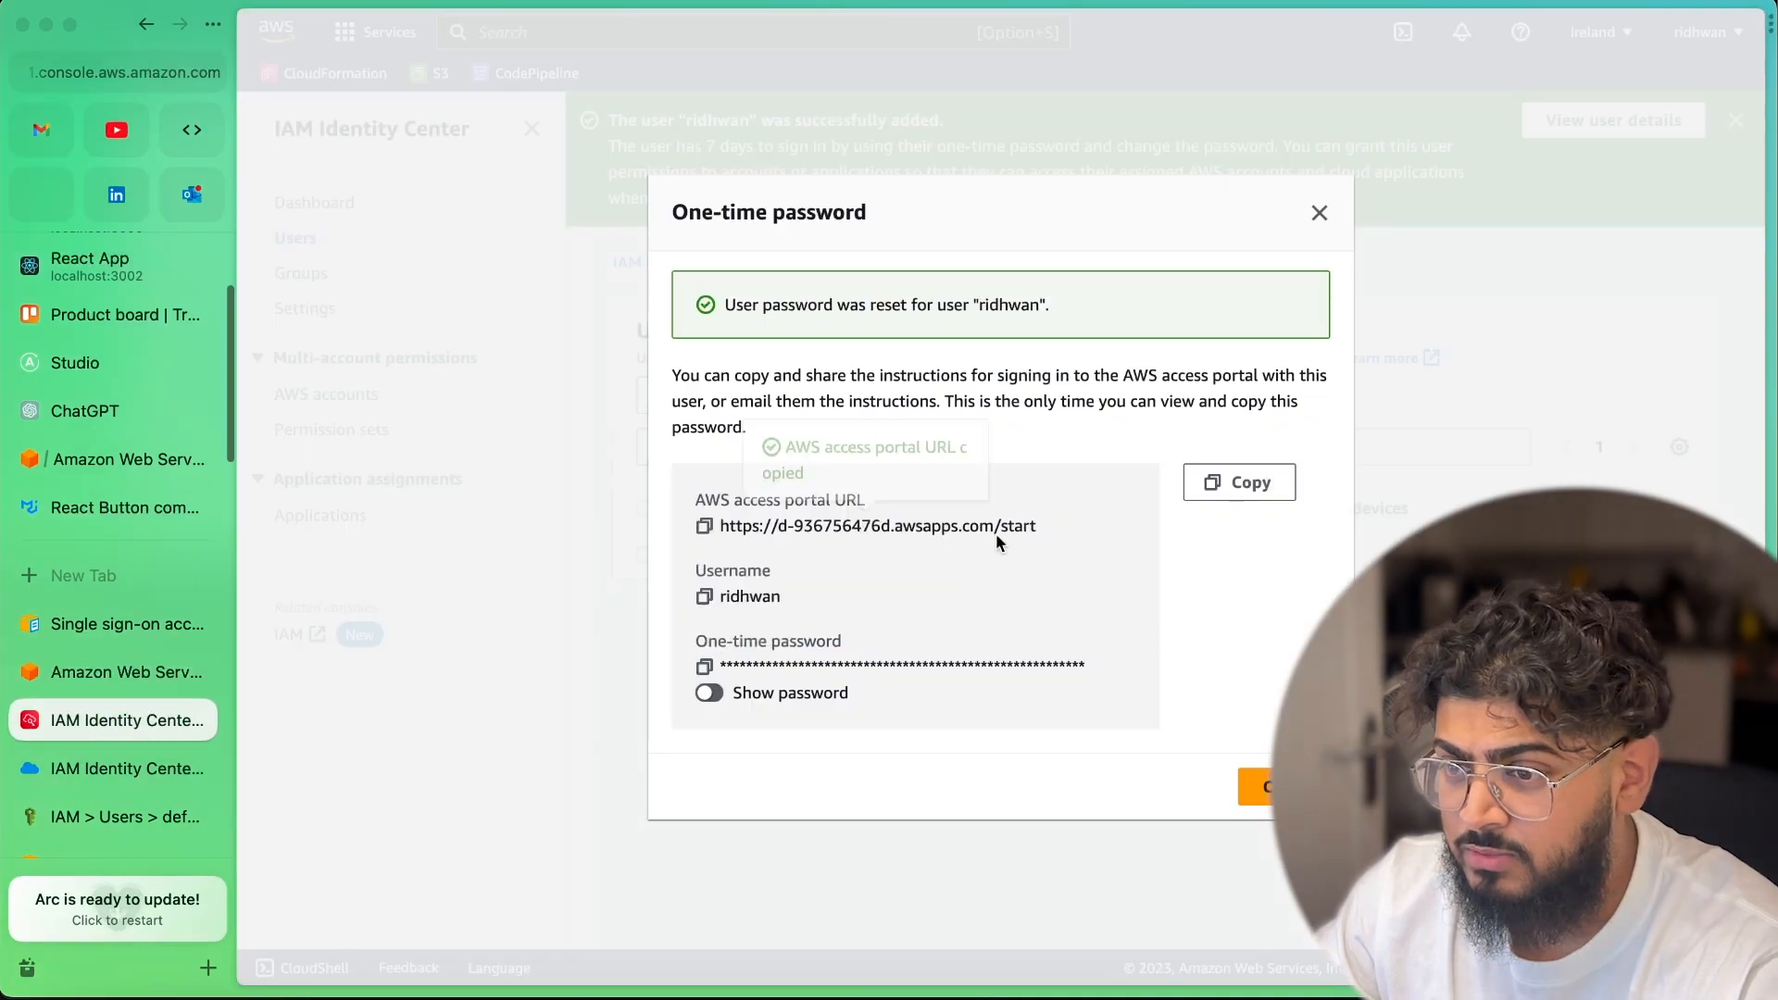
# Copy the access portal start URL, close the one-time password dialog, and return to Dashboard.
pyautogui.click(703, 525)
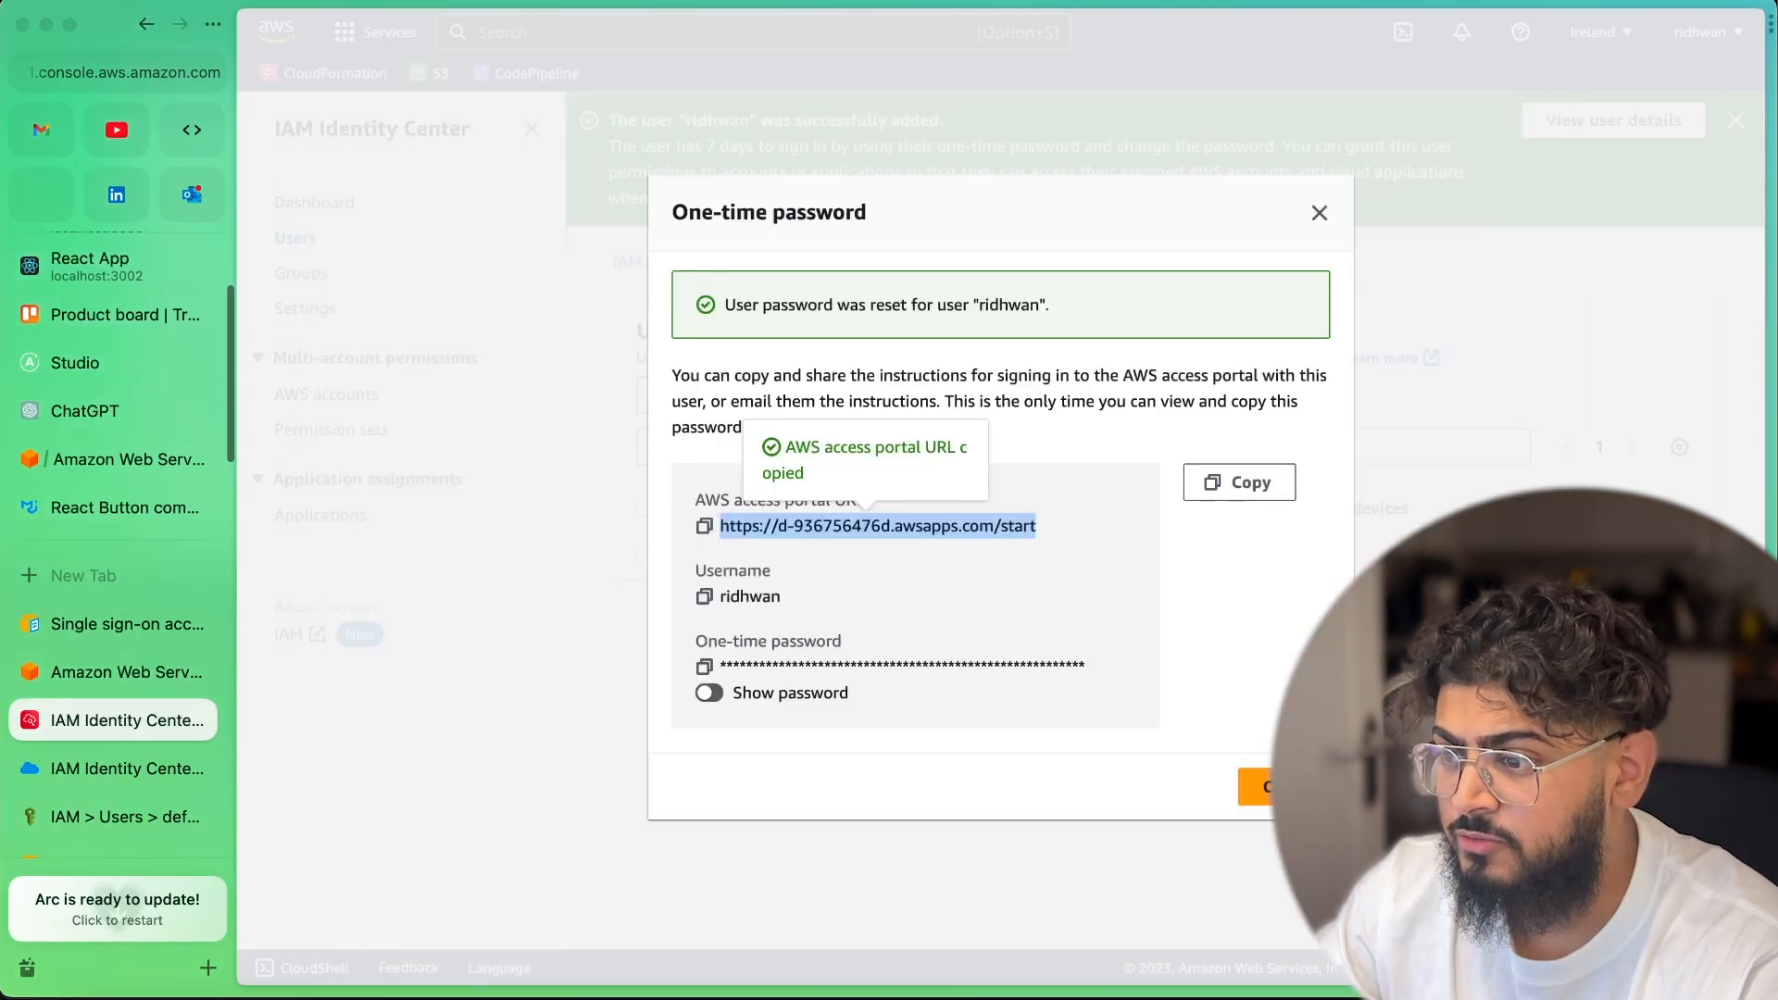
pyautogui.click(1319, 212)
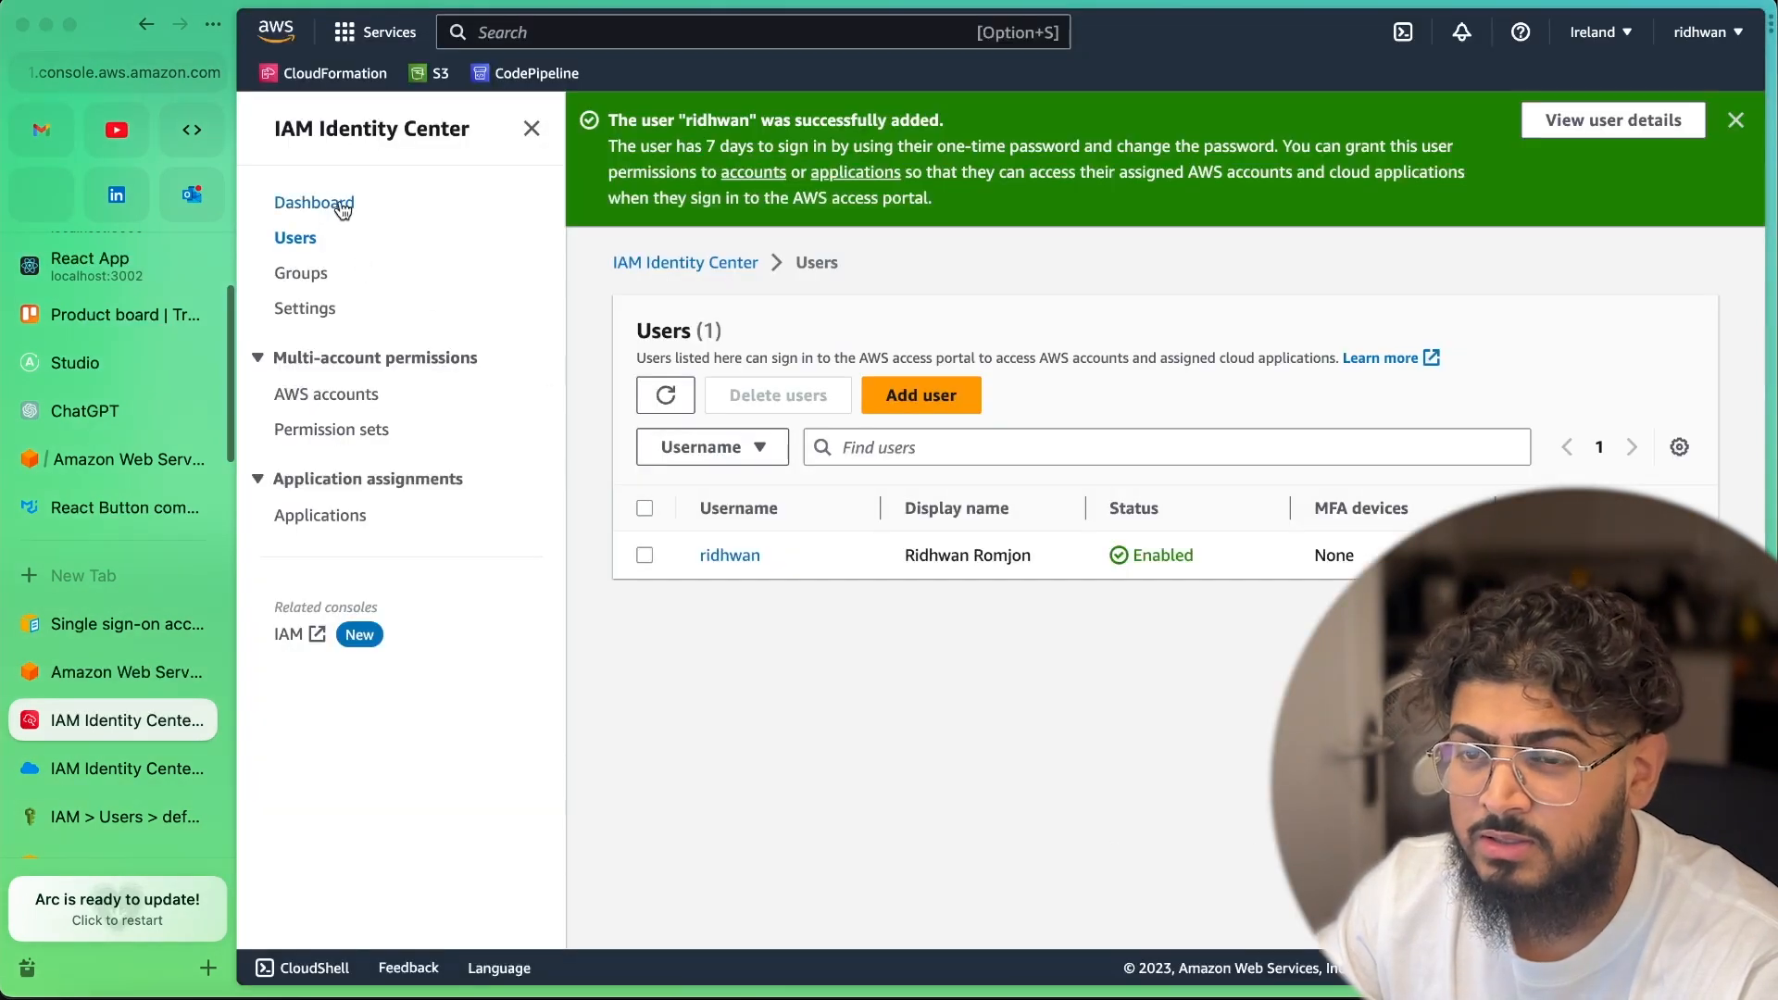
pyautogui.click(314, 202)
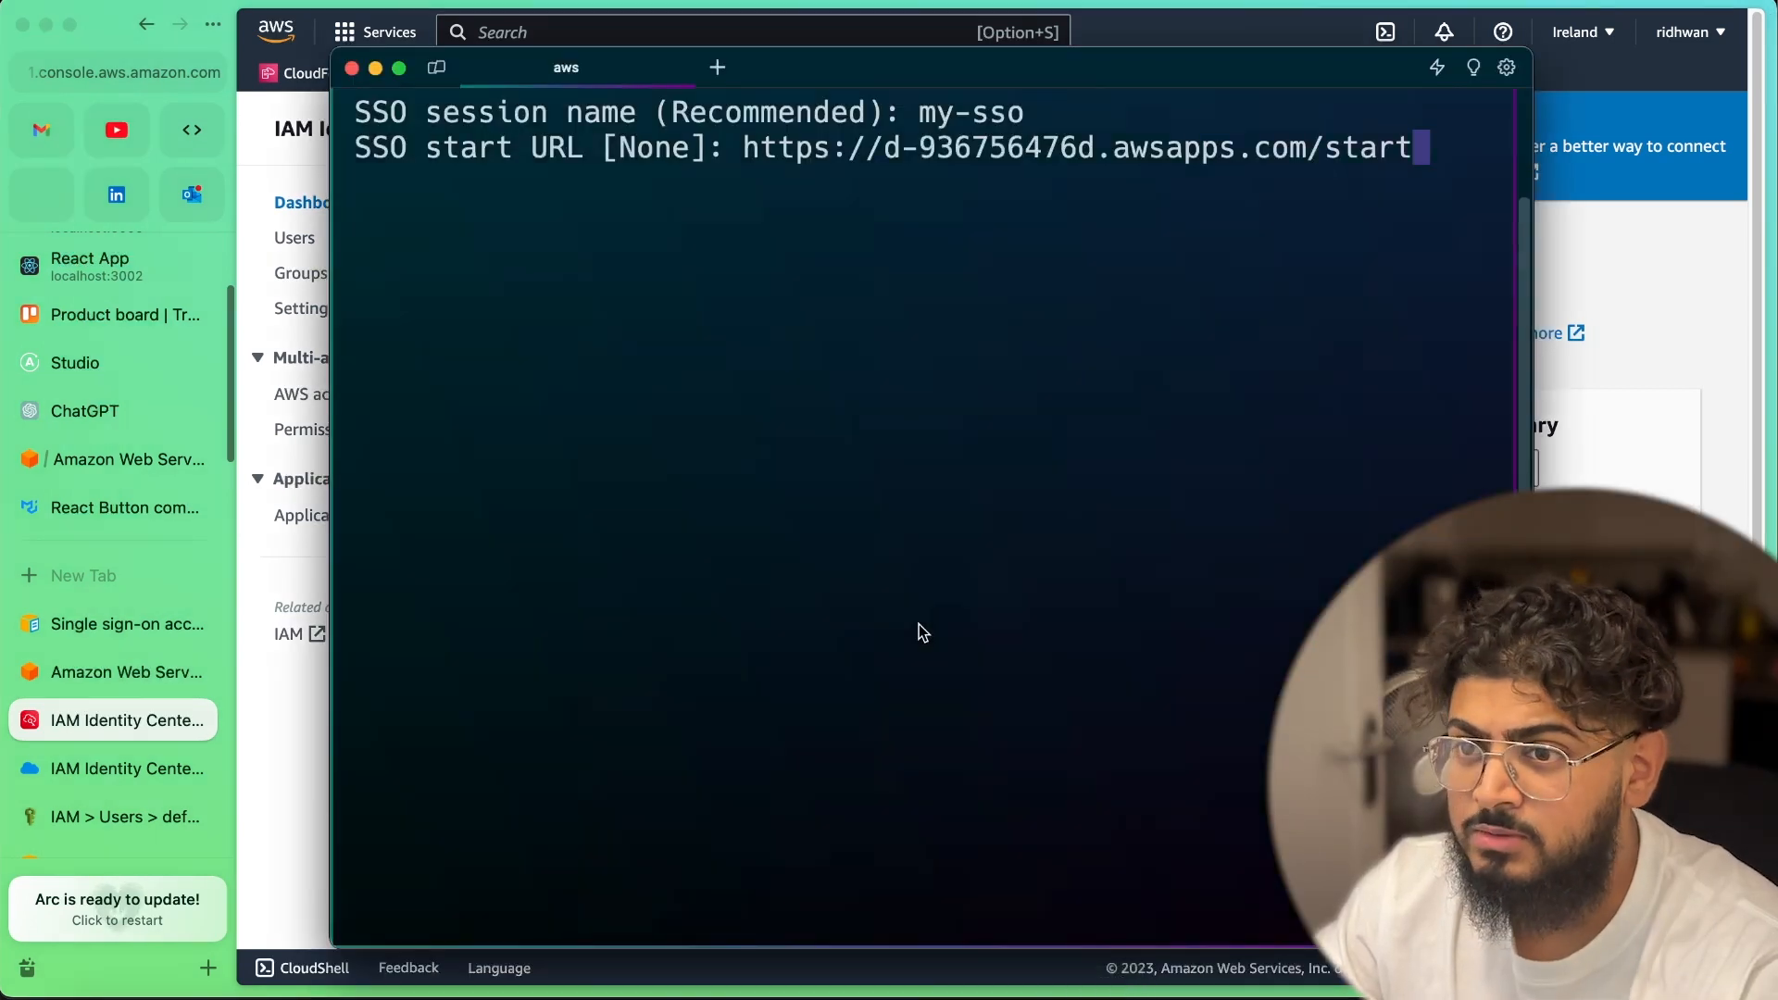
# Set the SSO region to the suggested EU region, eu-west-1.
pyautogui.write('eu')
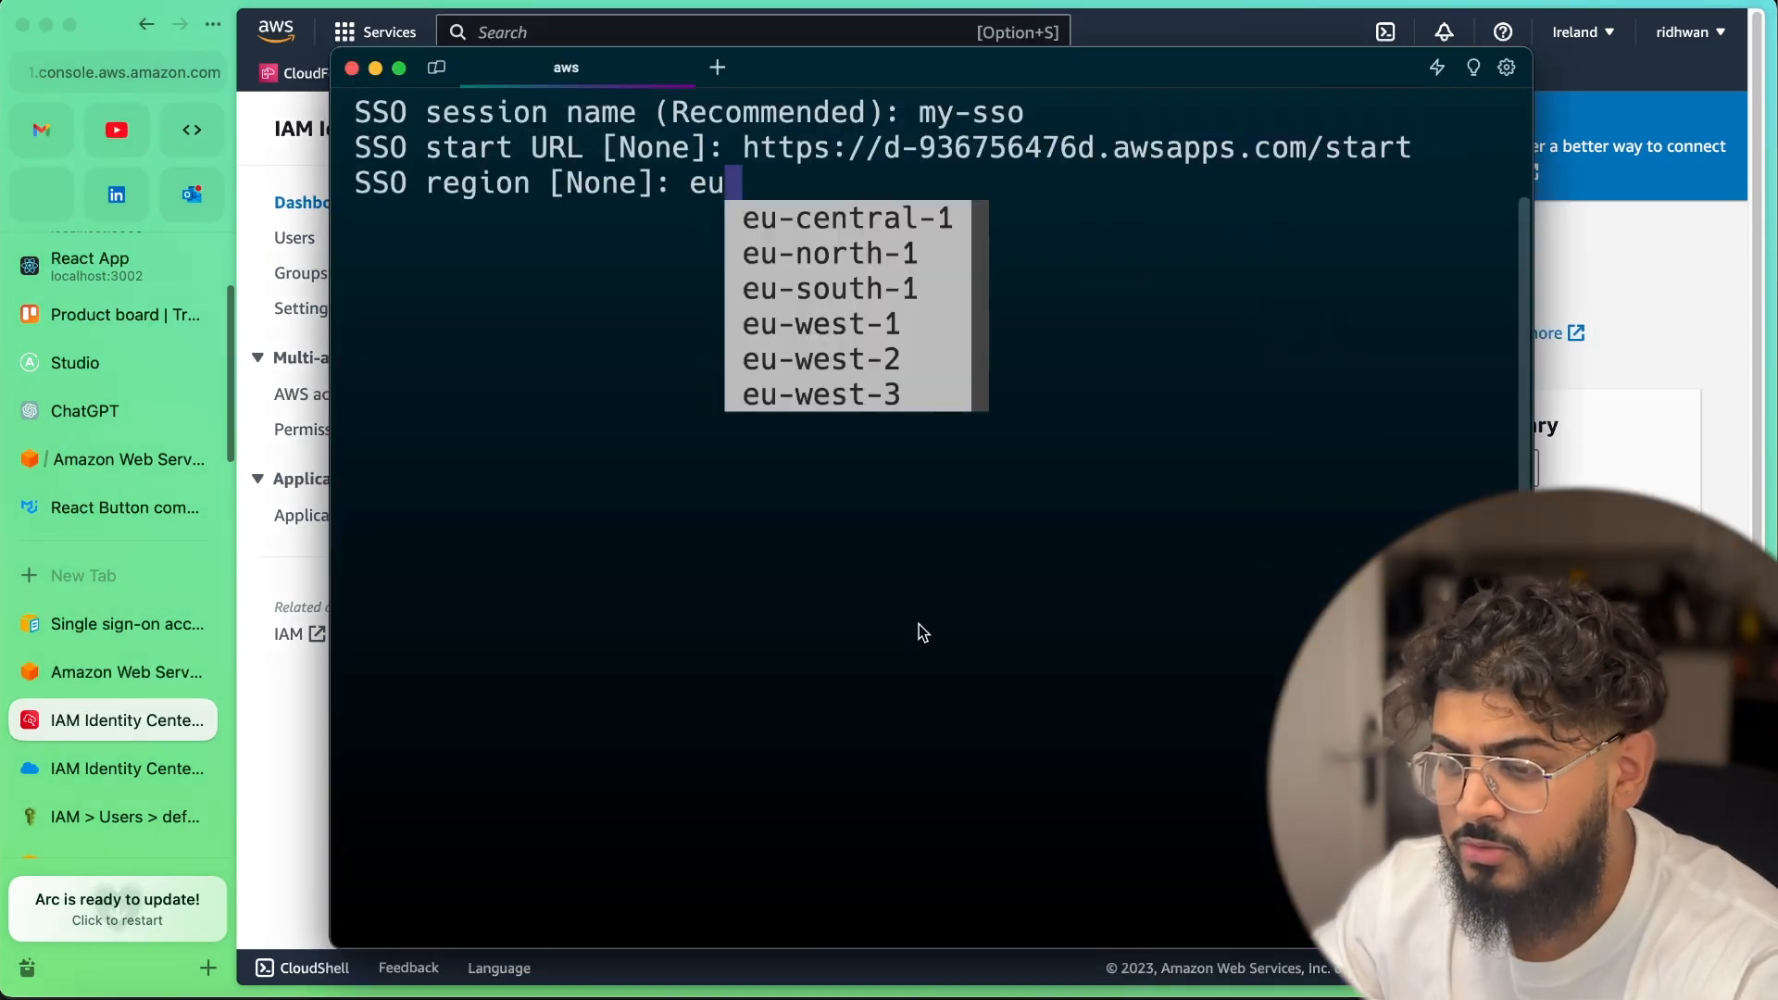
pyautogui.press('Enter')
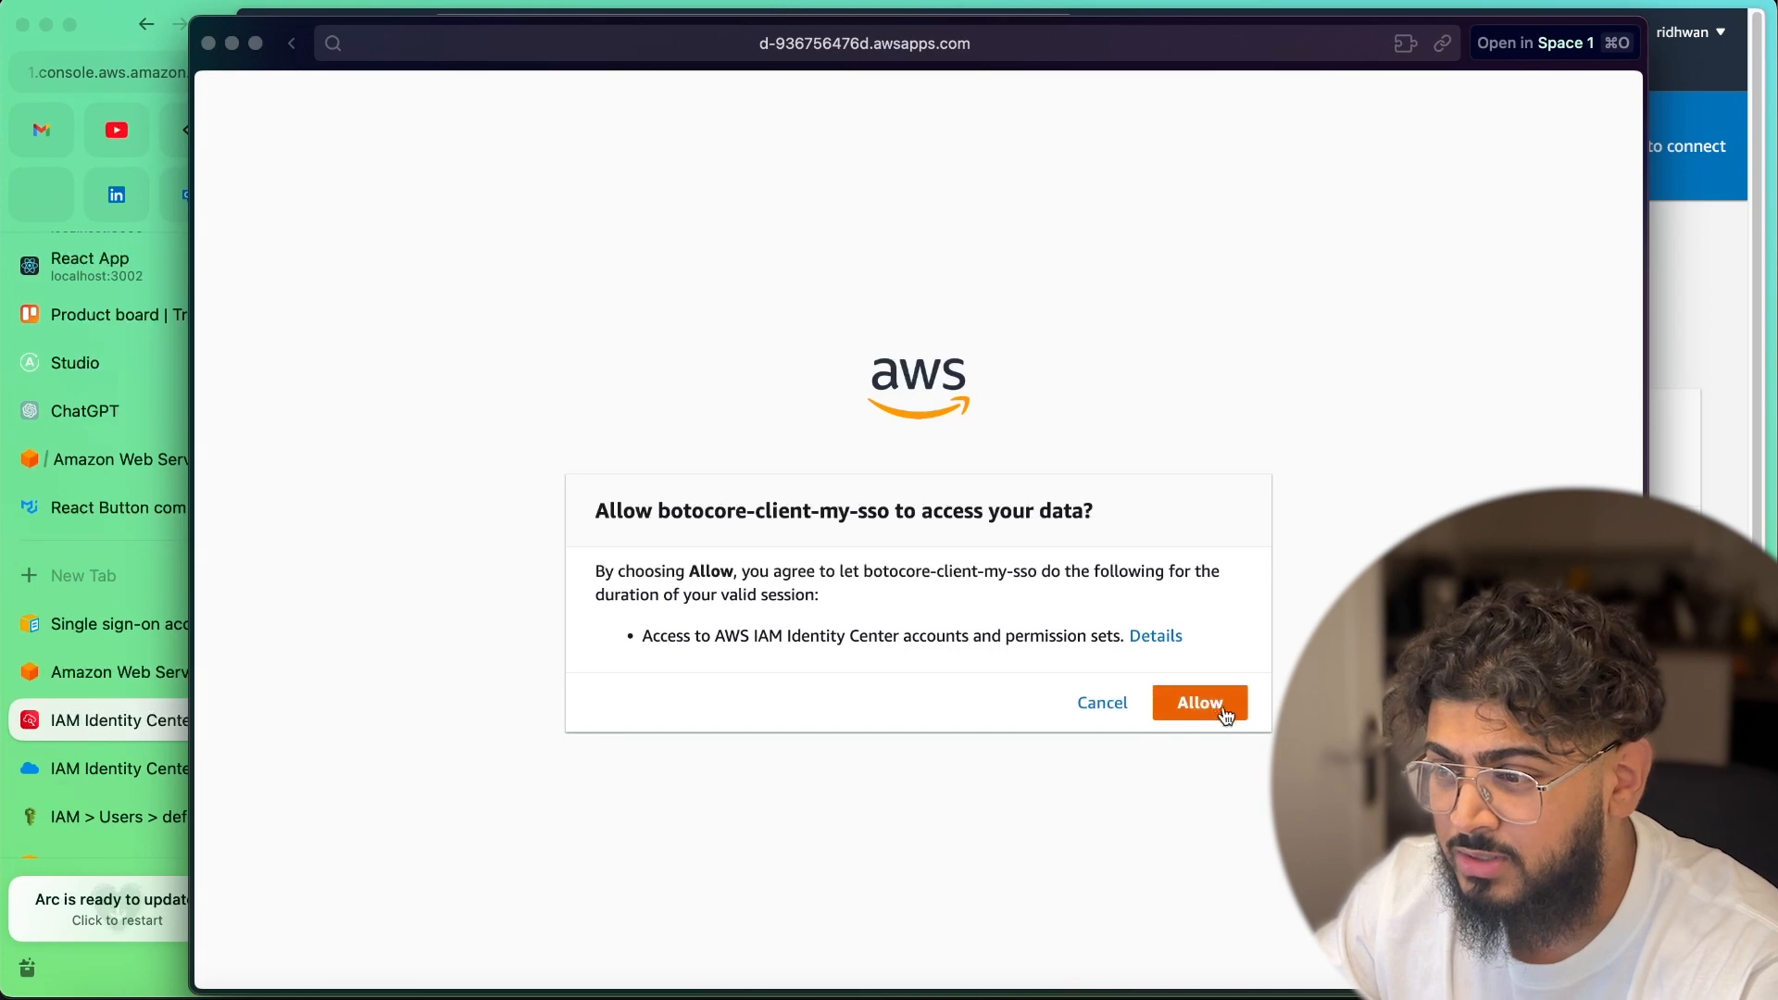
# Allow botocore-client-my-sso access on the AWS authorization page.
pyautogui.click(1200, 702)
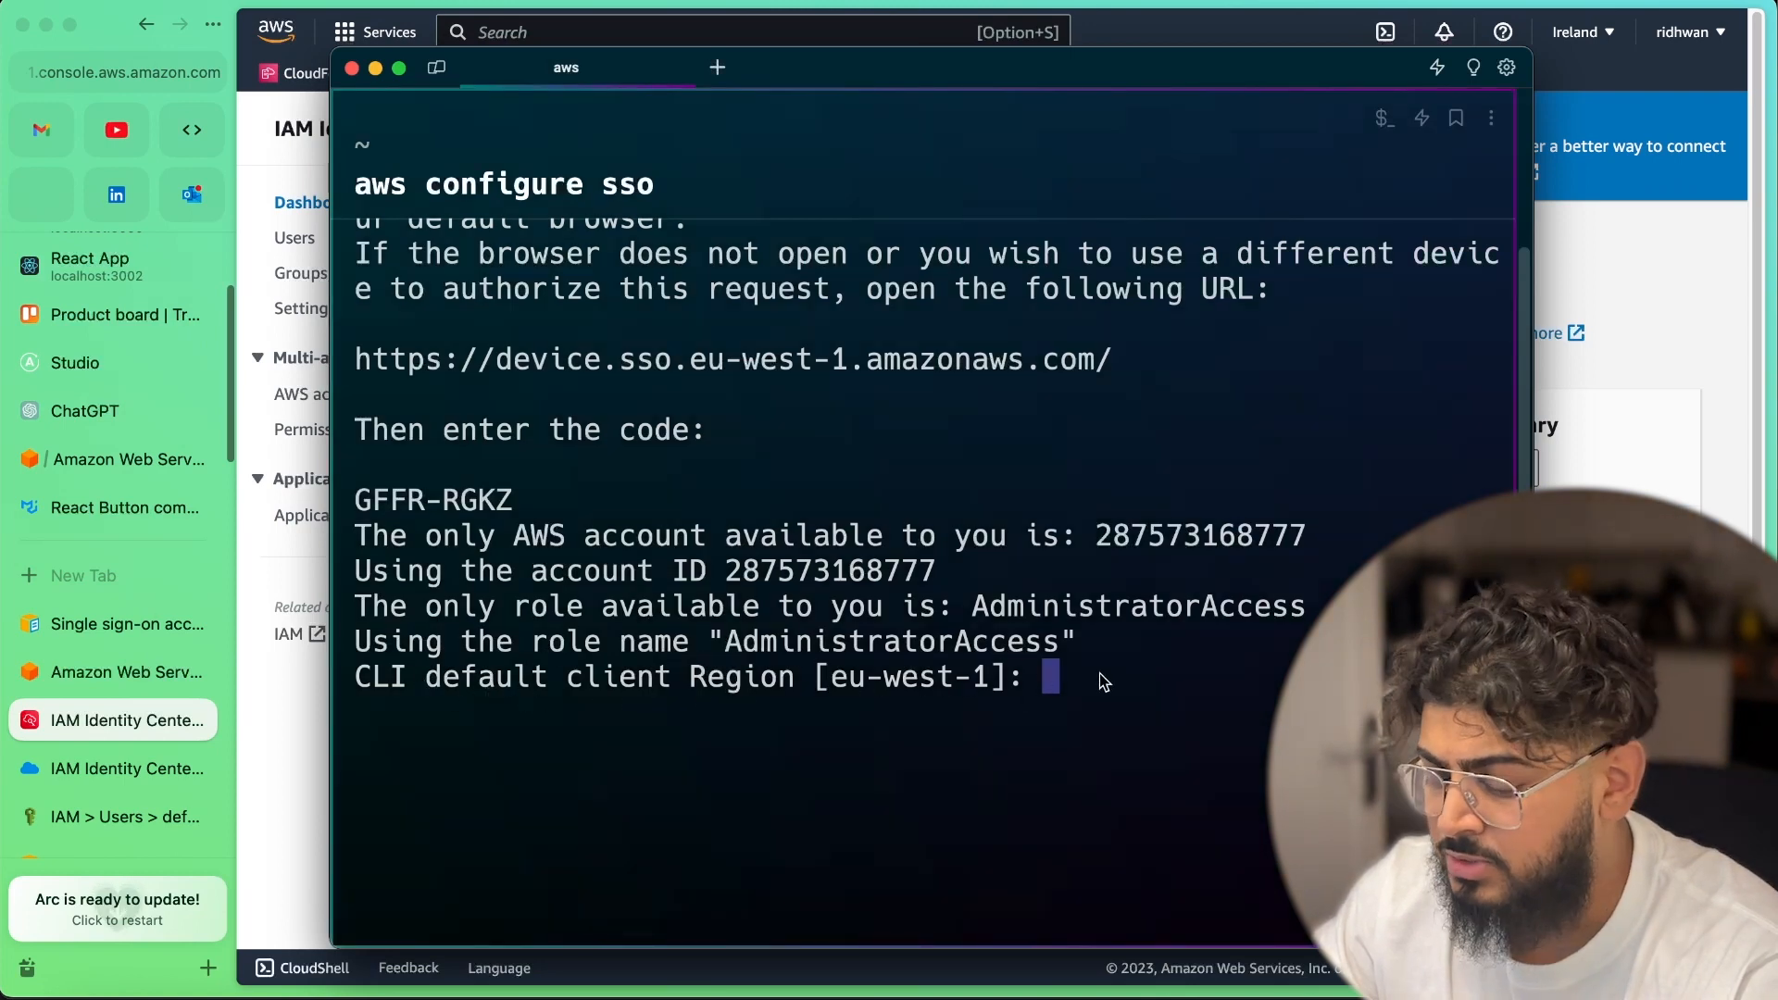
# Keep eu-west-1 as the default client region and set json output format.
pyautogui.press('enter')
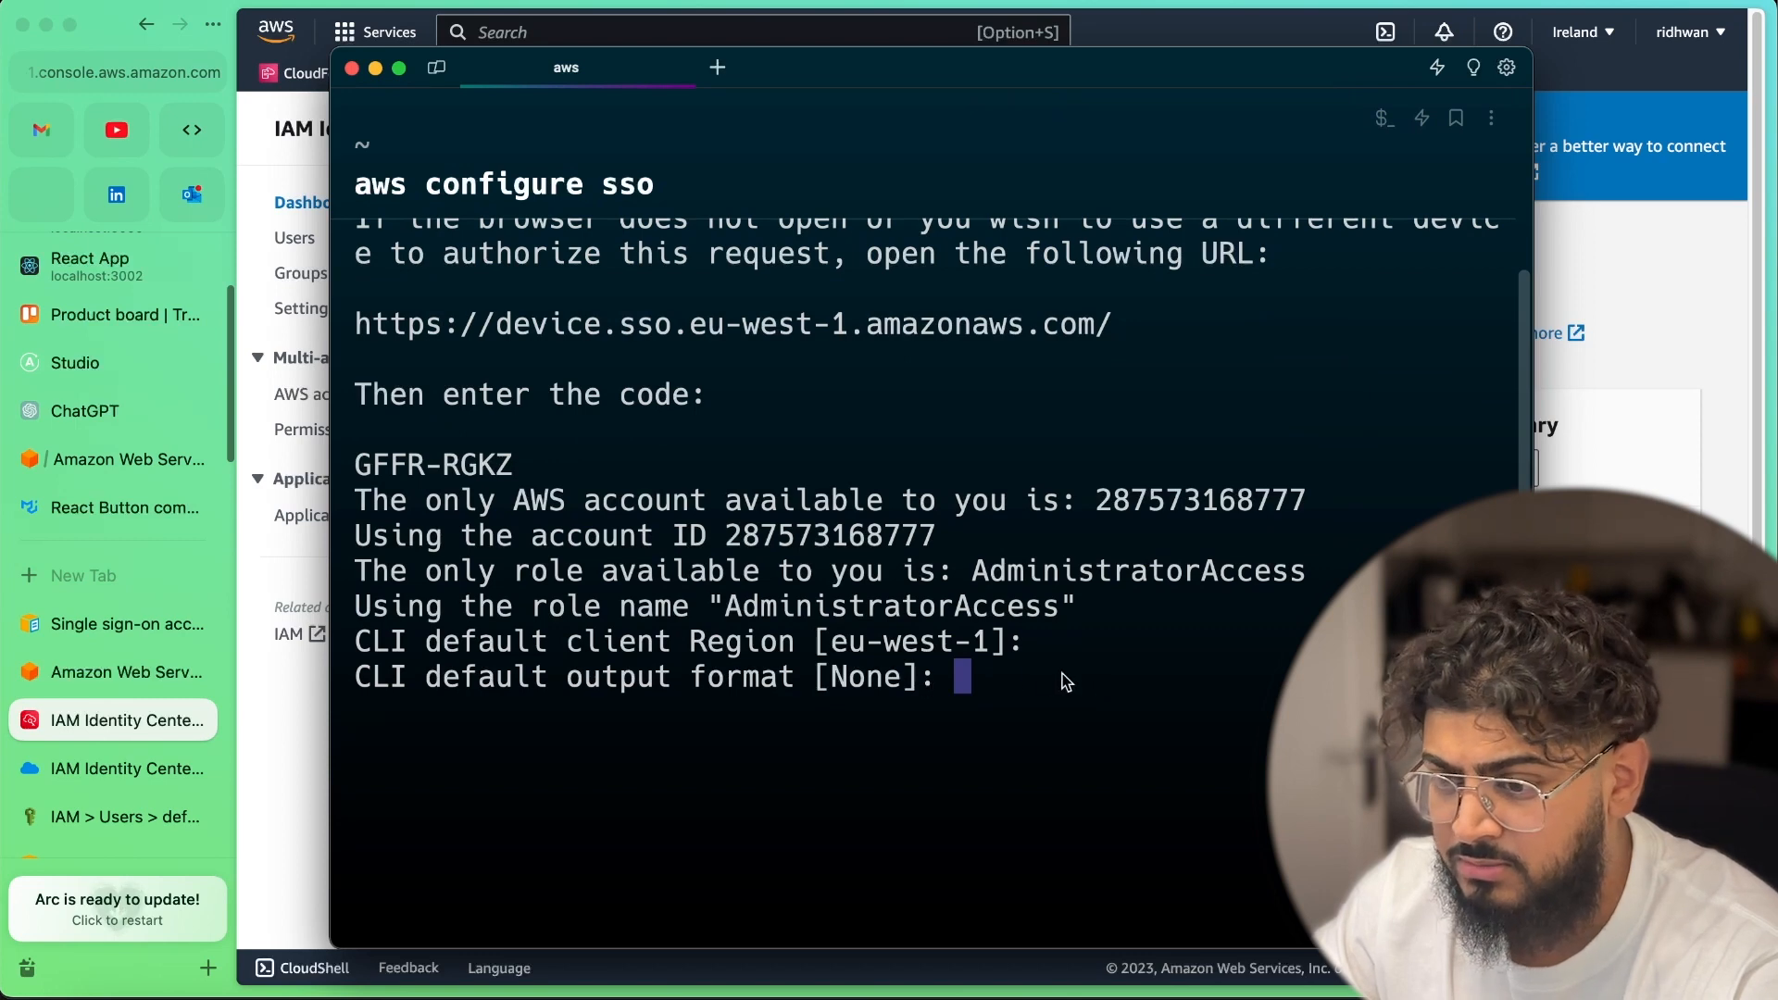
pyautogui.write('json')
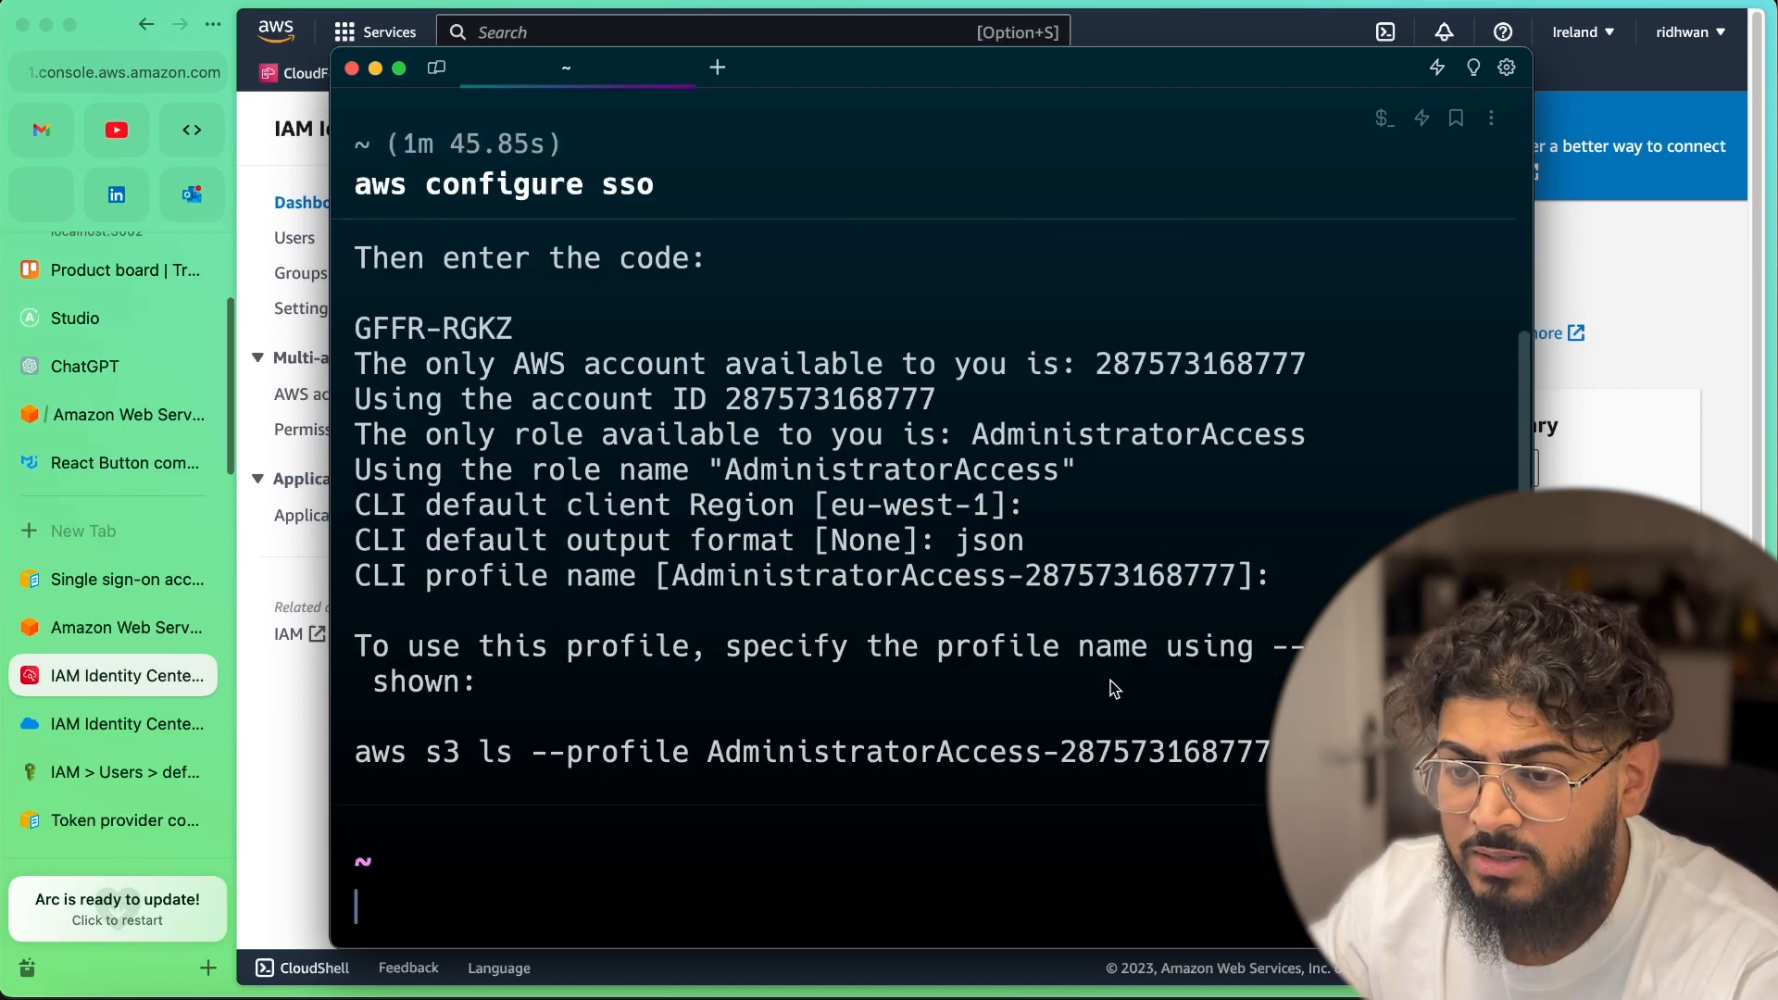
pyautogui.moveTo(933, 701)
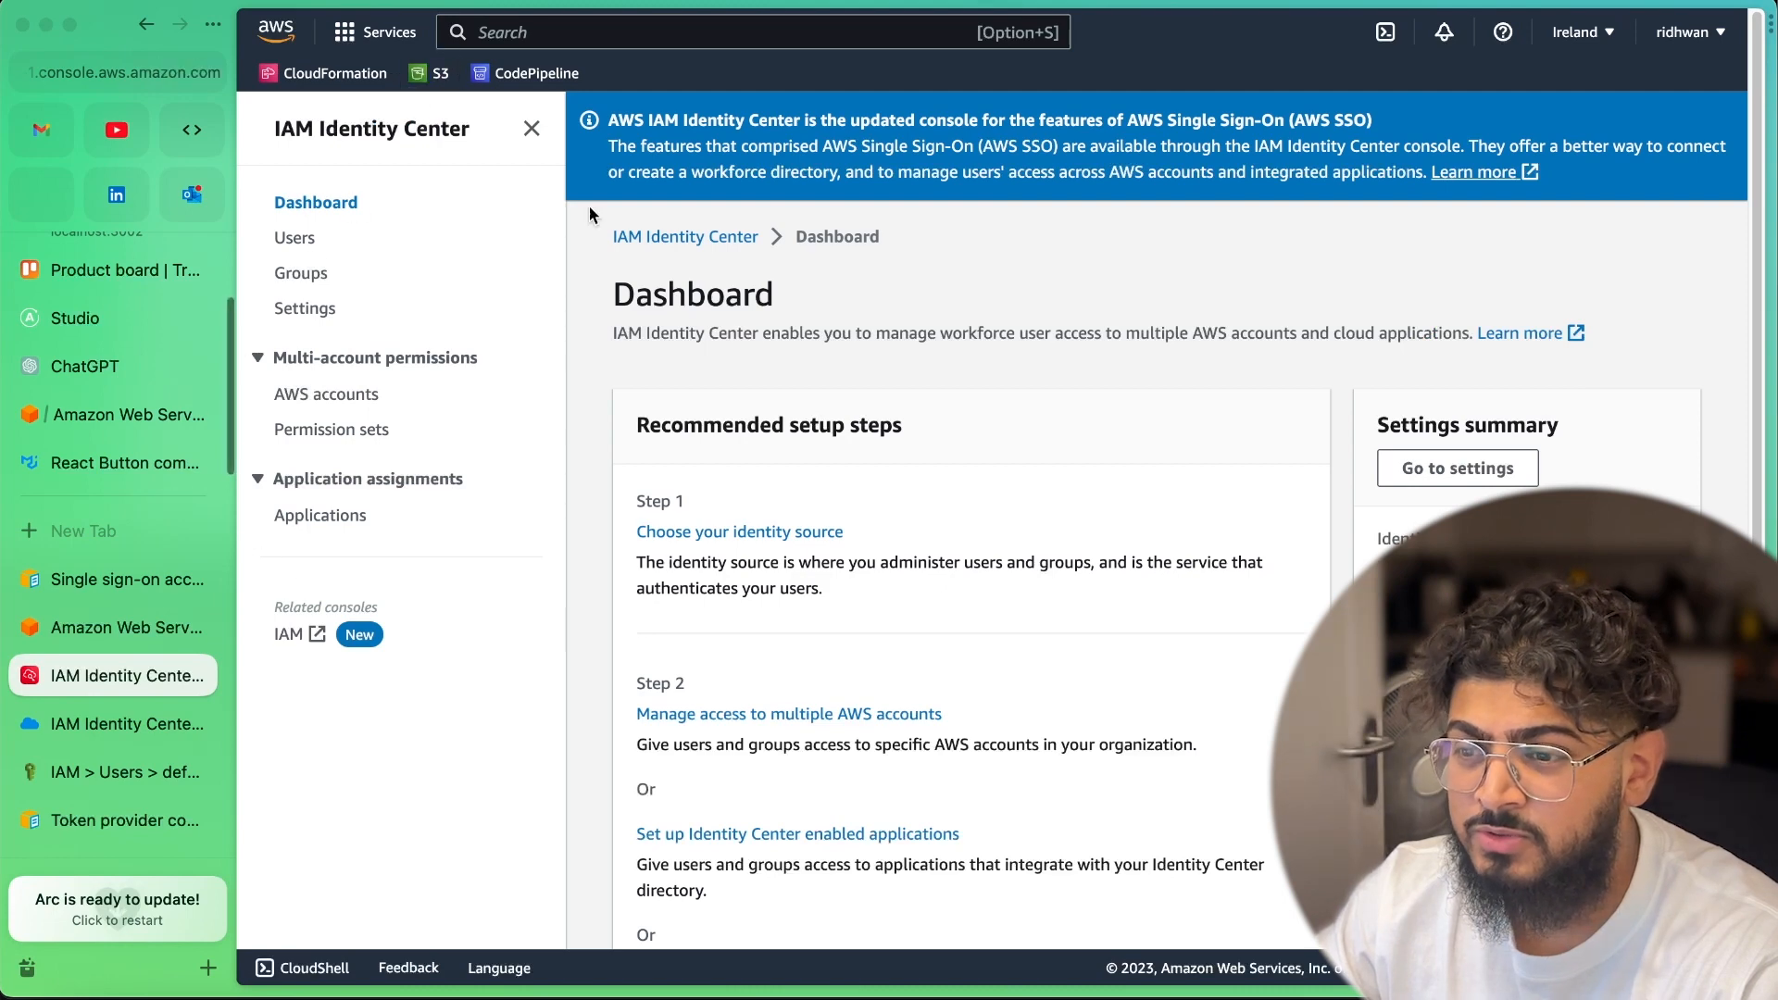
pyautogui.click(126, 675)
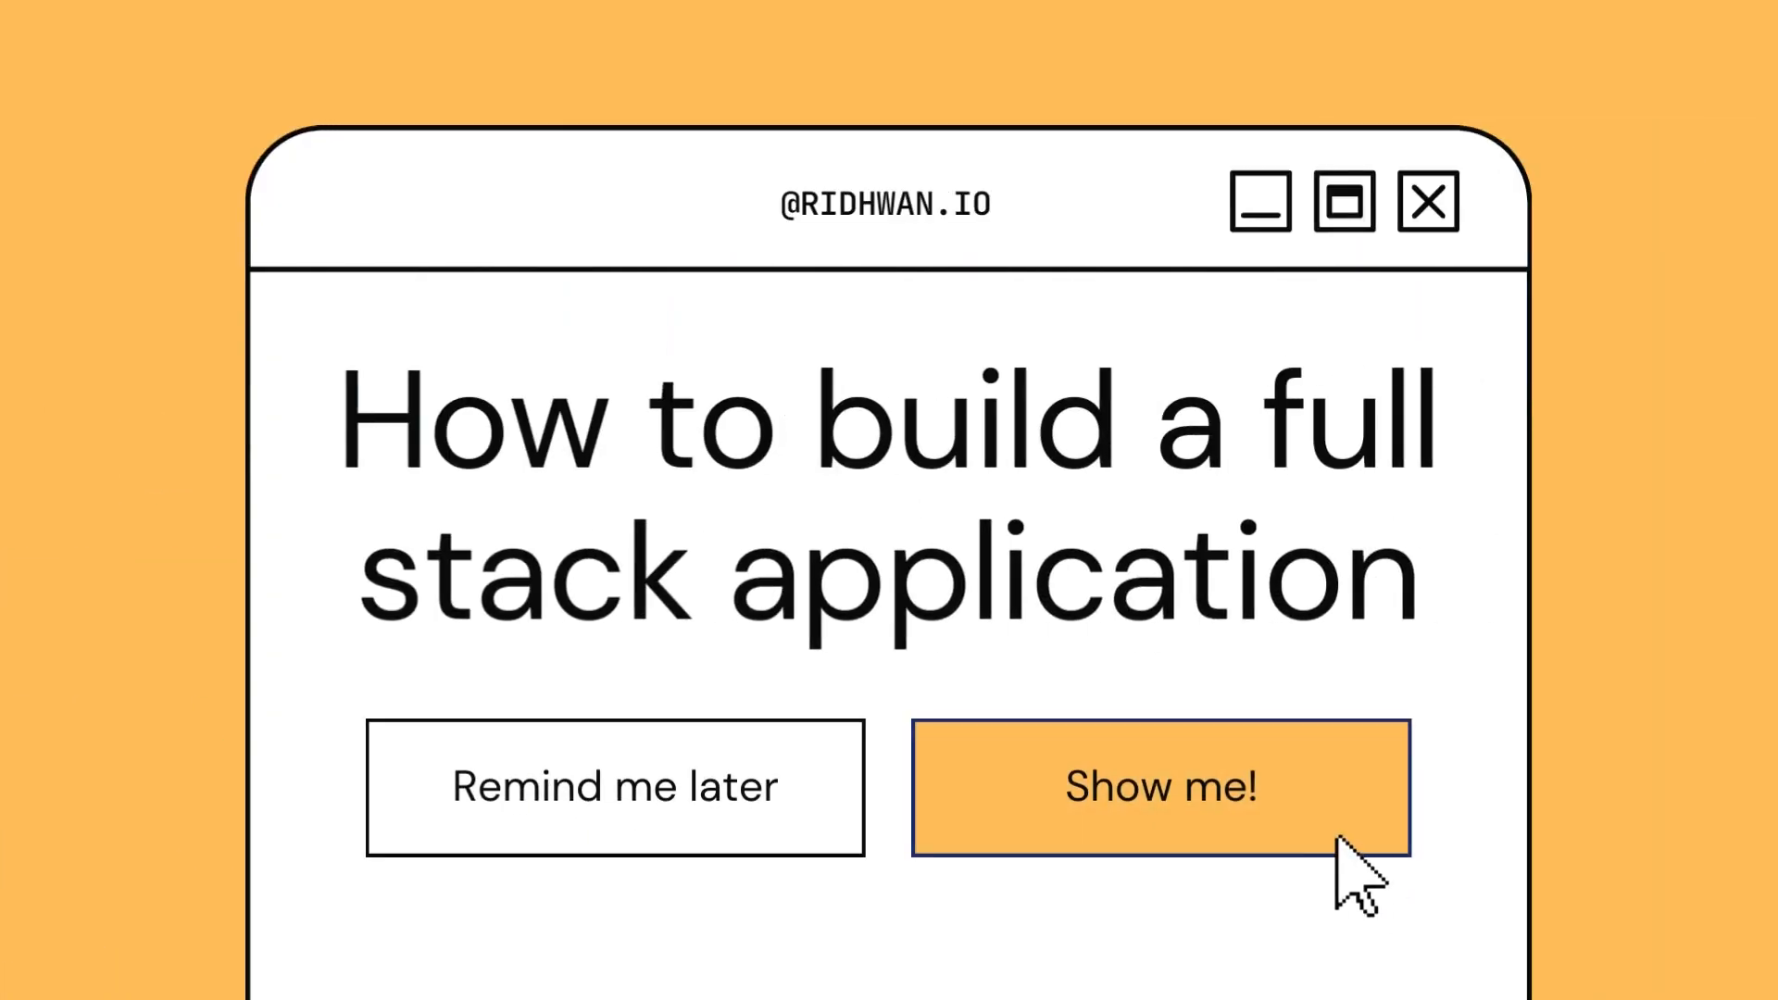
# Sign in to Bookshelf and scroll through results down to the To Read shelf.
pyautogui.click(1160, 787)
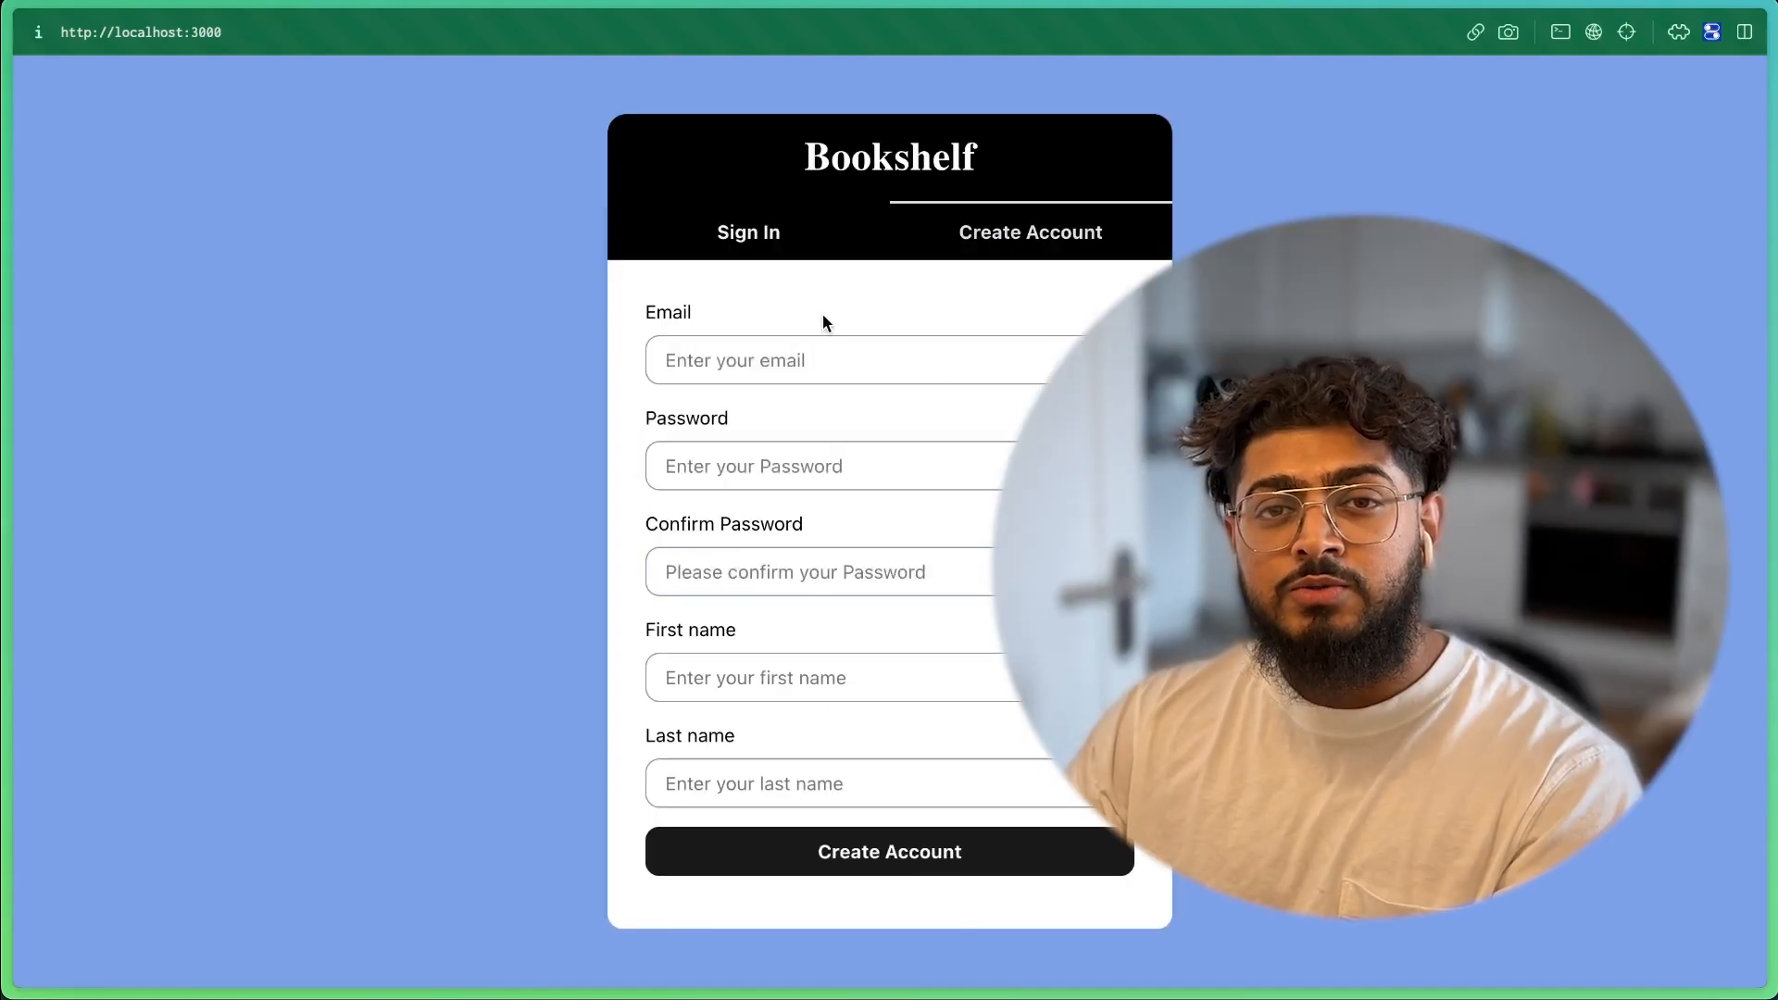
pyautogui.click(747, 232)
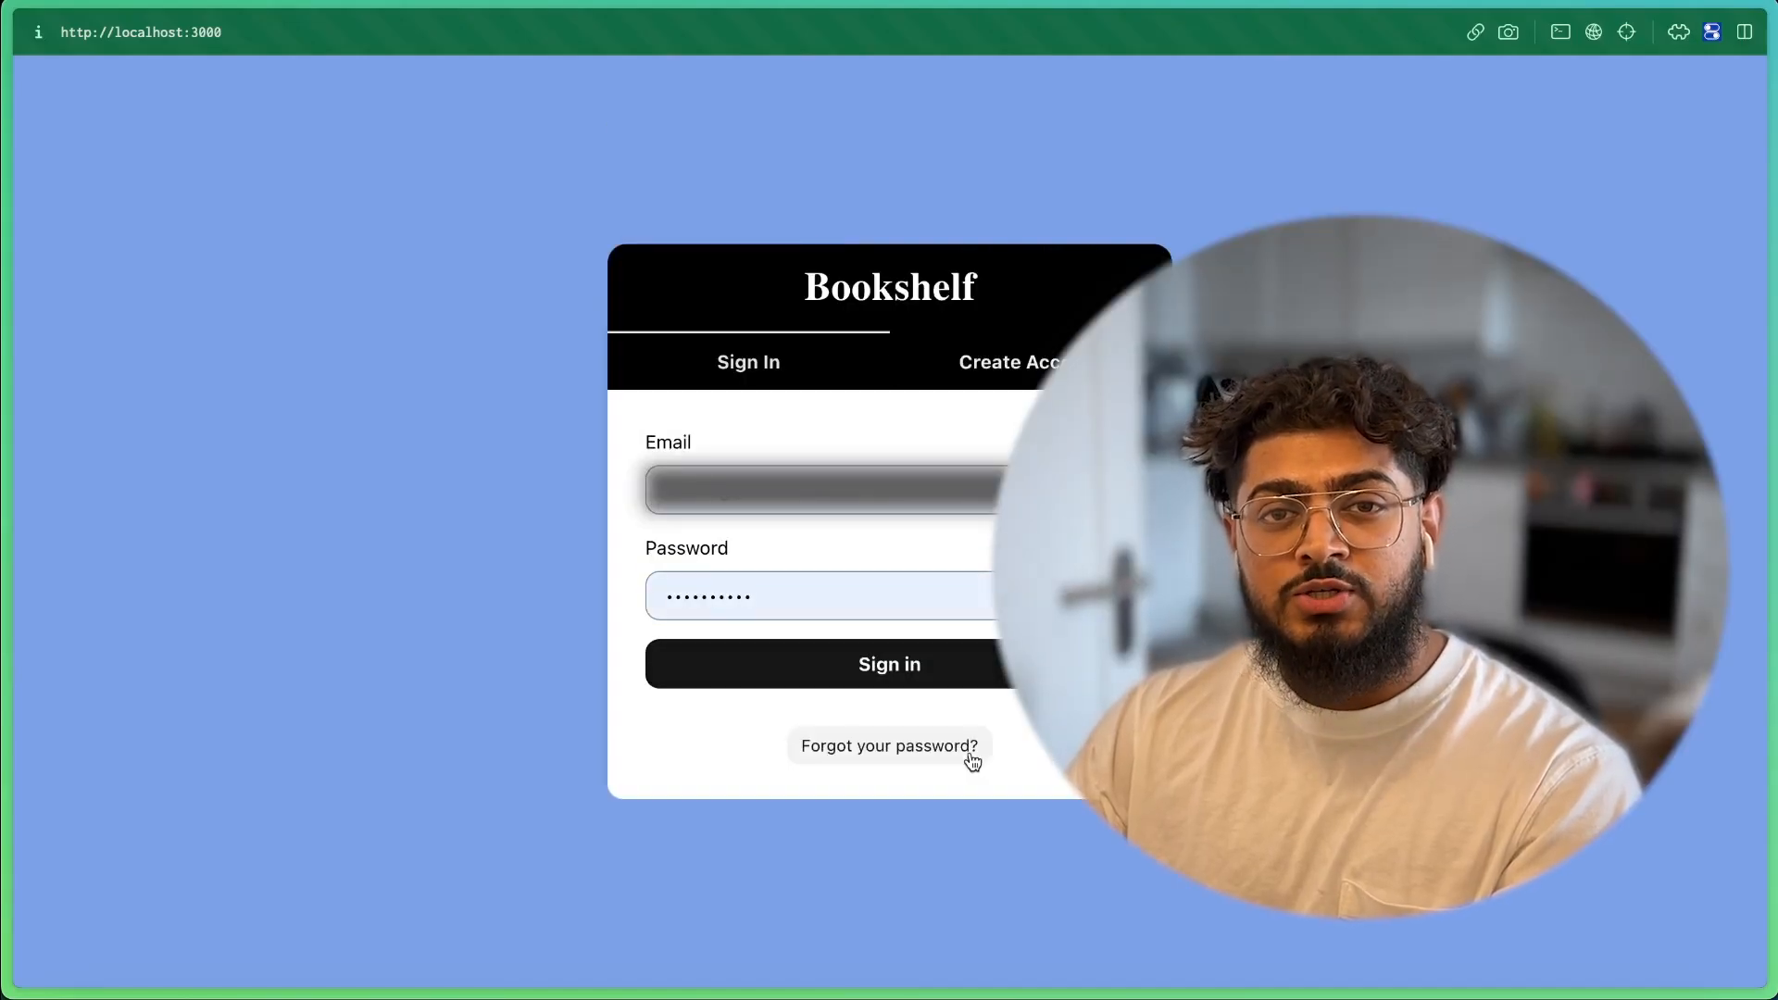
pyautogui.click(889, 663)
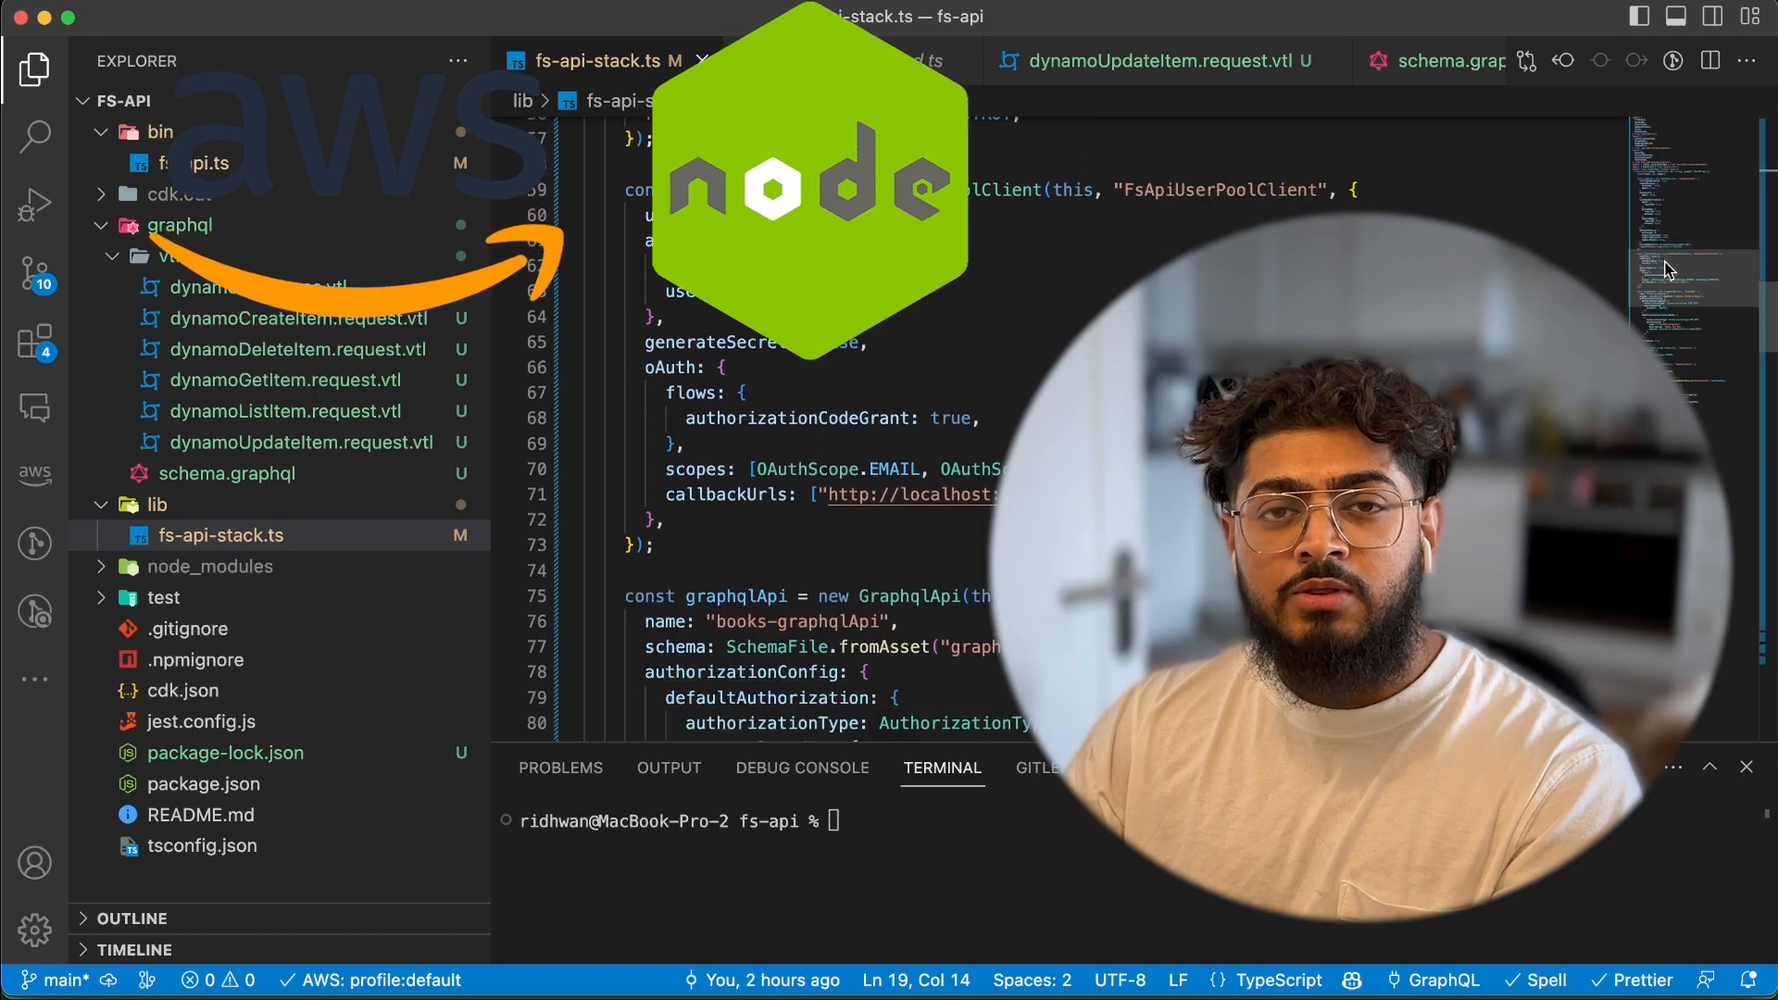
pyautogui.scroll(-3)
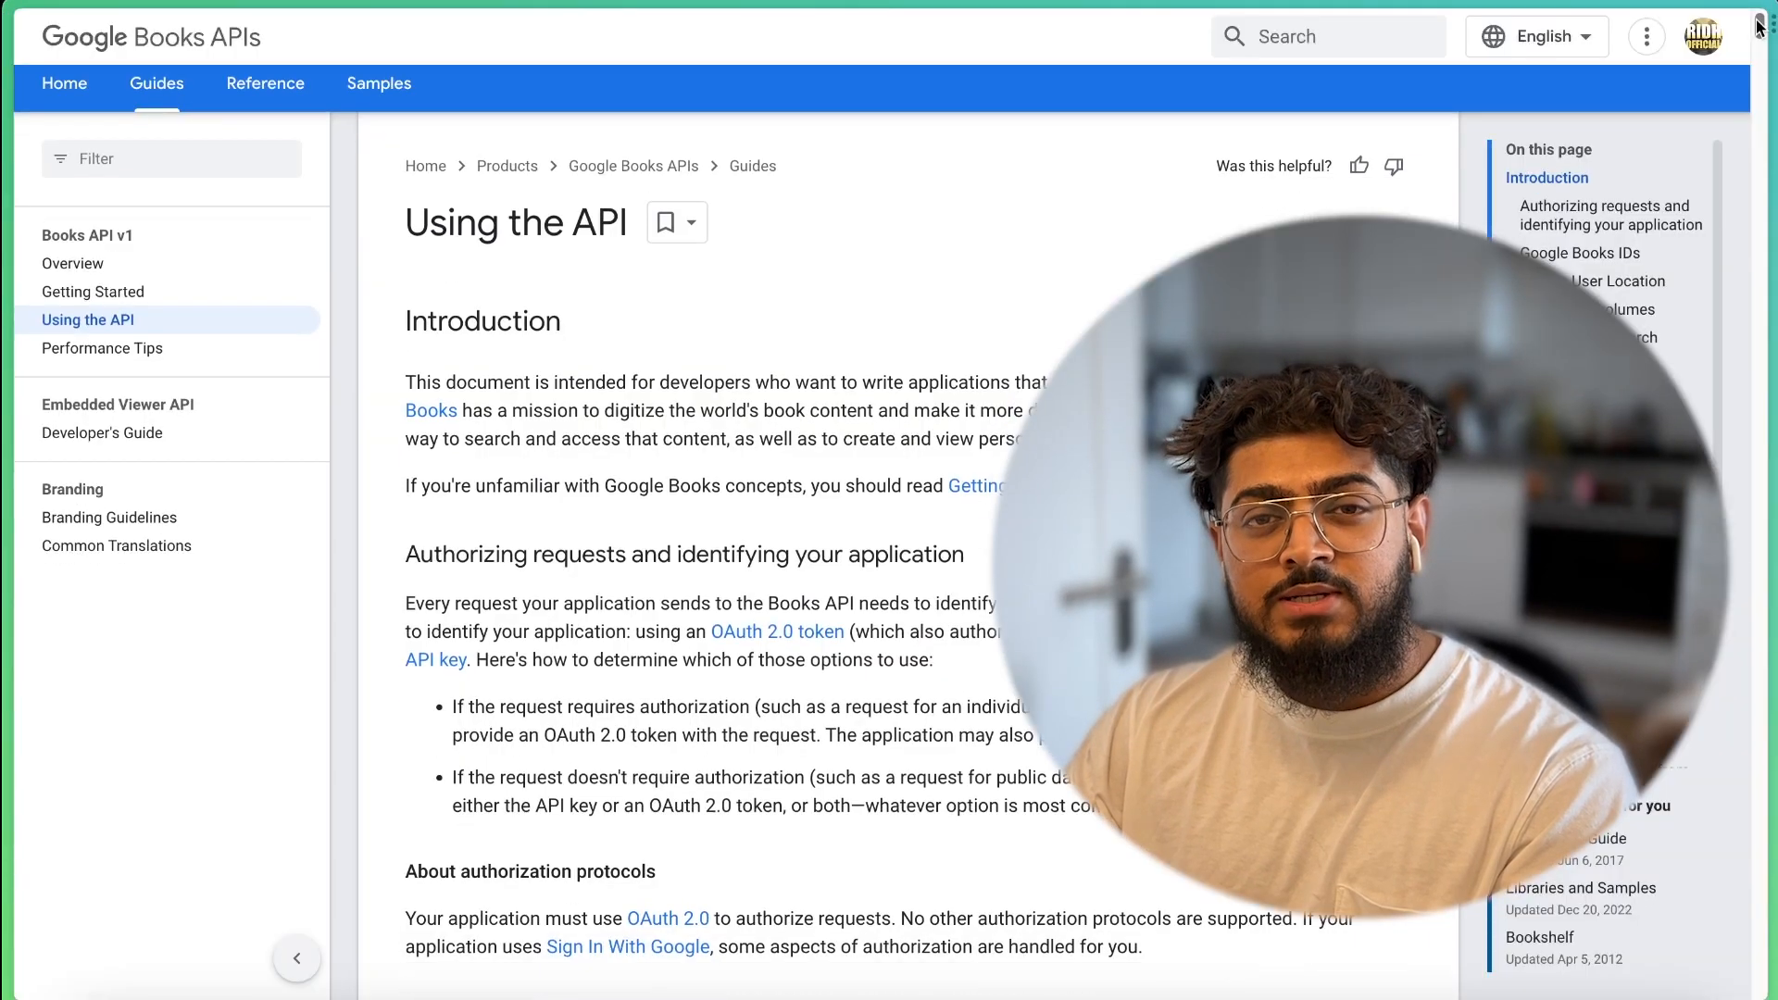
pyautogui.scroll(-3)
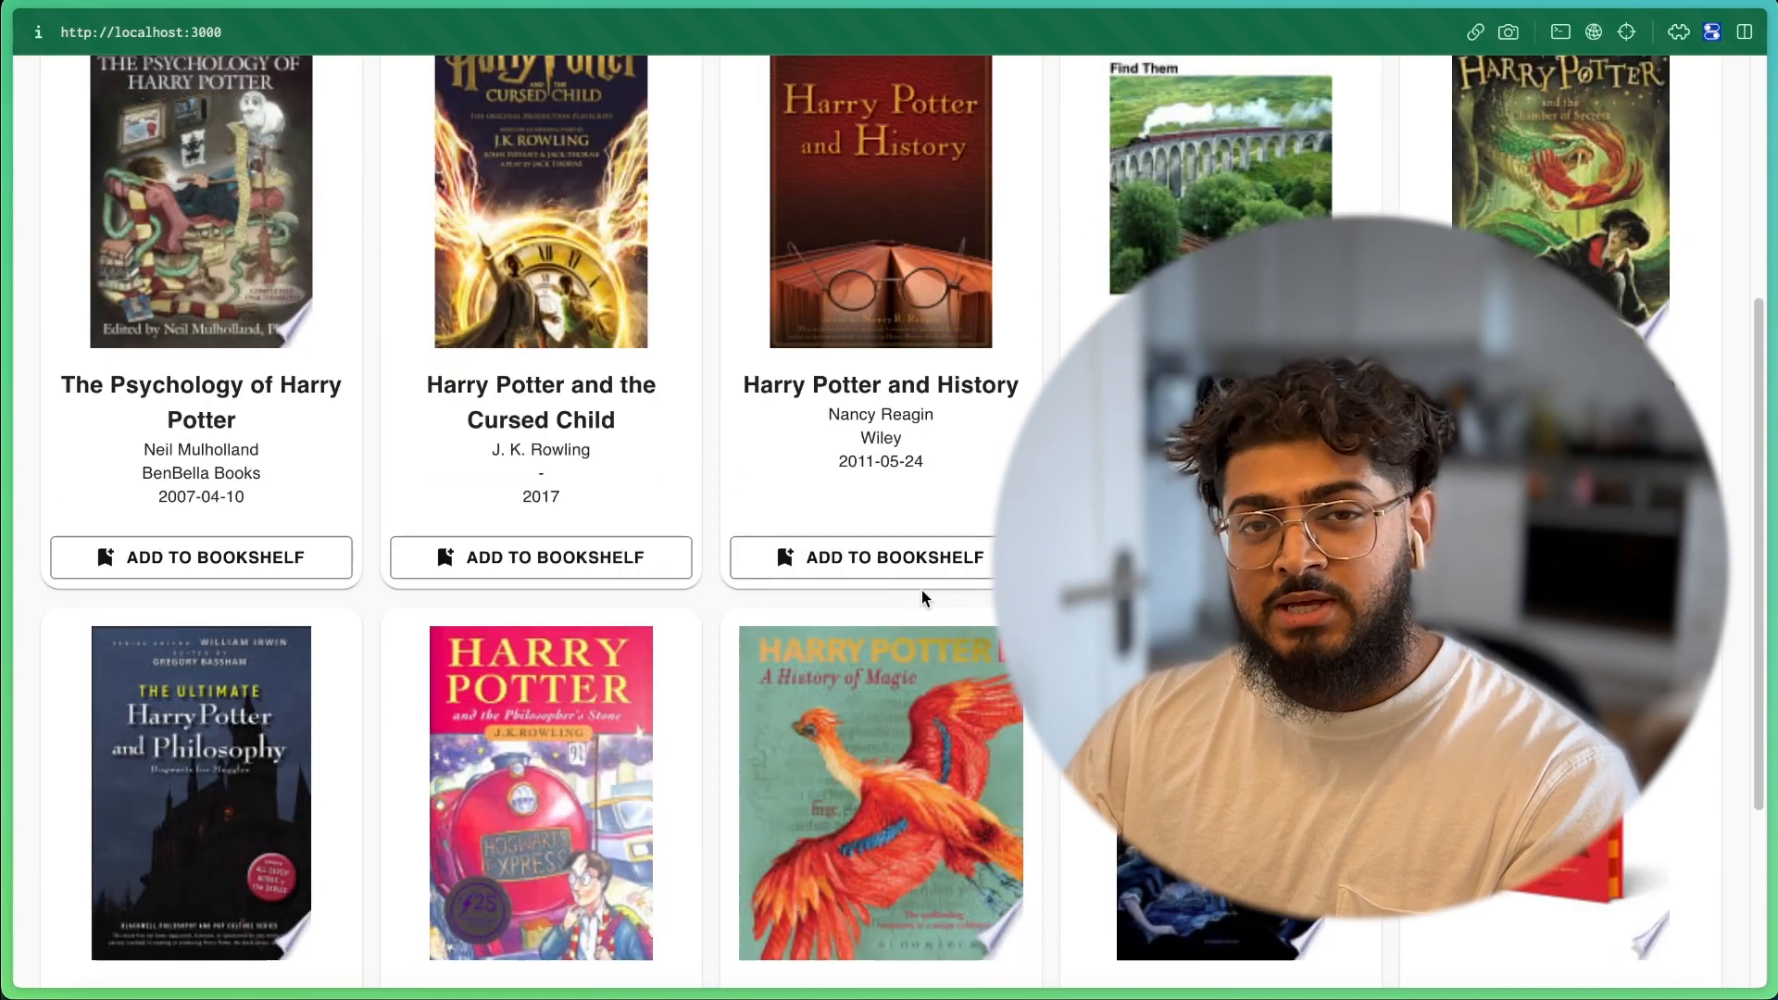
pyautogui.scroll(-3)
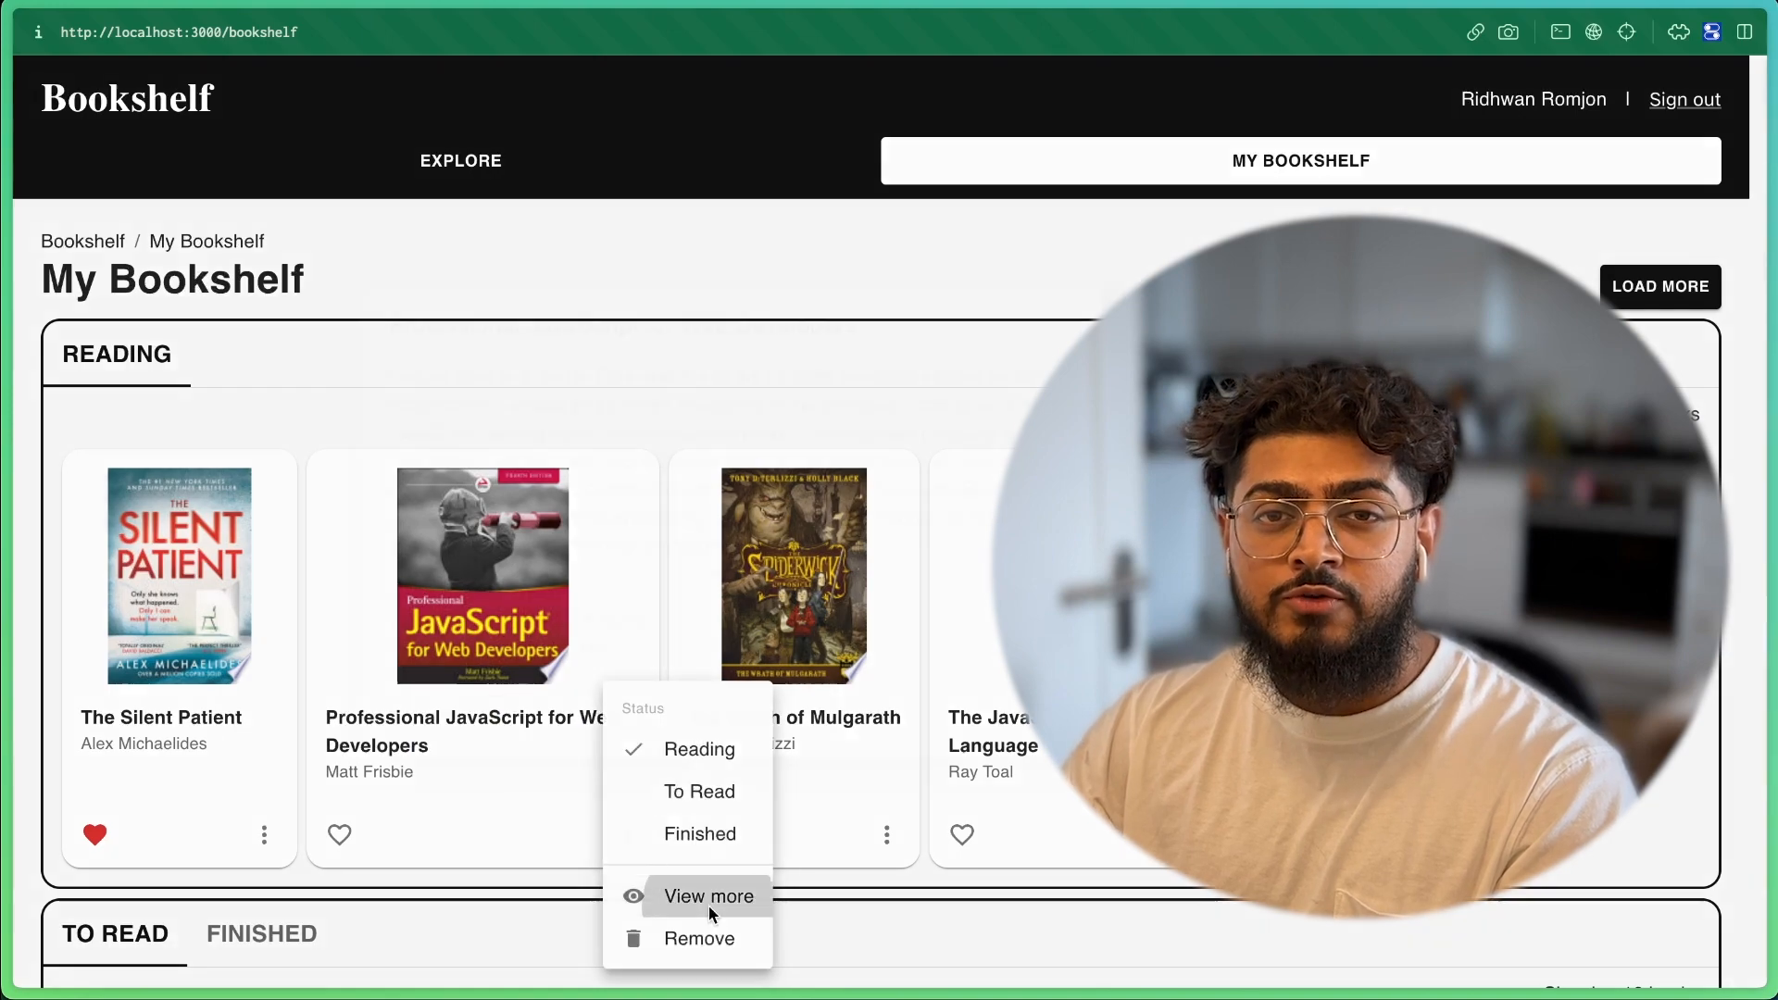
pyautogui.scroll(-3)
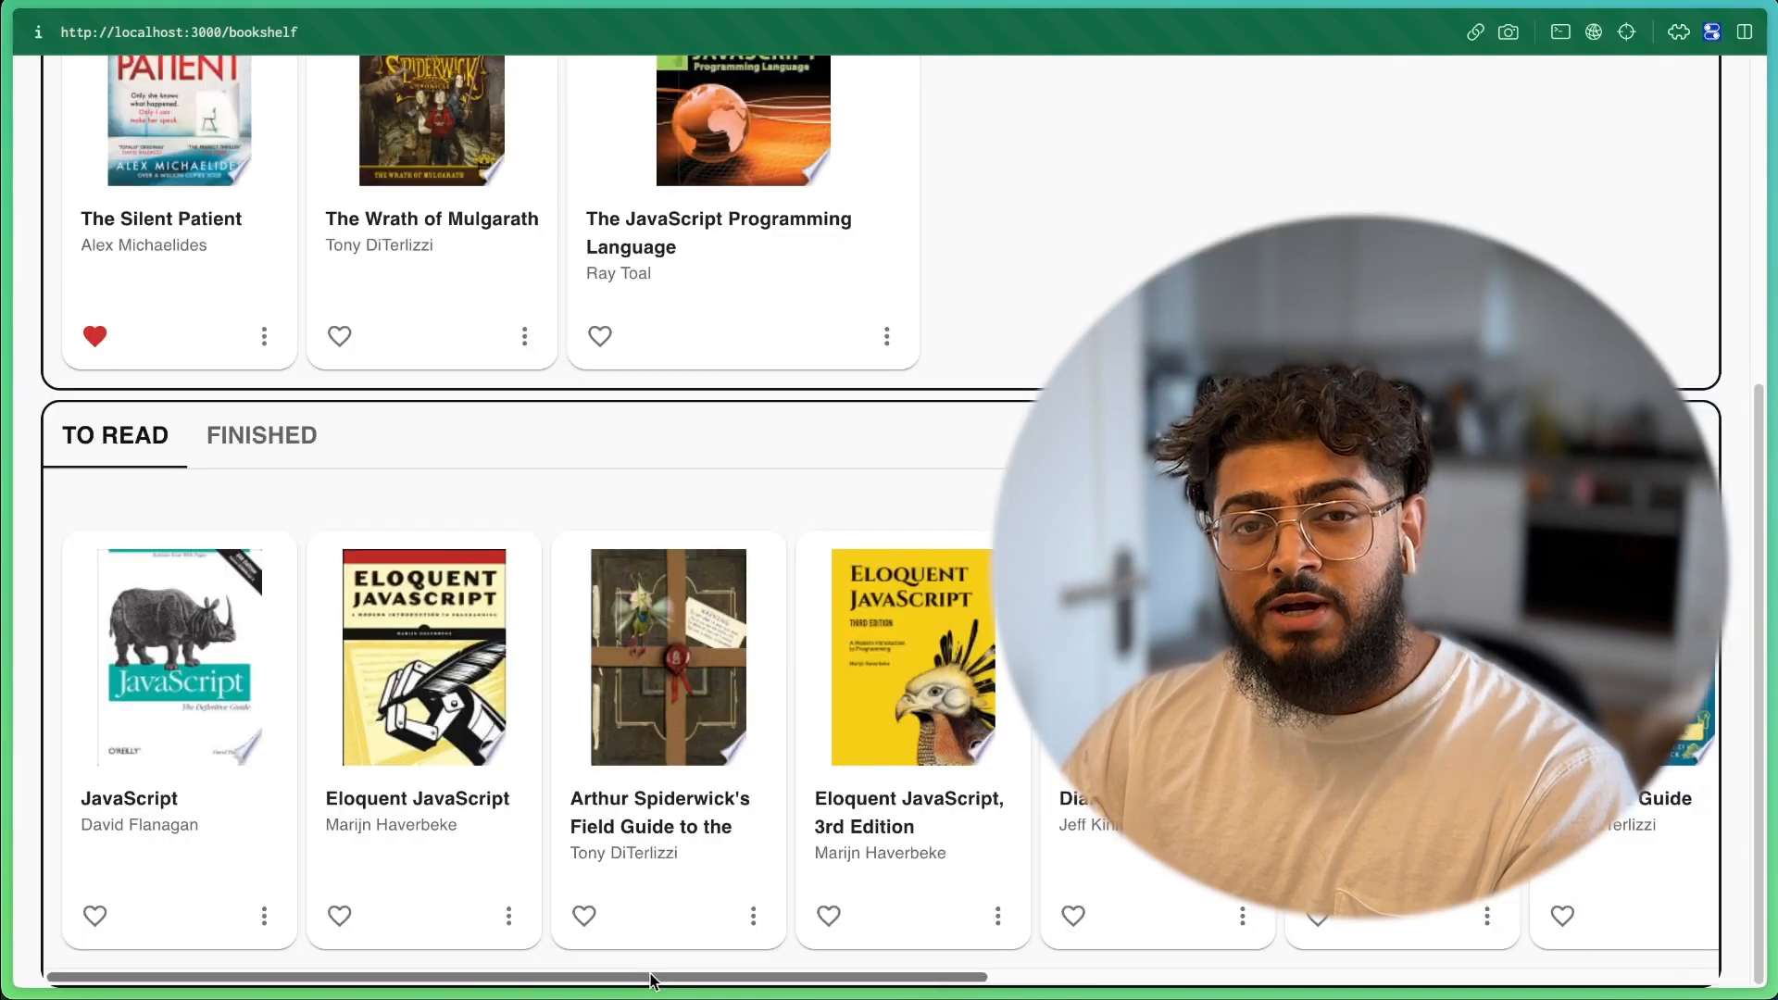